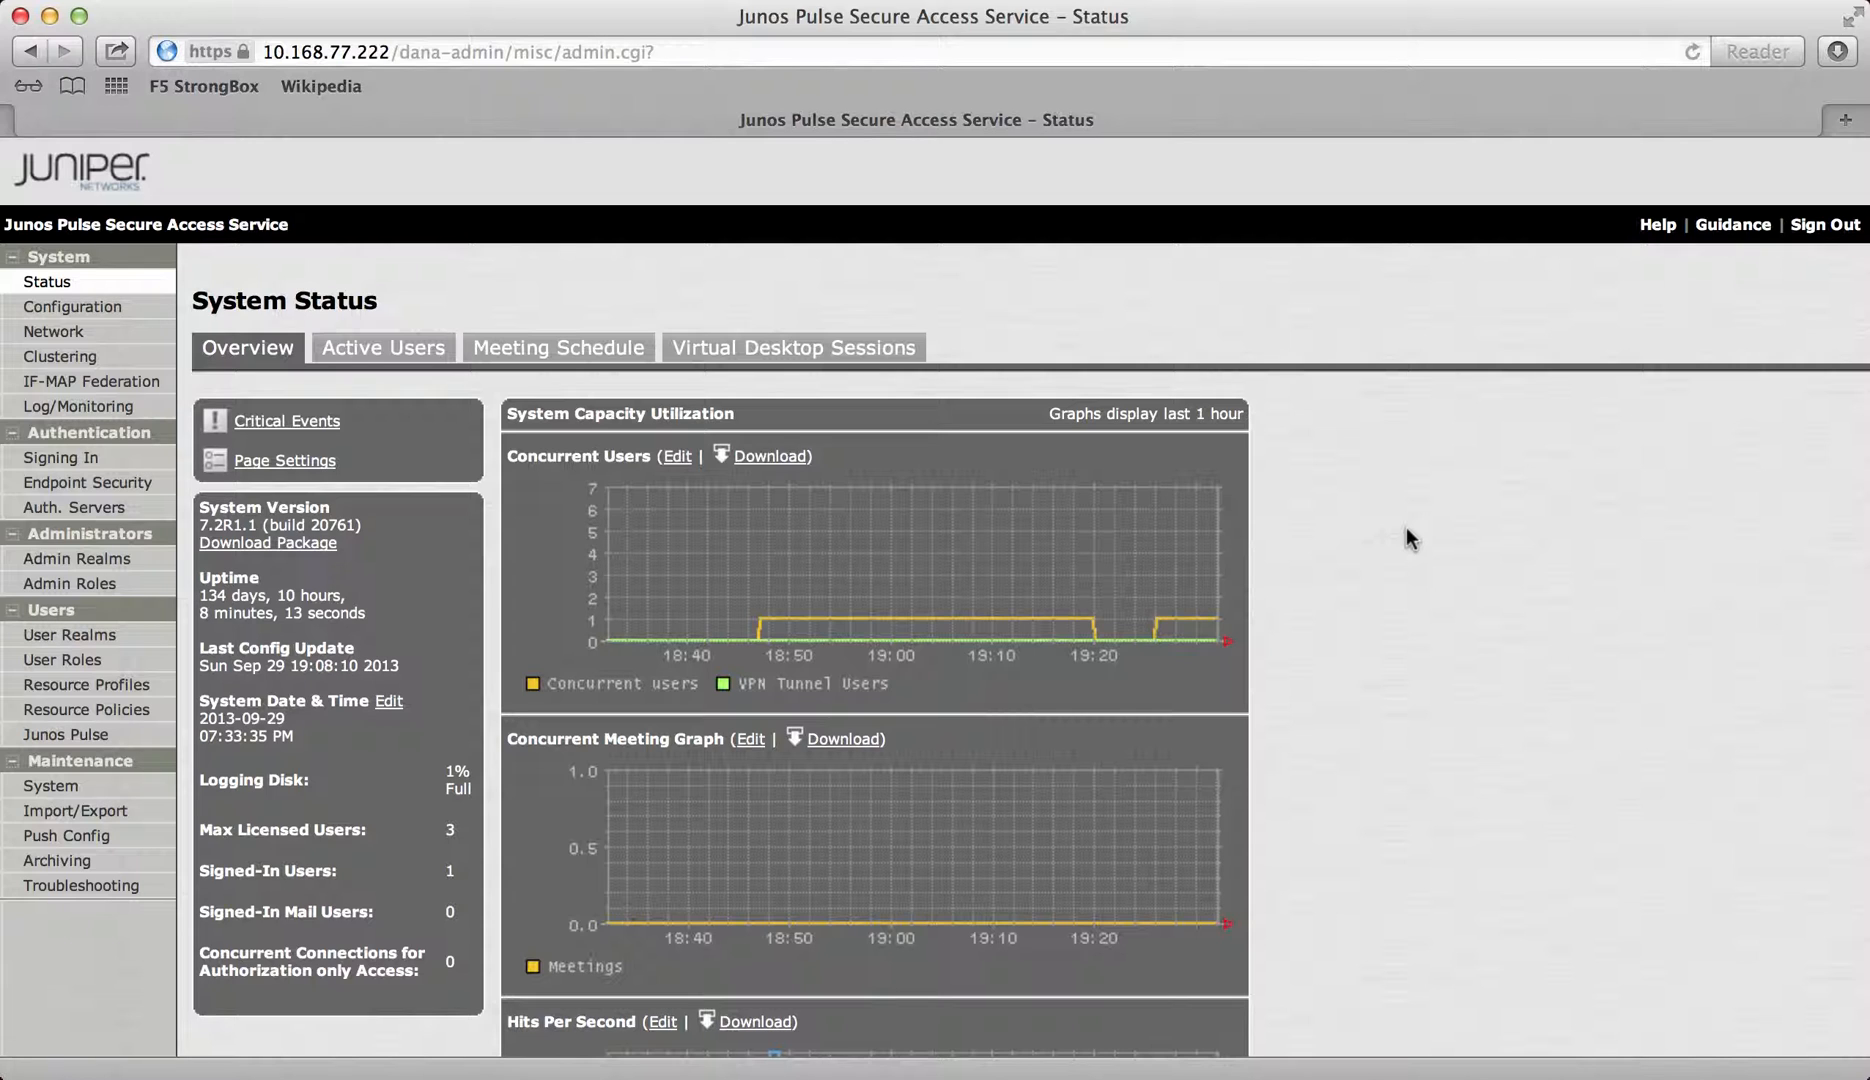
pyautogui.moveTo(544, 296)
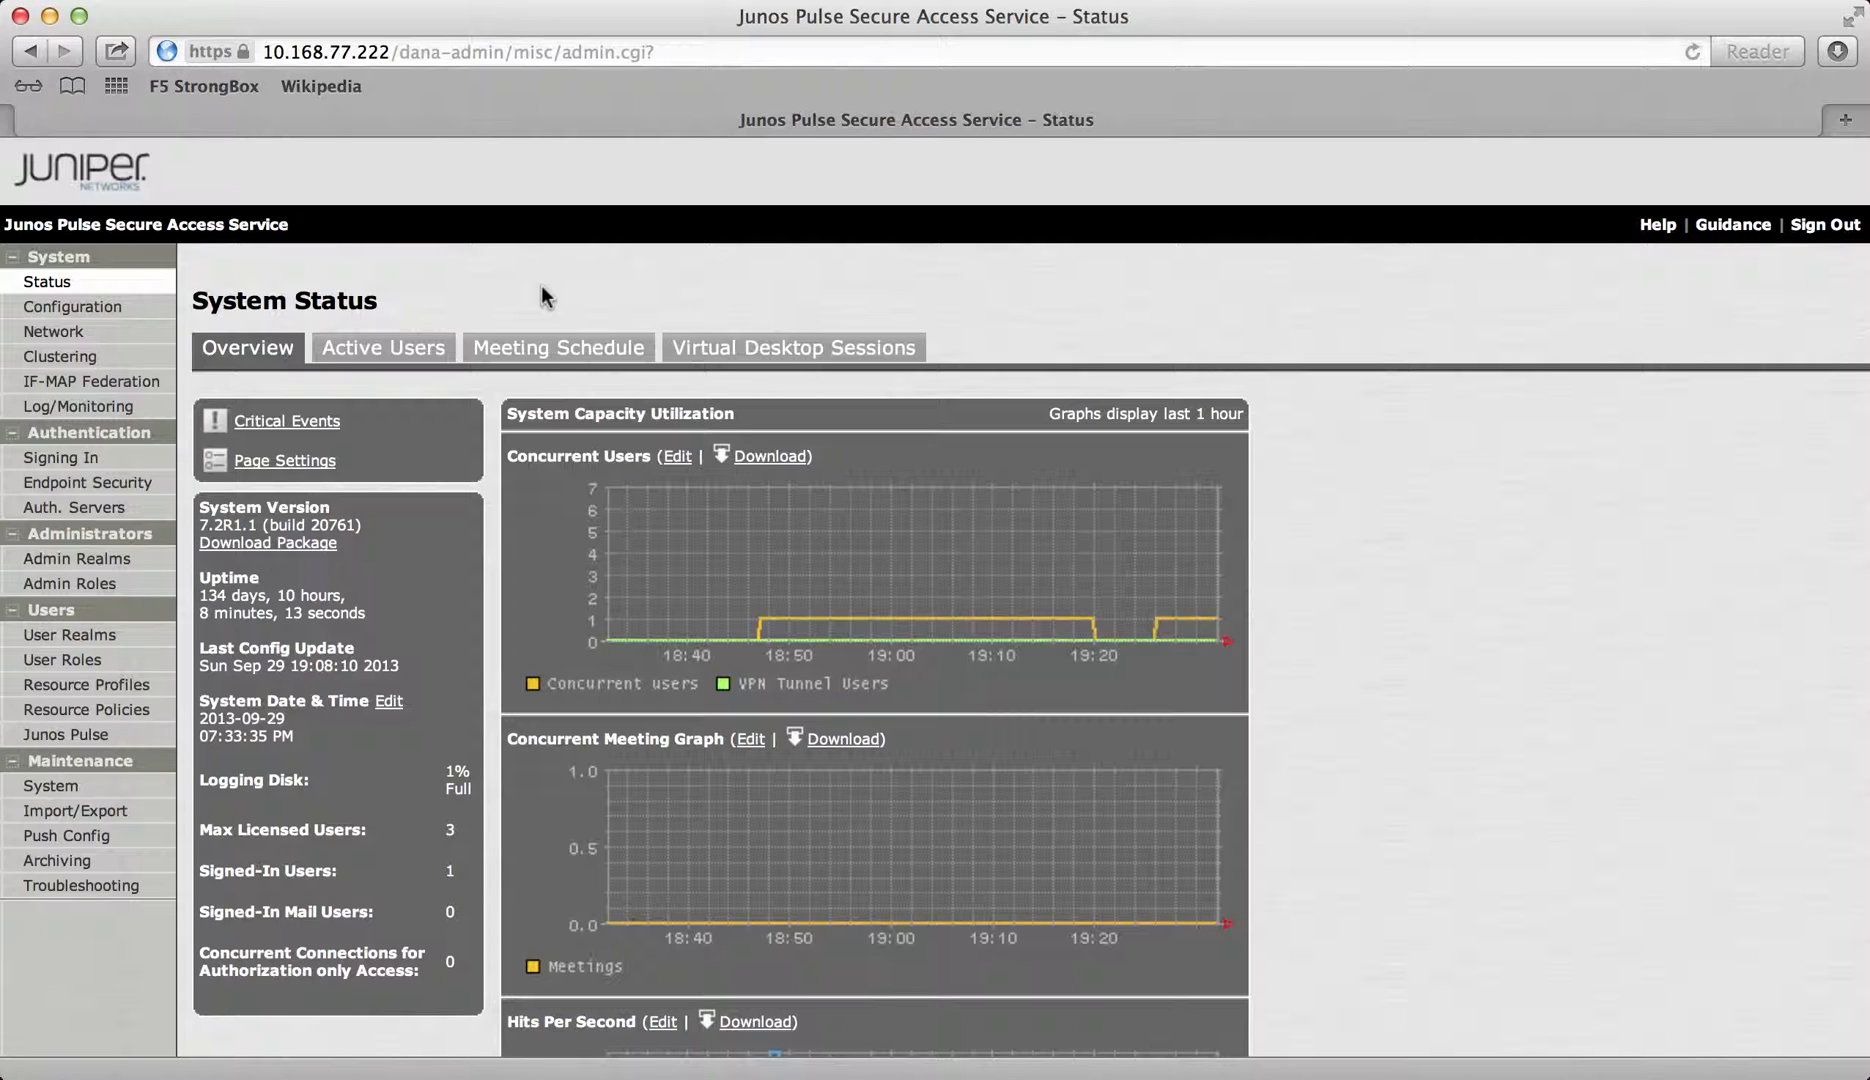
pyautogui.moveTo(88, 482)
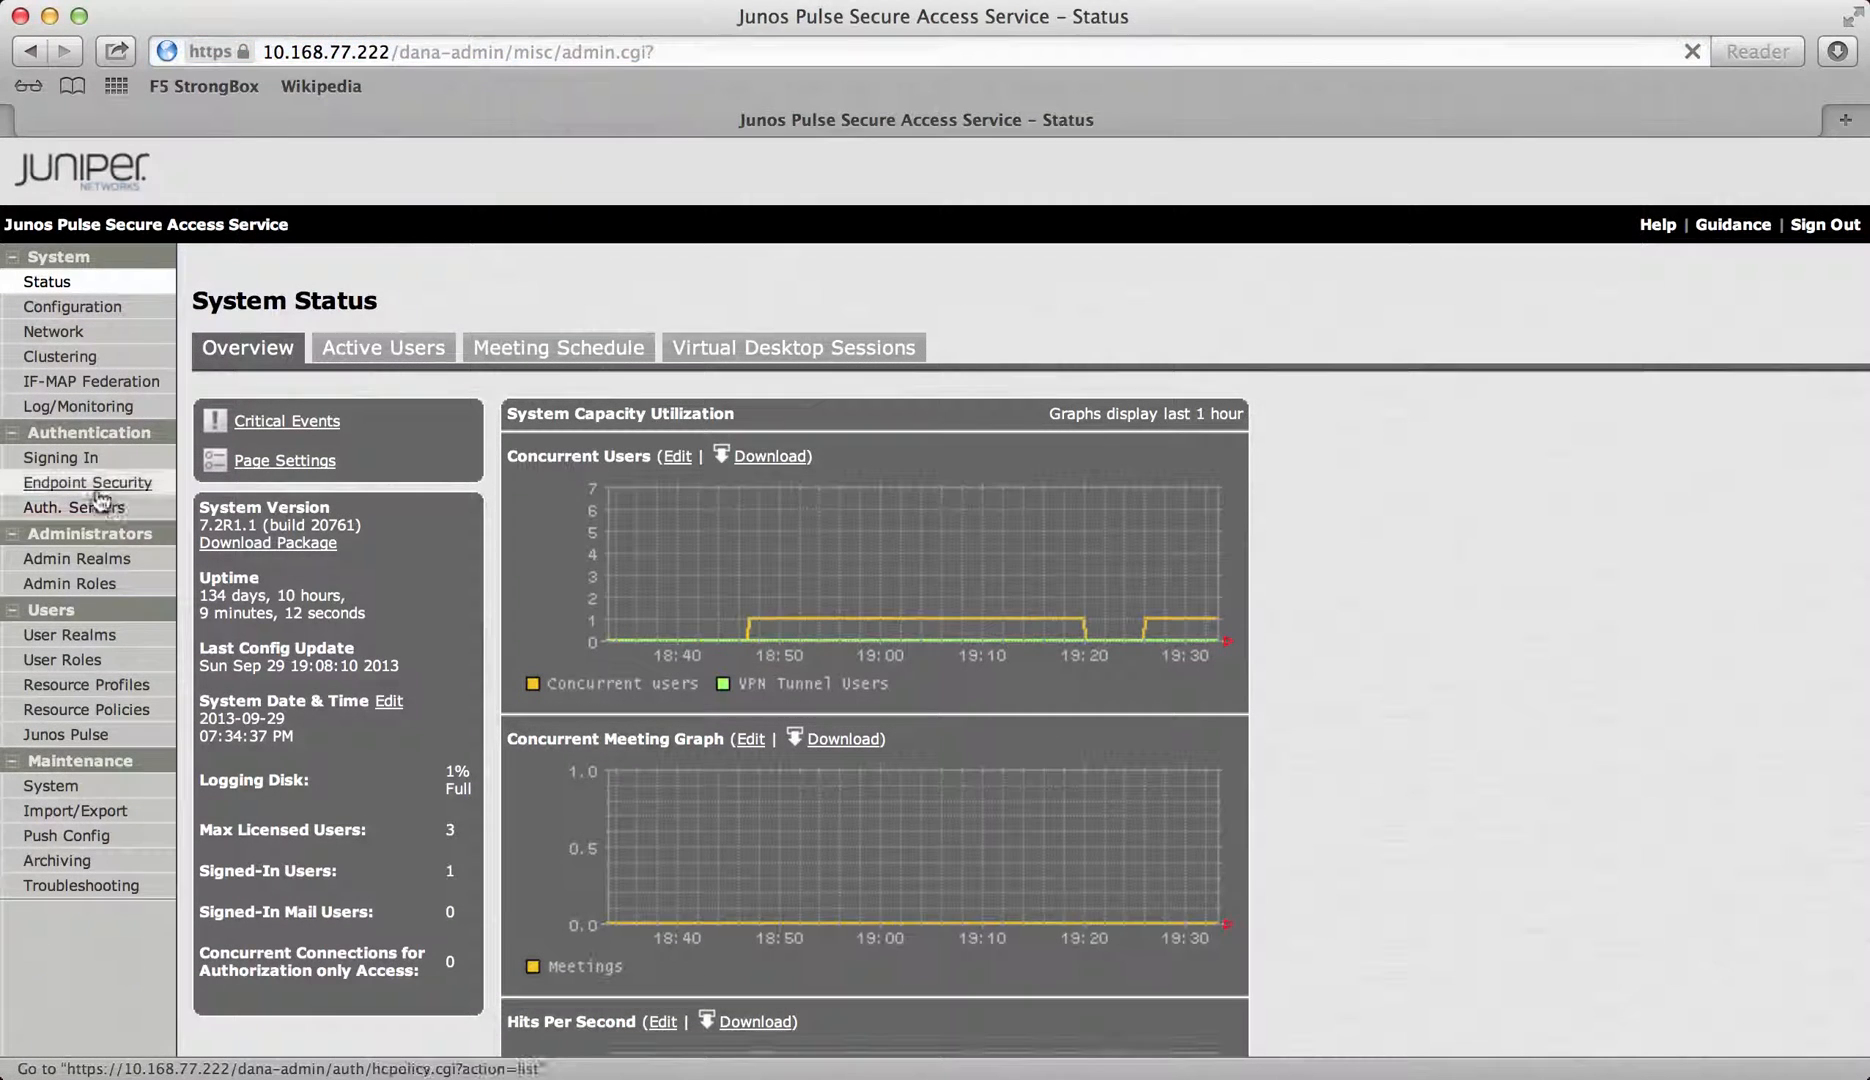
pyautogui.moveTo(60, 456)
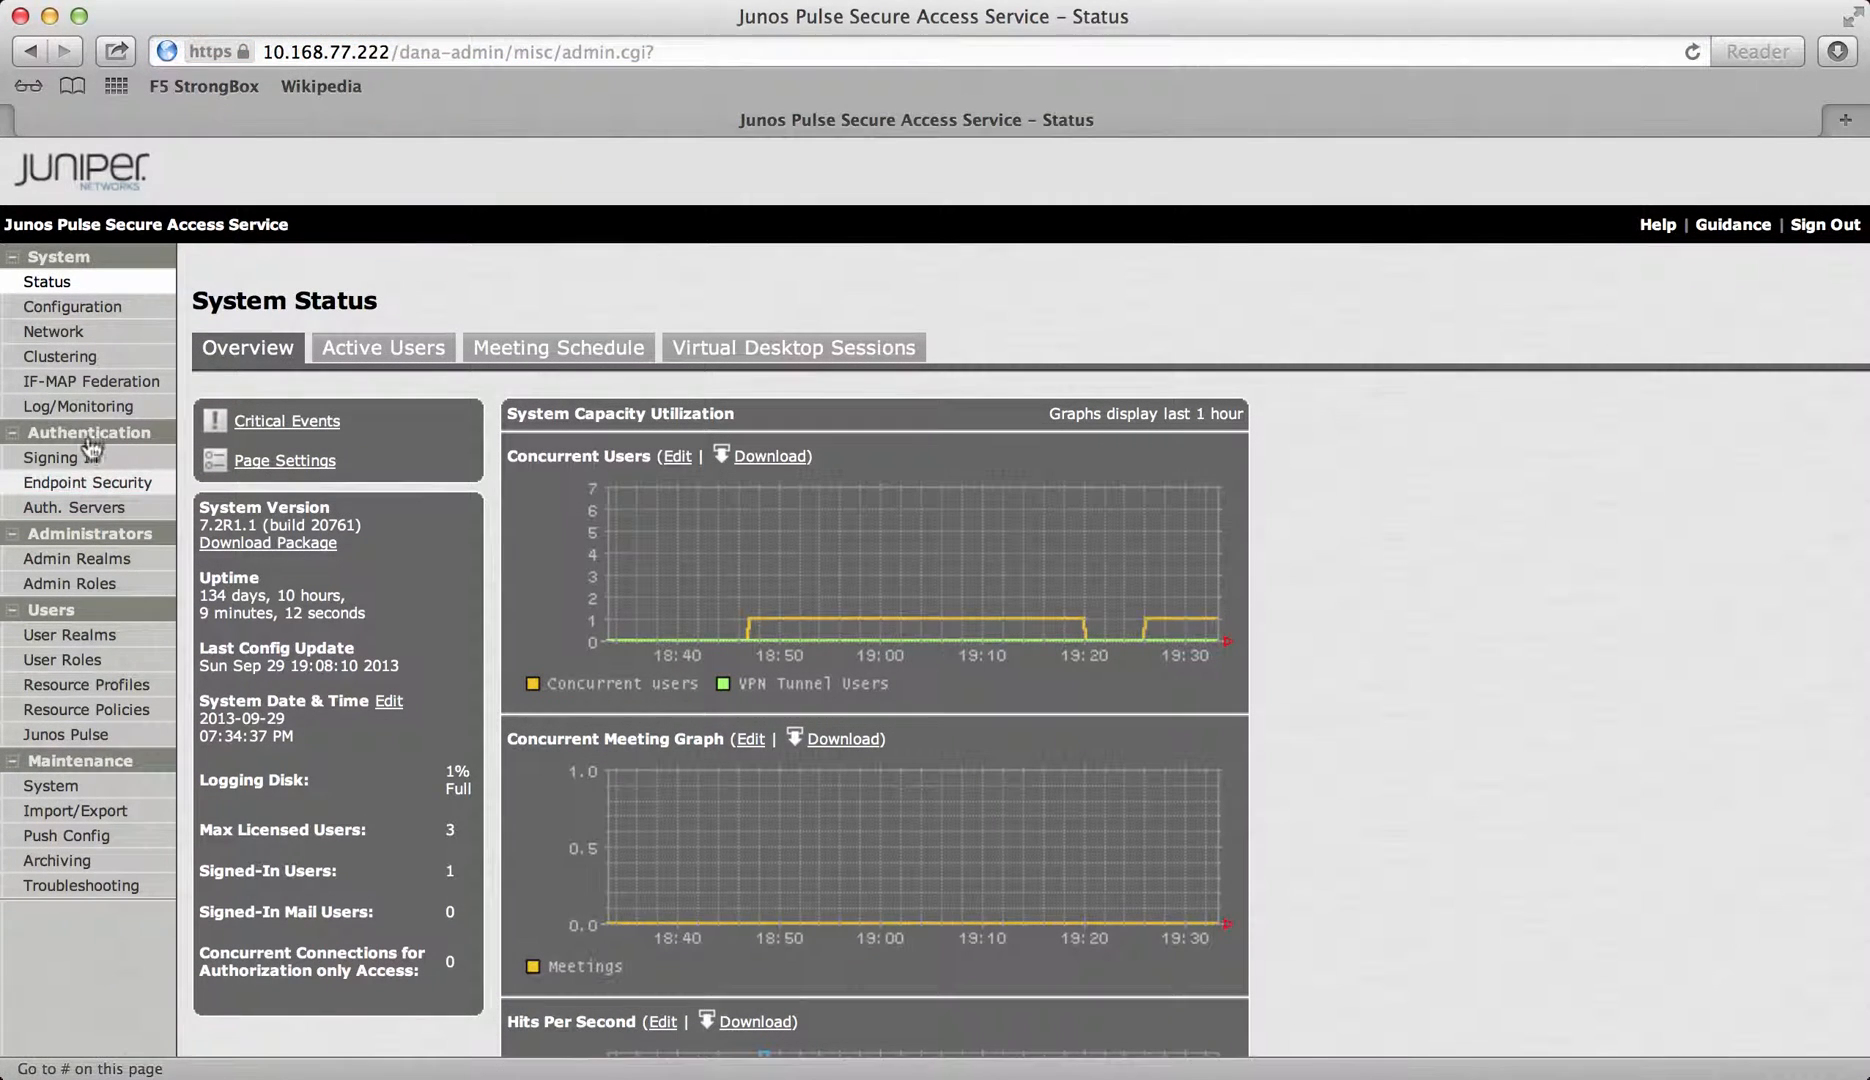
# Show the Endpoint Security Host Checker options and expand Virus signature version monitoring
pyautogui.click(90, 482)
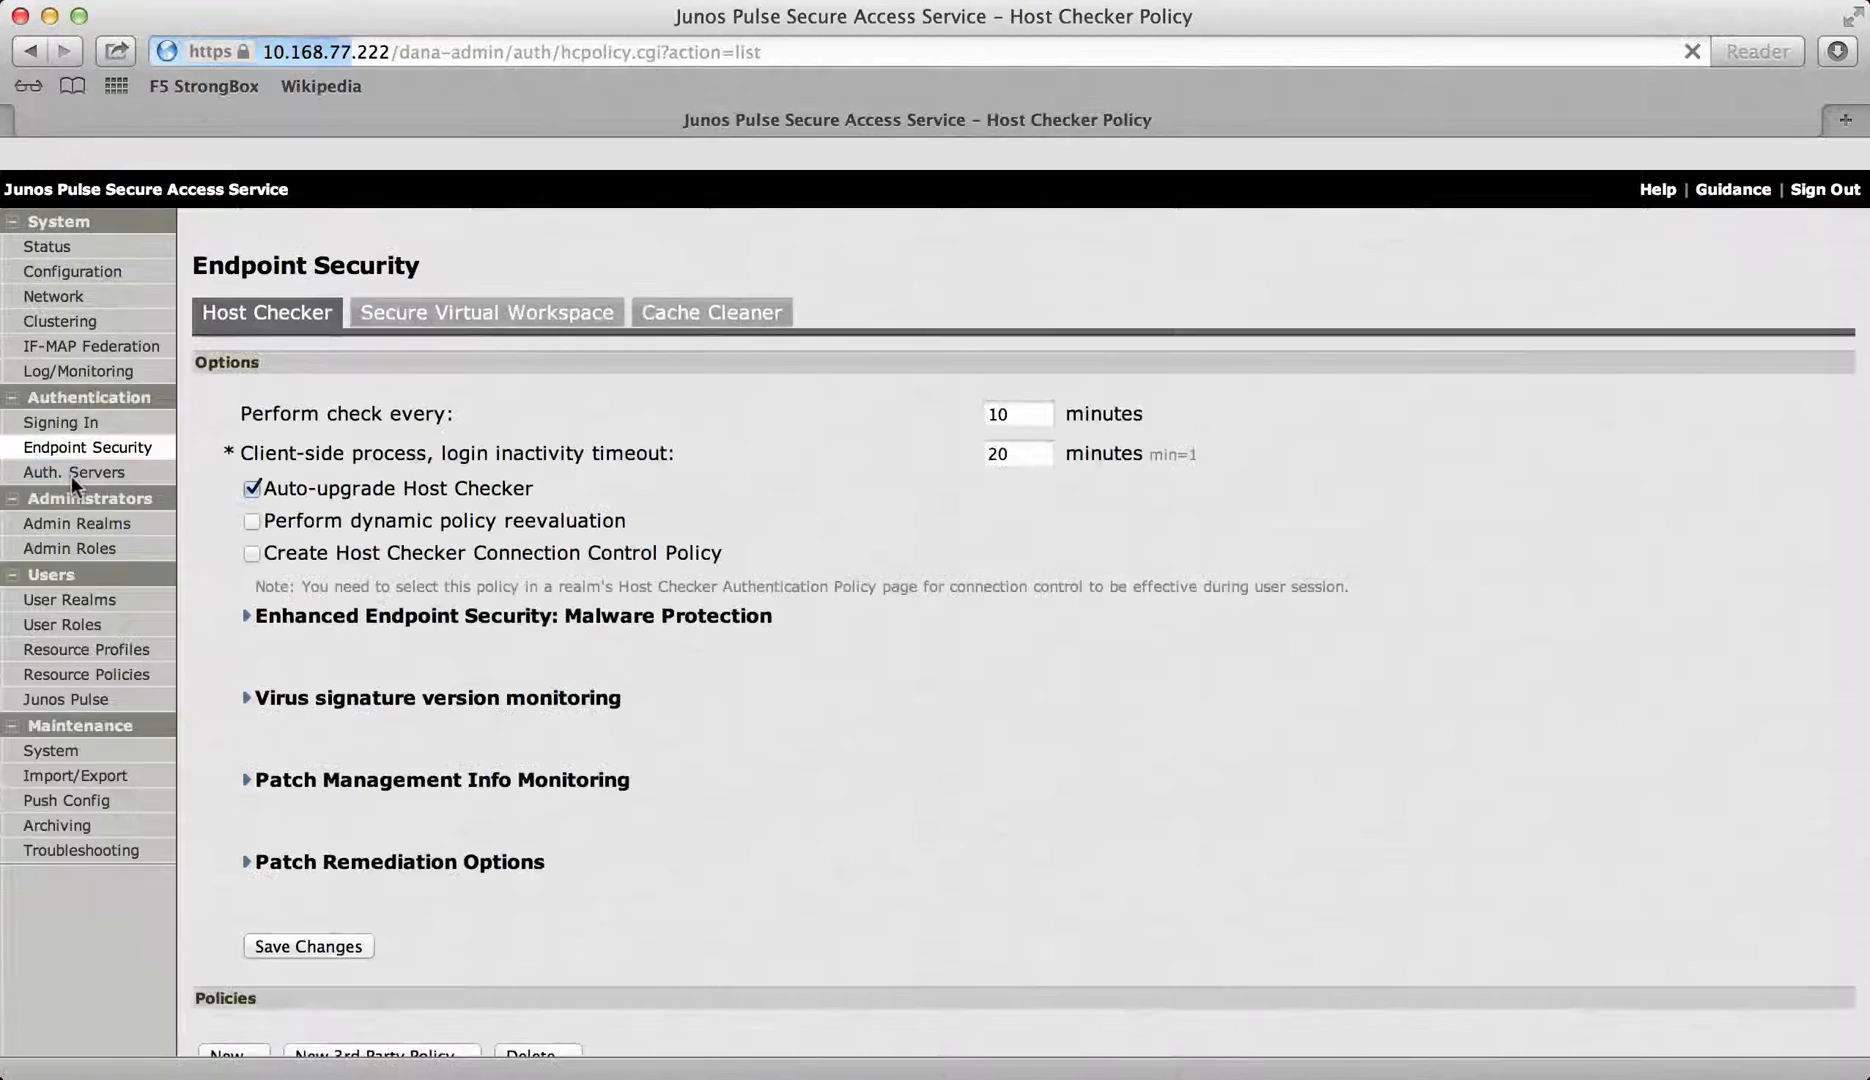
pyautogui.scroll(-3)
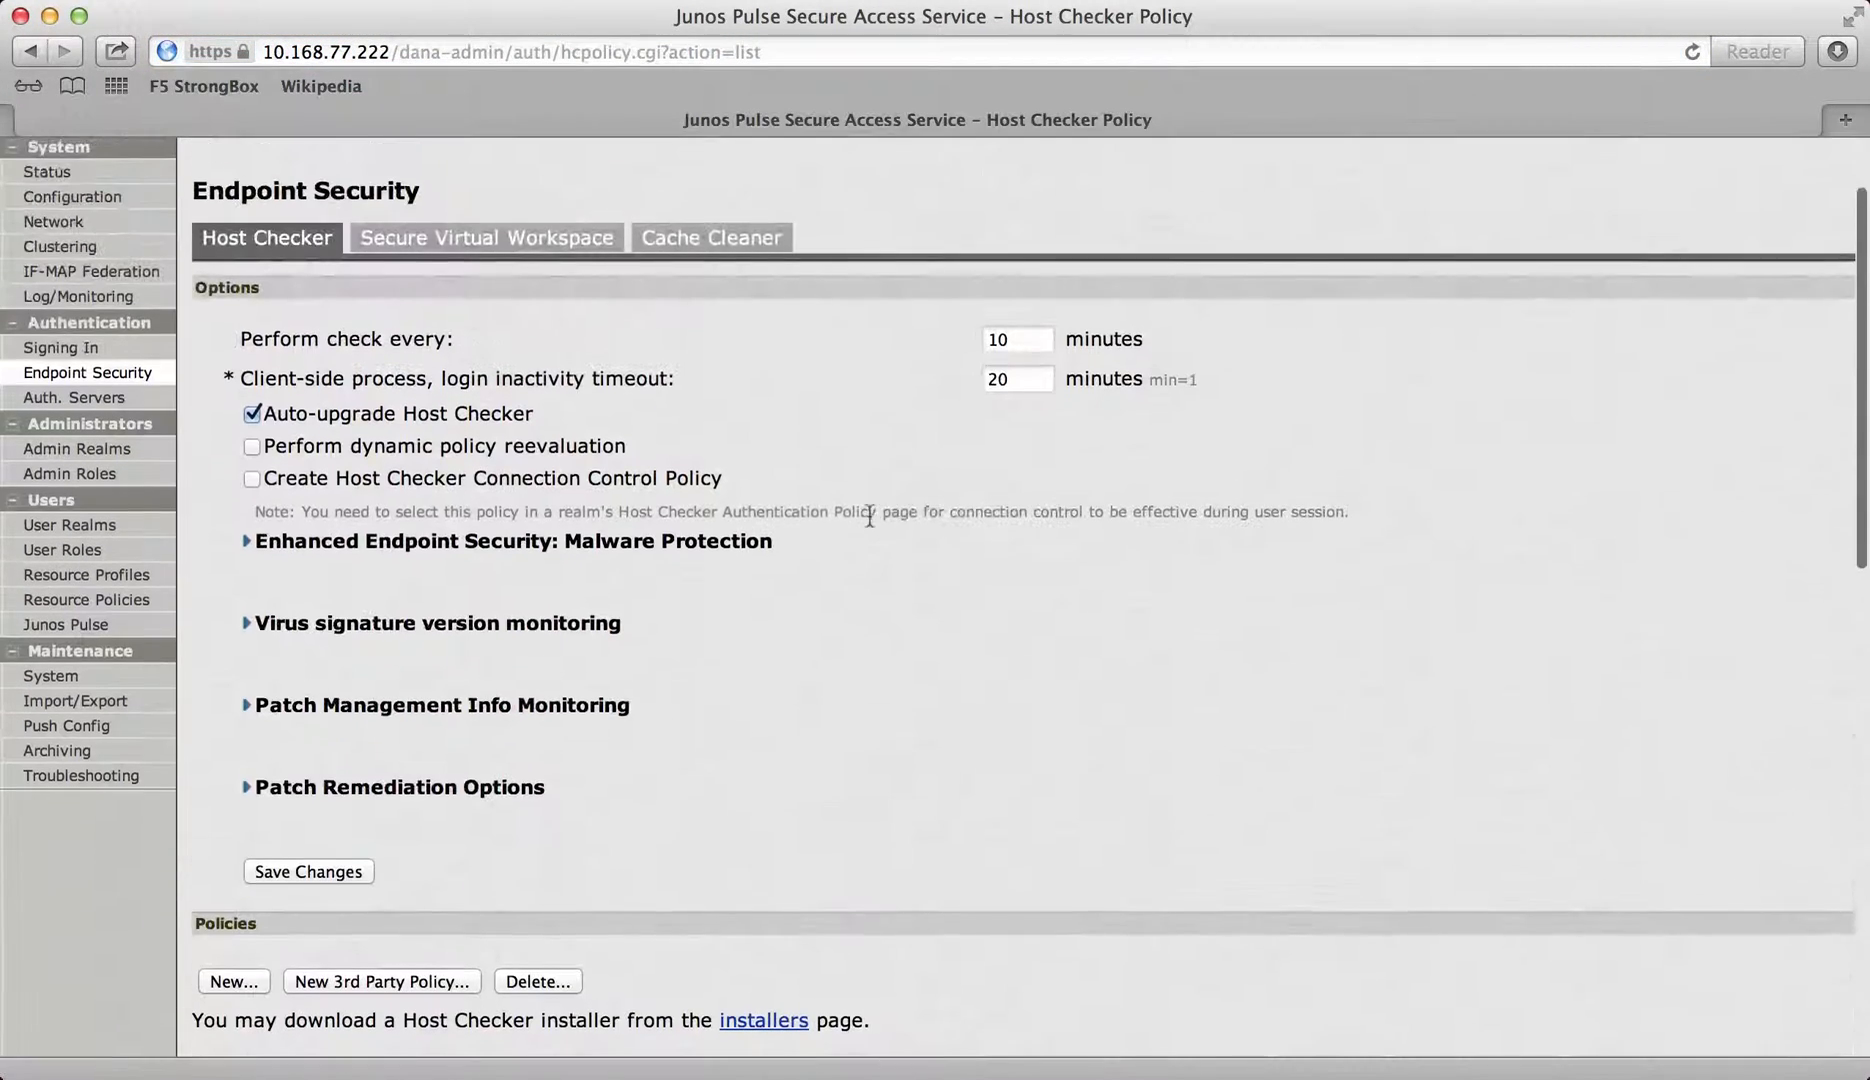
pyautogui.scroll(-3)
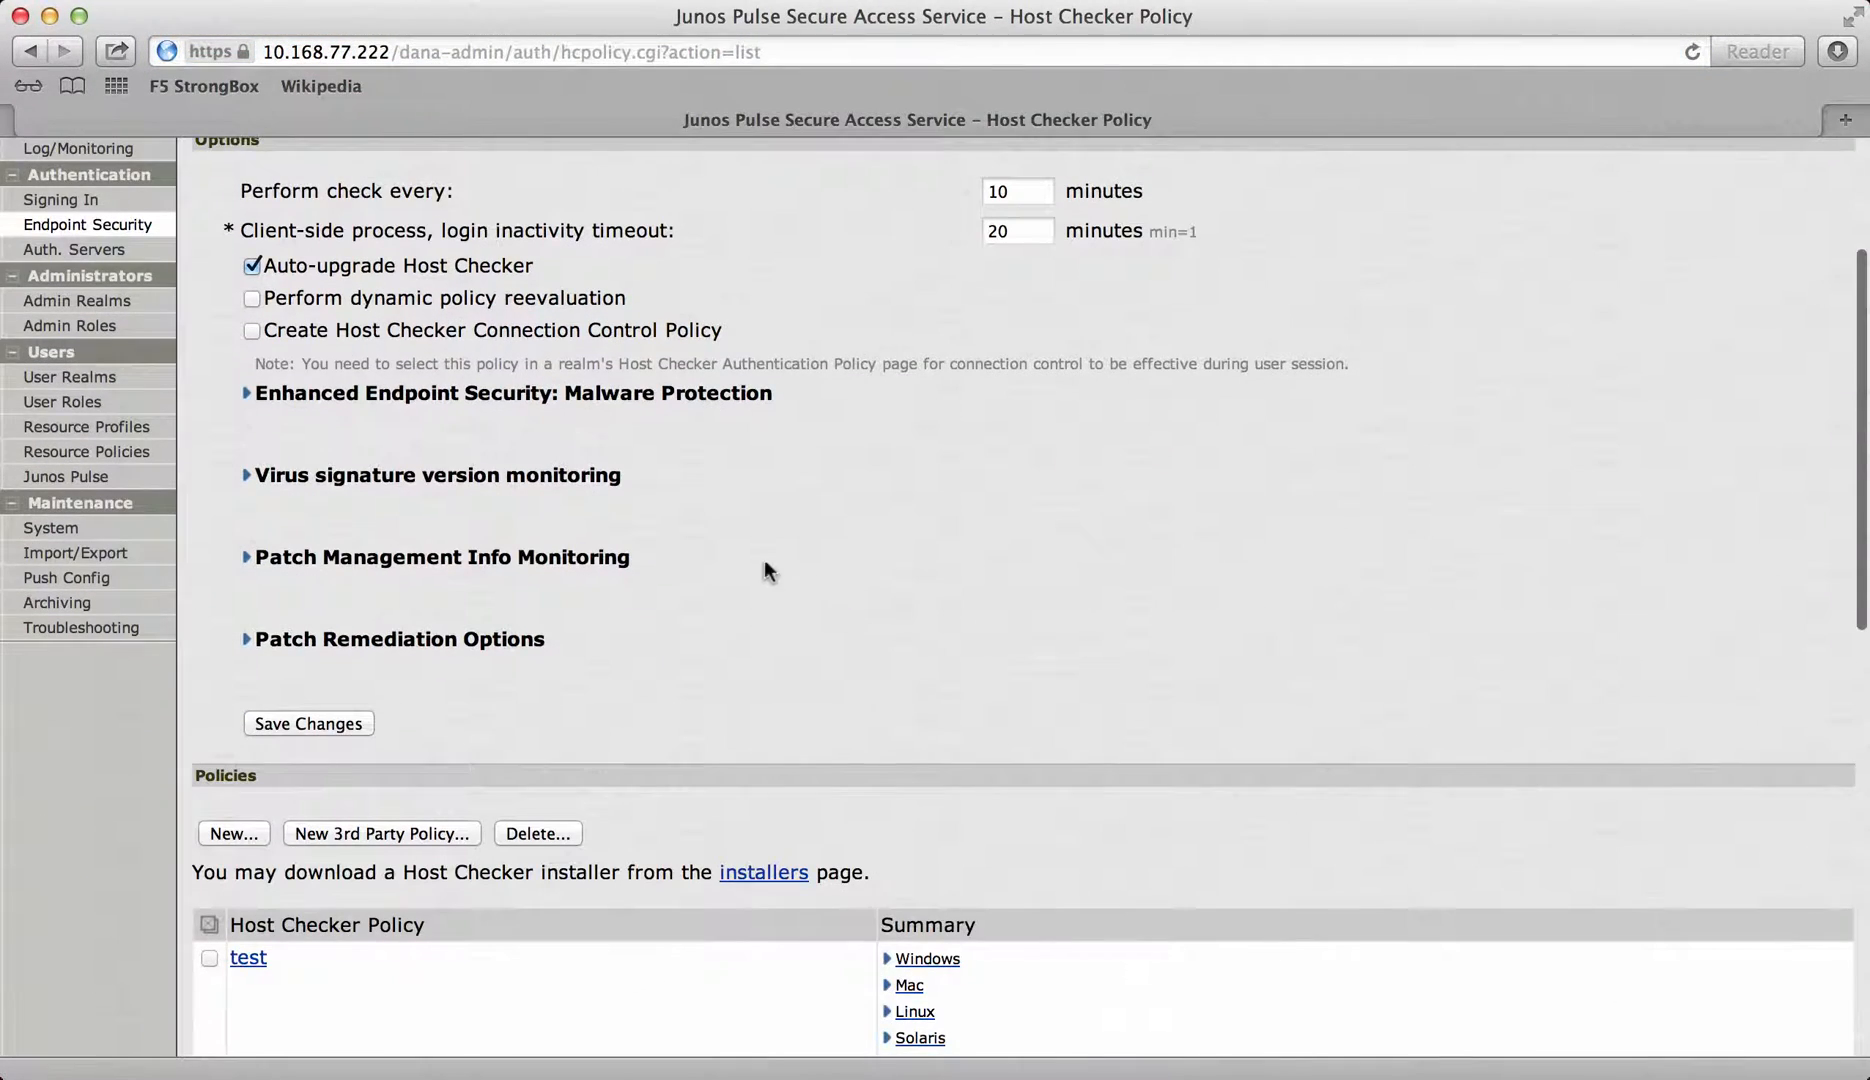
pyautogui.moveTo(740, 556)
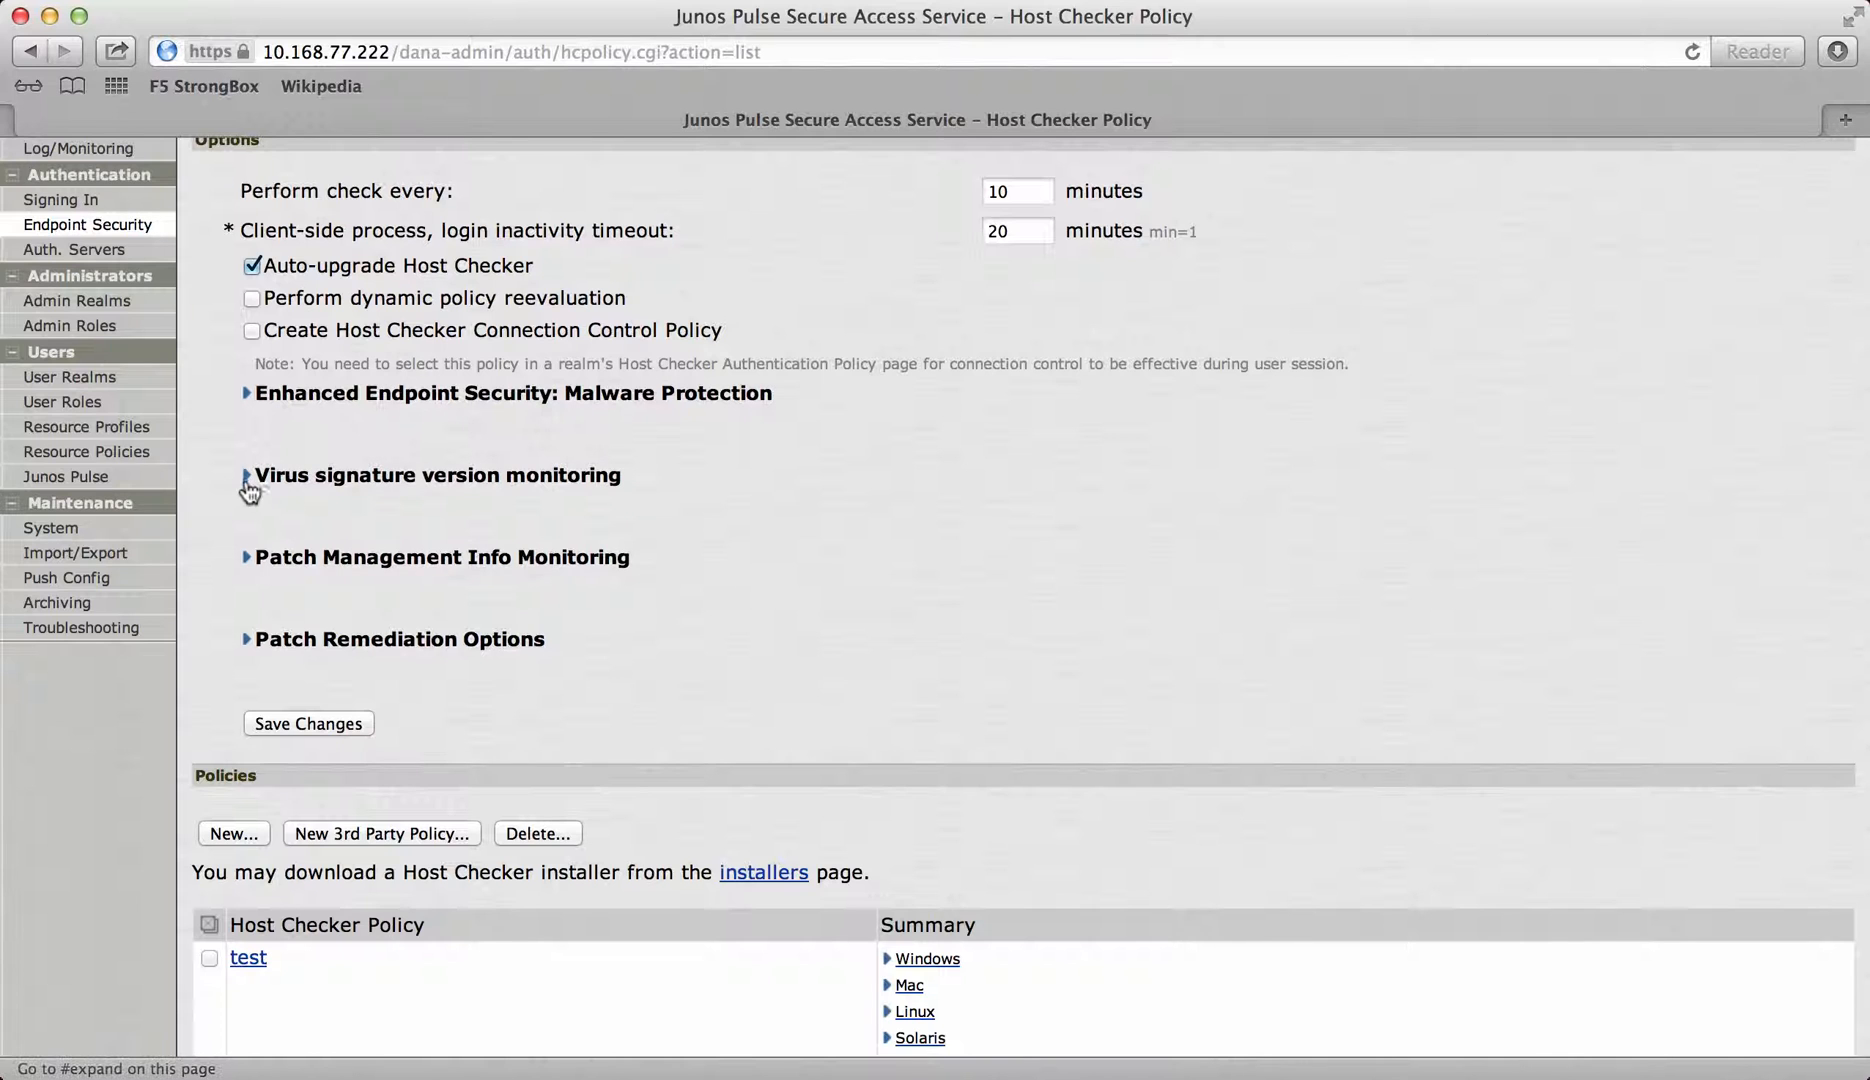
pyautogui.click(246, 474)
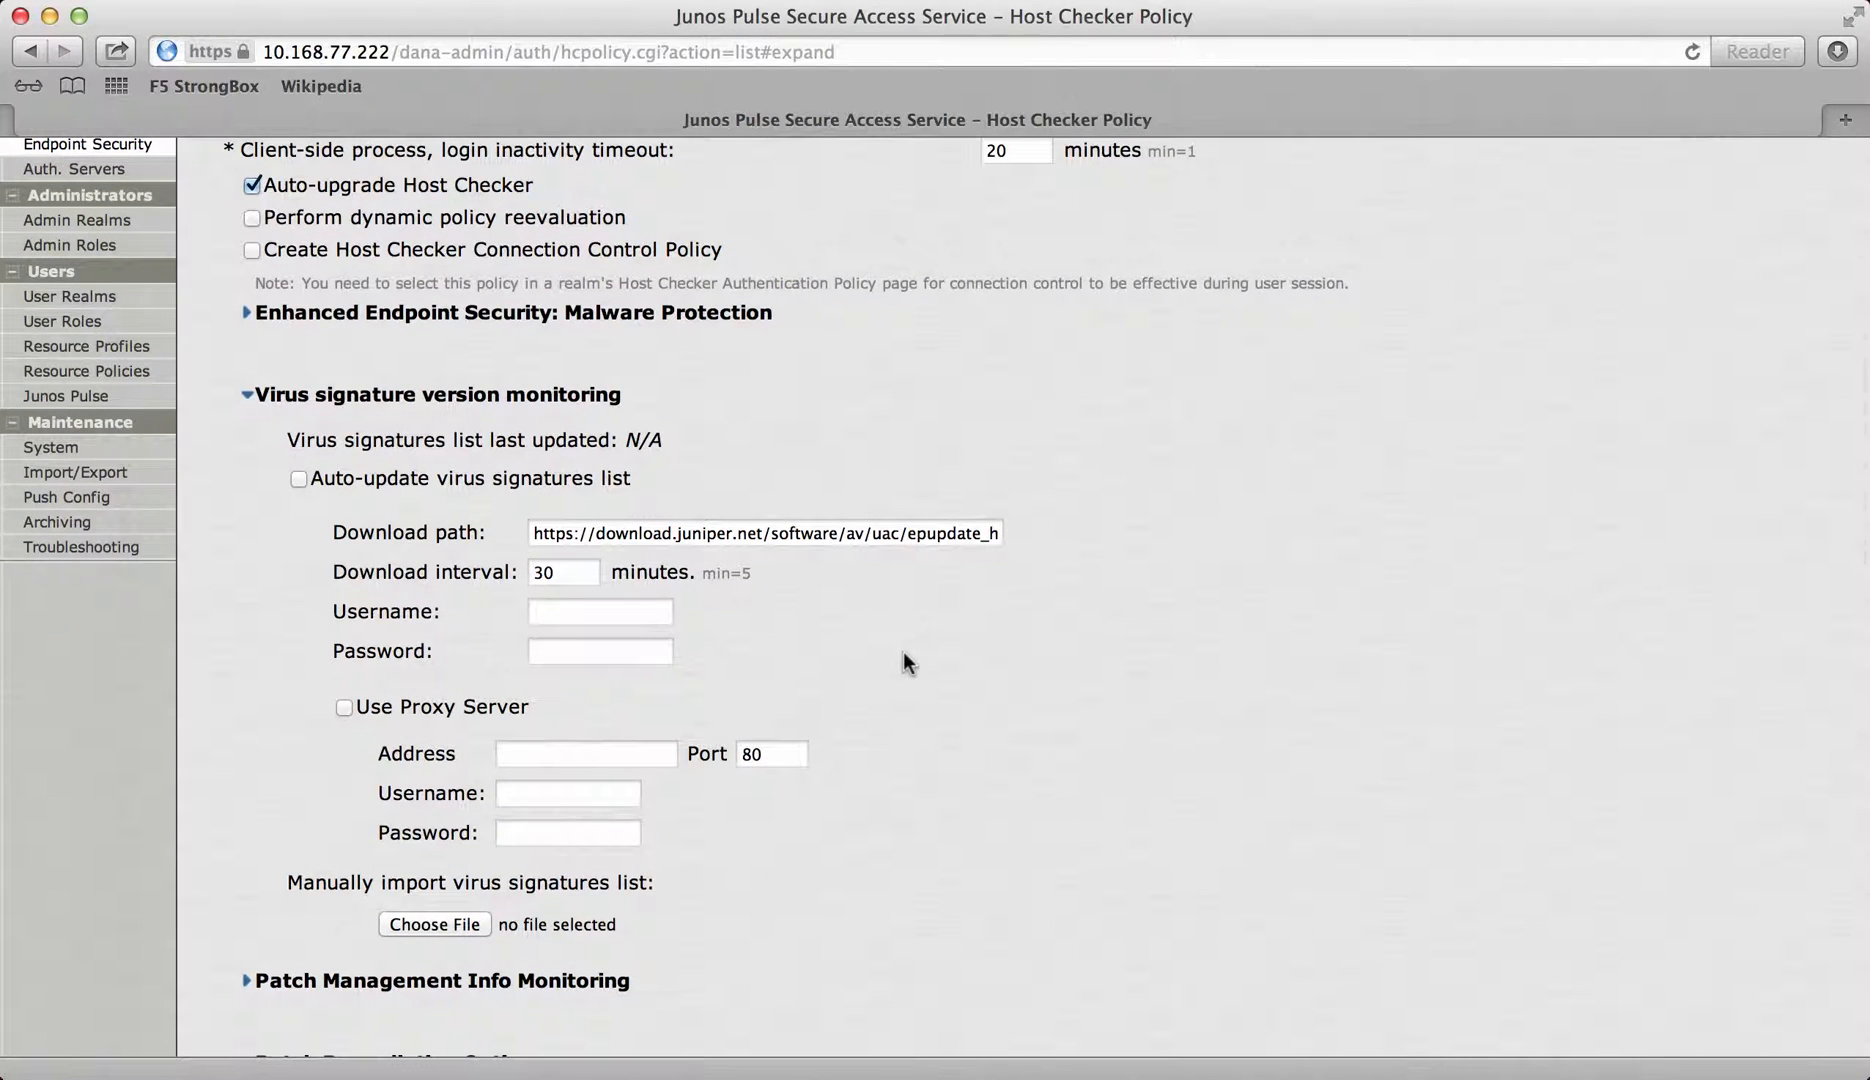
# Expand Patch Remediation Options and Patch Management Info Monitoring, then review down to Policies
pyautogui.scroll(-3)
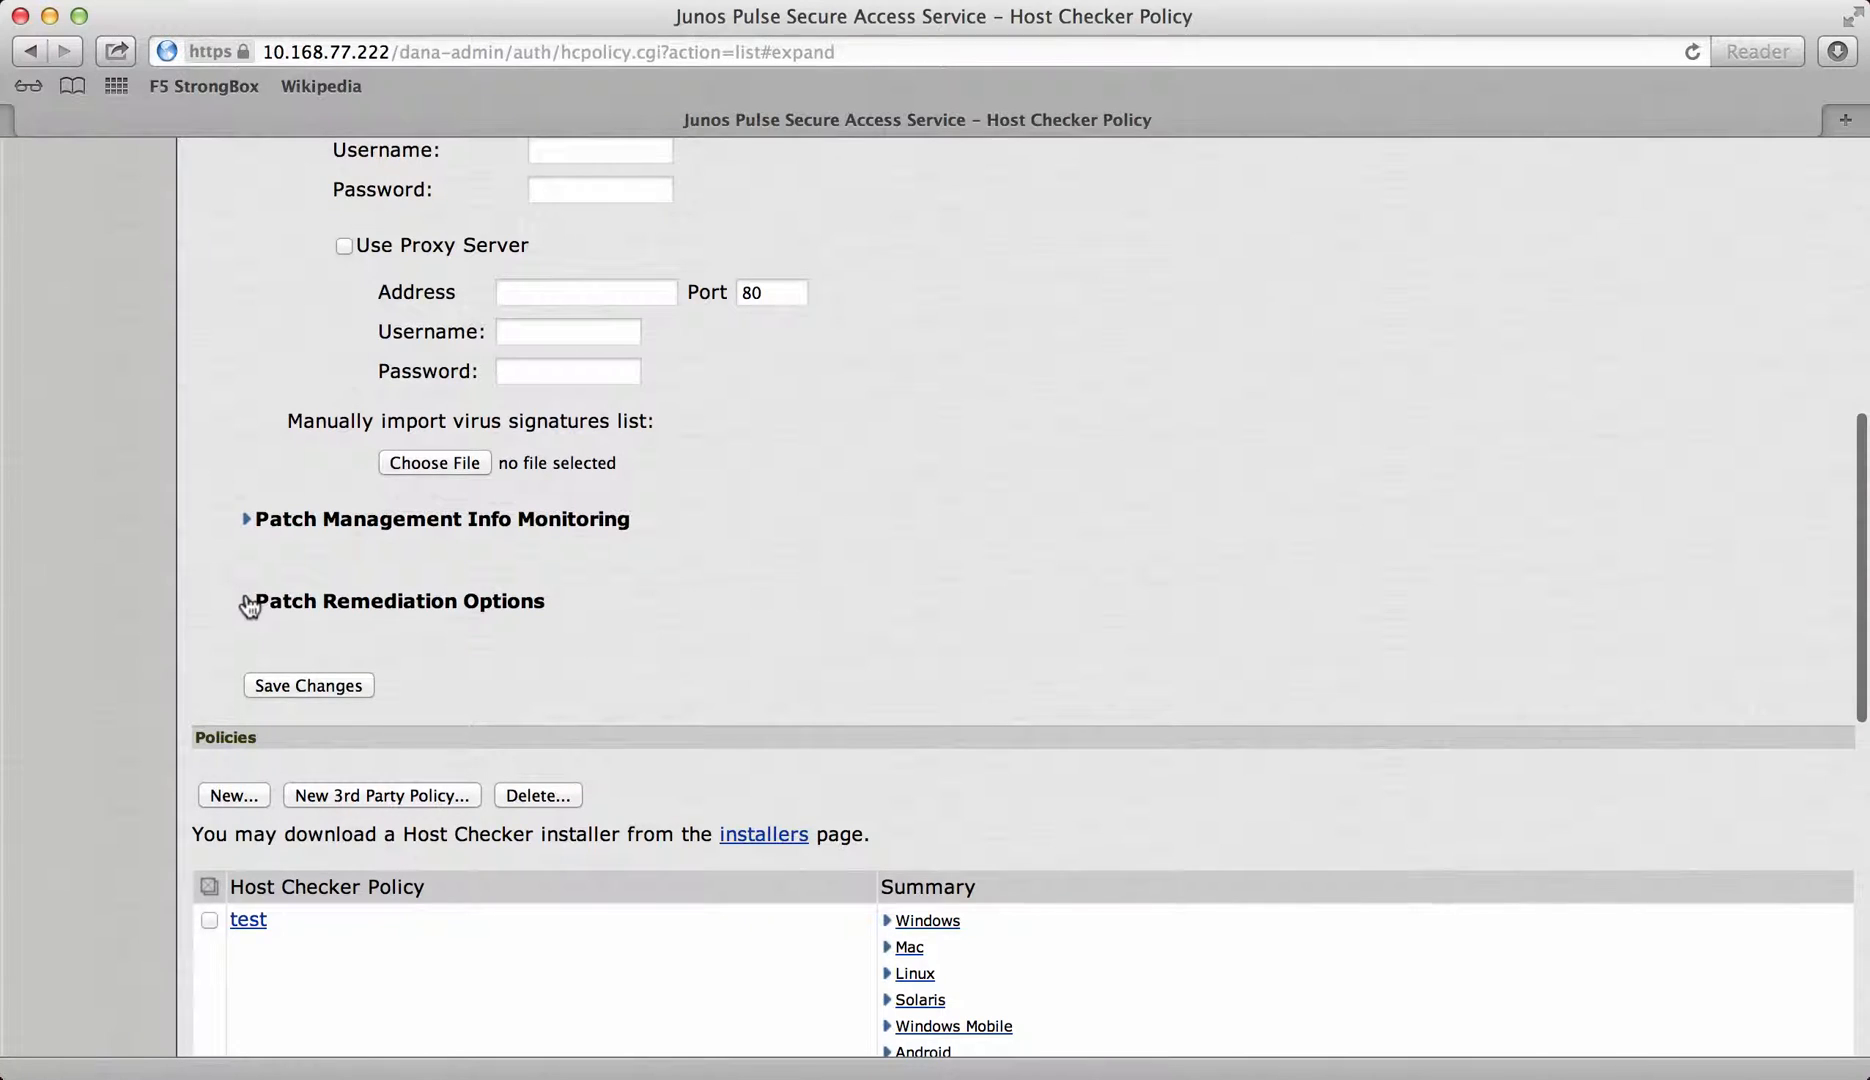
pyautogui.click(246, 600)
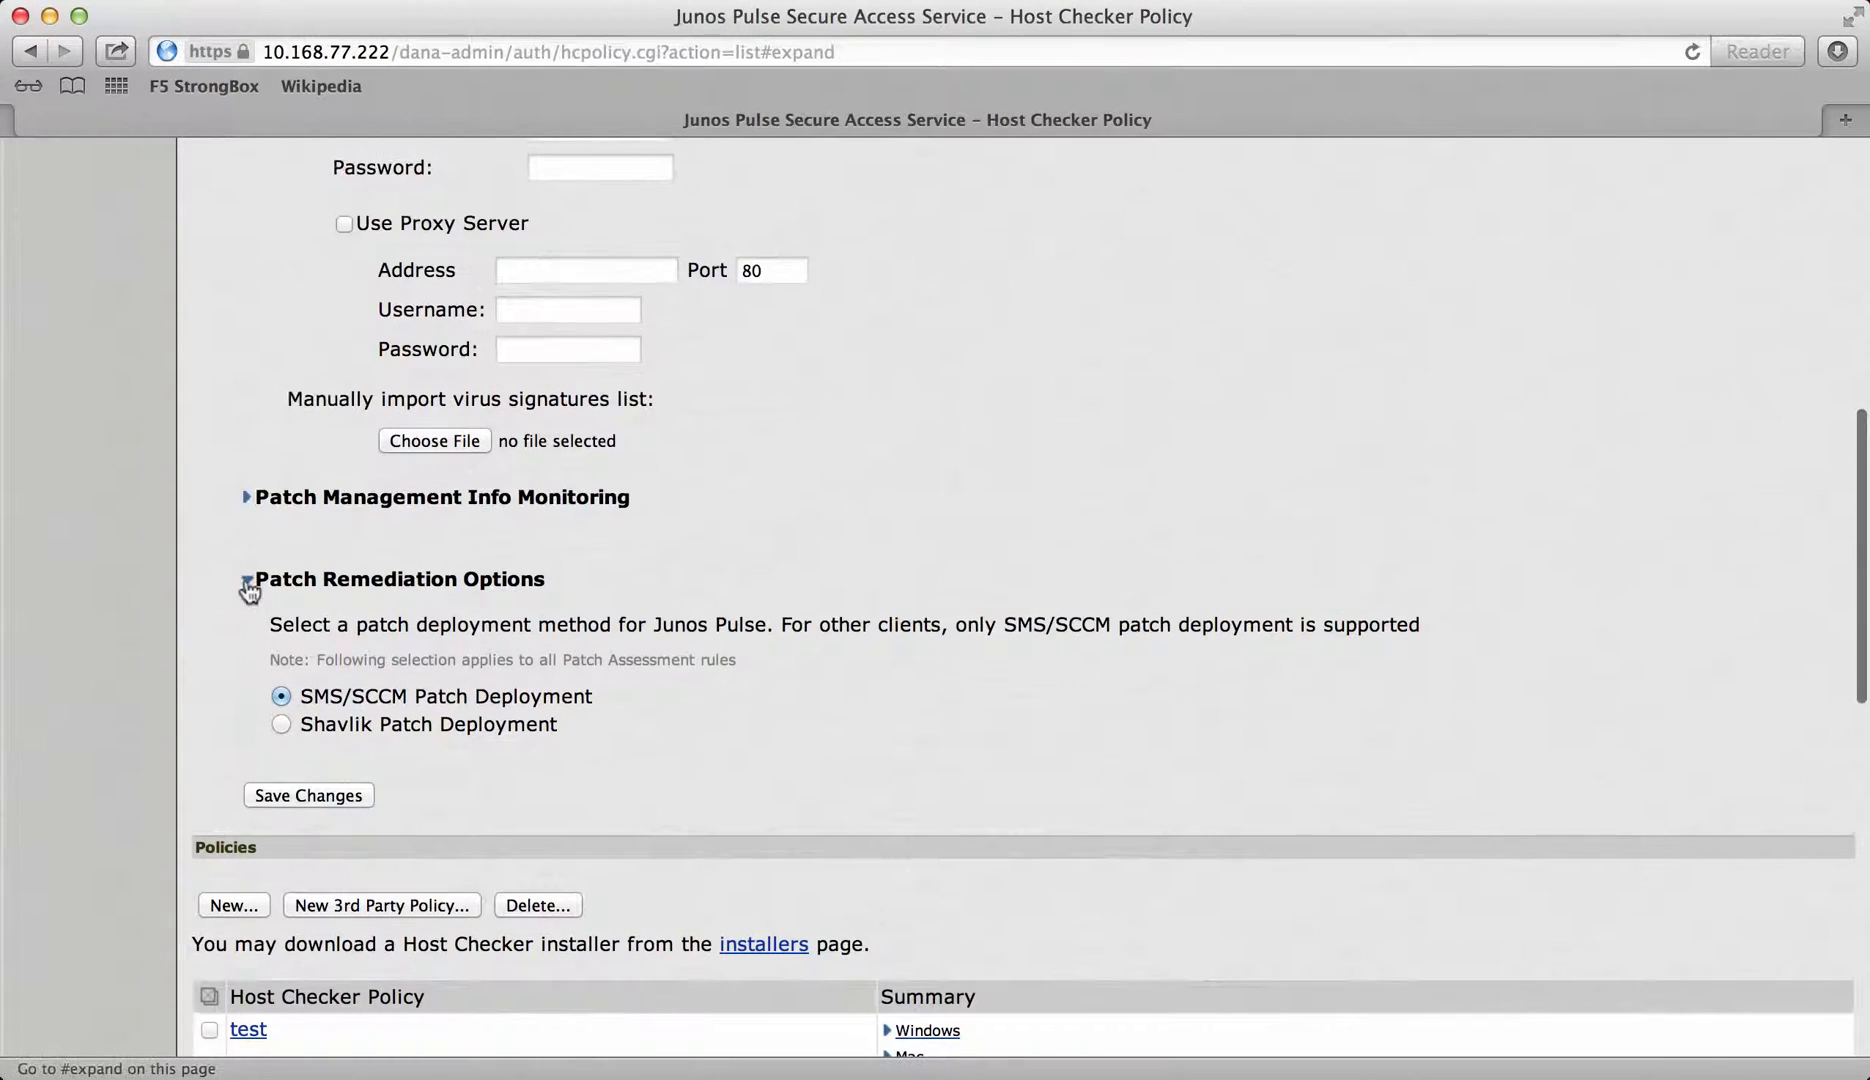
pyautogui.click(248, 498)
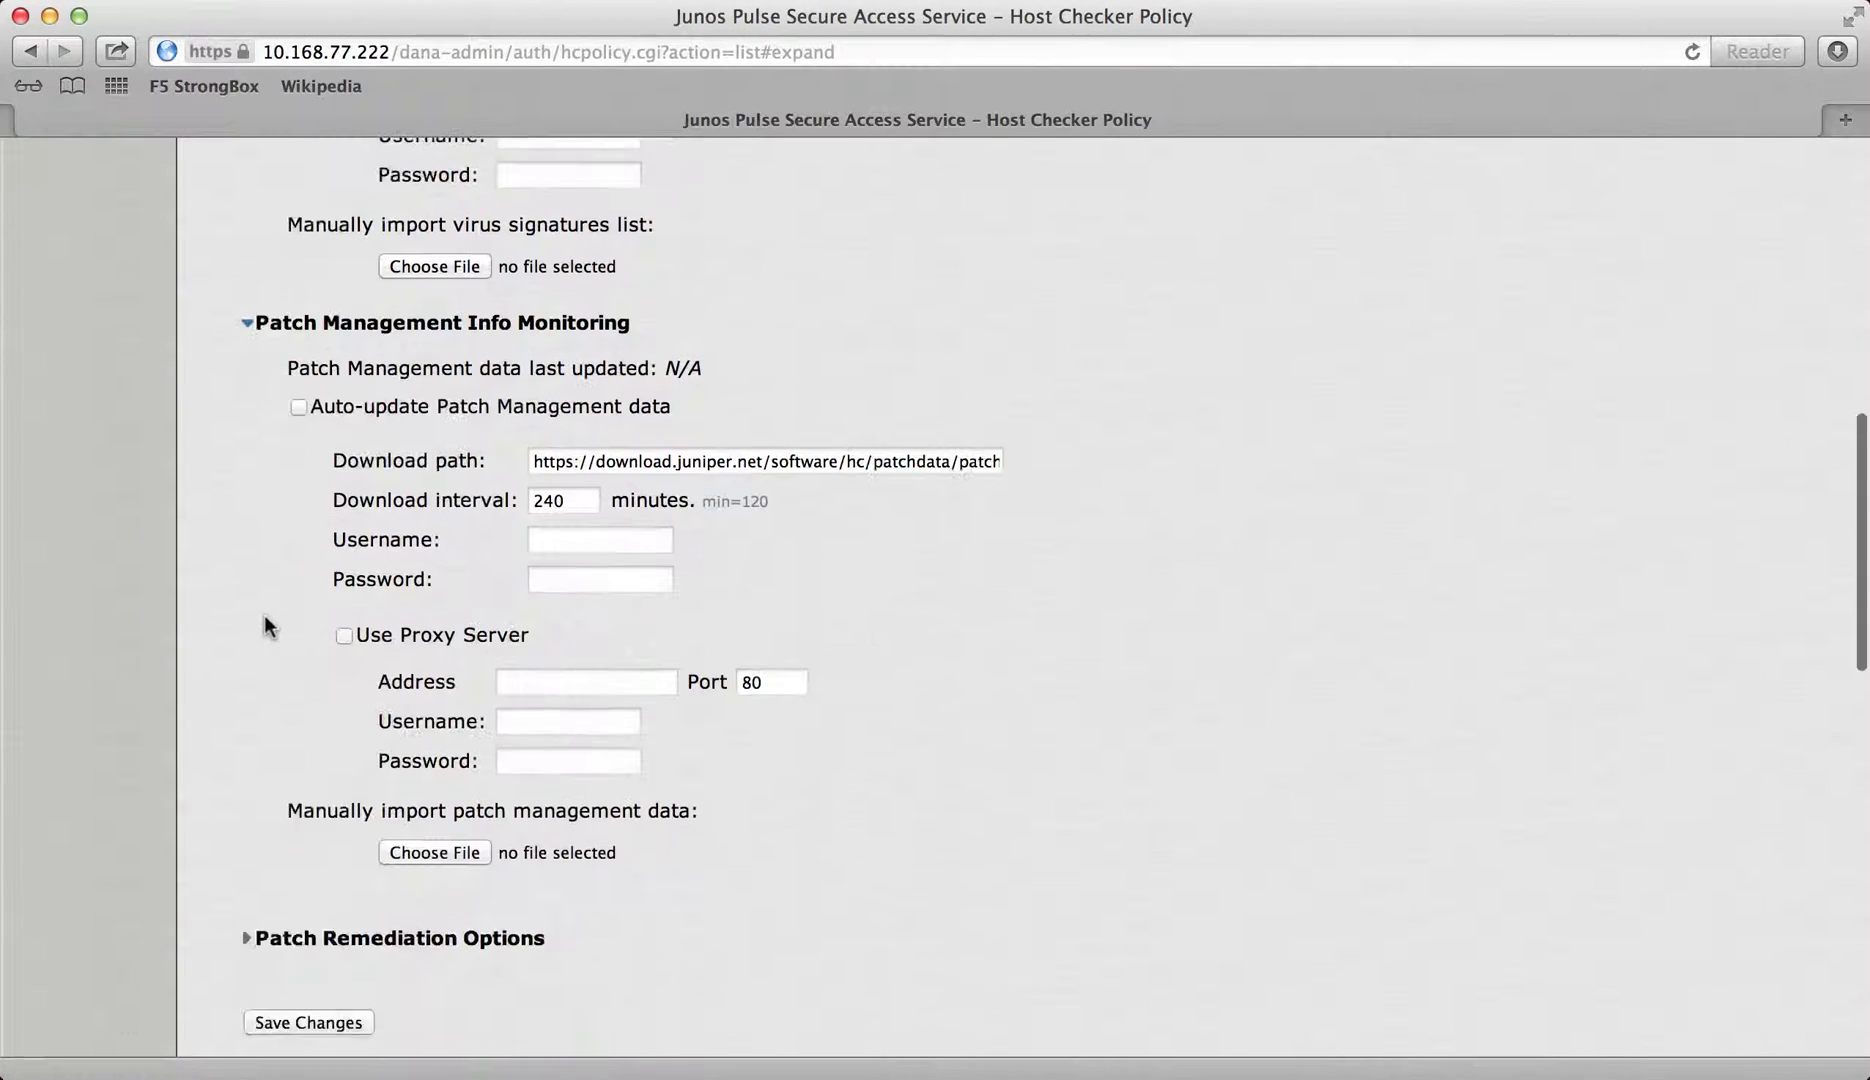
pyautogui.scroll(-3)
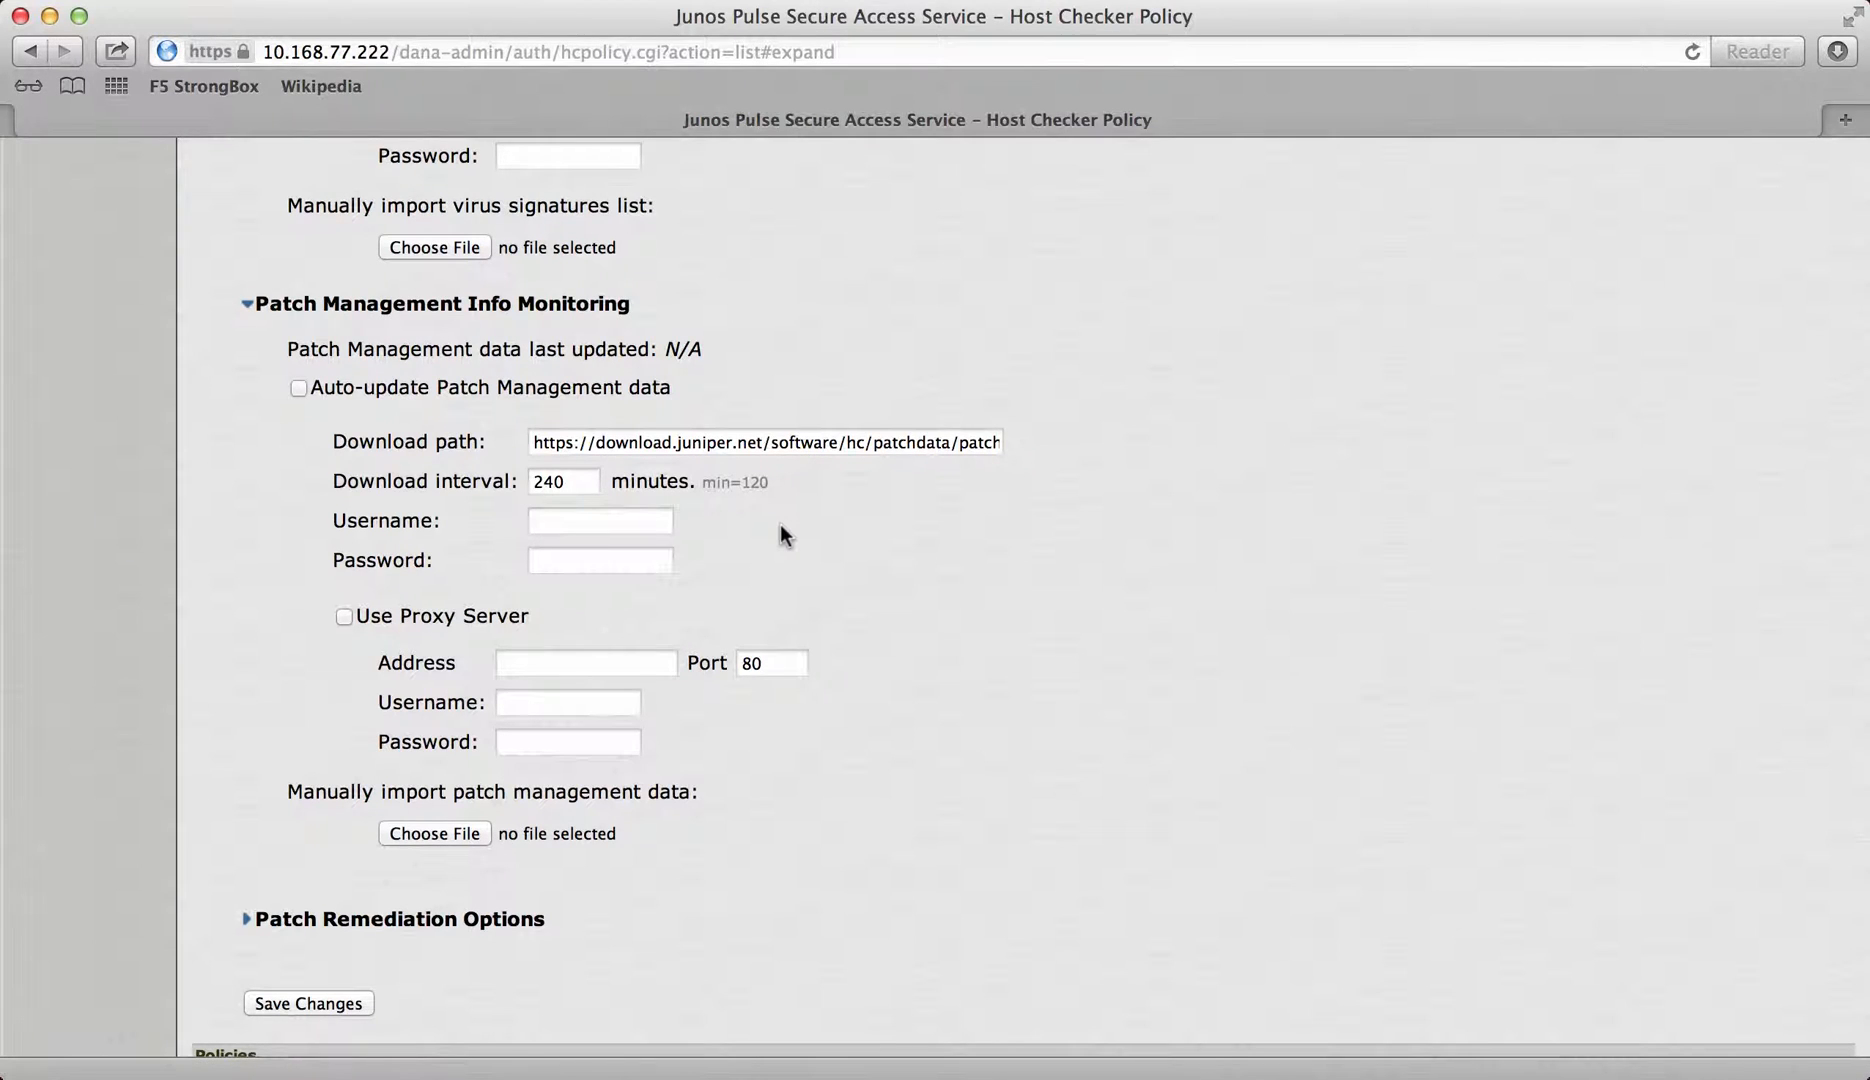
pyautogui.scroll(3)
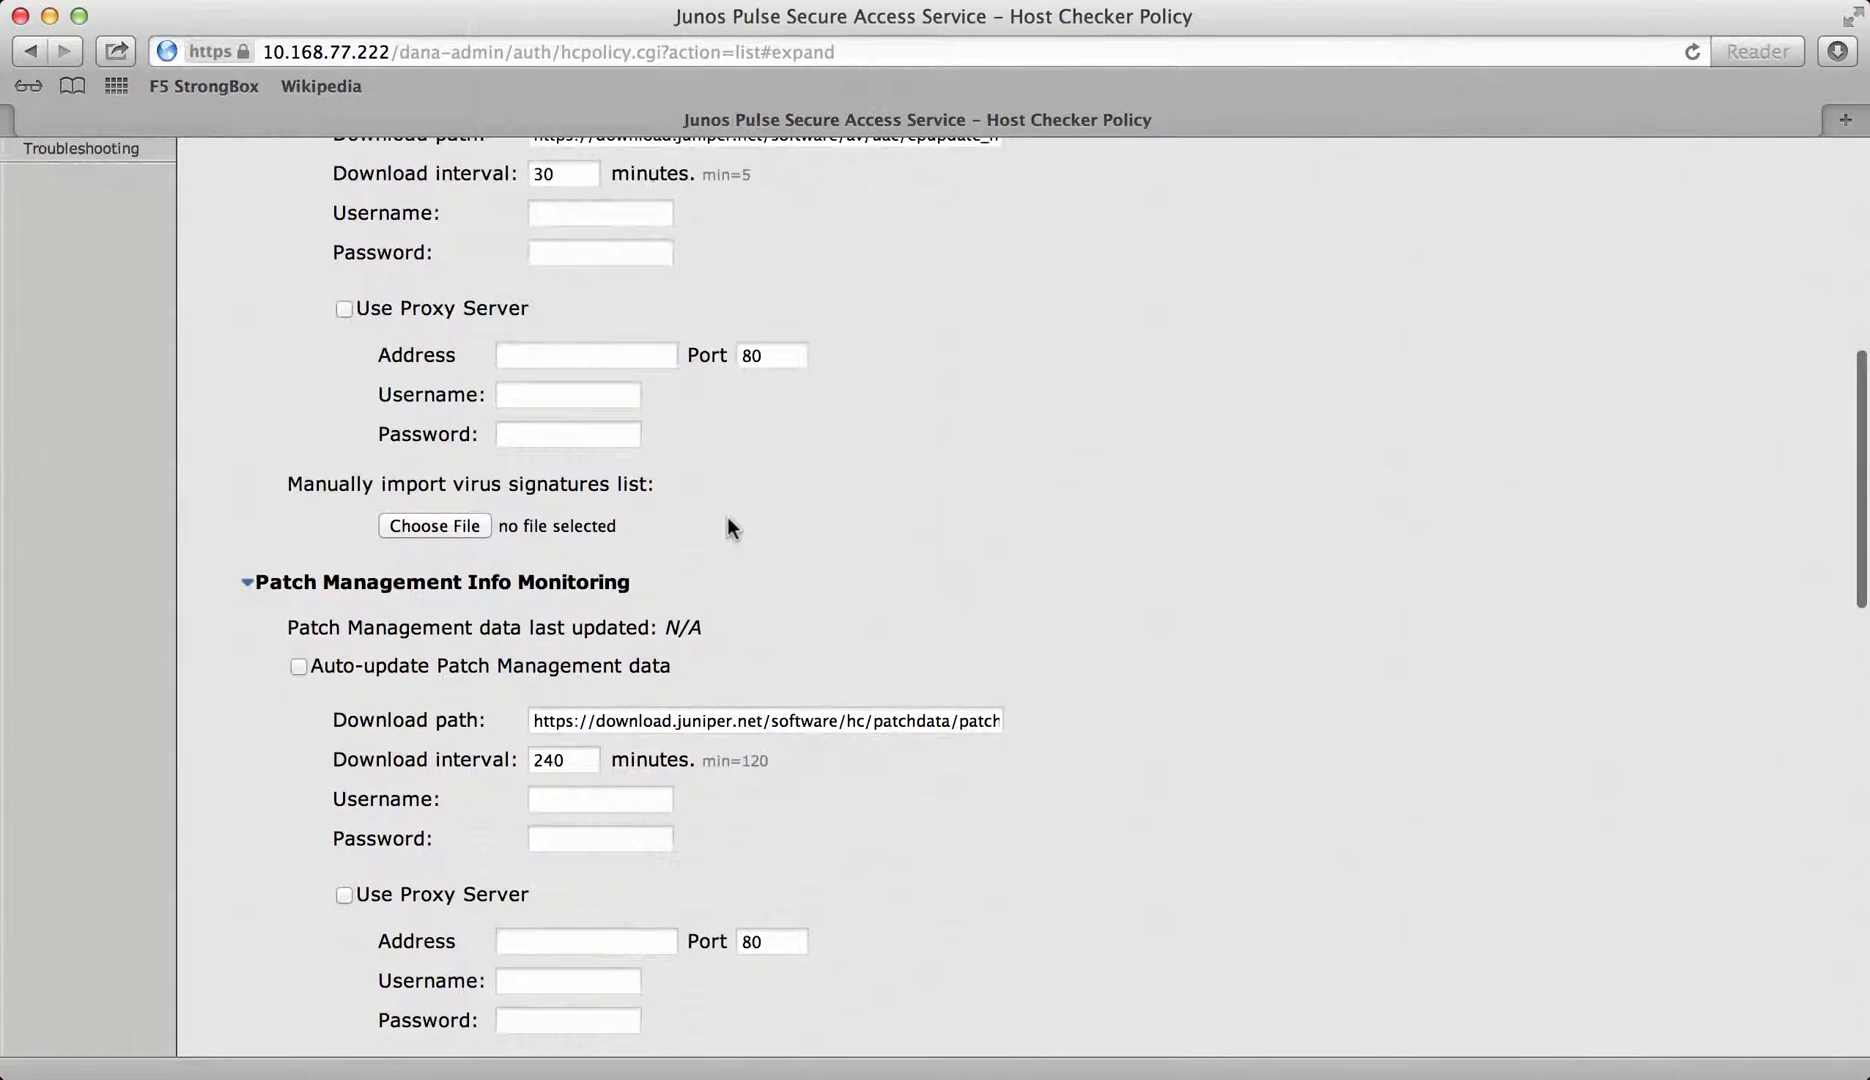
pyautogui.scroll(3)
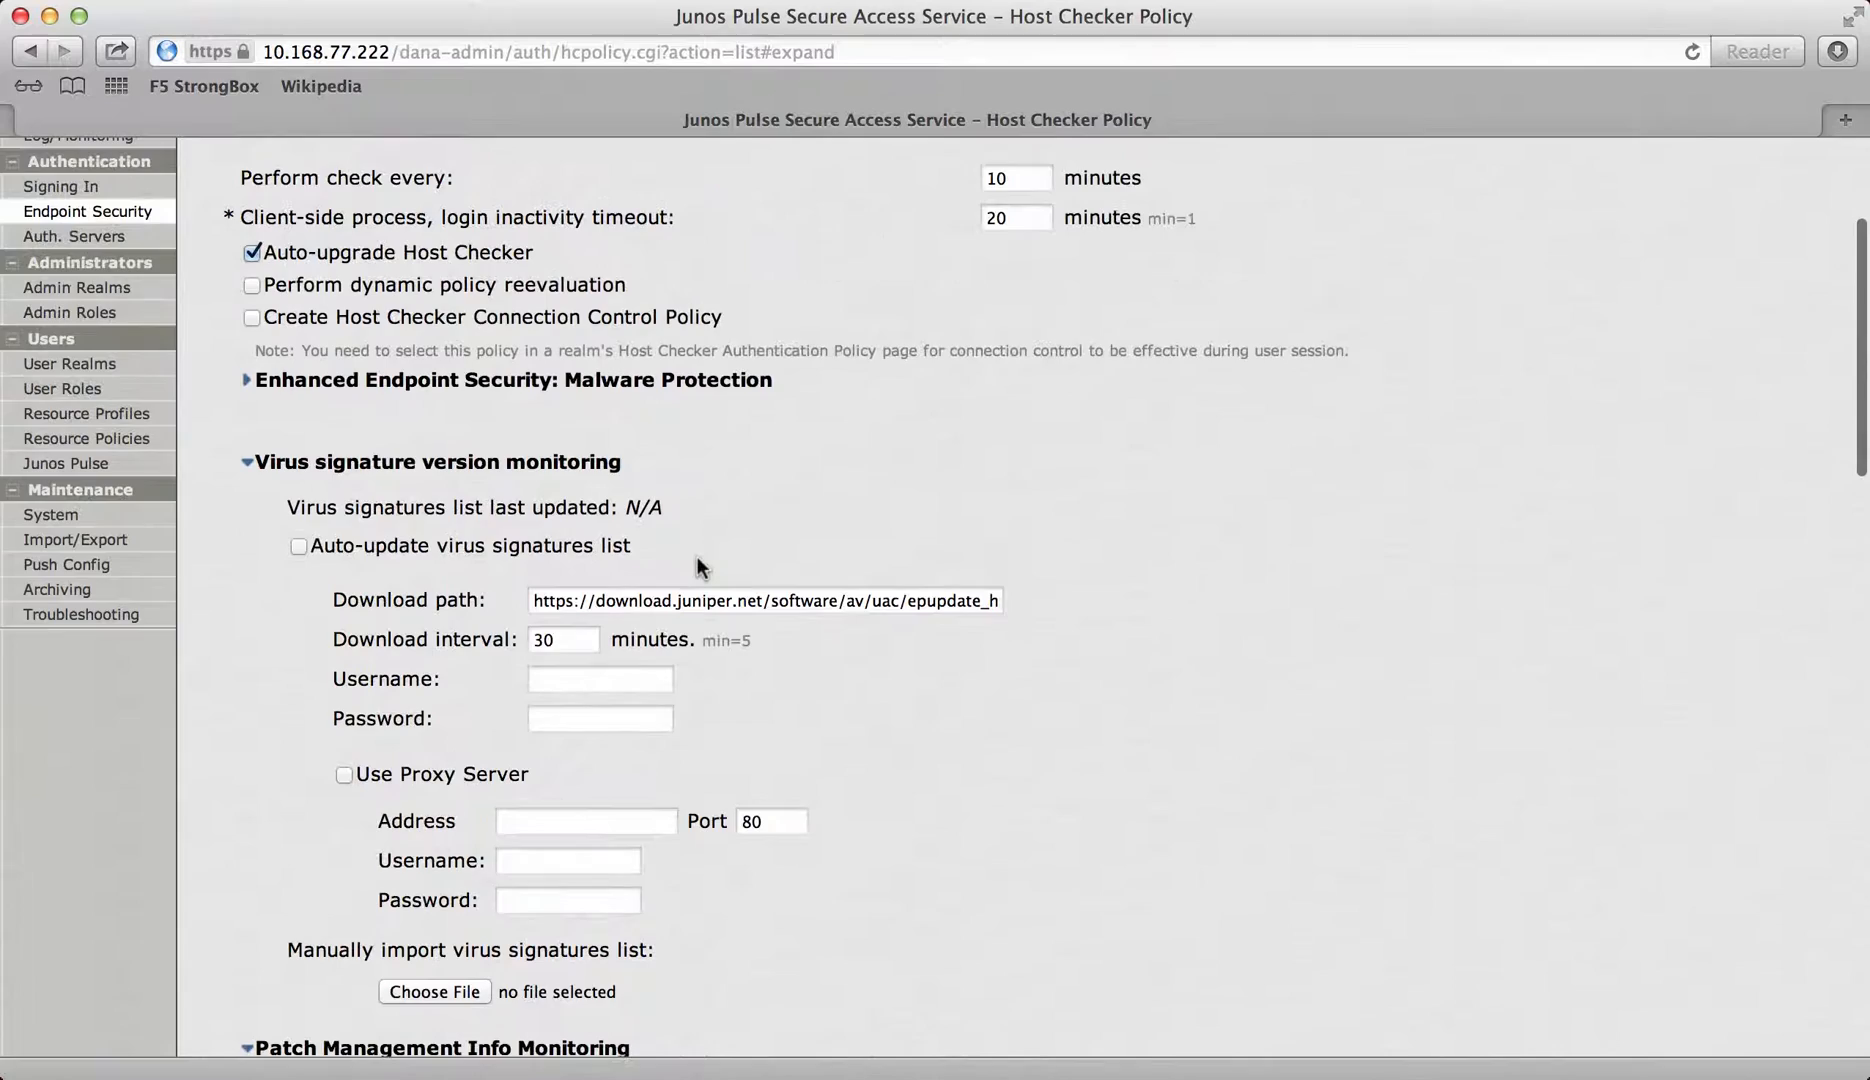
pyautogui.scroll(-3)
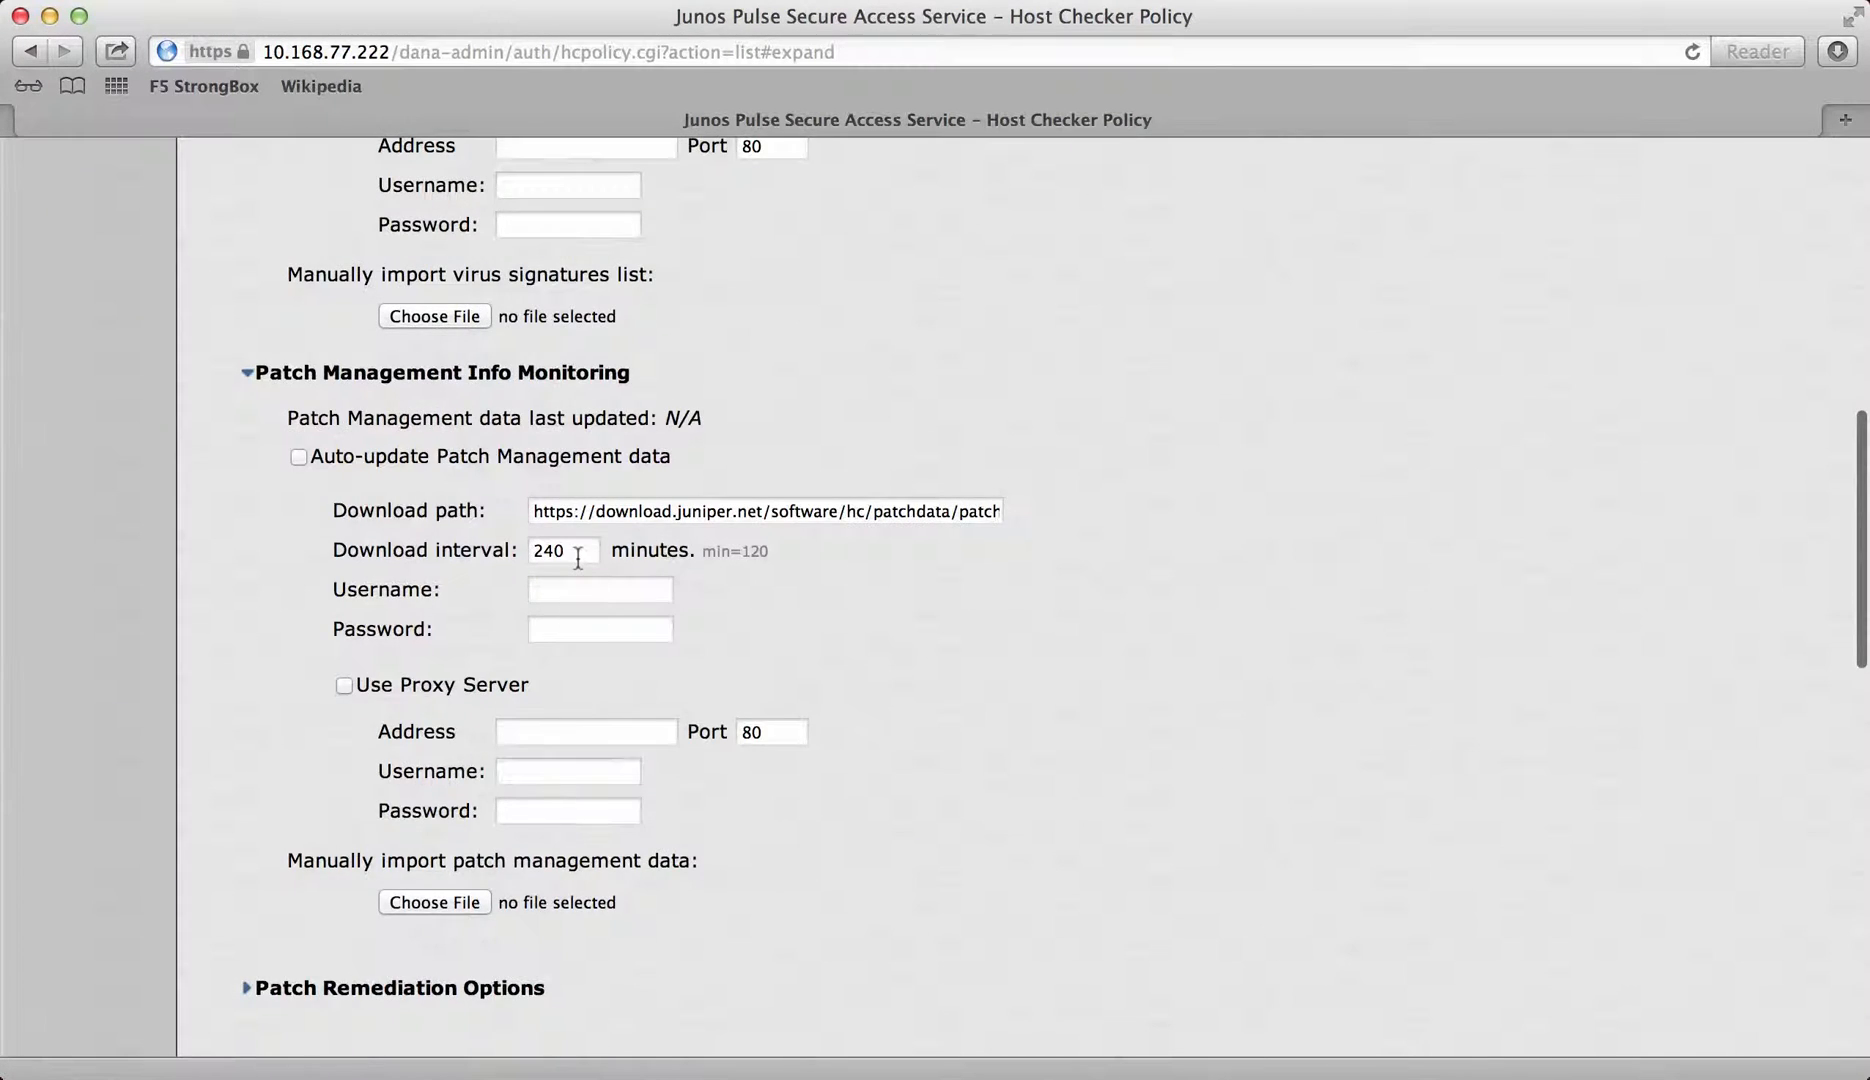
pyautogui.scroll(-3)
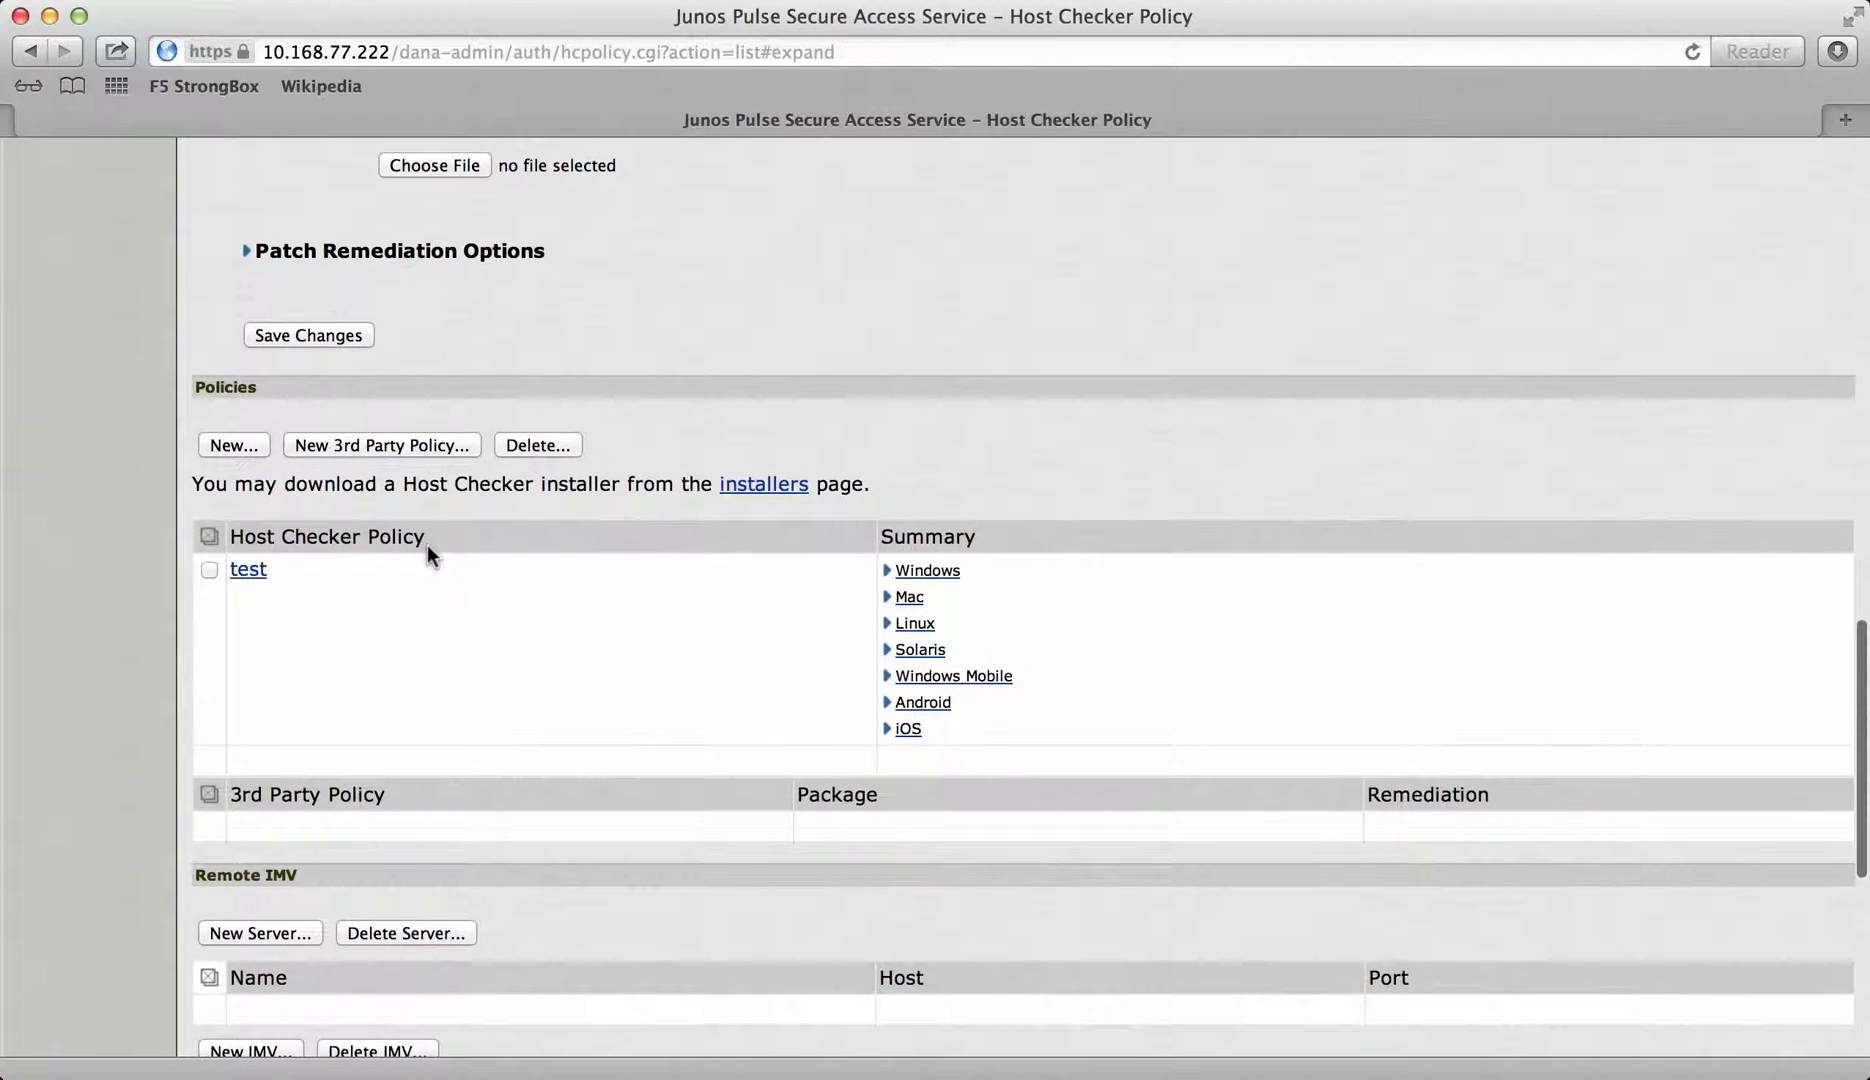
# Create a new Host Checker policy and enter the name Demo
pyautogui.click(234, 444)
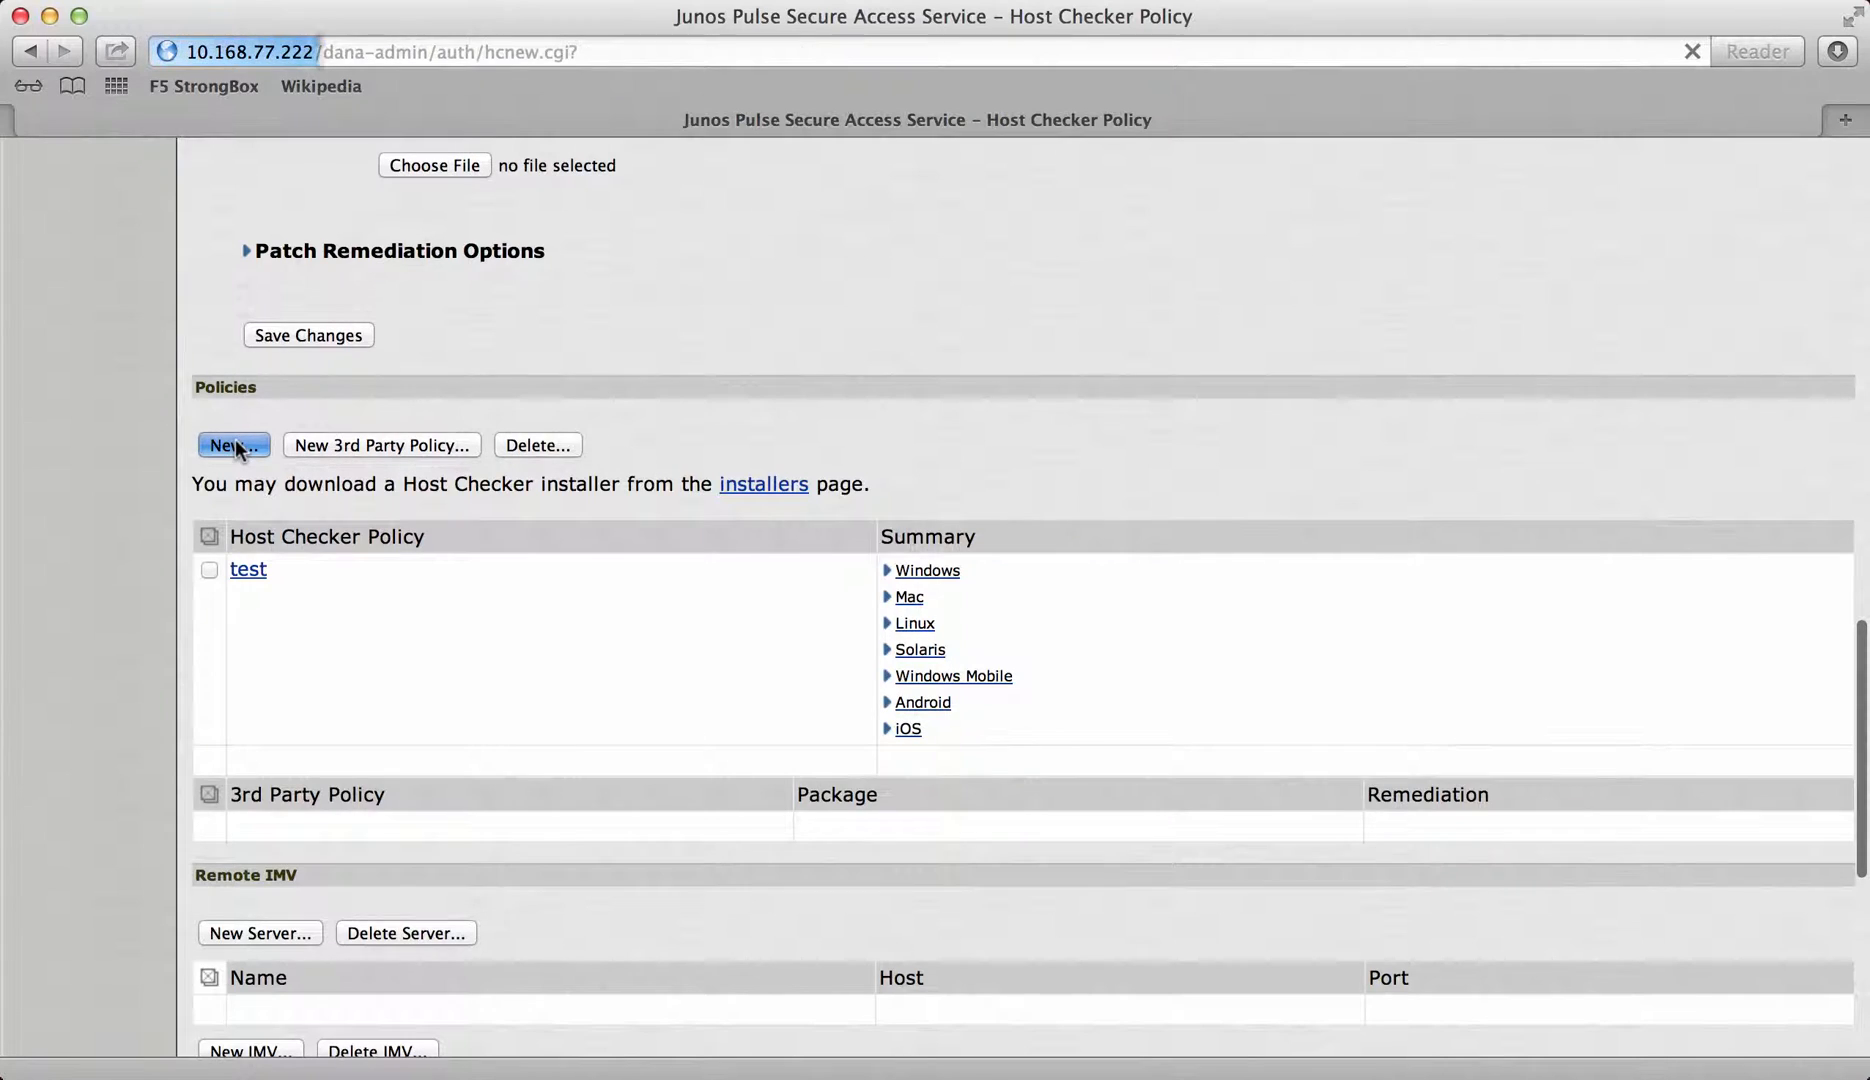
pyautogui.click(234, 444)
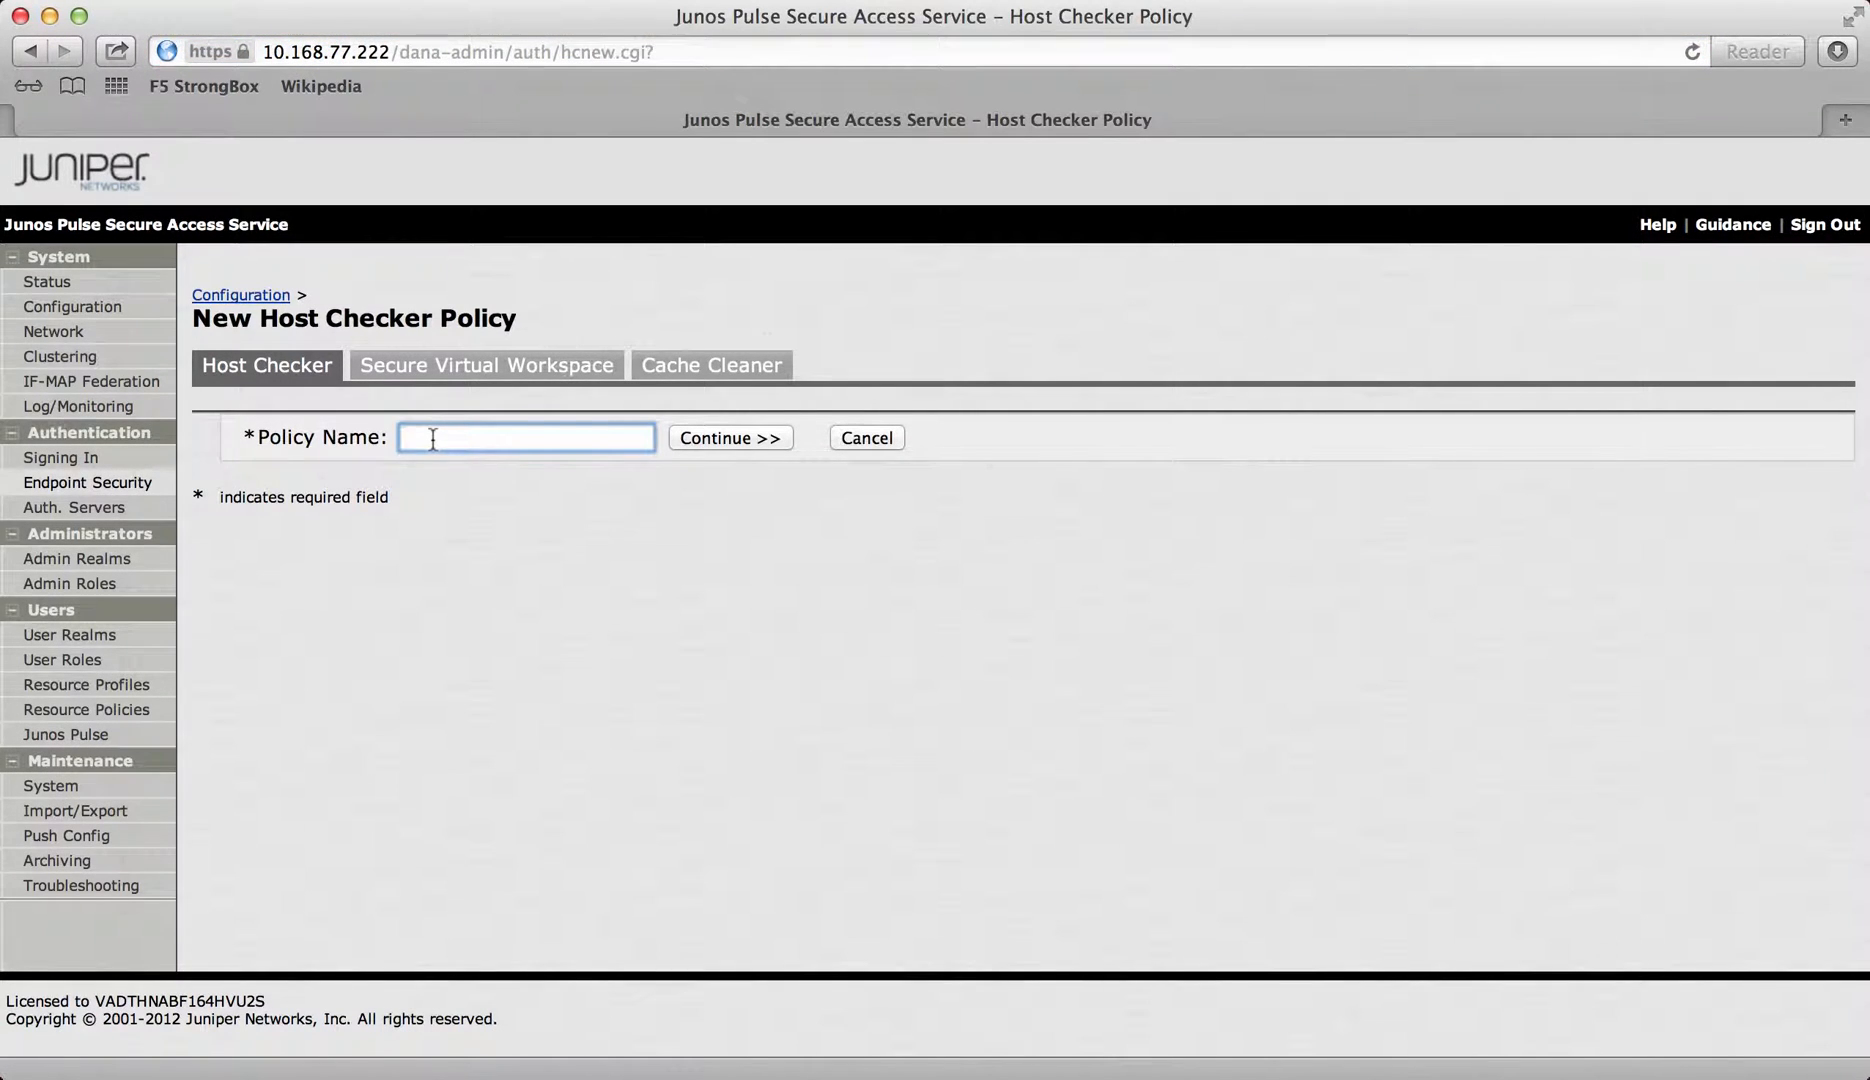
pyautogui.write('Demo')
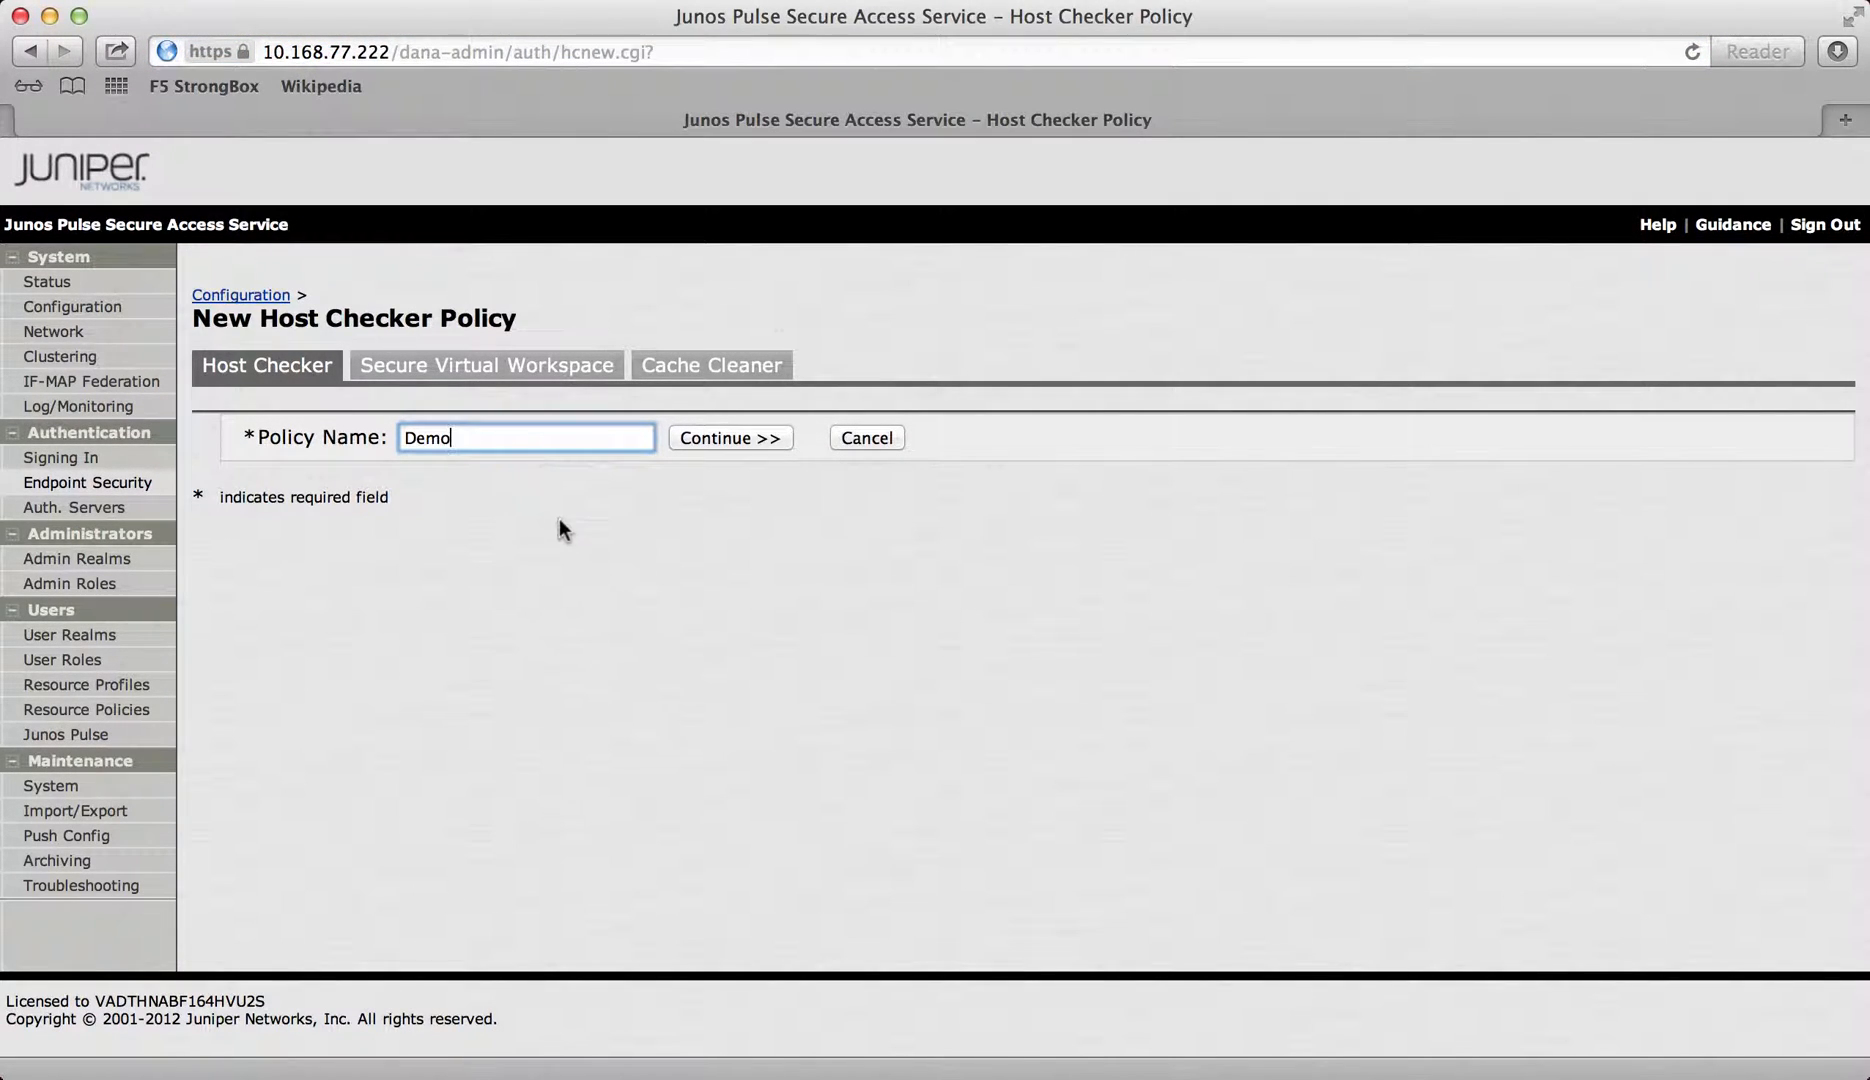
pyautogui.moveTo(742, 452)
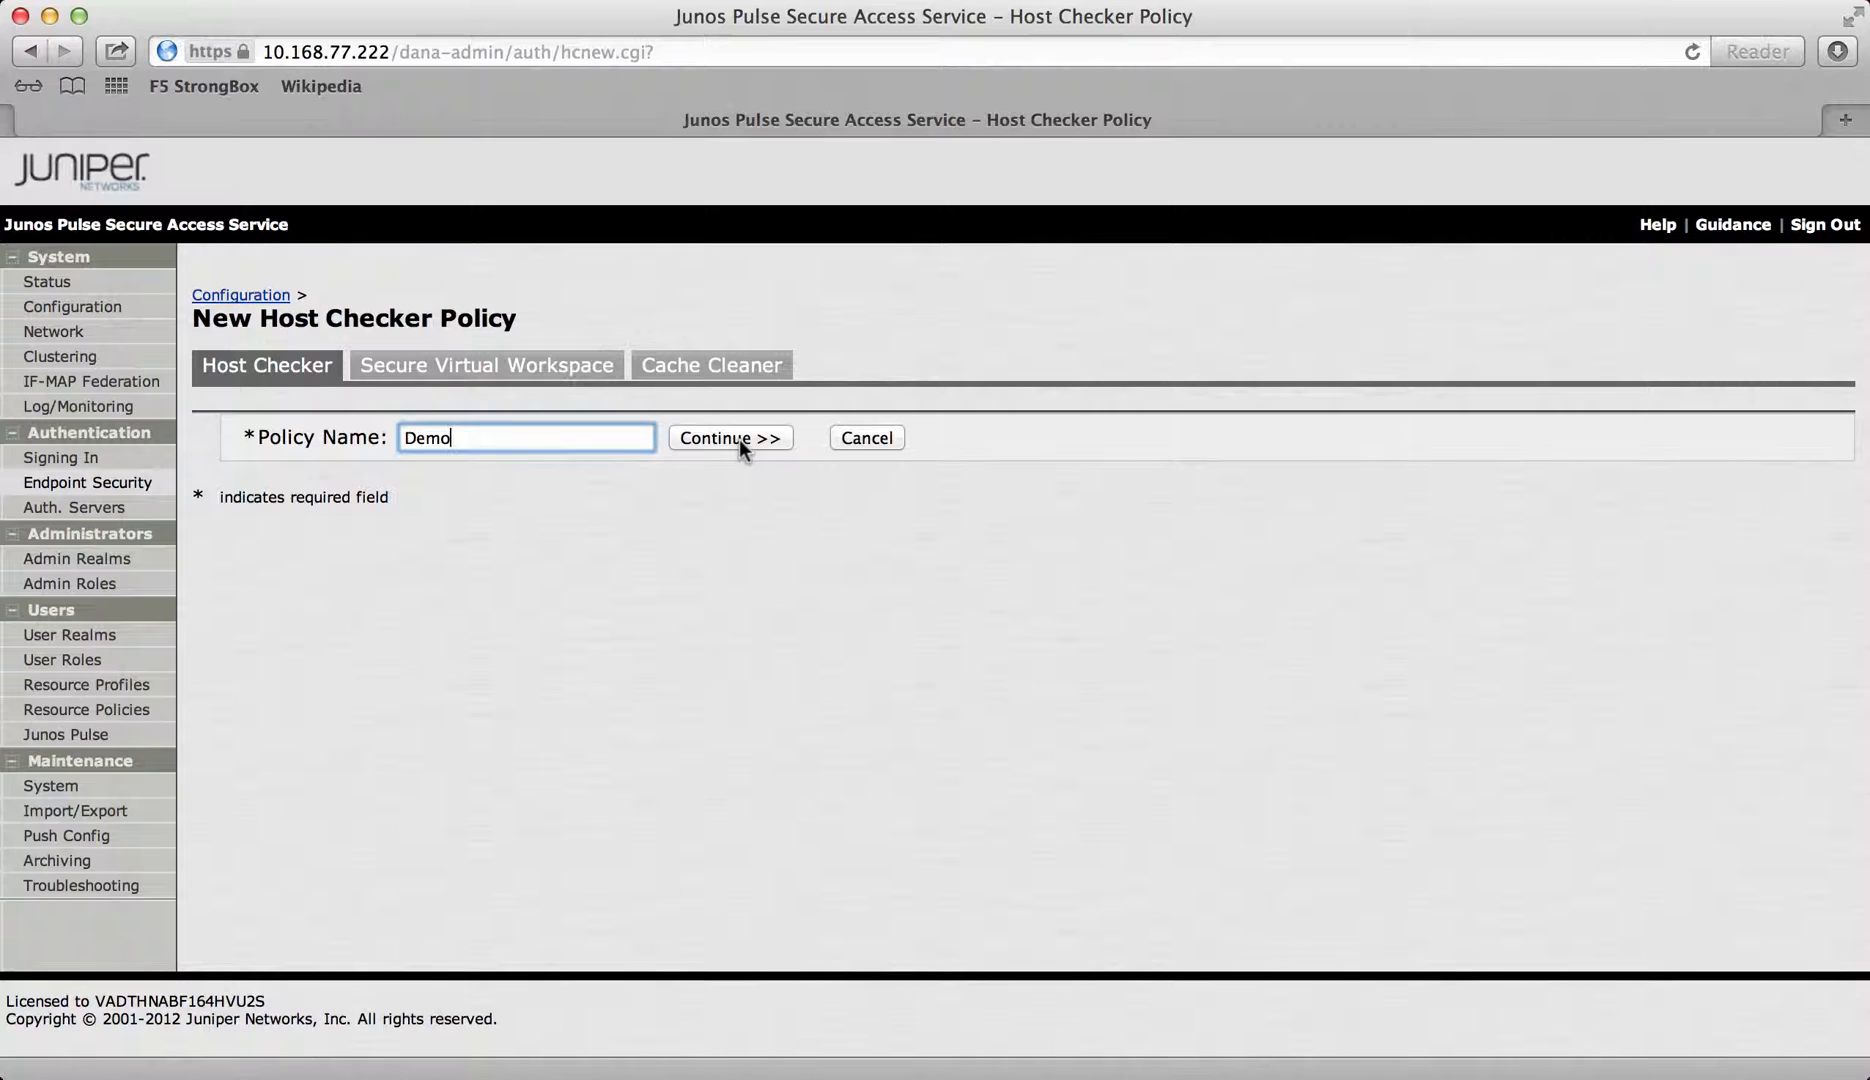
# Continue to the Demo policy's Windows rules and browse the available rule types
pyautogui.click(728, 438)
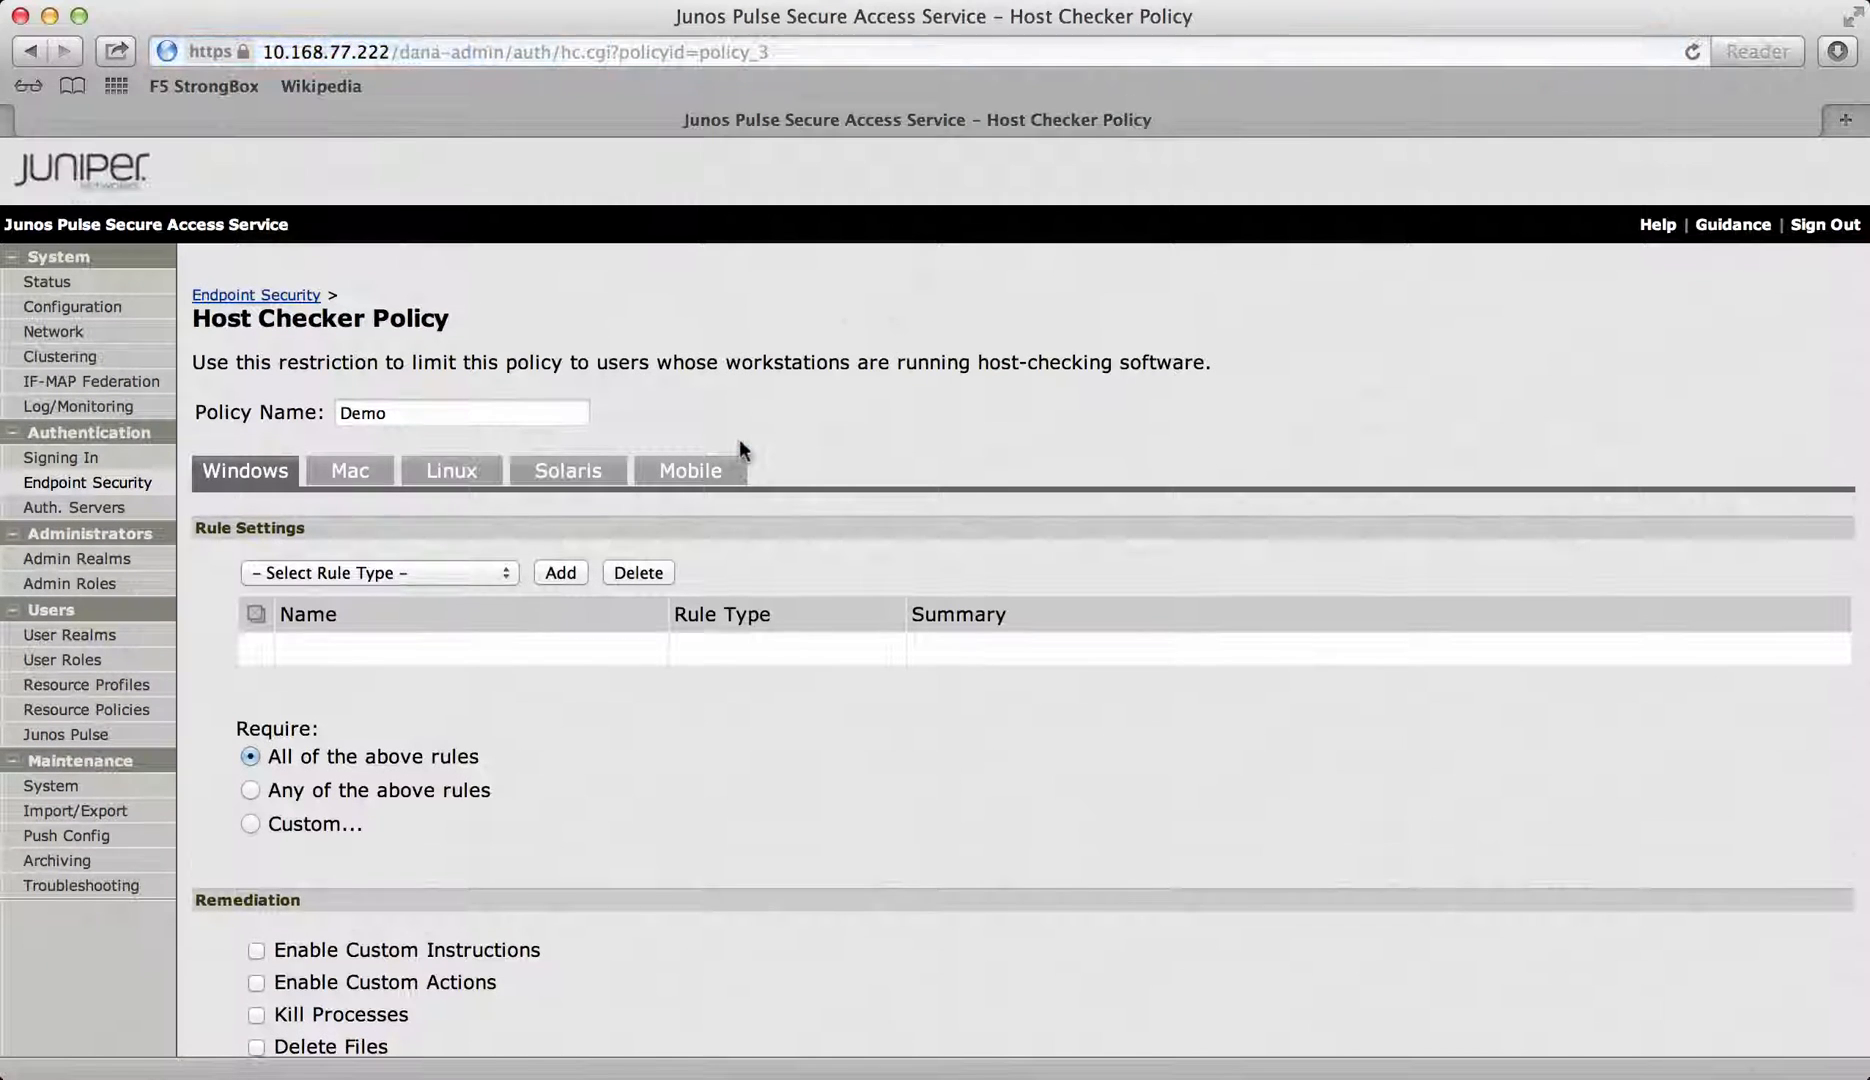
pyautogui.moveTo(462, 684)
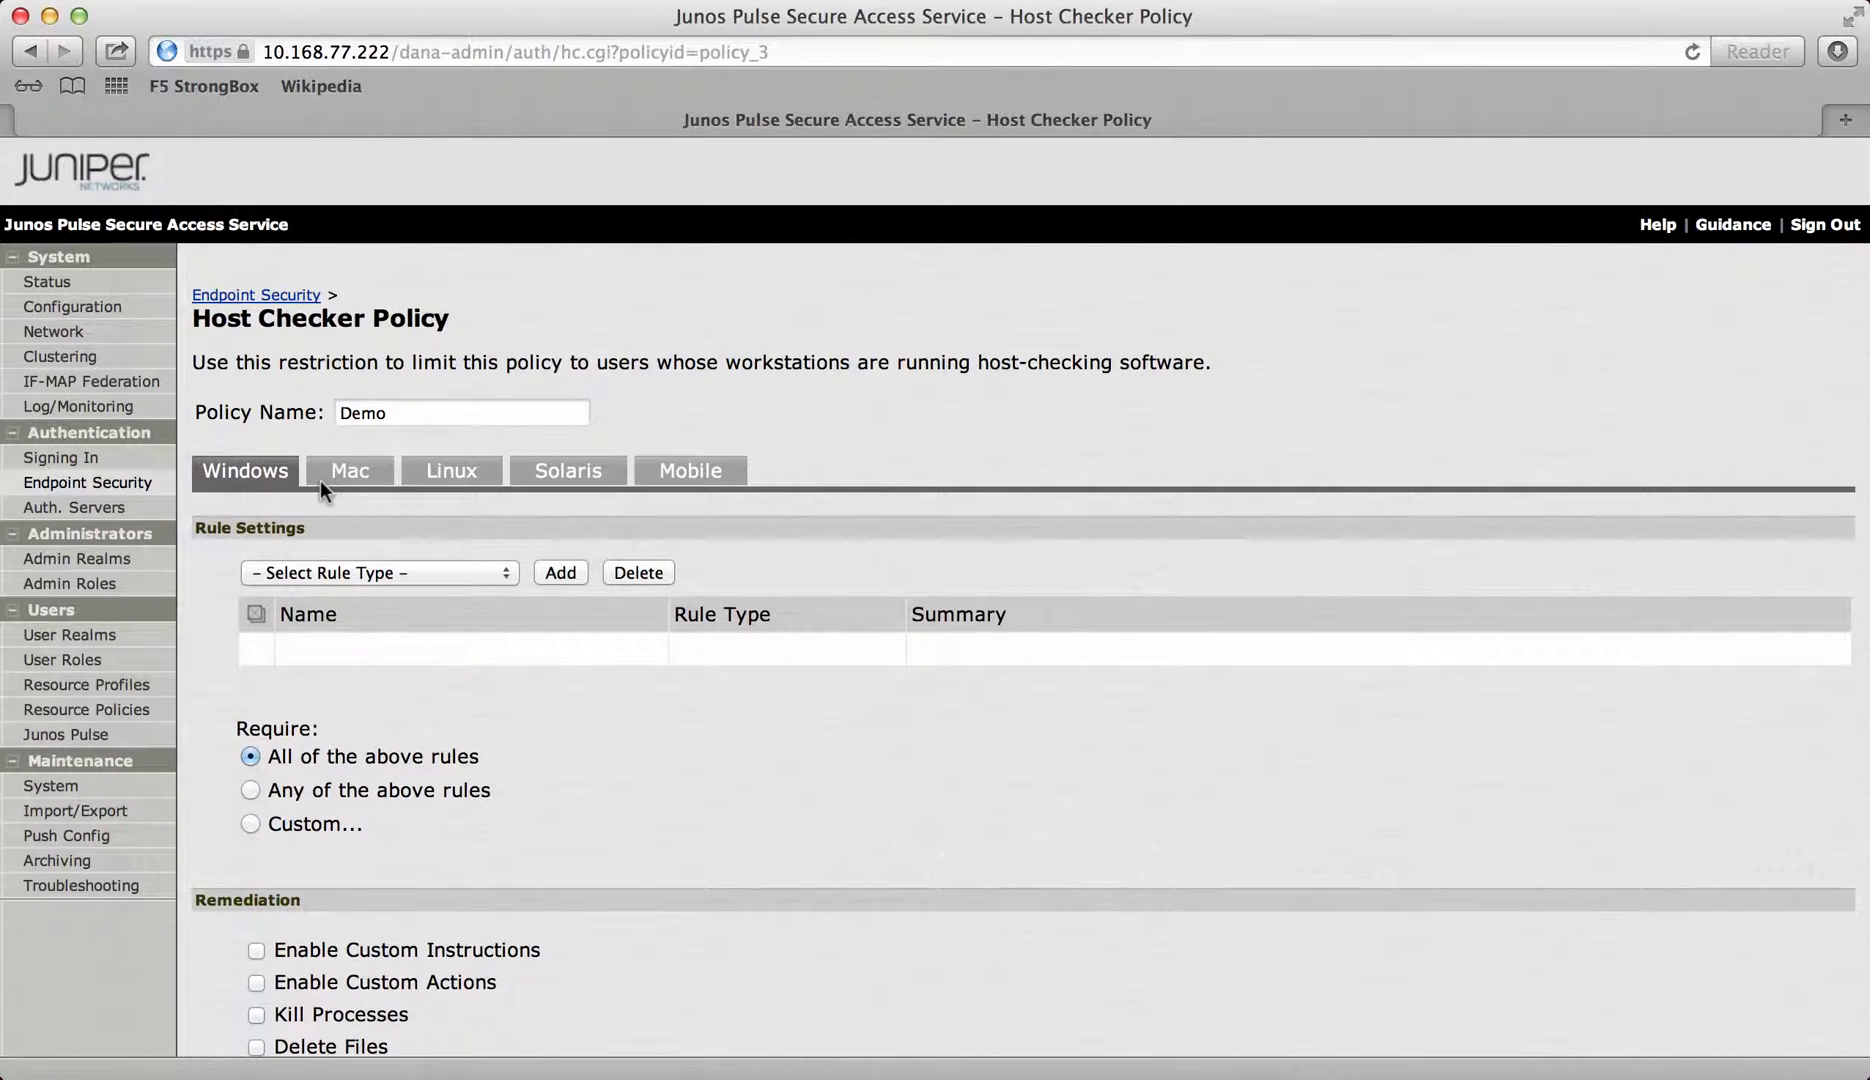
pyautogui.moveTo(568, 470)
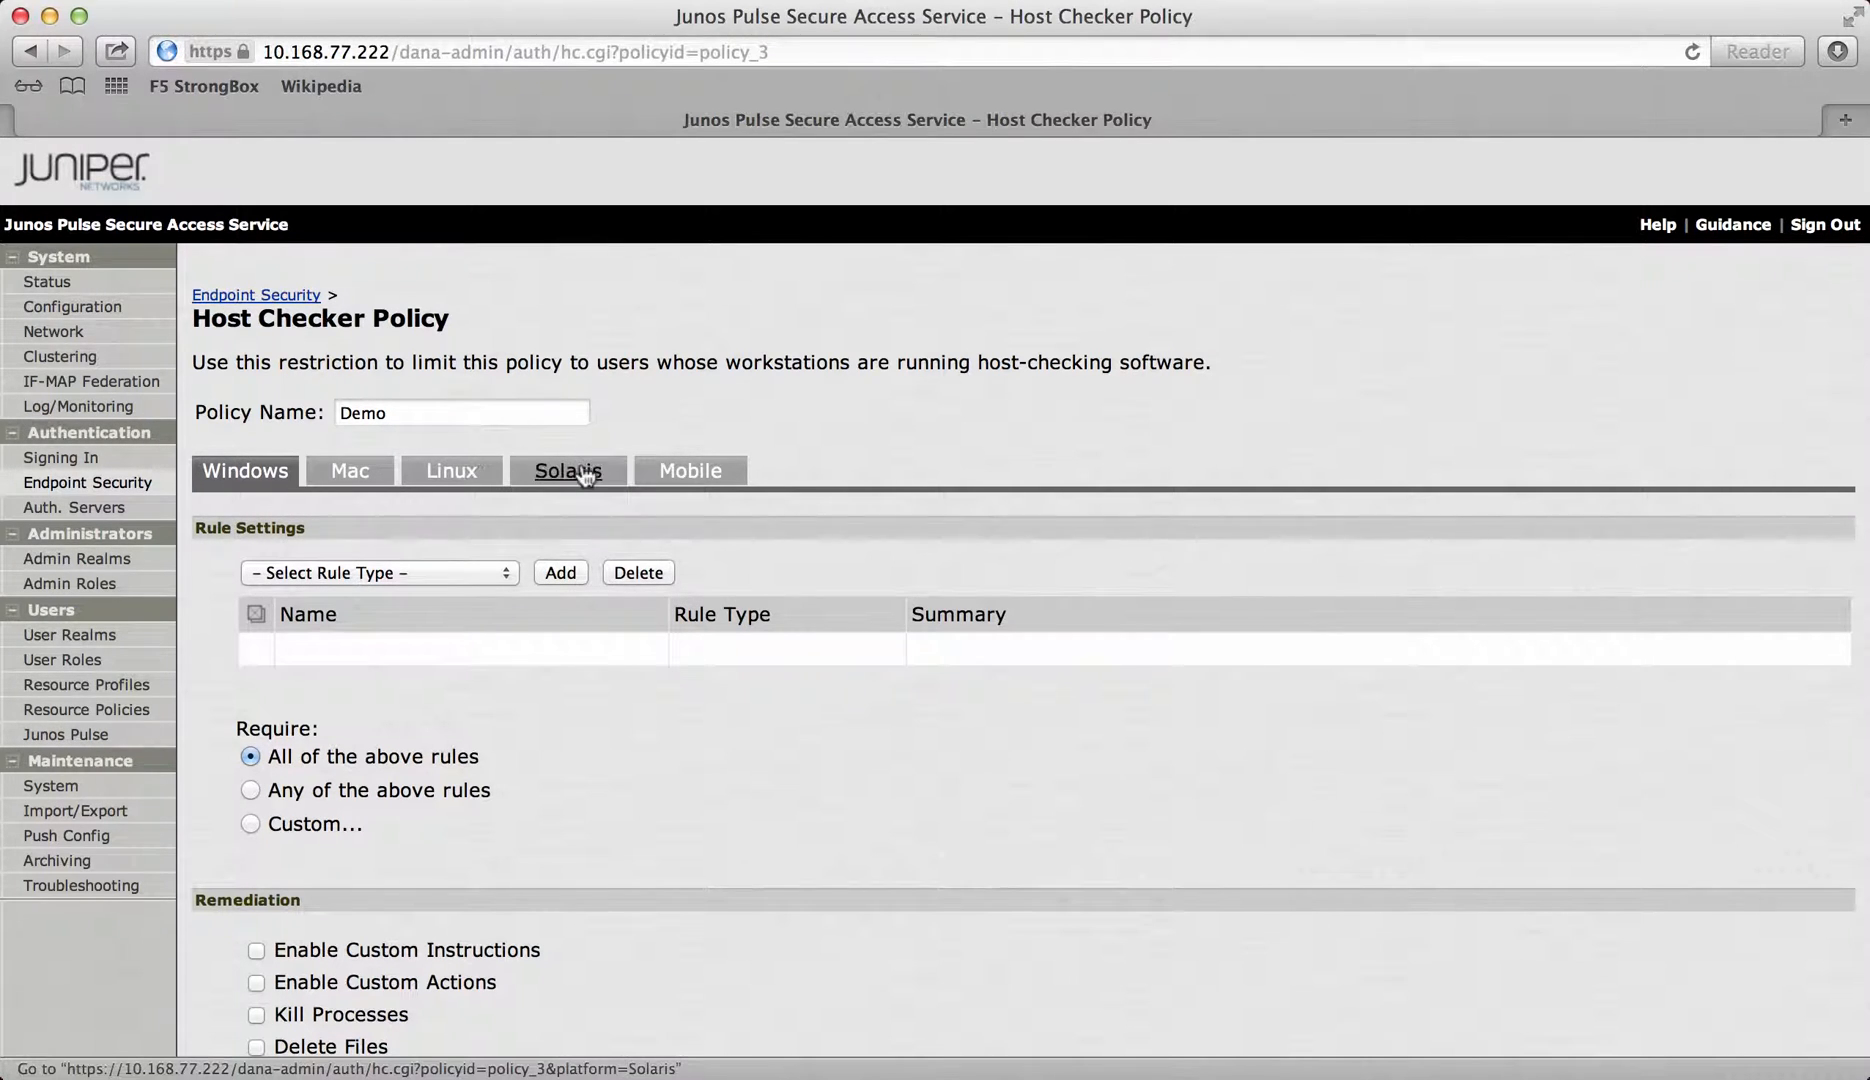
pyautogui.click(380, 574)
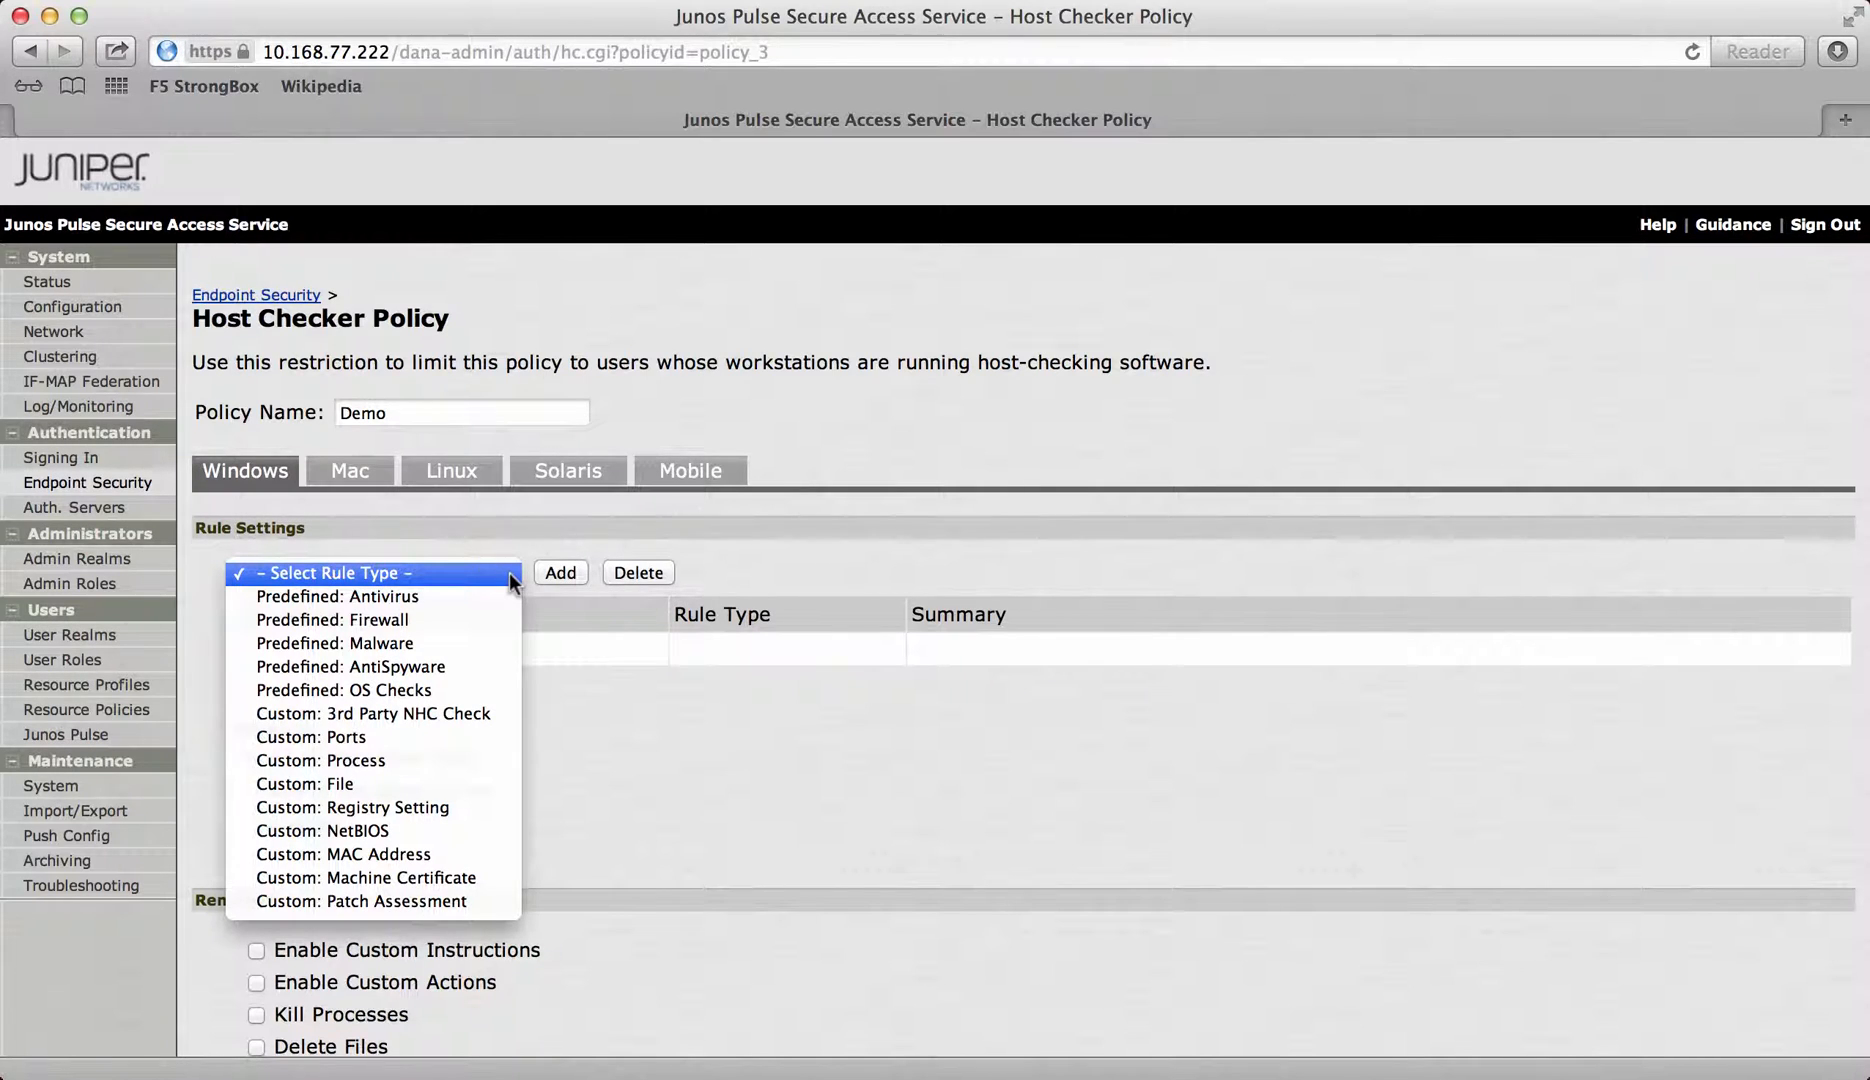
pyautogui.moveTo(338, 596)
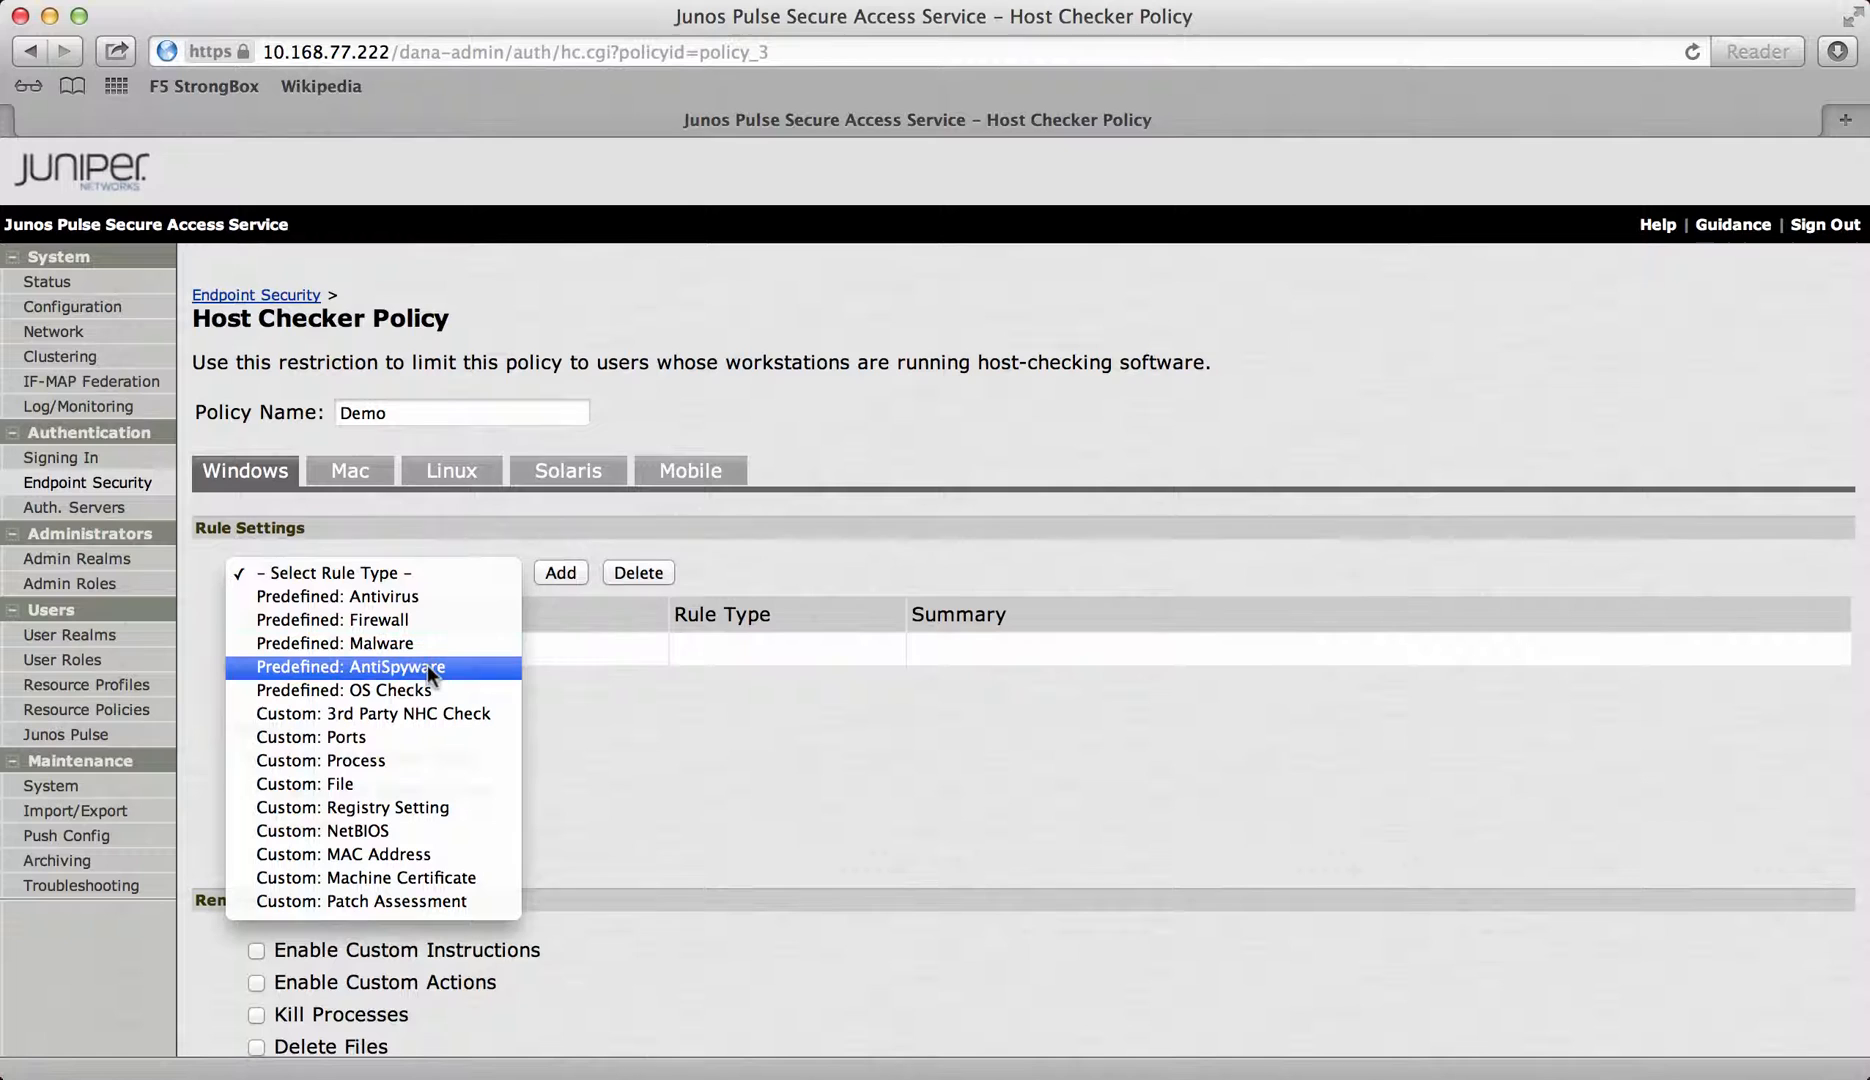
pyautogui.moveTo(398, 862)
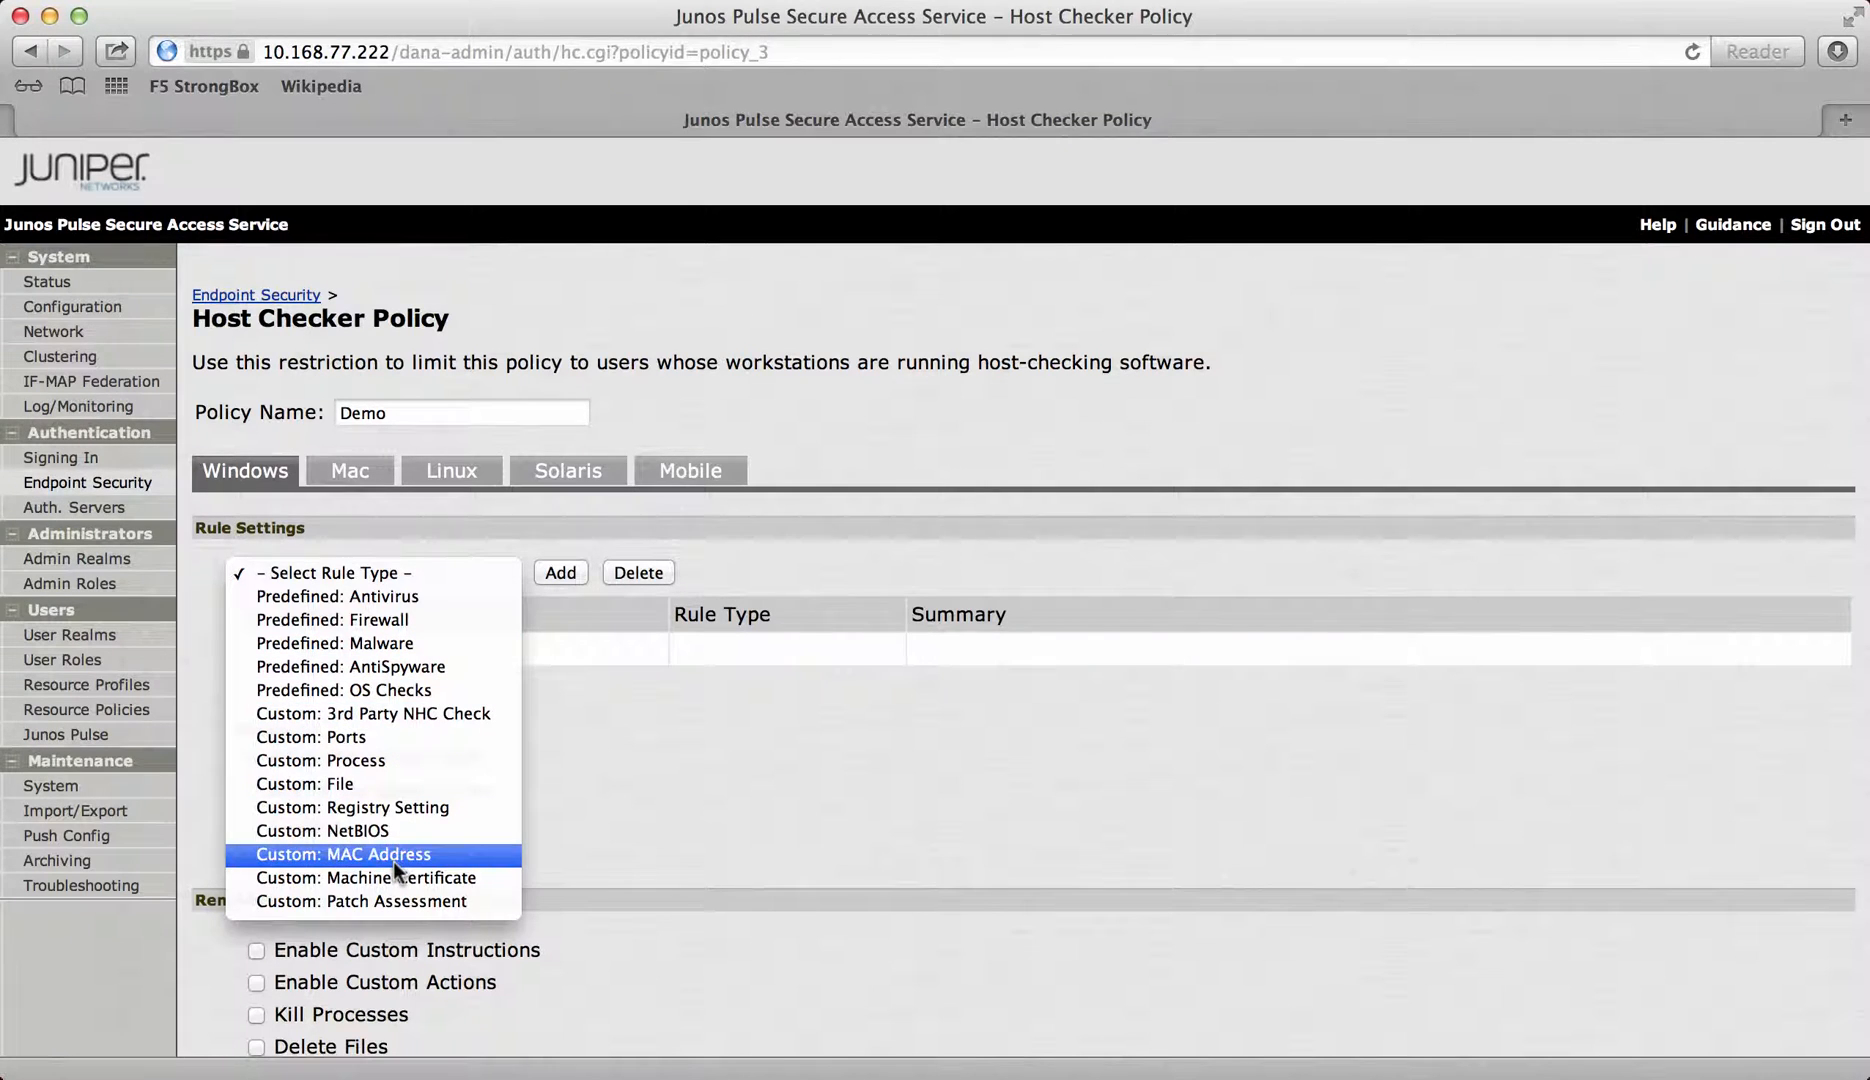
pyautogui.moveTo(320, 760)
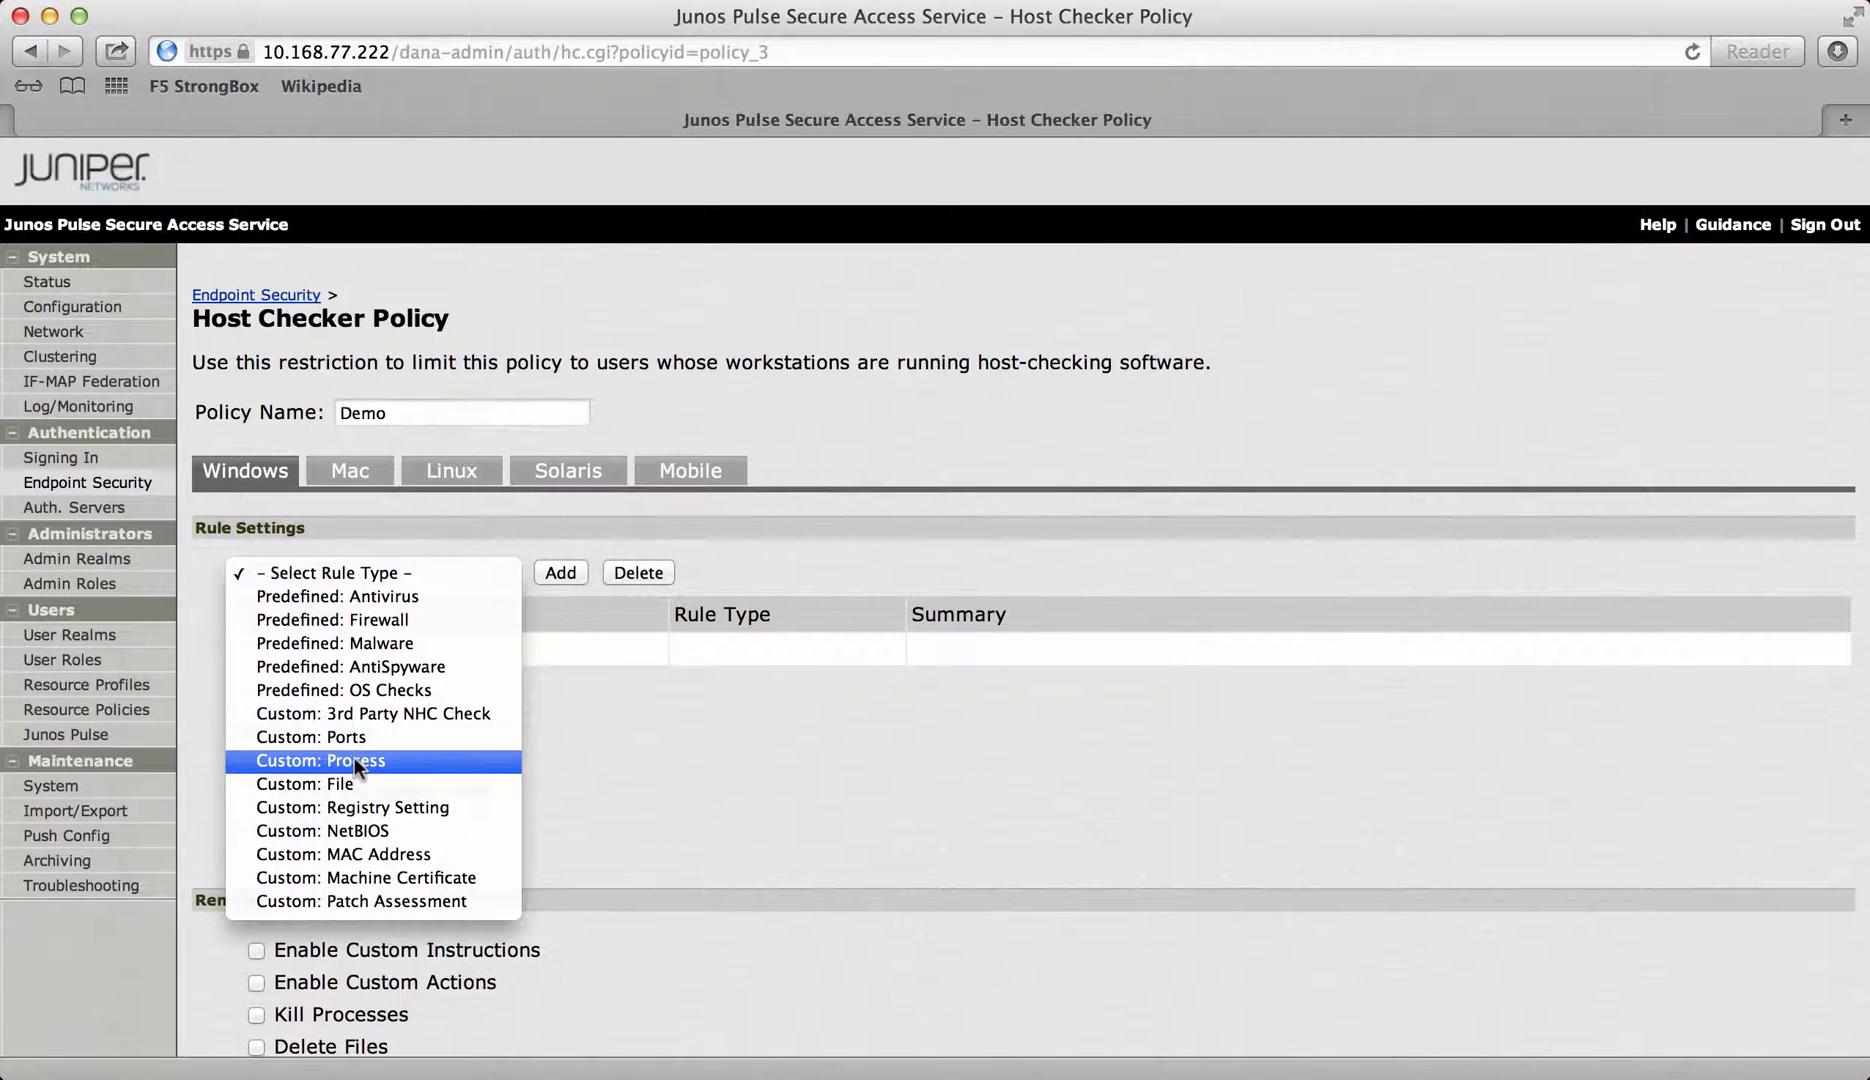
pyautogui.moveTo(614, 796)
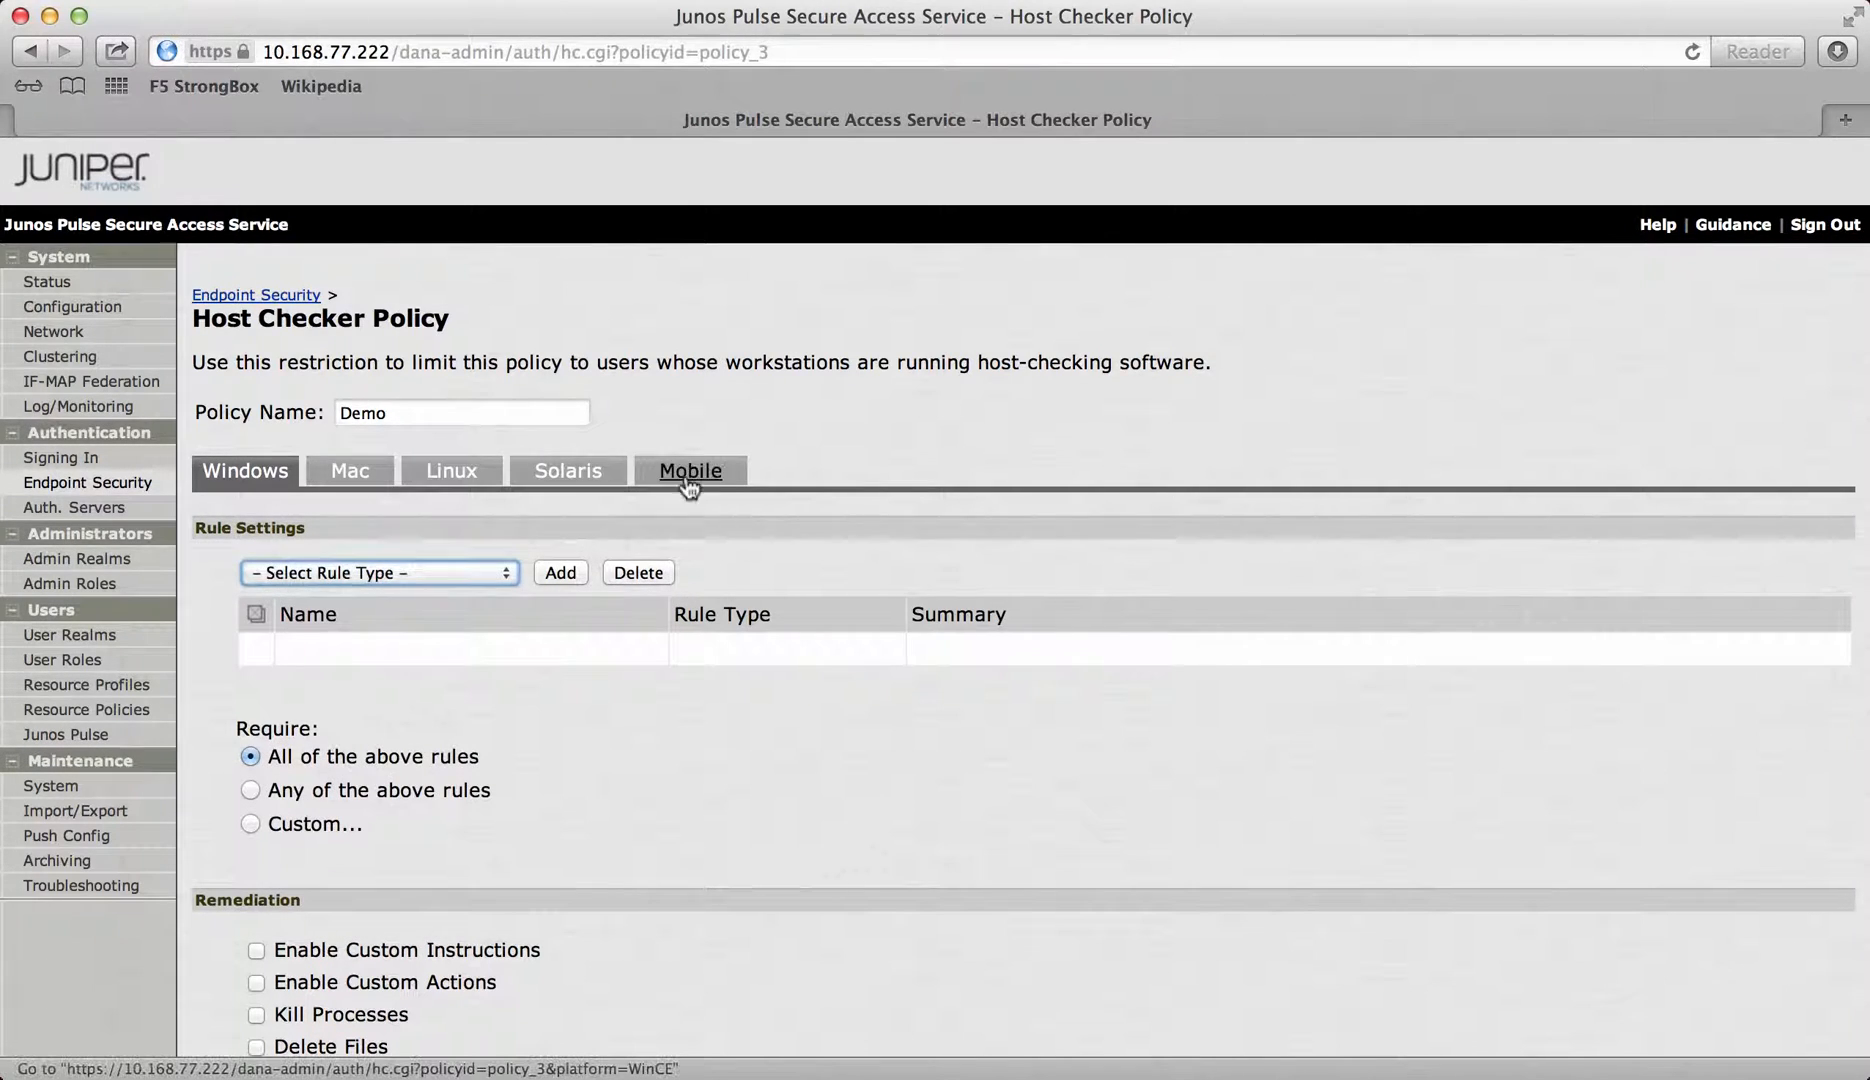
# Switch to the Mobile iOS rules and browse the available iOS rule types
pyautogui.click(690, 470)
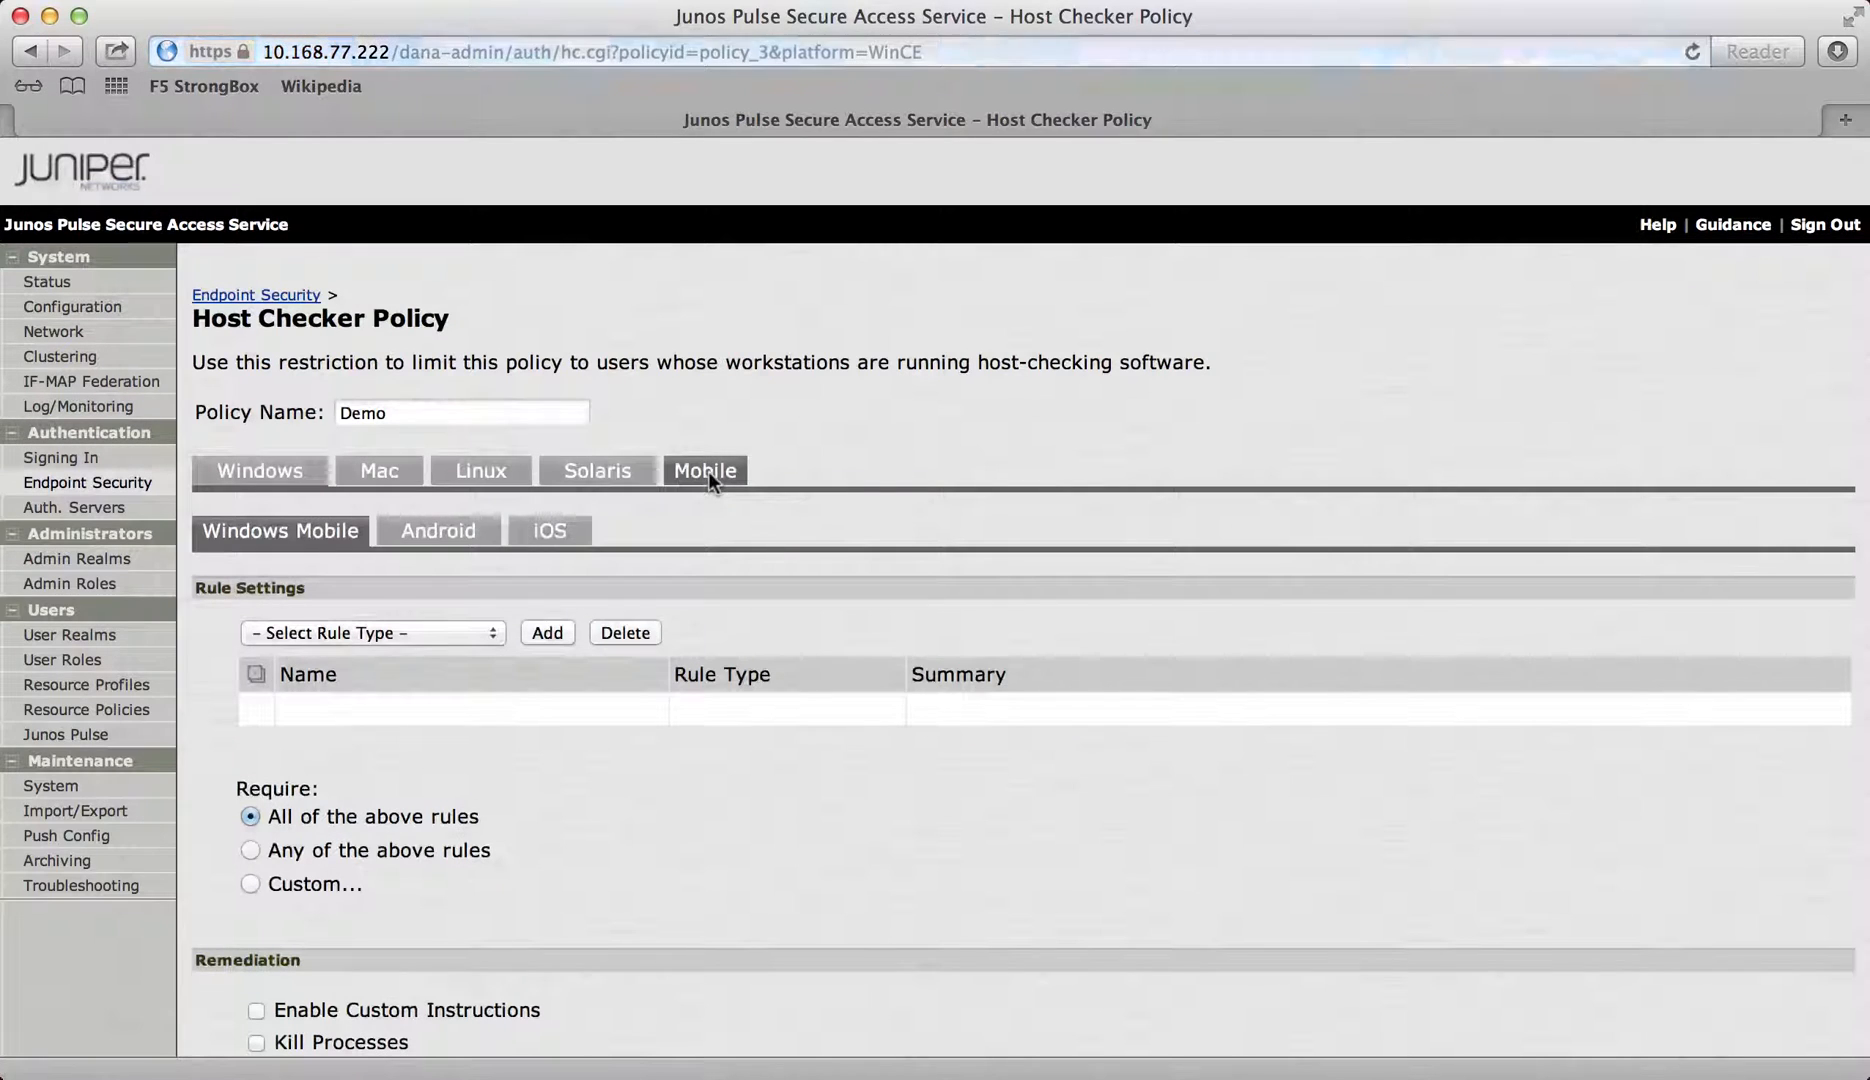
pyautogui.moveTo(550, 530)
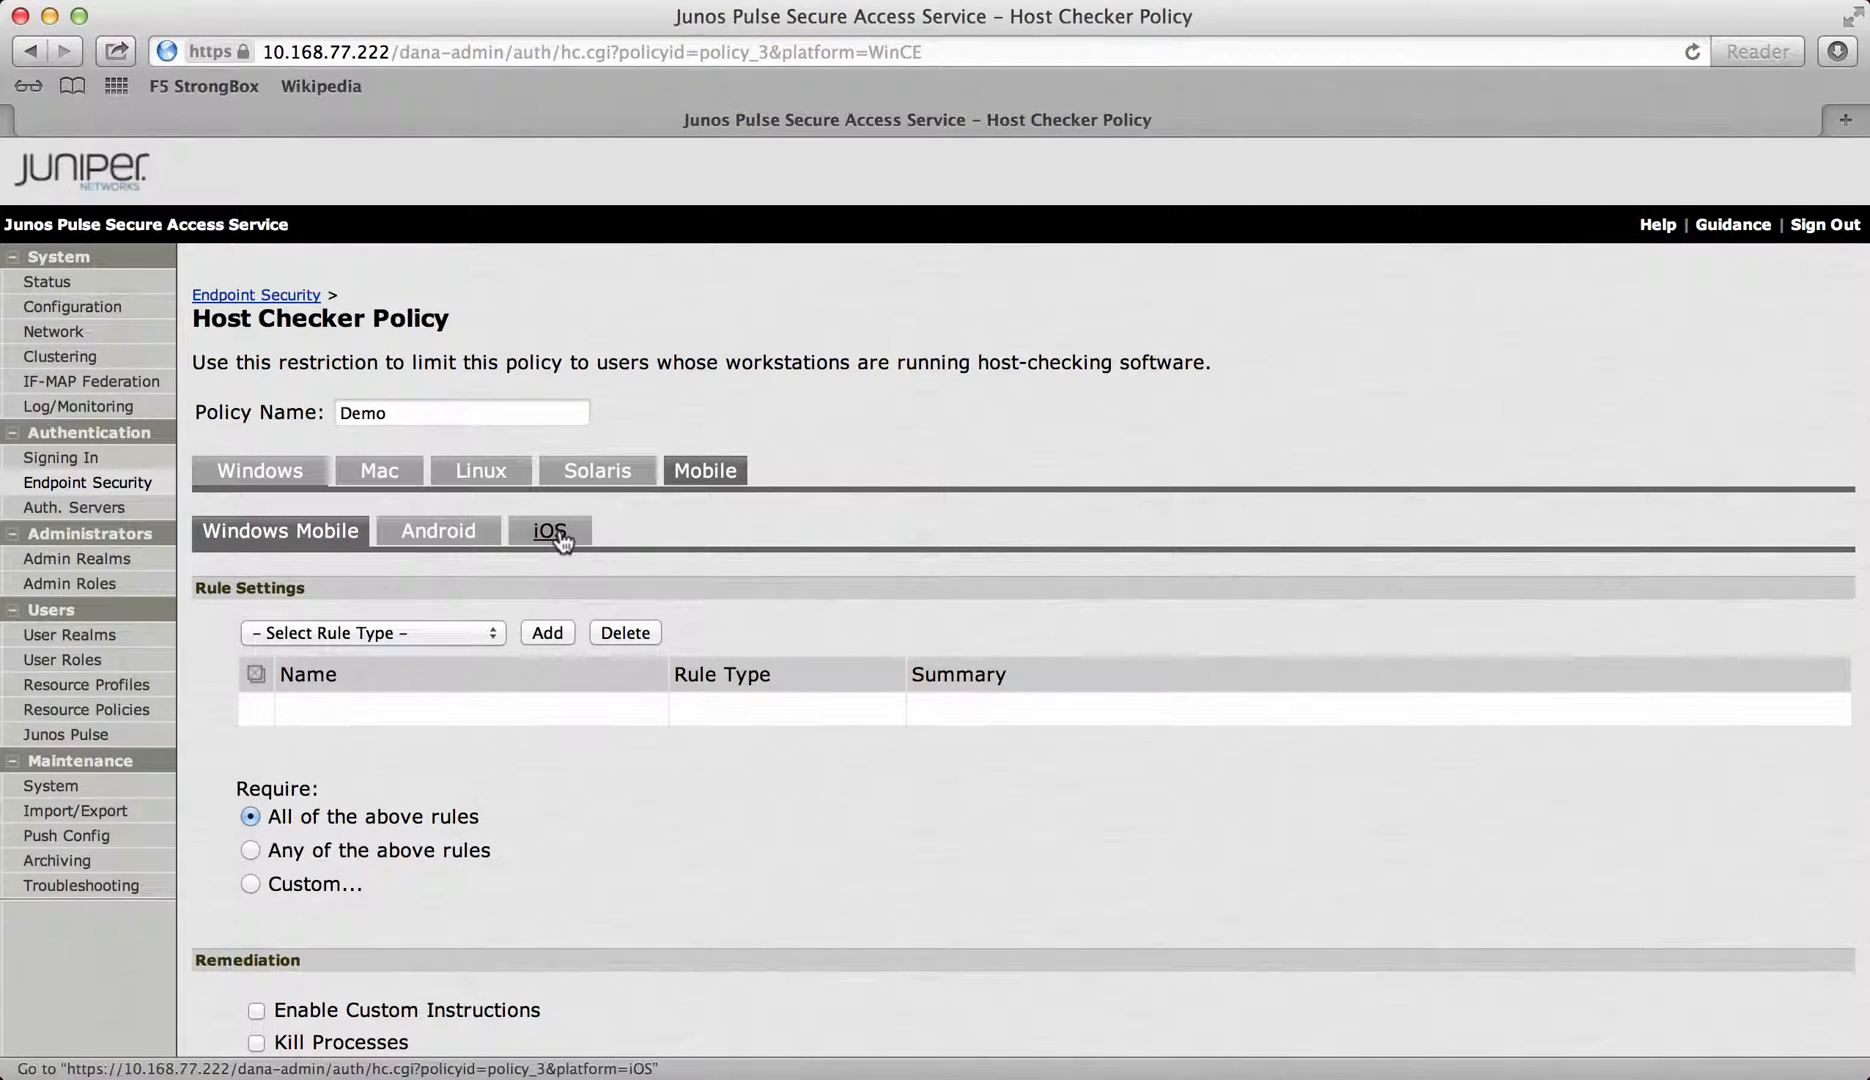
pyautogui.click(562, 530)
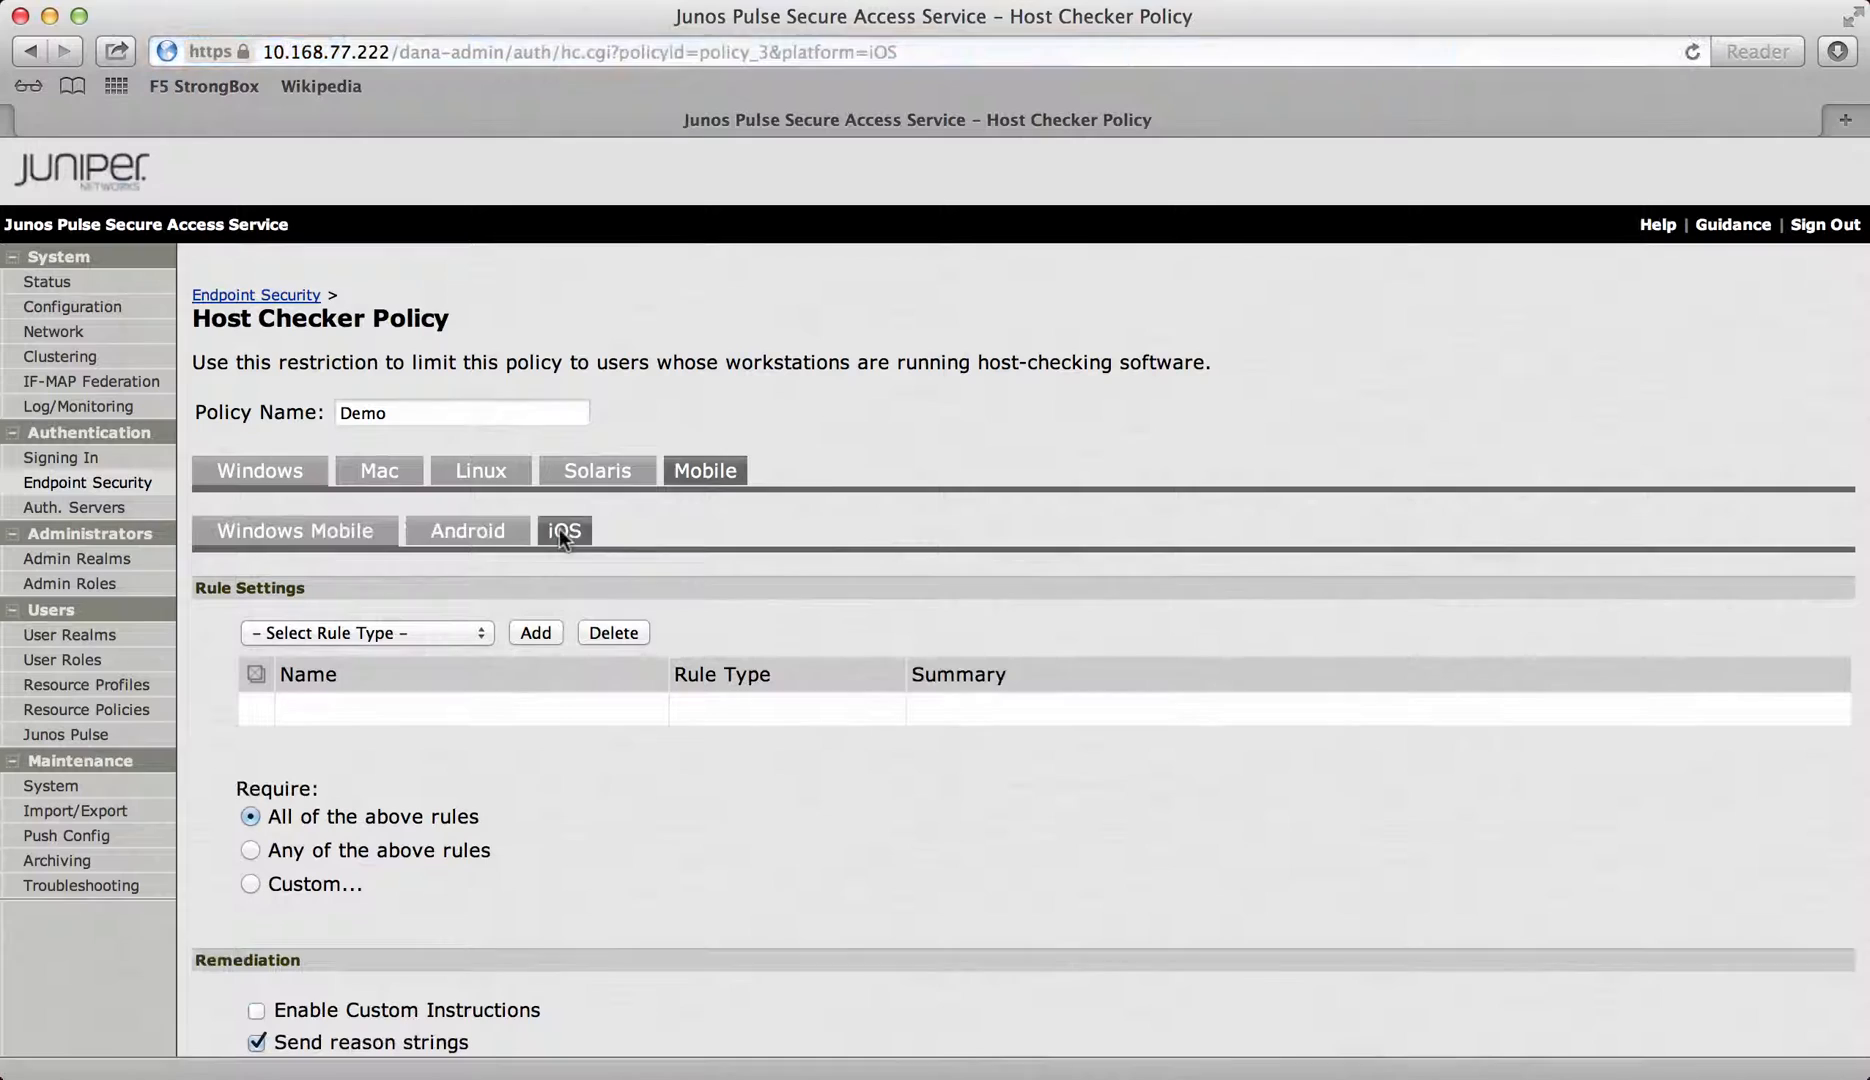
pyautogui.click(366, 632)
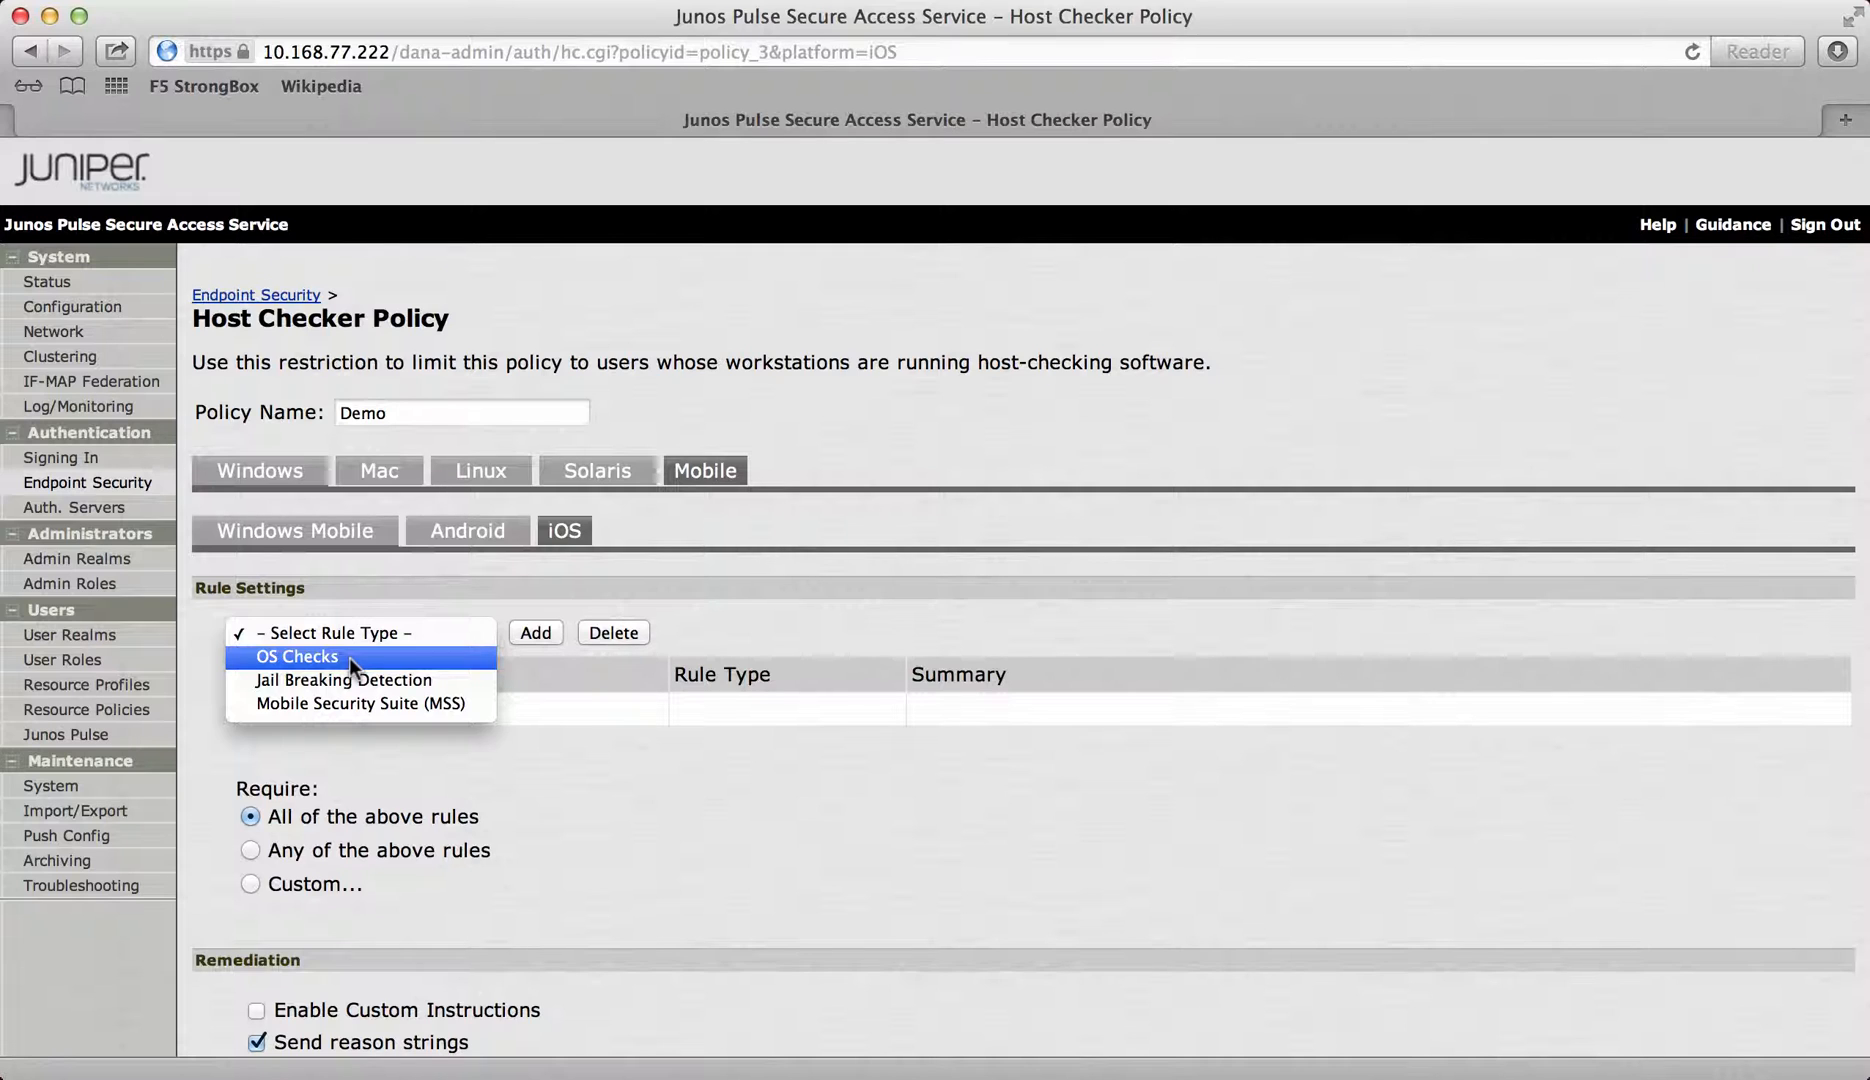
pyautogui.moveTo(382, 680)
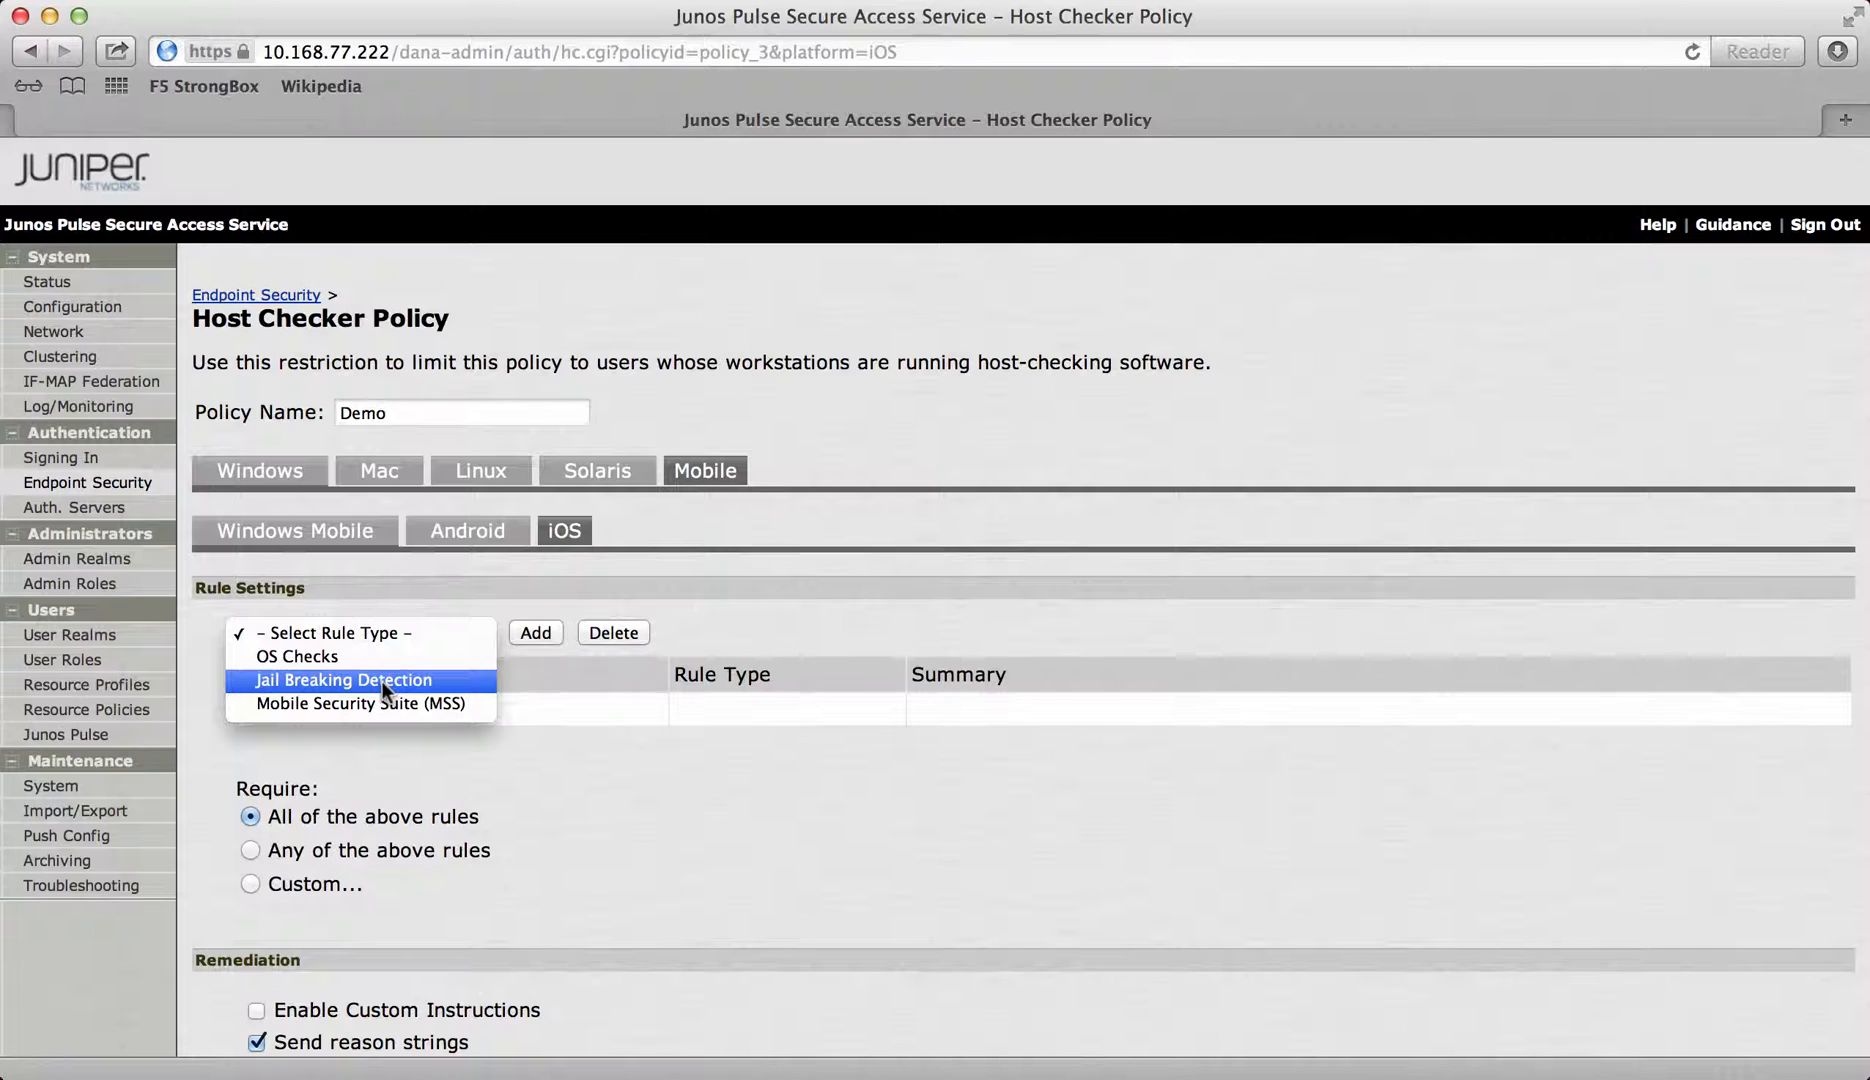
pyautogui.moveTo(474, 748)
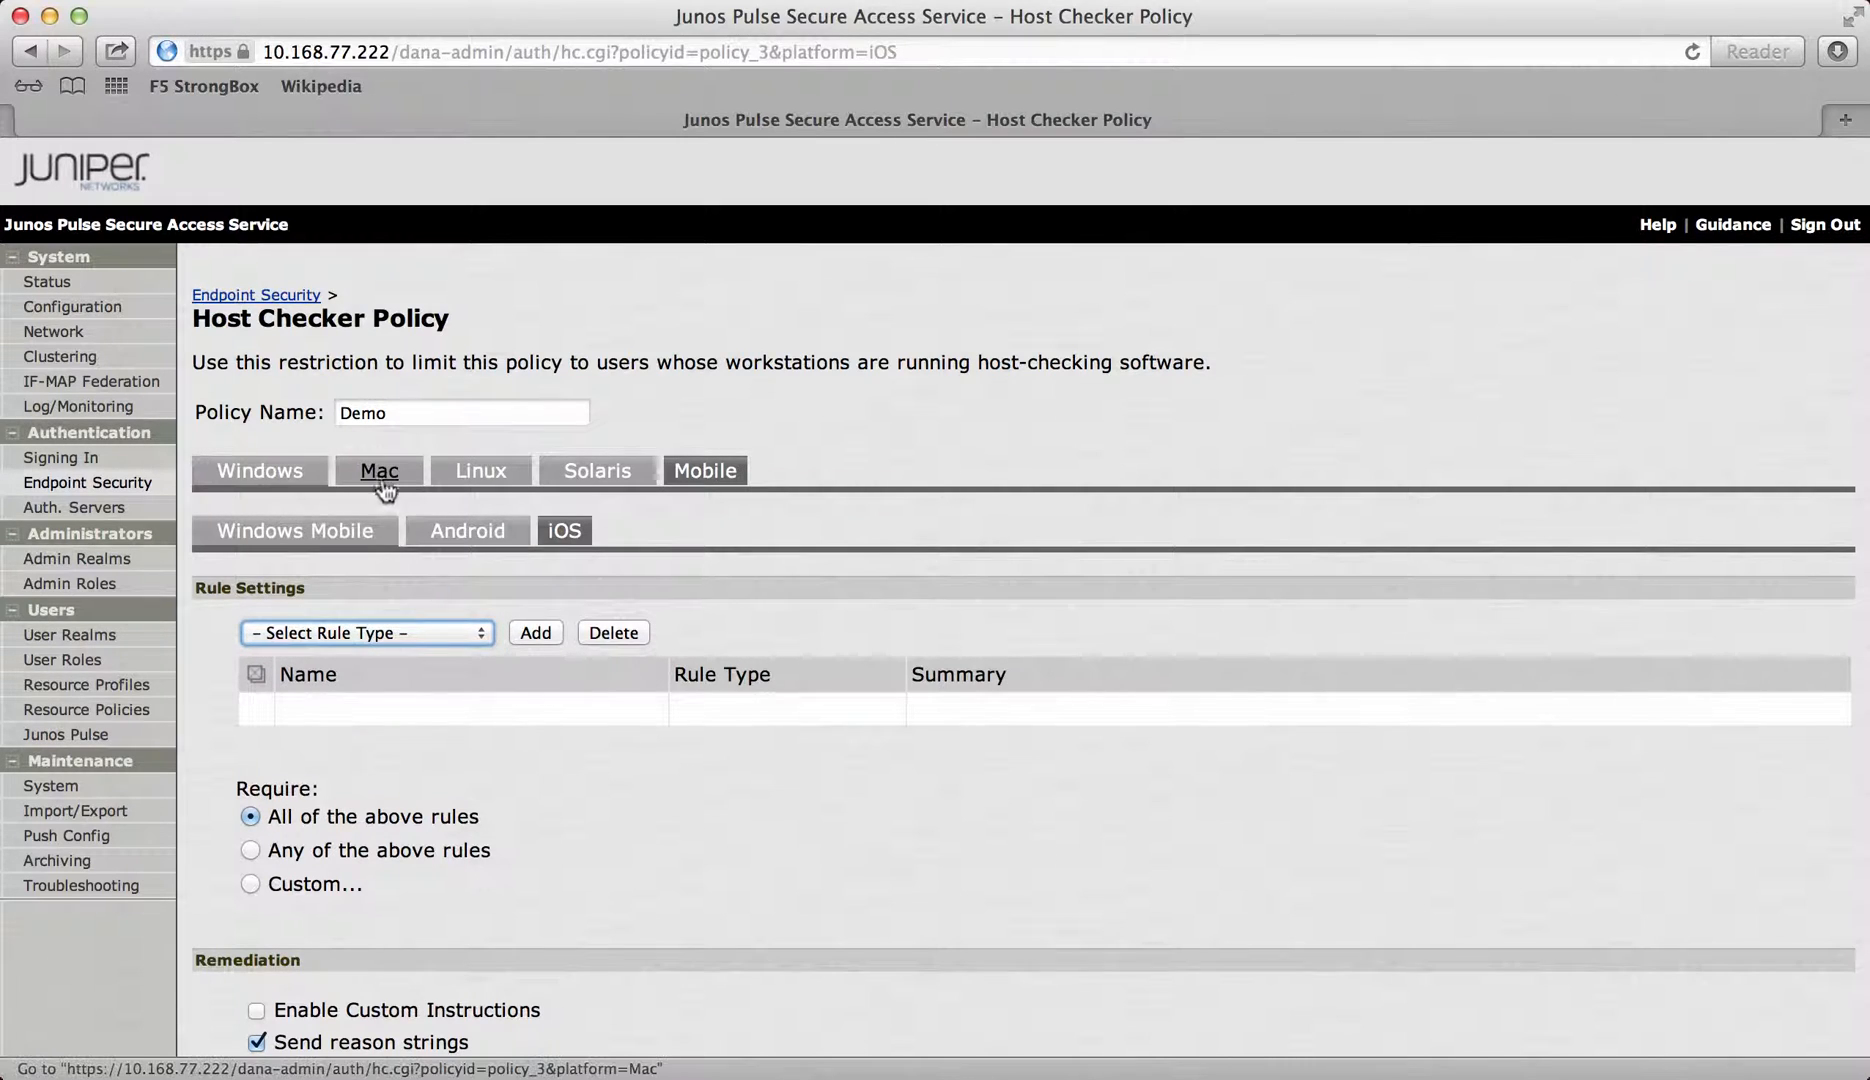
# Switch to the Mac rules and choose Predefined: Antivirus as rule type
pyautogui.click(378, 470)
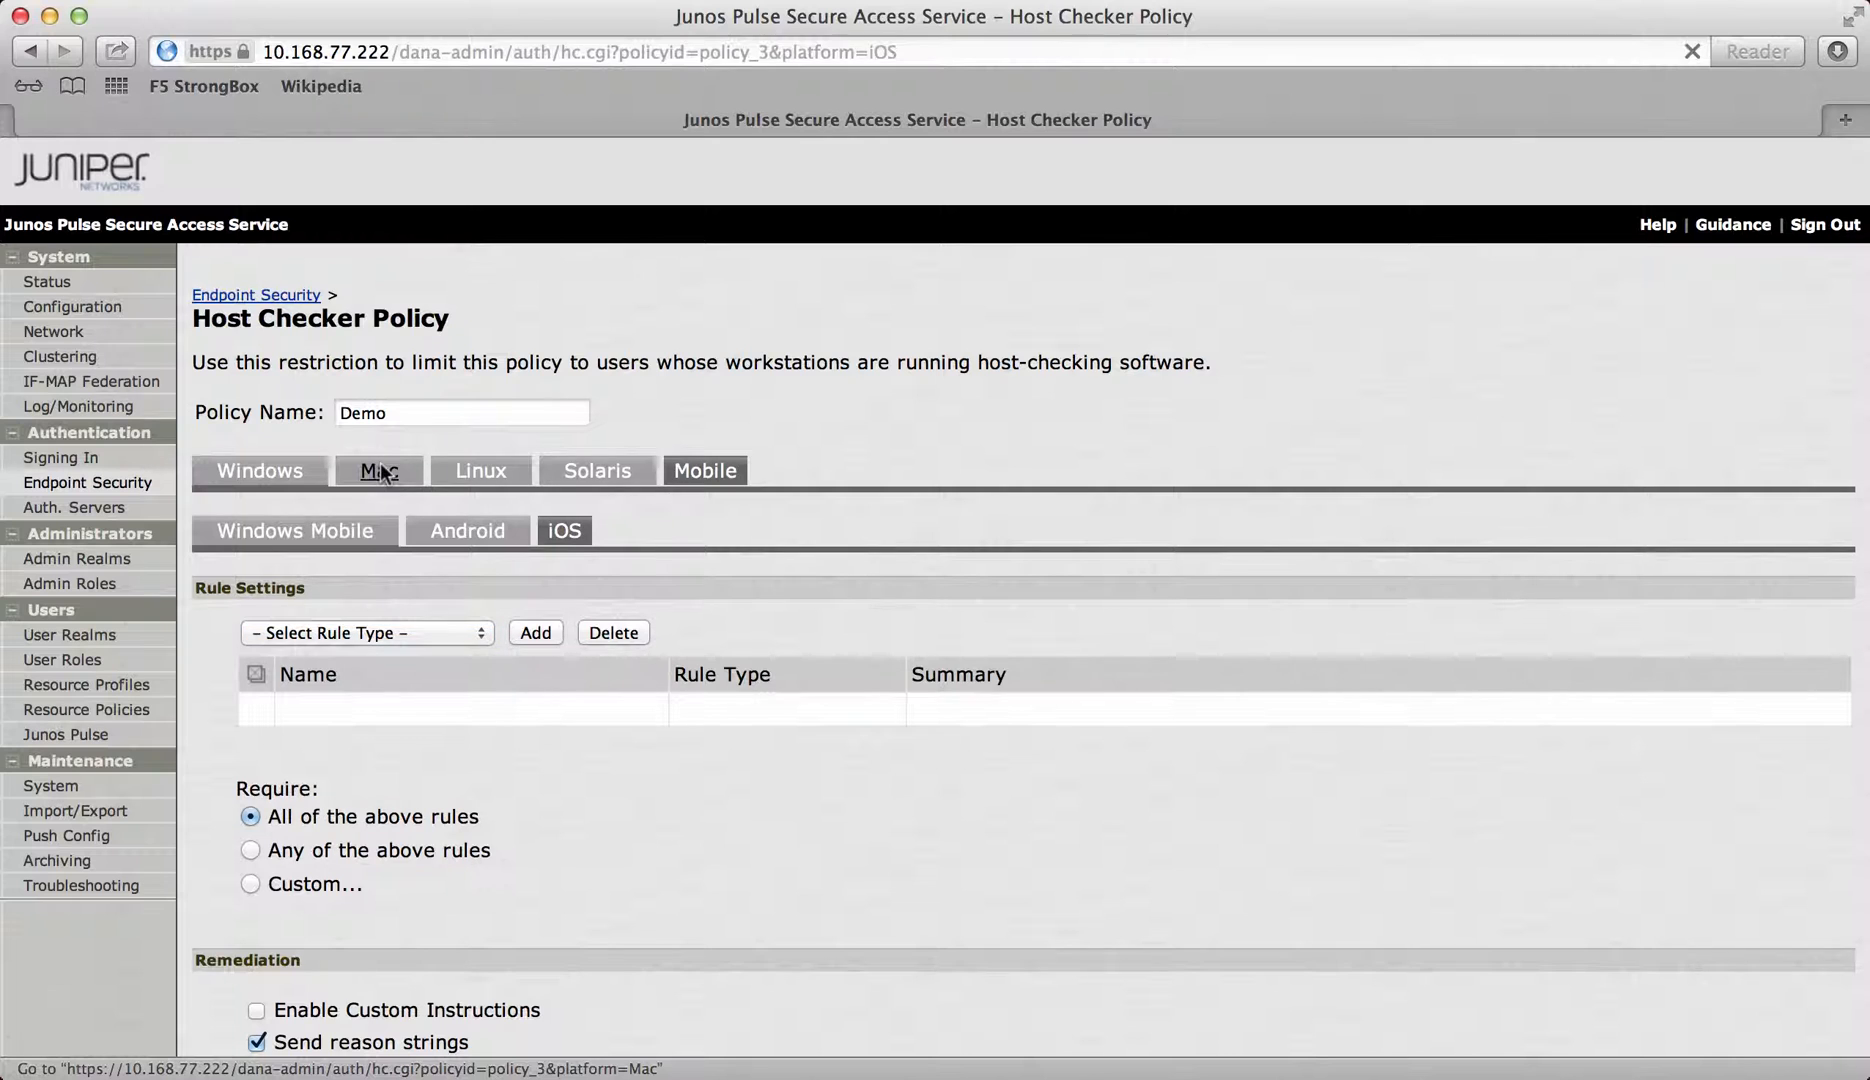
pyautogui.click(378, 470)
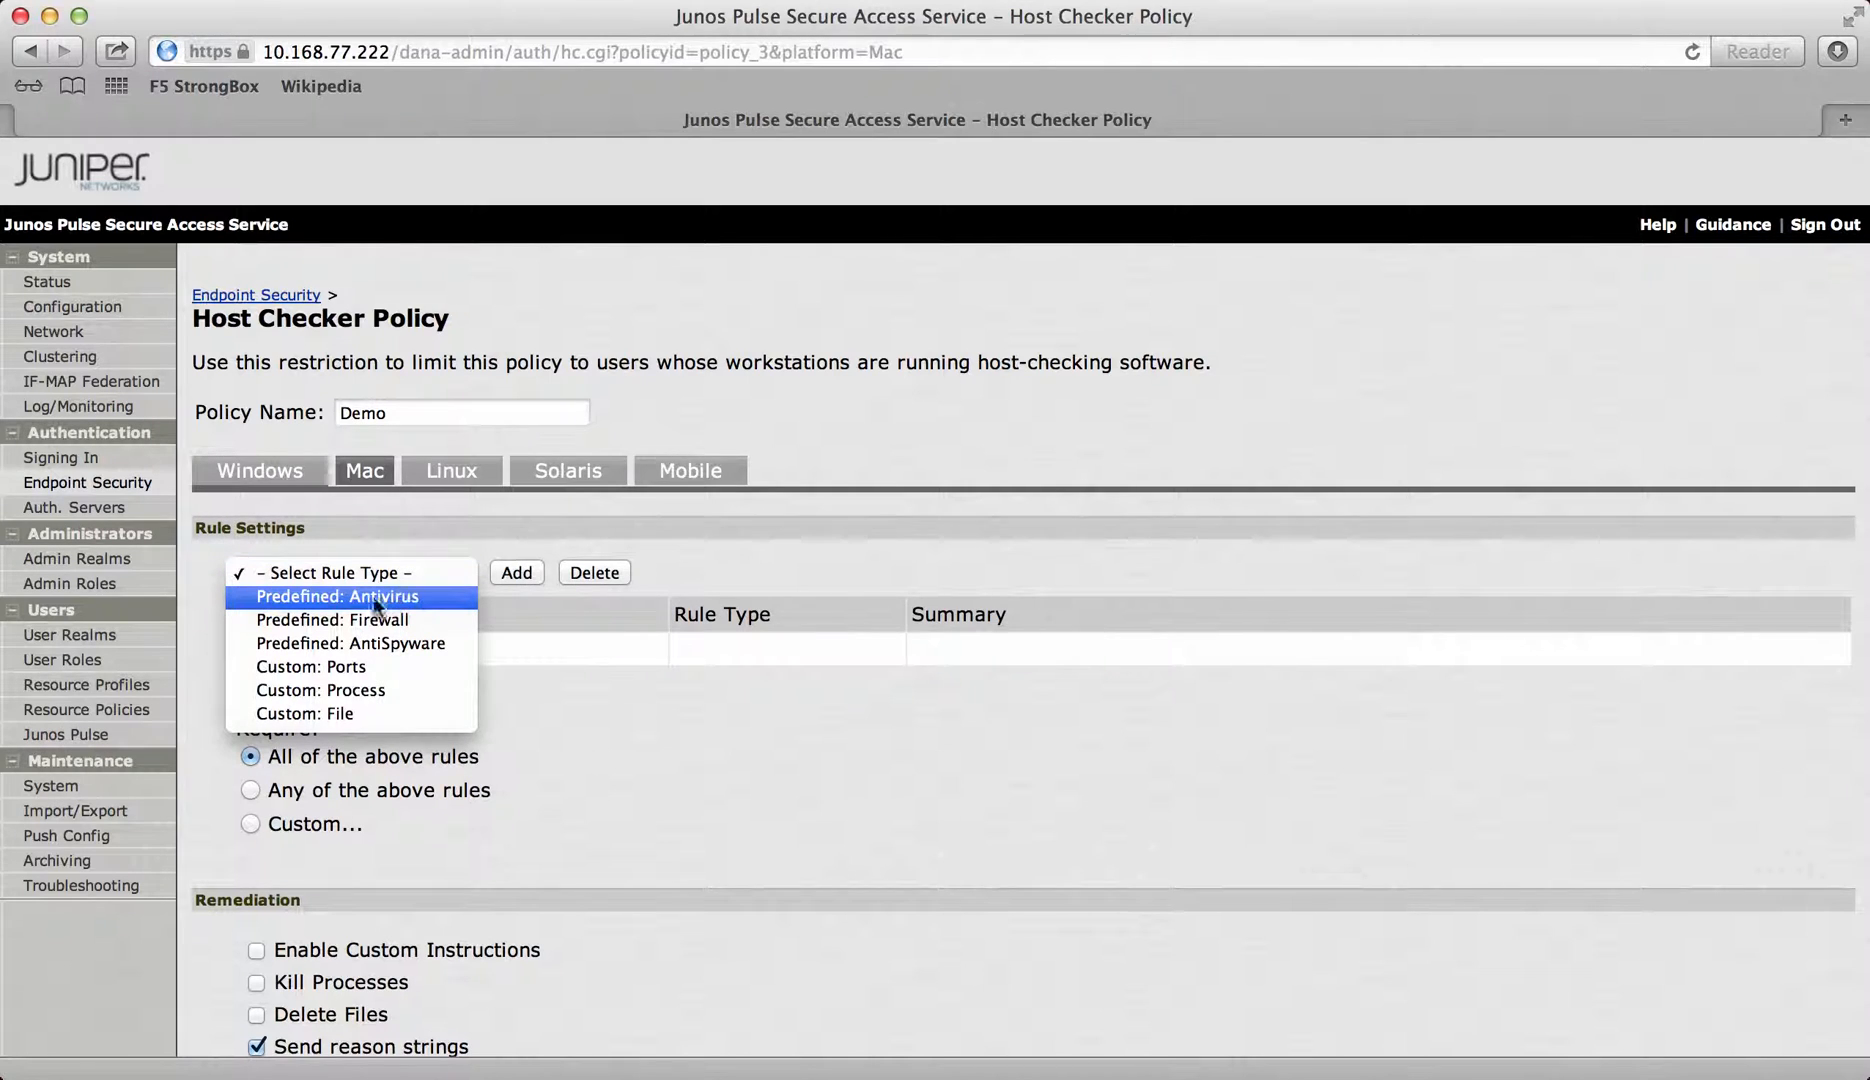
pyautogui.click(336, 596)
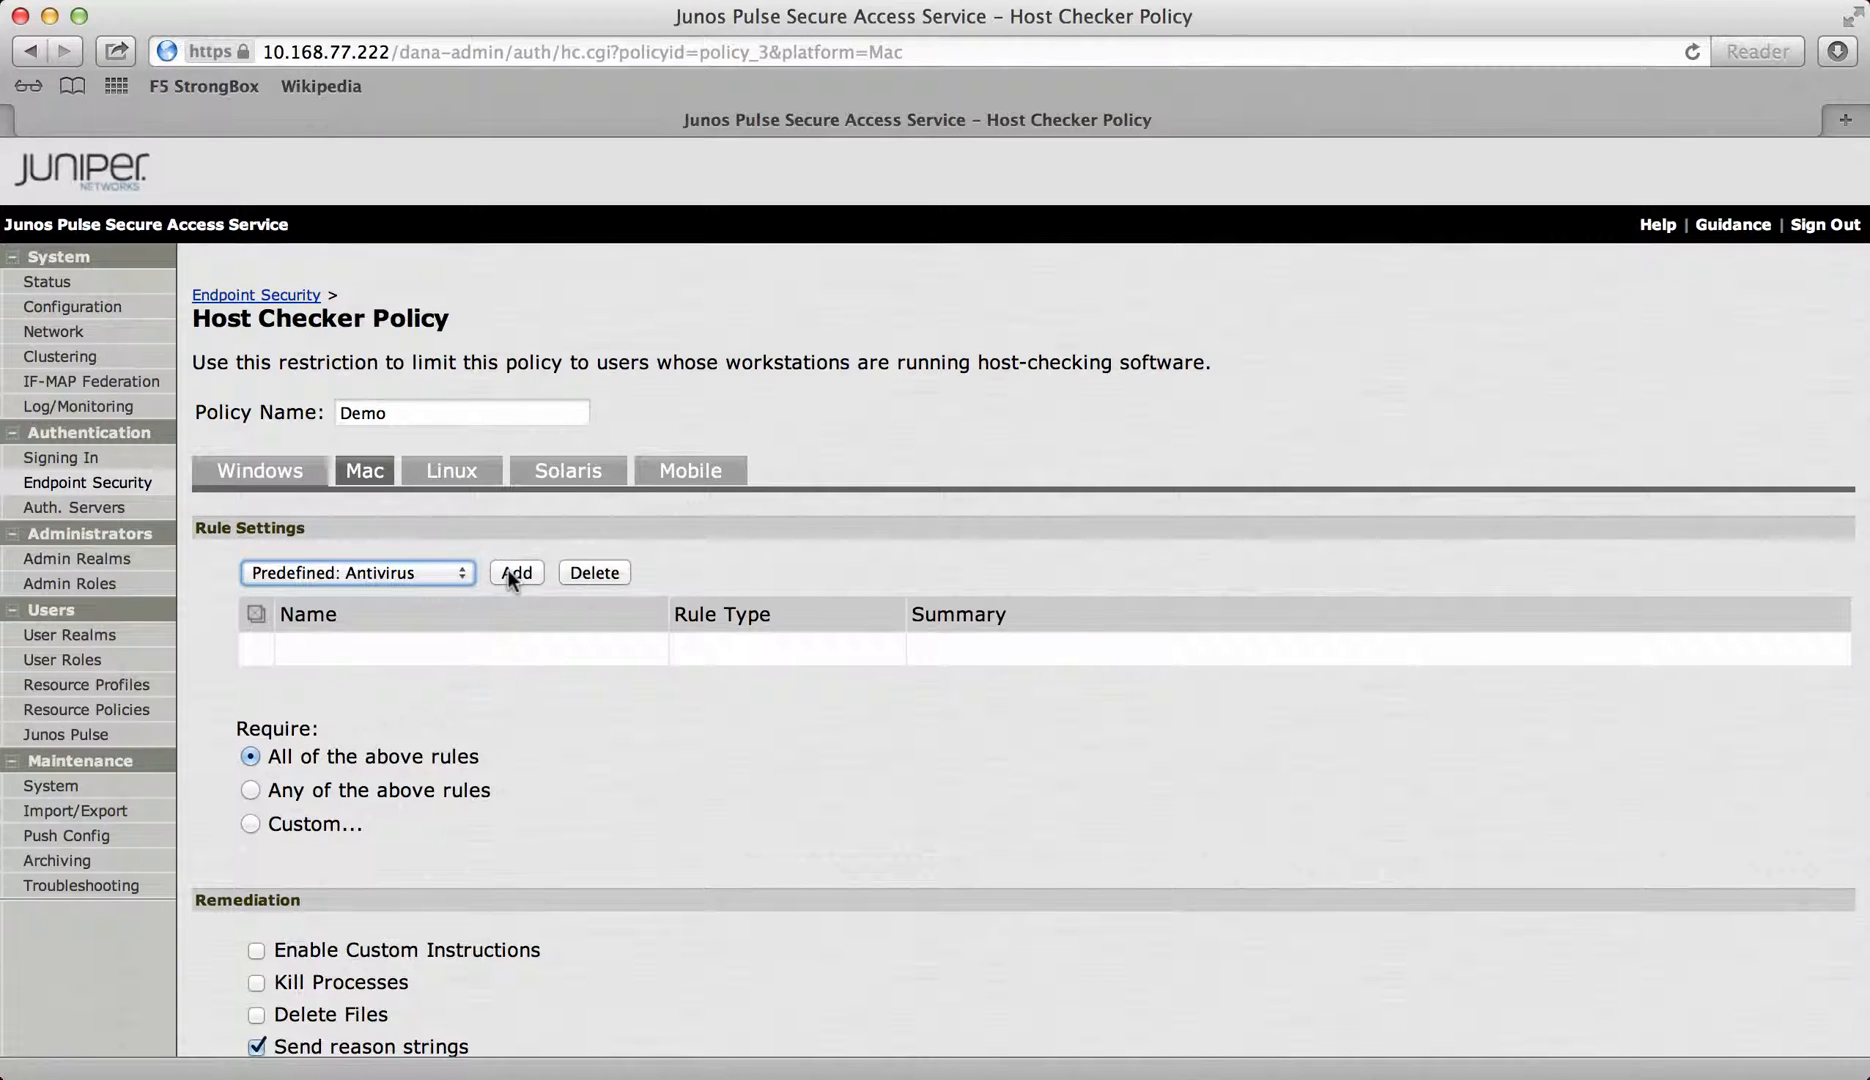
# Add an Antivirus rule named sep requiring a specific vendor and select Symantec Corp
pyautogui.click(516, 574)
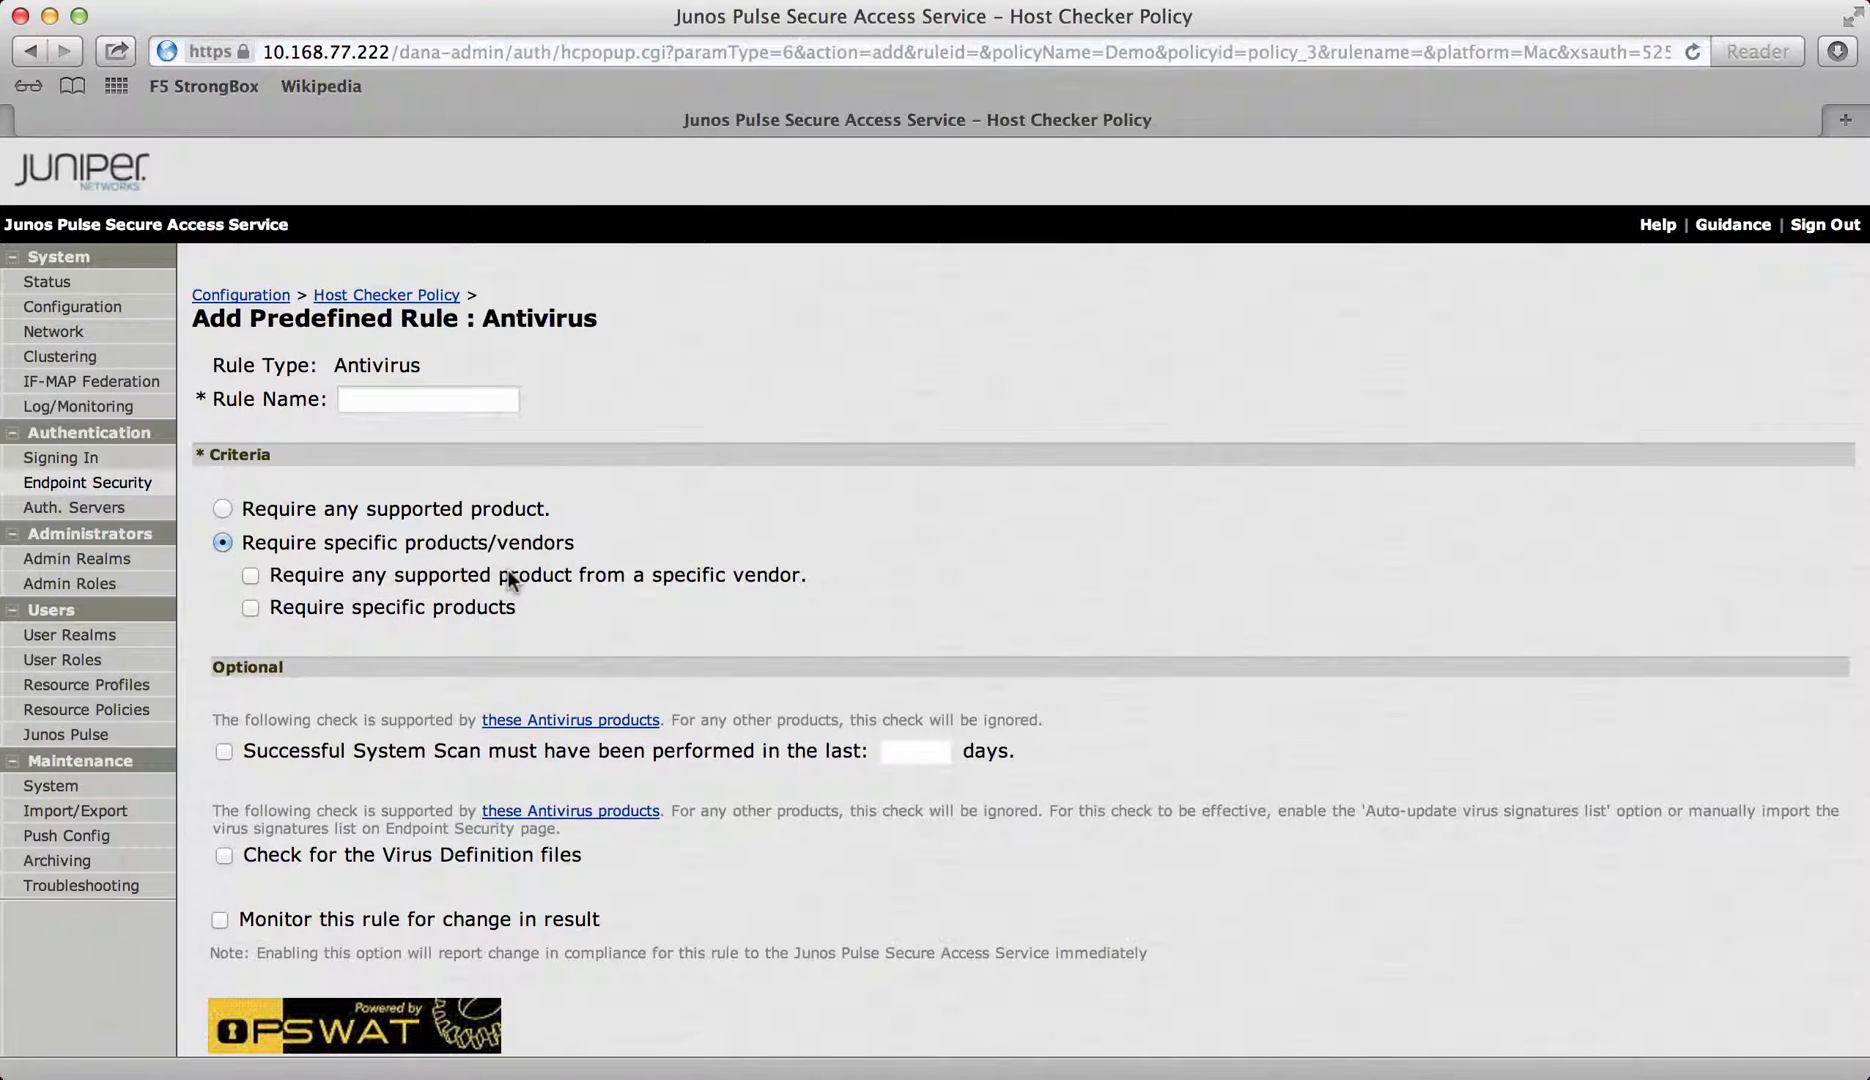
pyautogui.moveTo(442, 560)
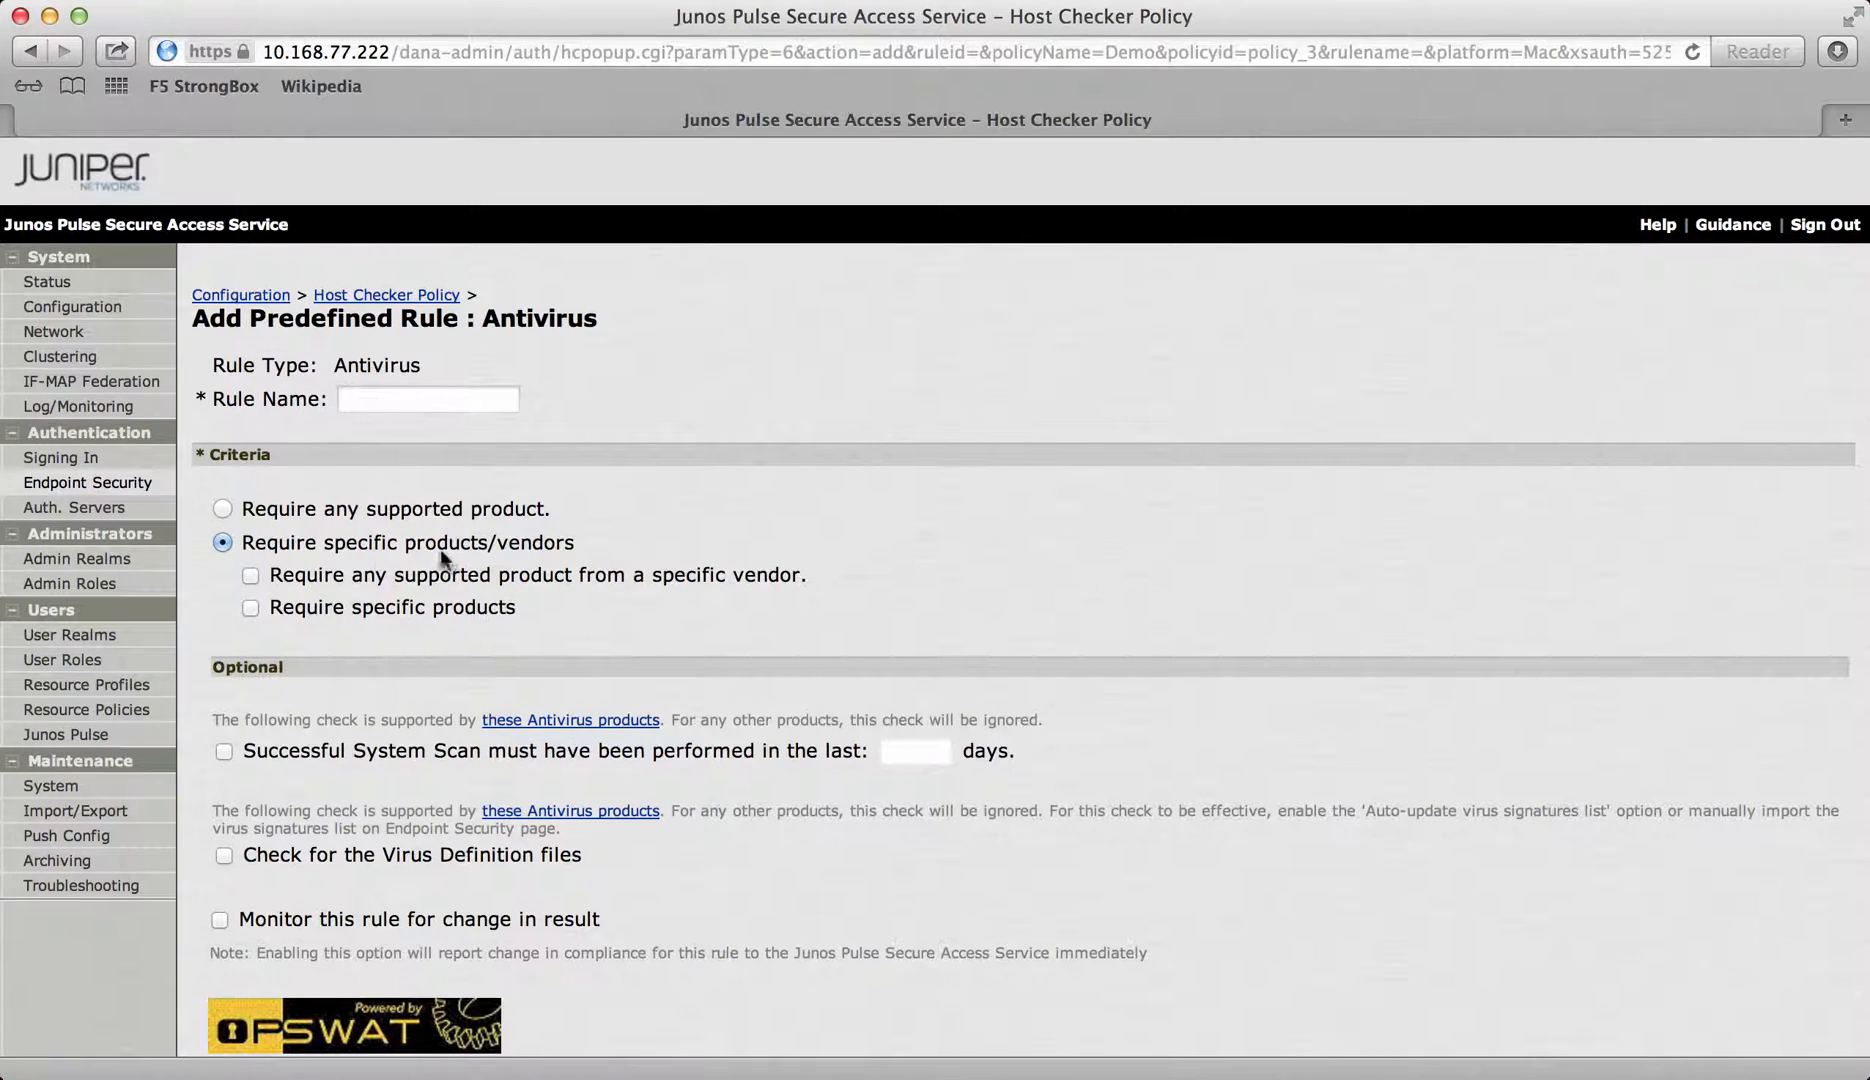
pyautogui.write('s')
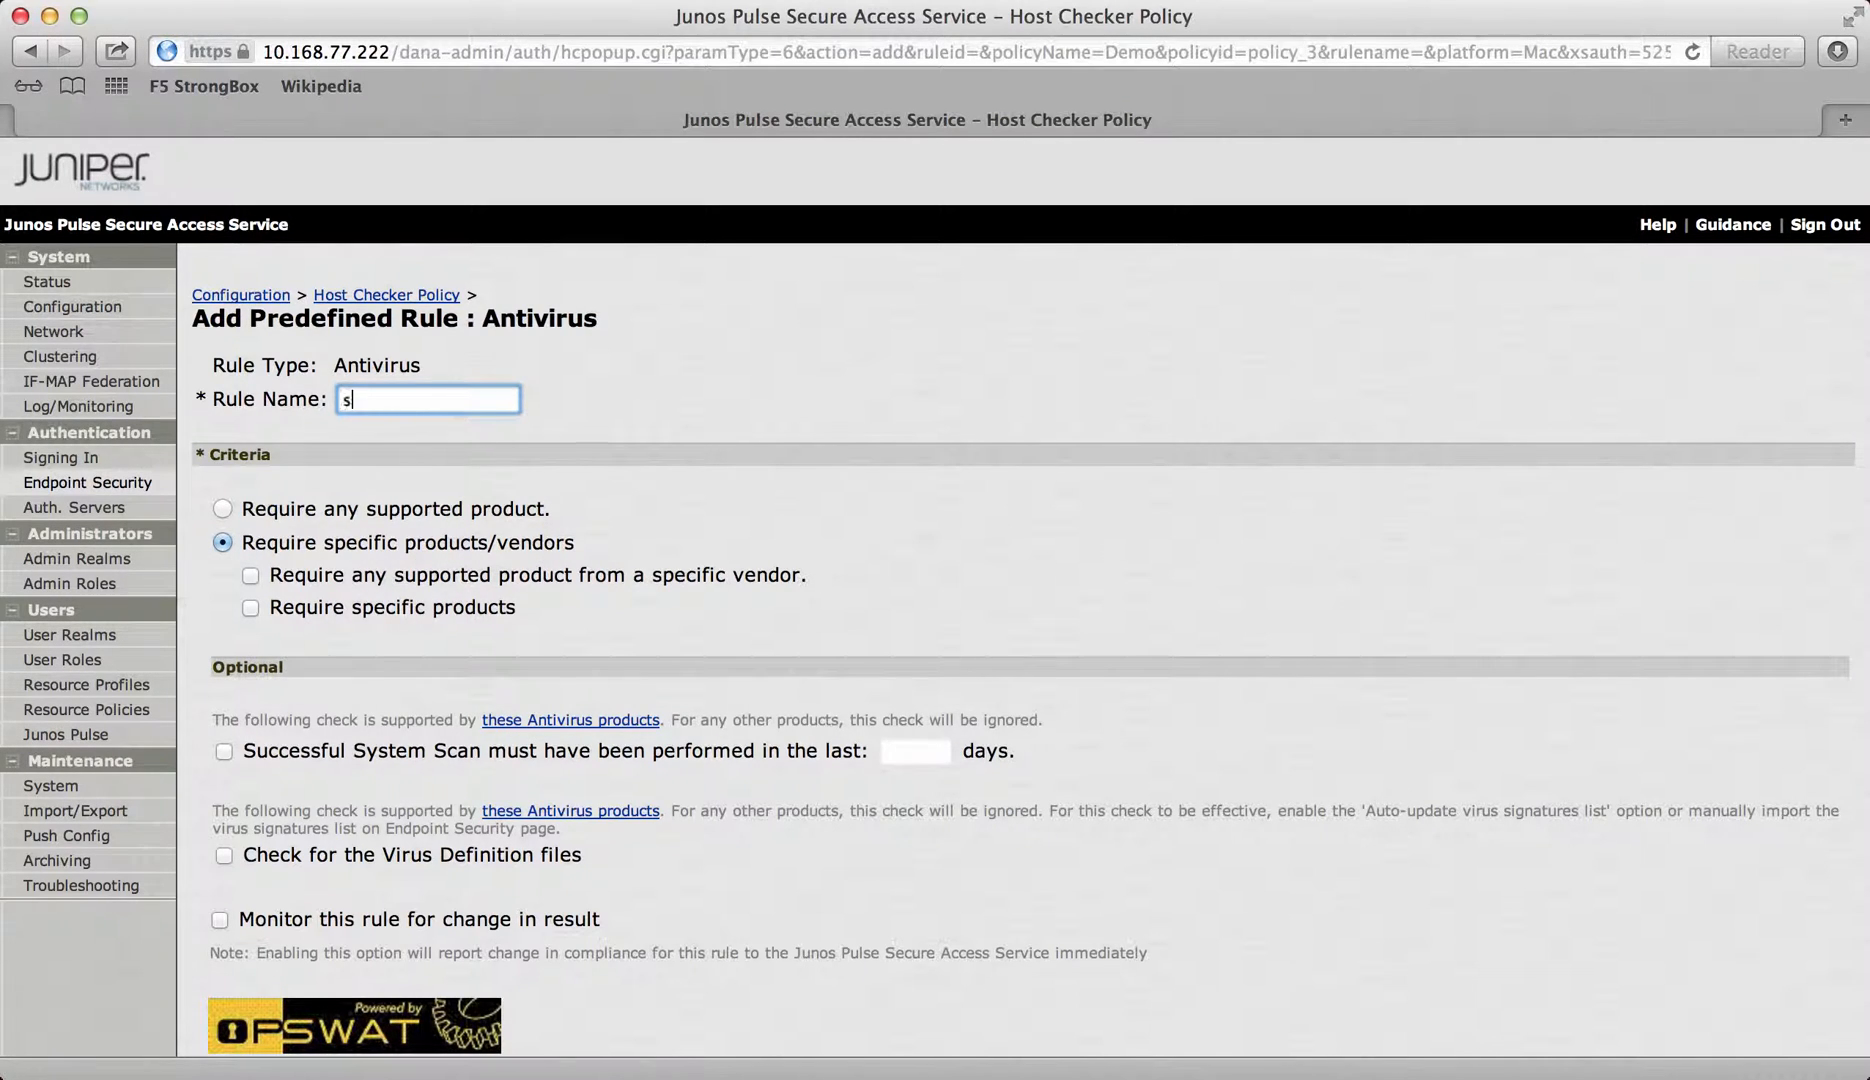
pyautogui.write('ep')
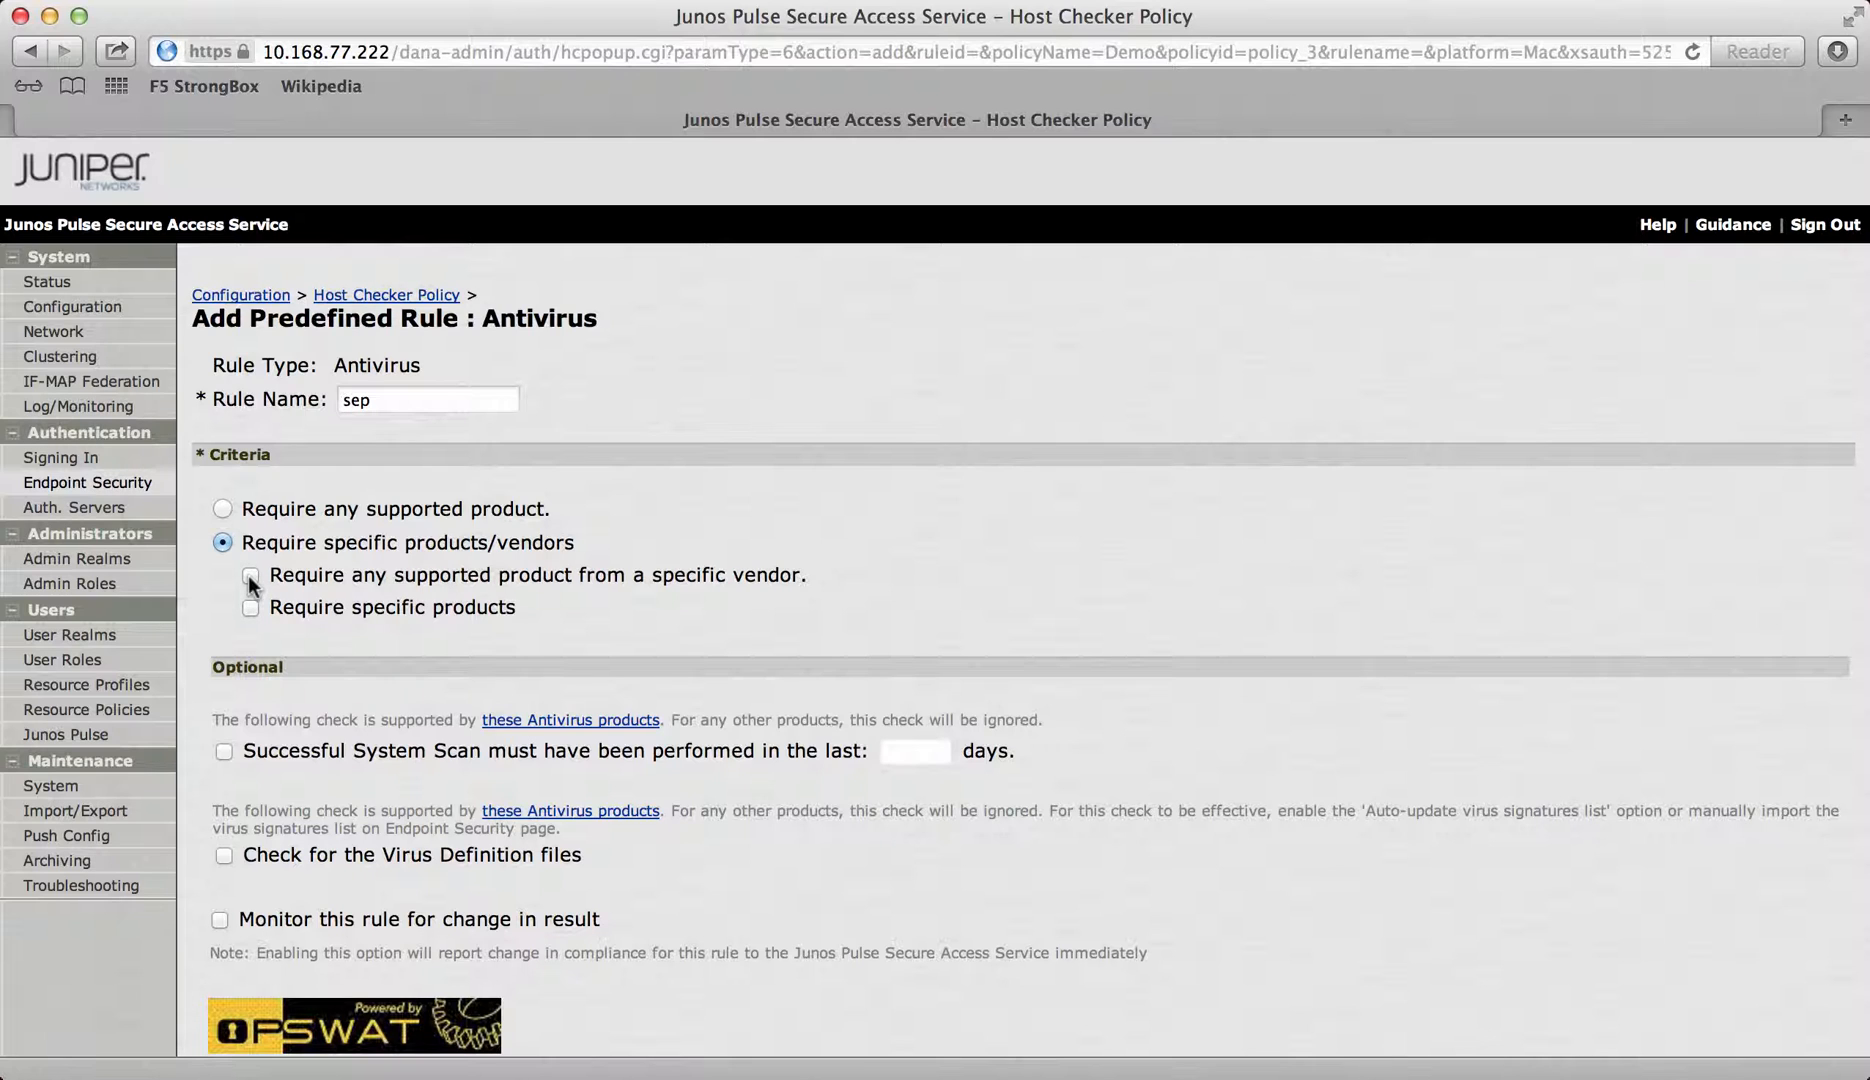
pyautogui.click(250, 576)
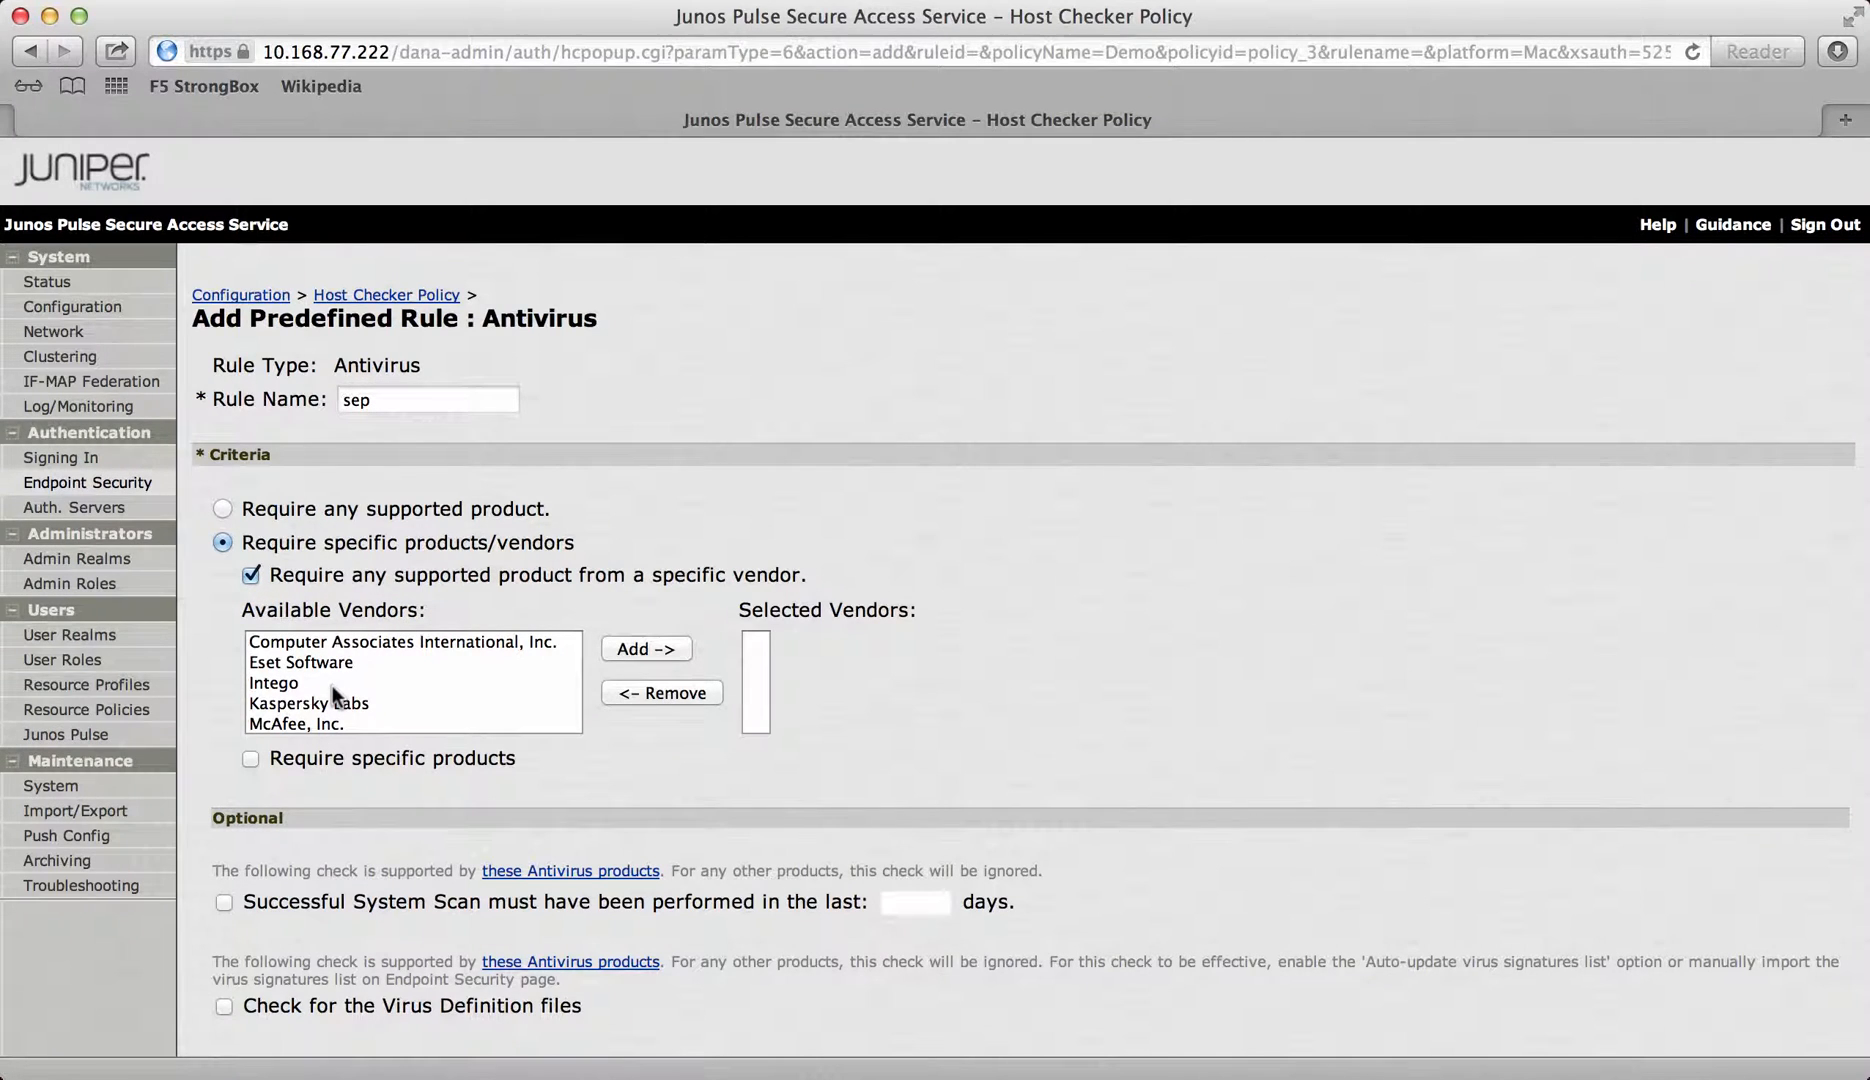
pyautogui.scroll(-3)
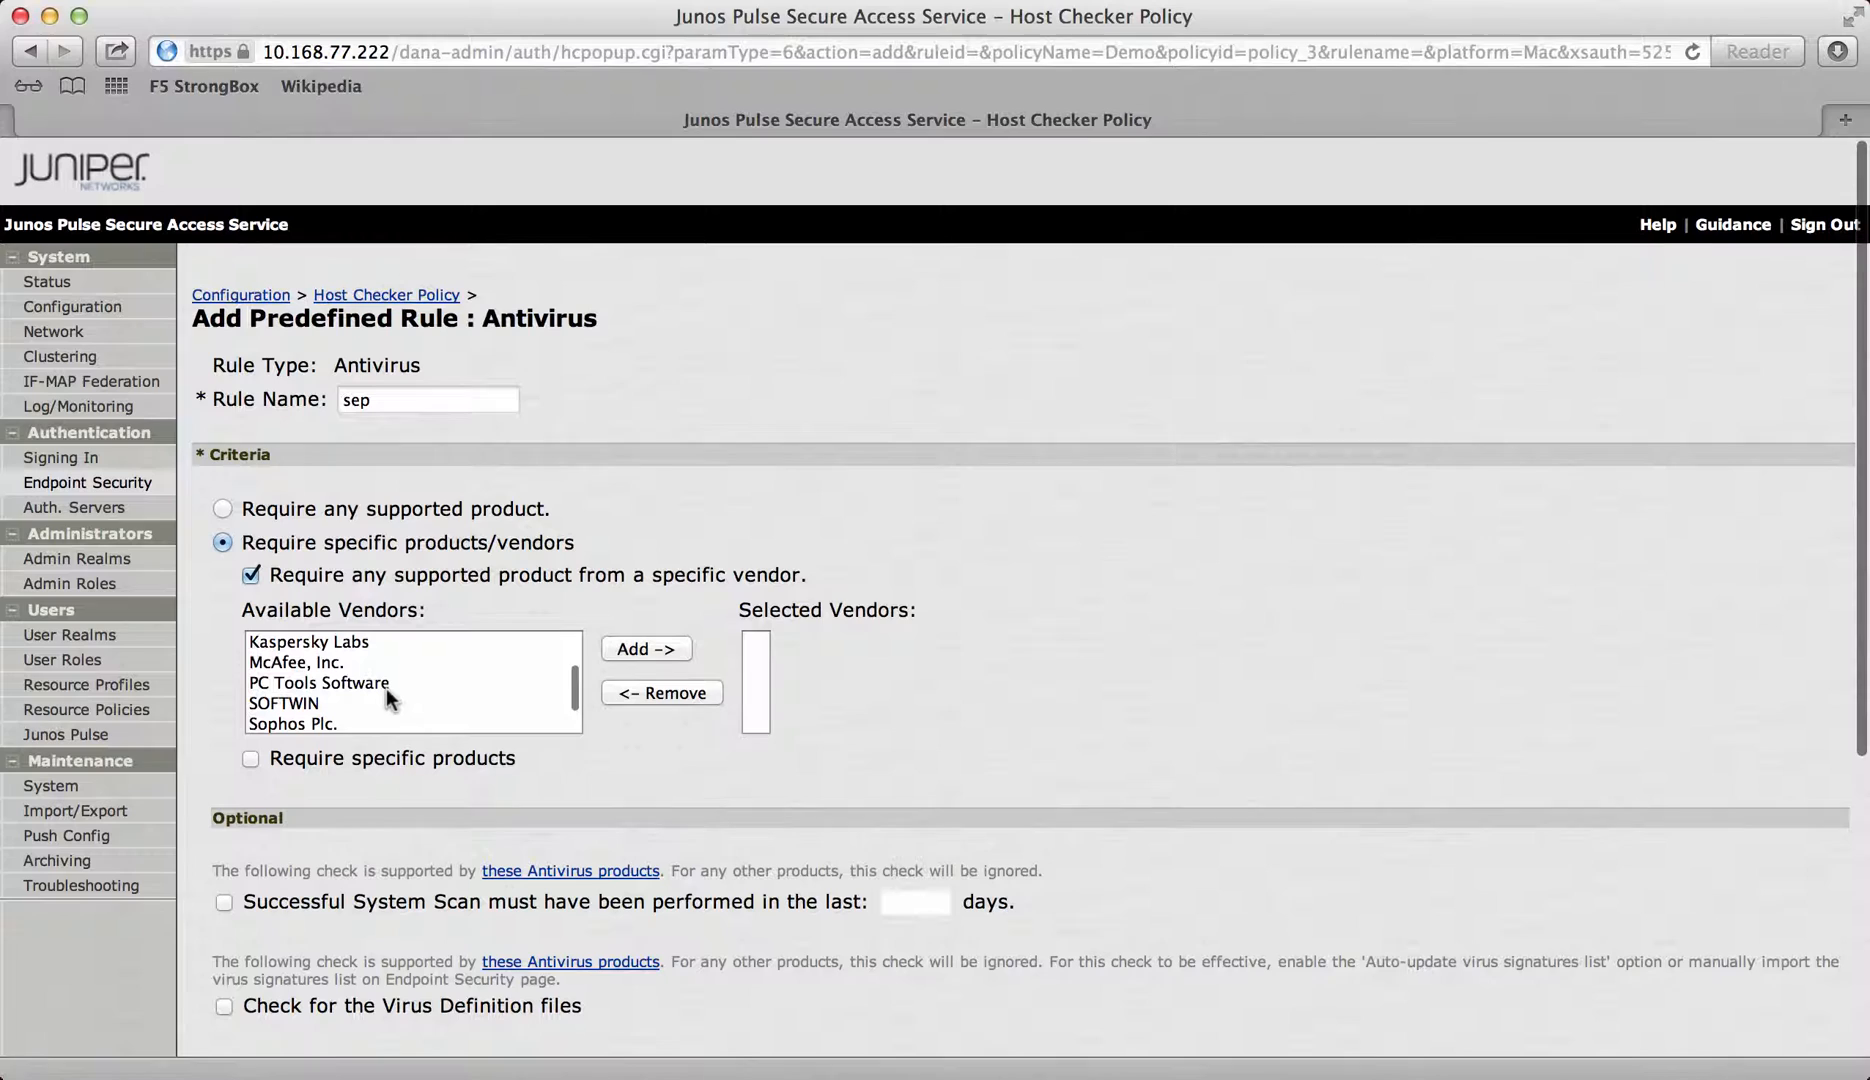
pyautogui.scroll(-3)
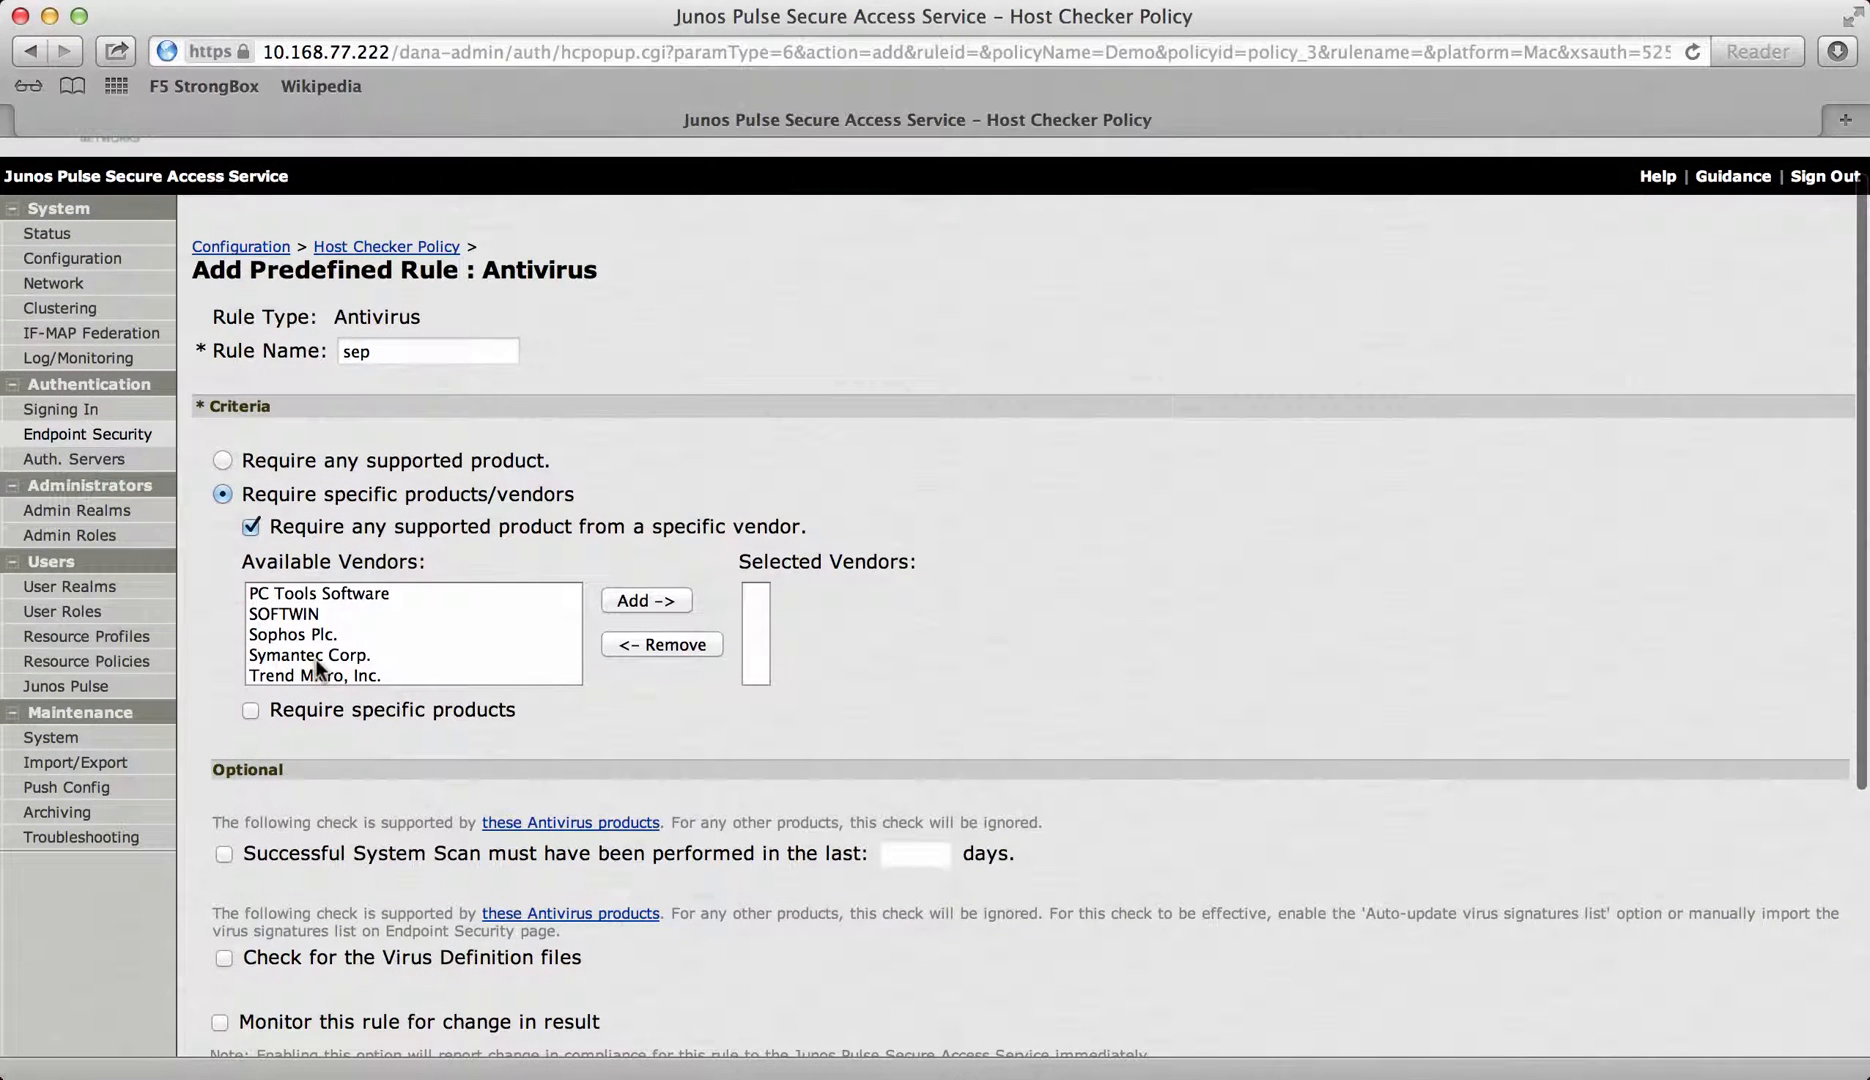
pyautogui.click(308, 654)
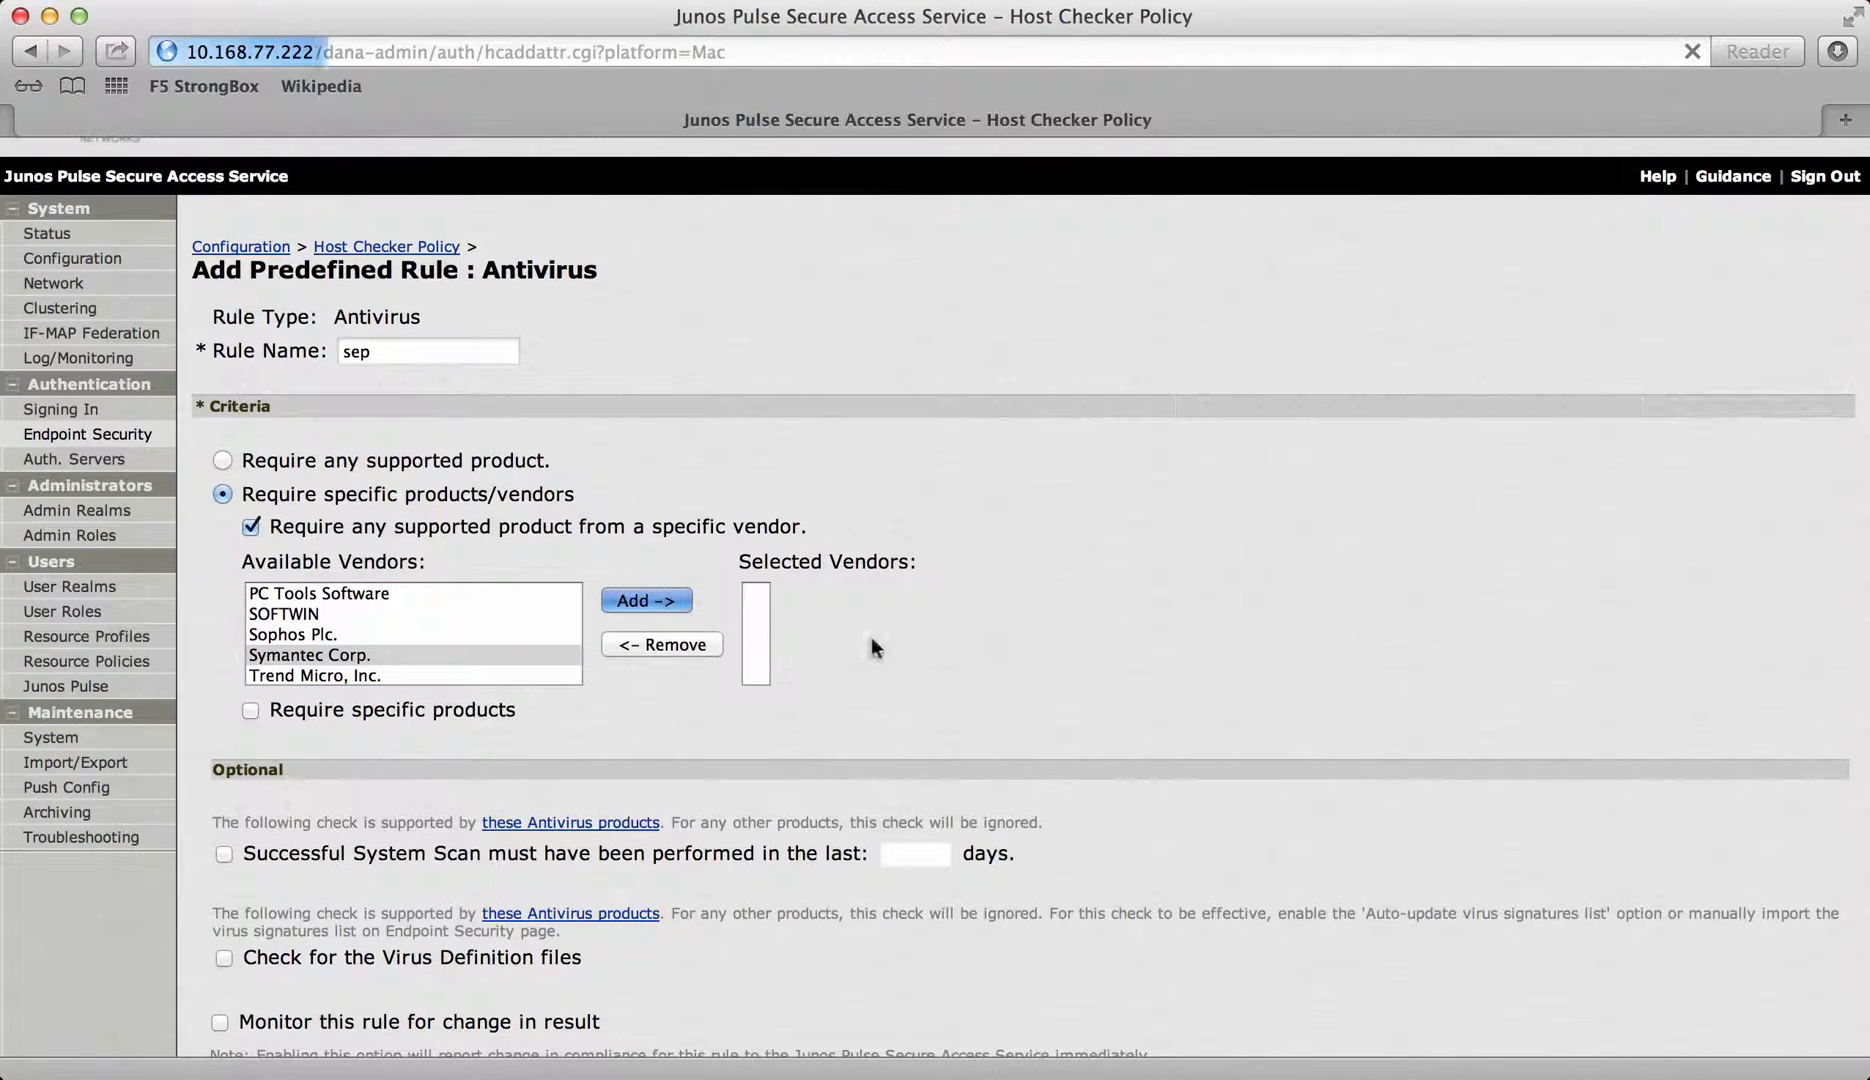
# Add Symantec Corp. as vendor and require product Symantec Endpoint Protection (11.x)
pyautogui.click(646, 600)
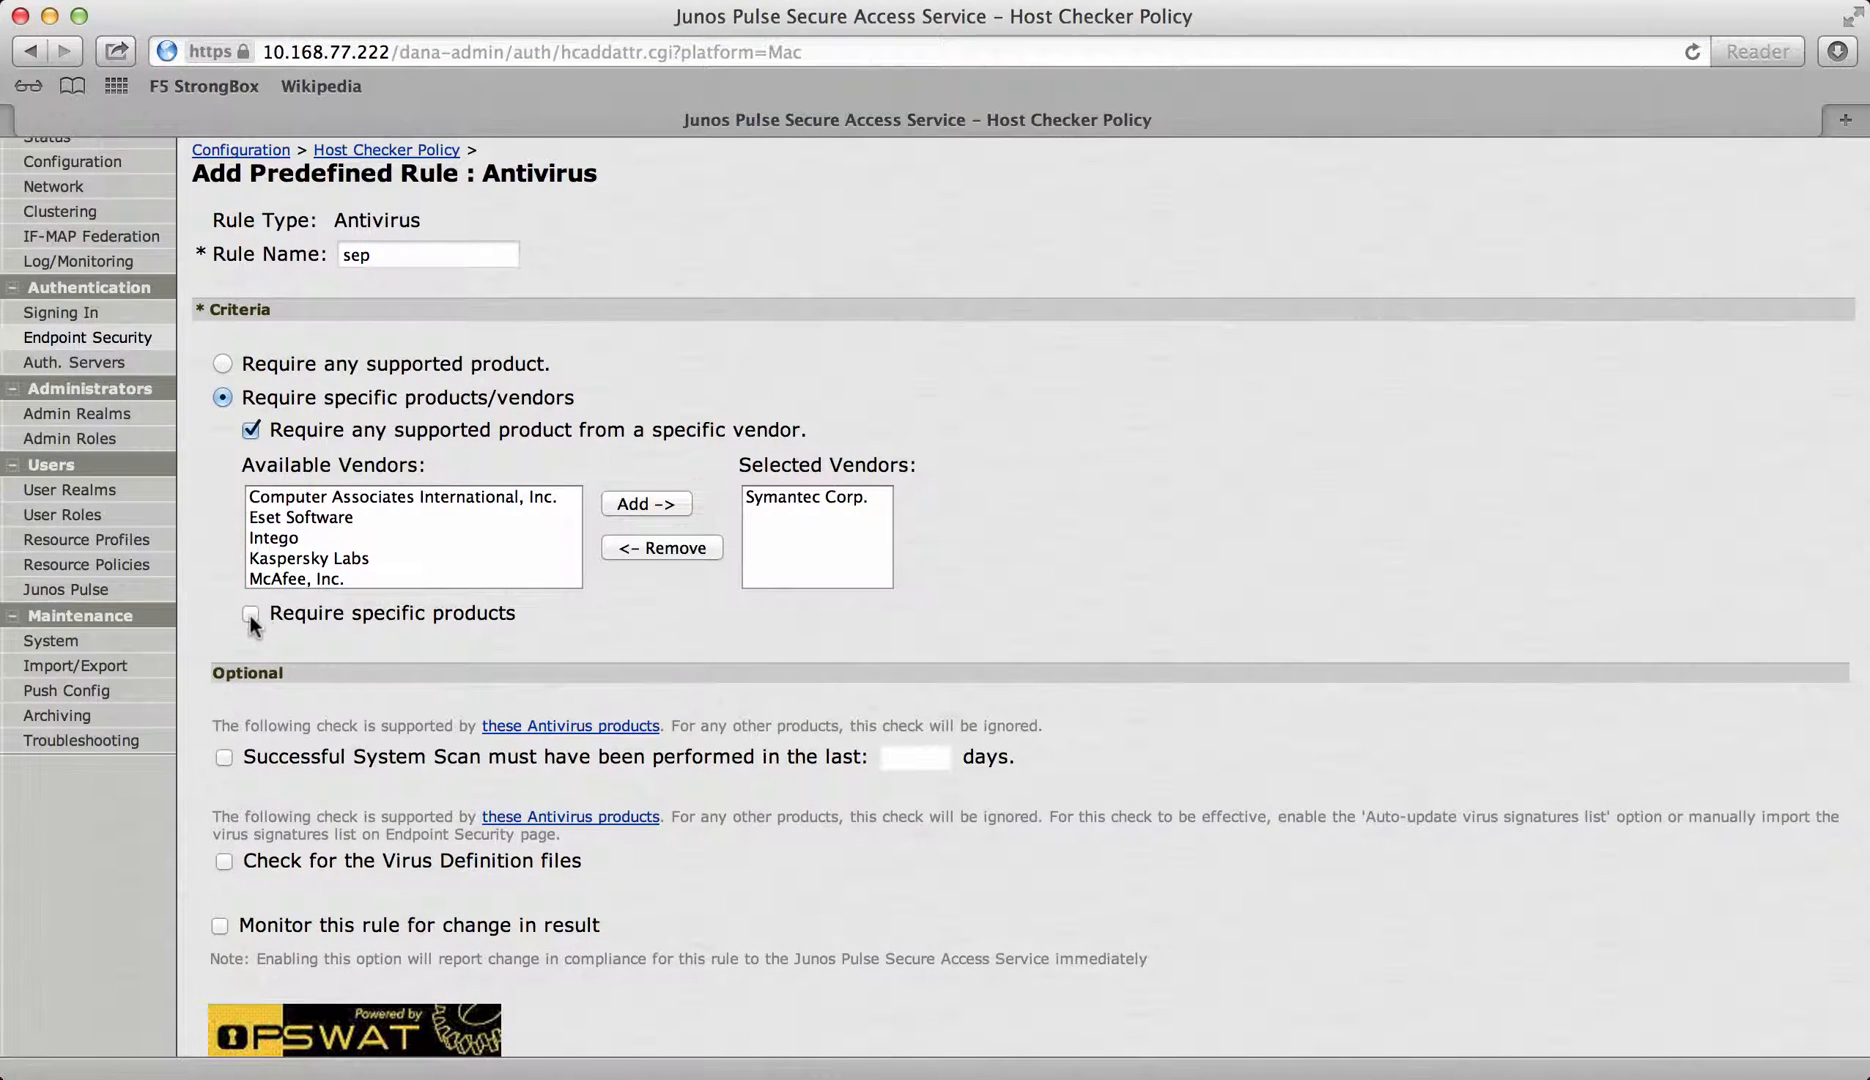
pyautogui.click(250, 612)
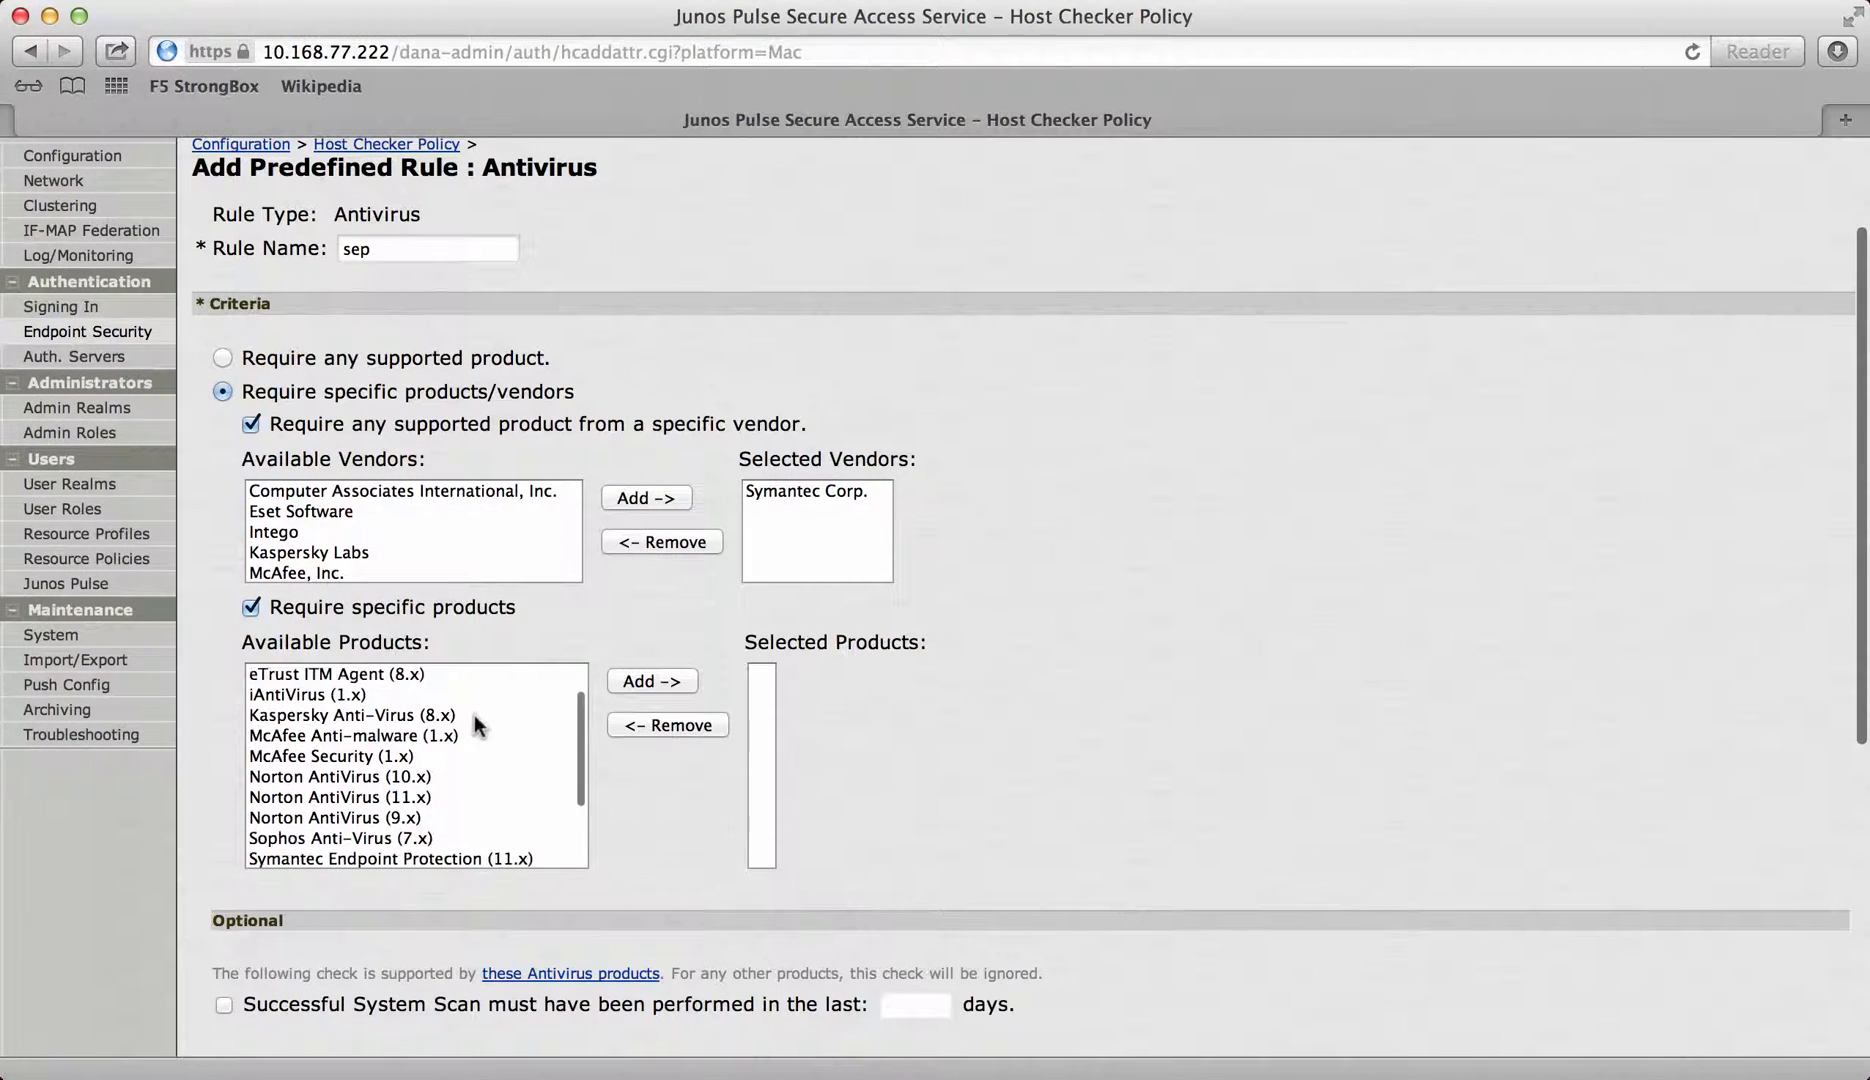
pyautogui.click(392, 816)
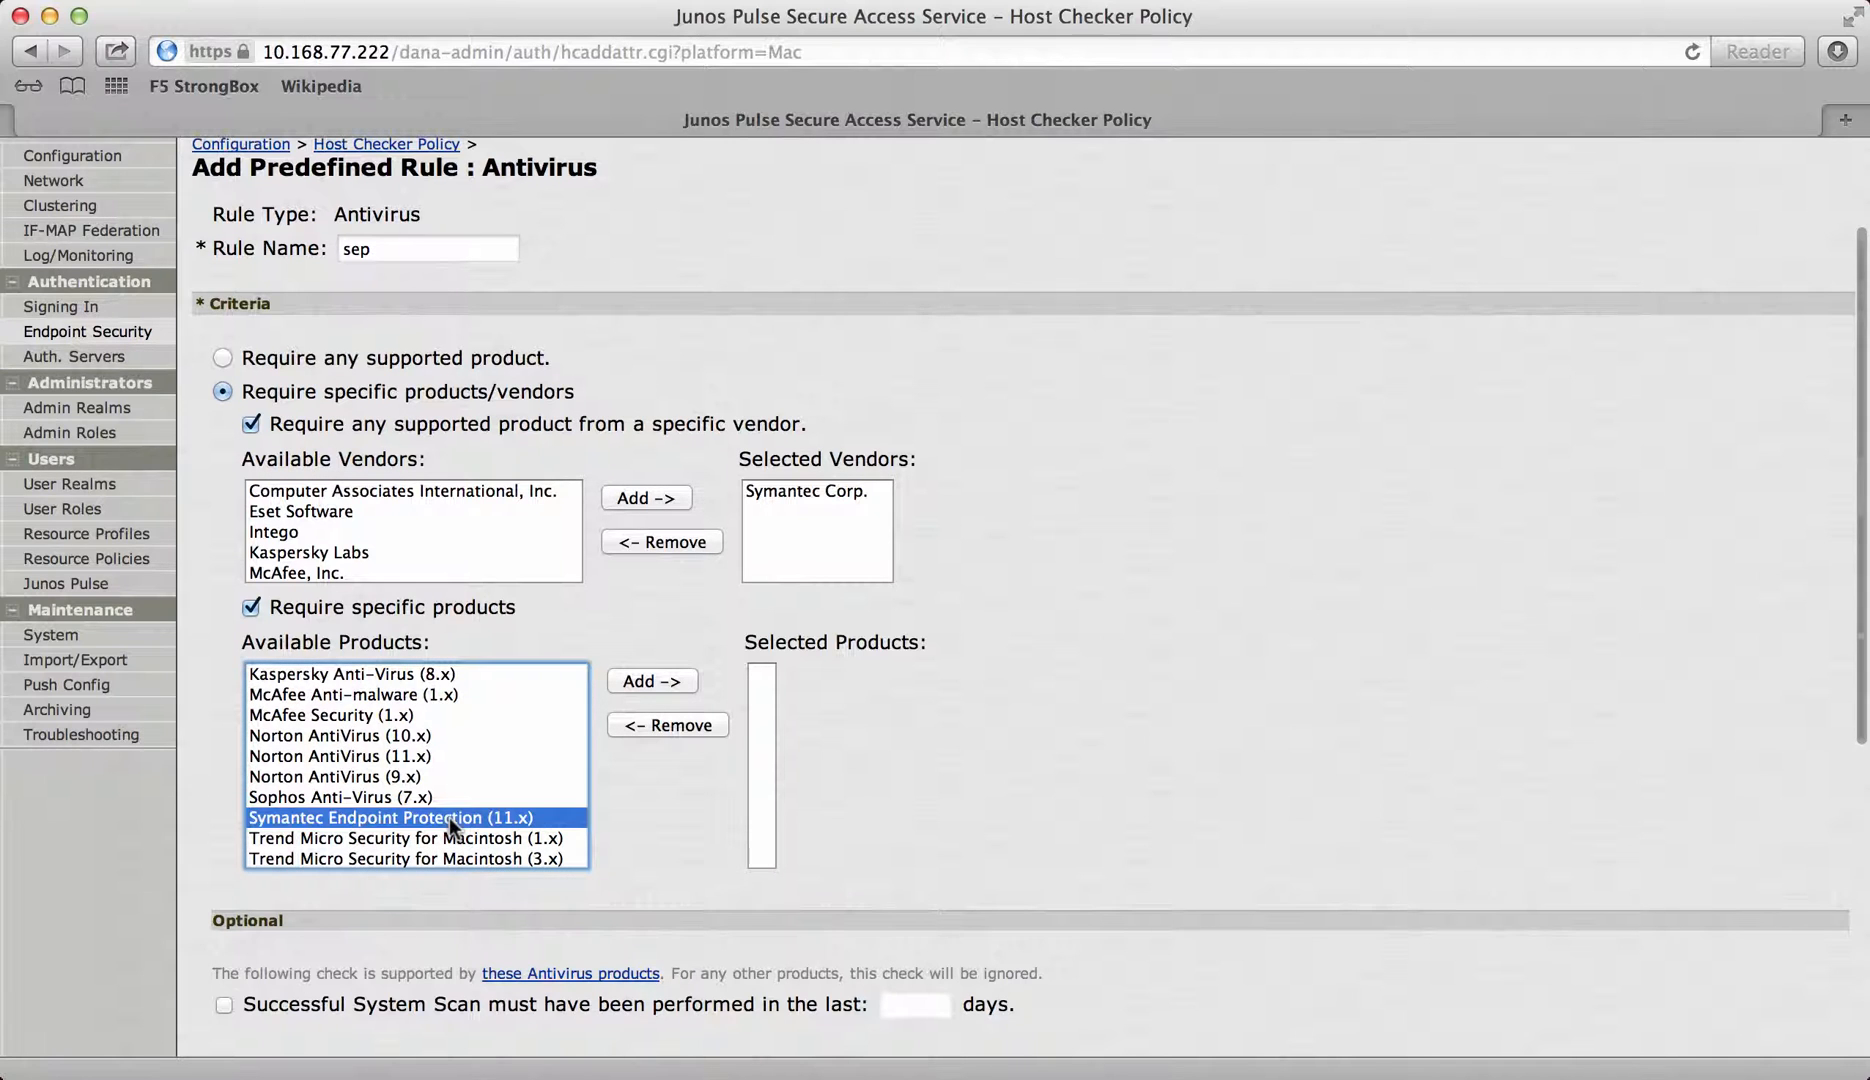
pyautogui.click(652, 680)
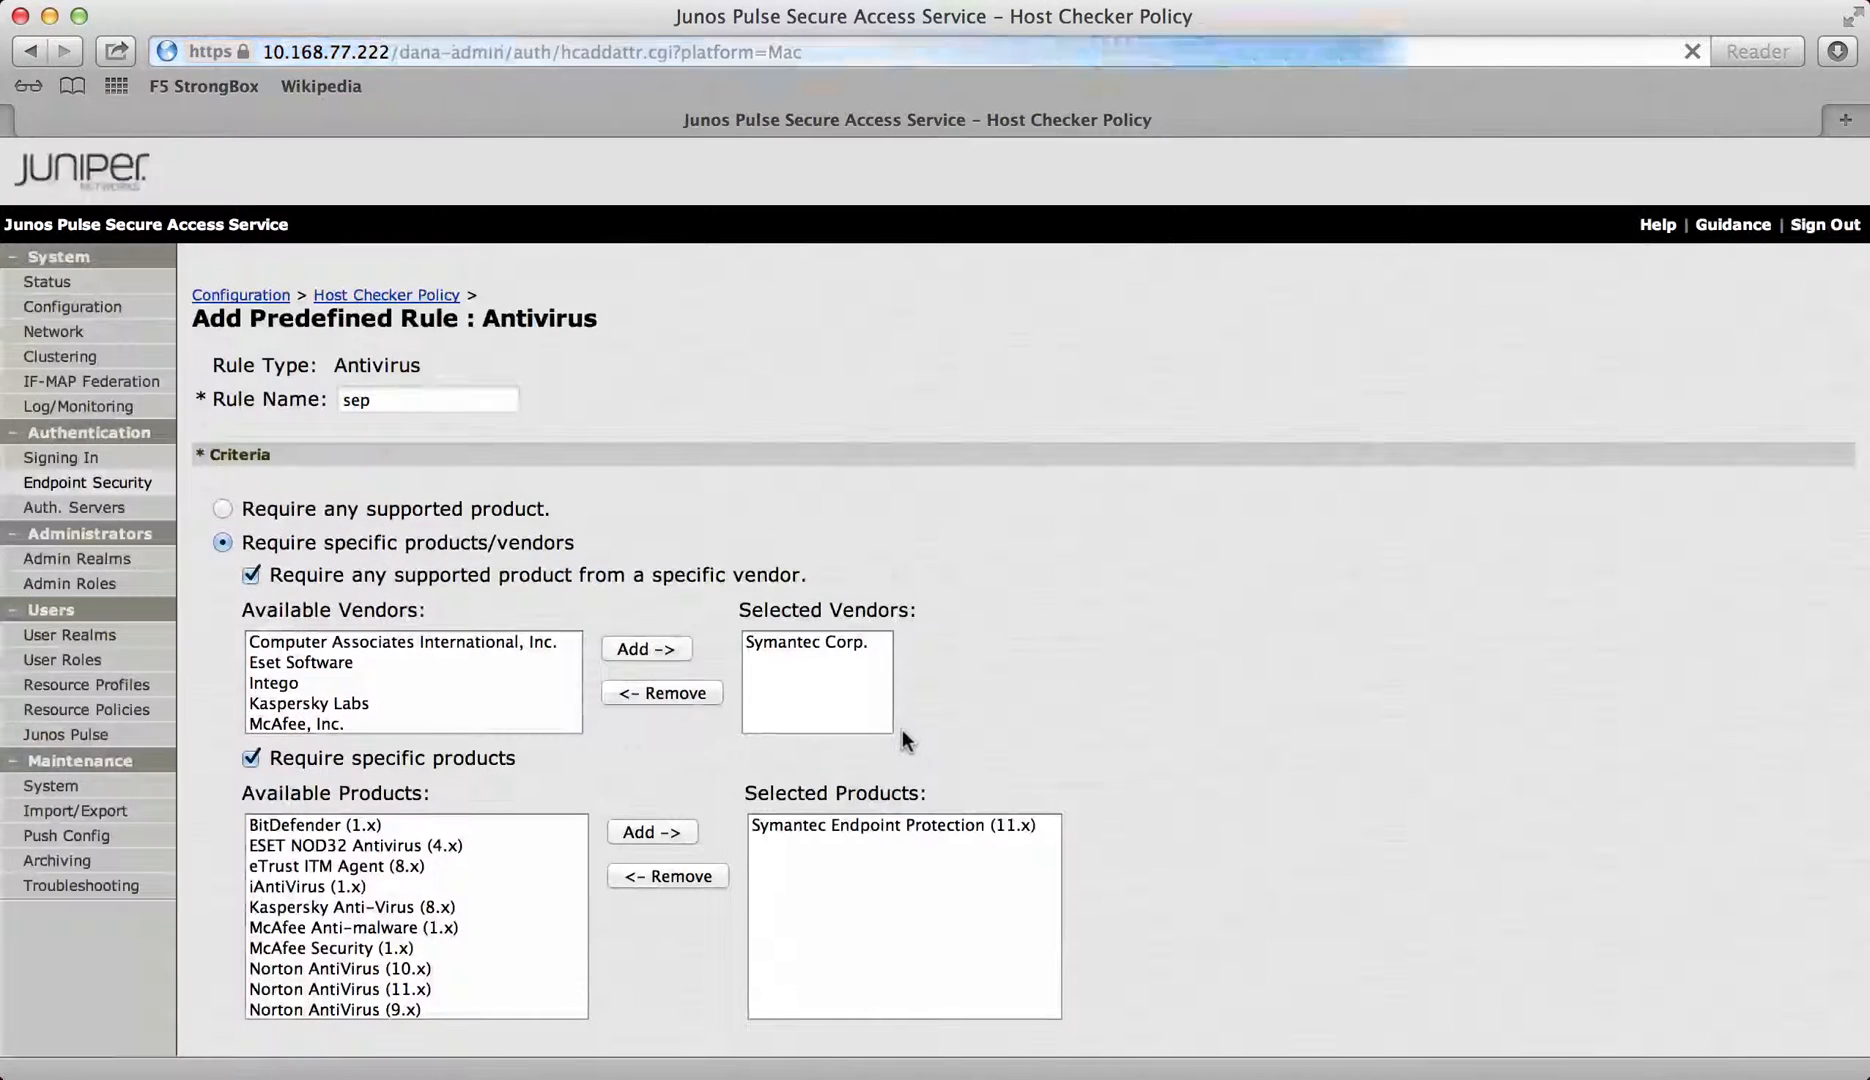
pyautogui.scroll(-3)
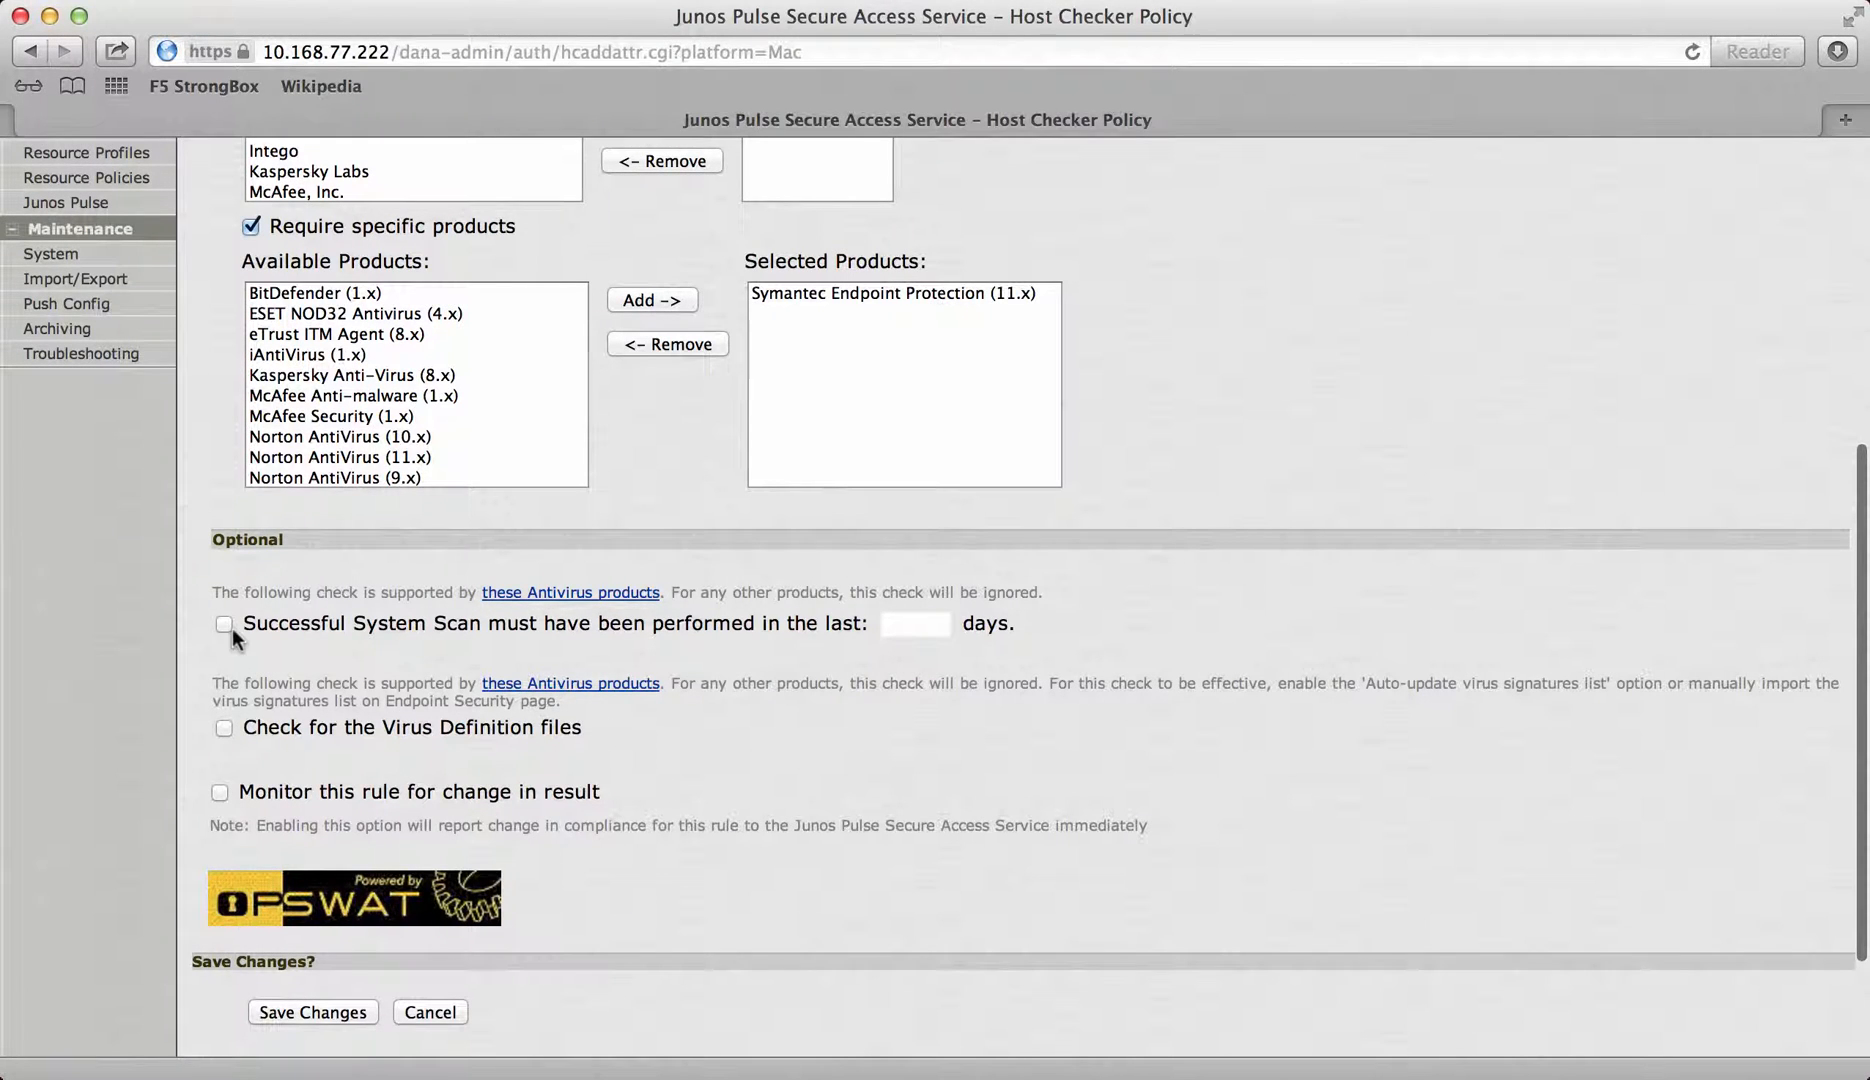
pyautogui.moveTo(846, 612)
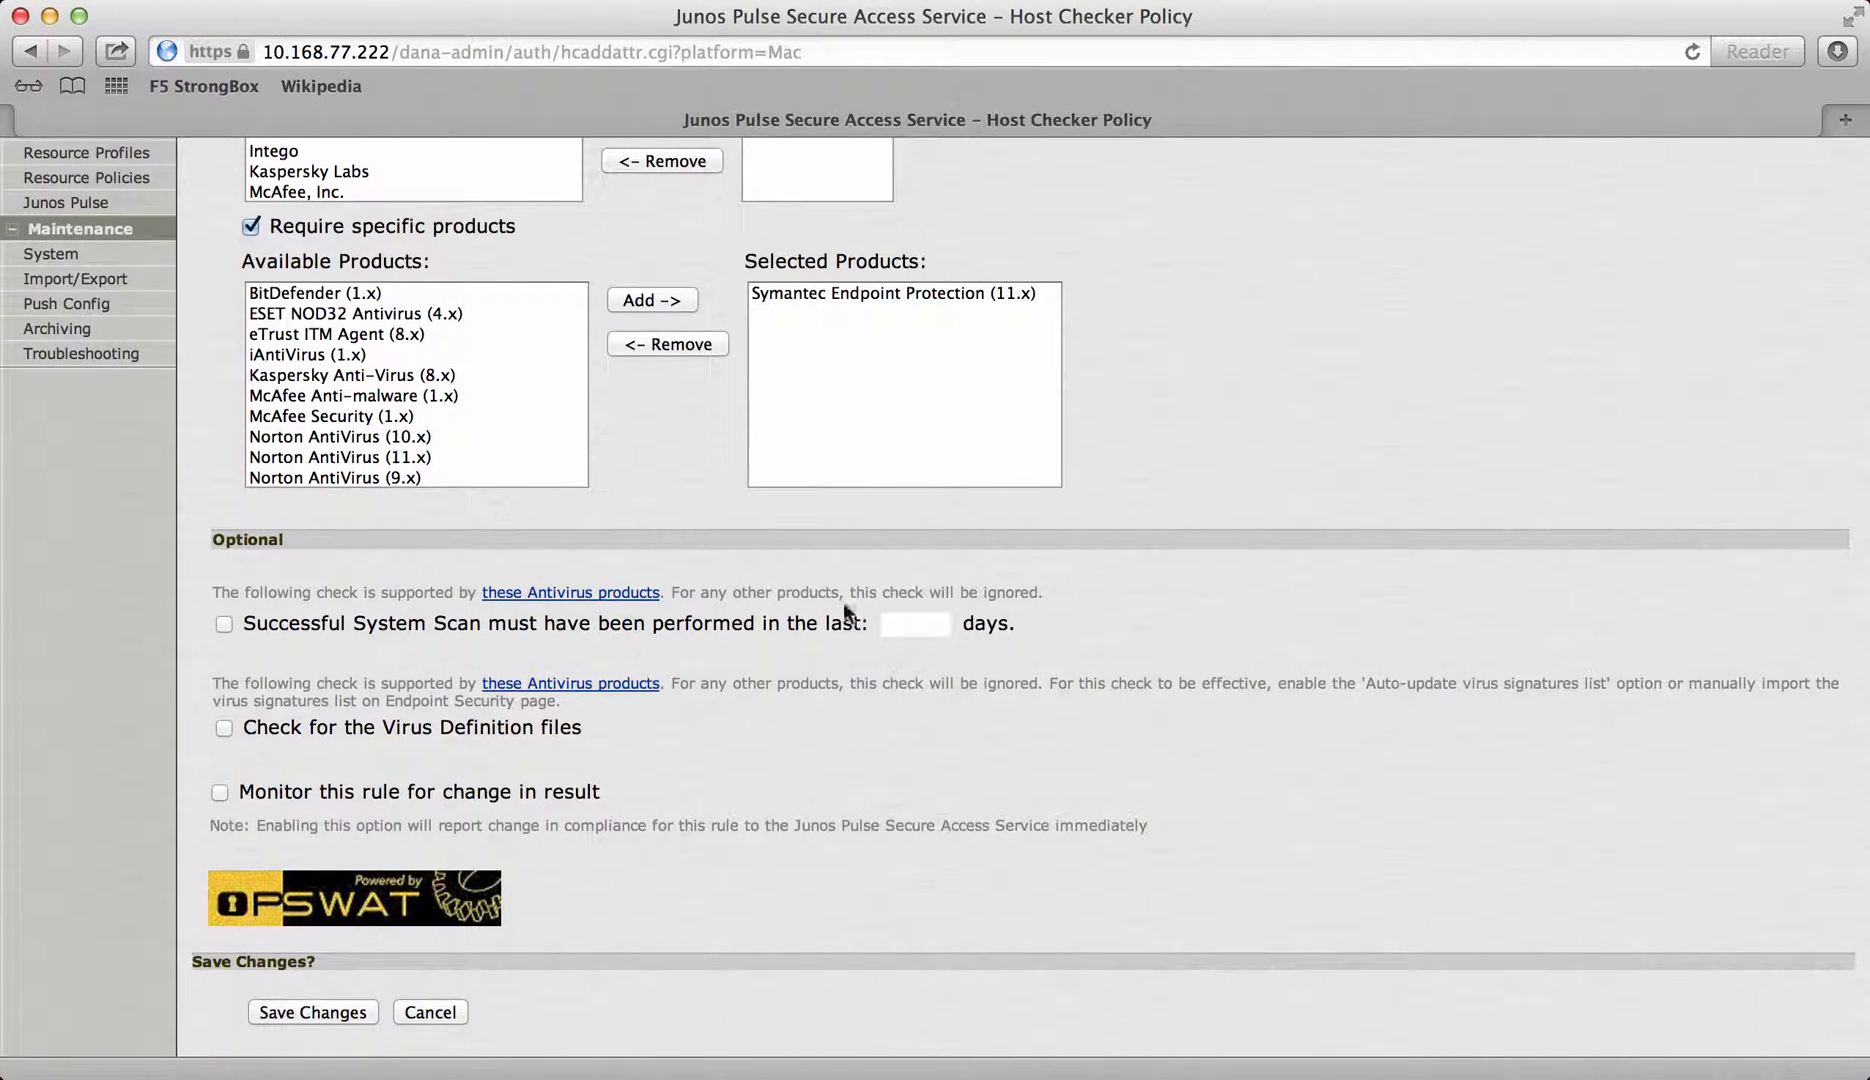
pyautogui.moveTo(578, 712)
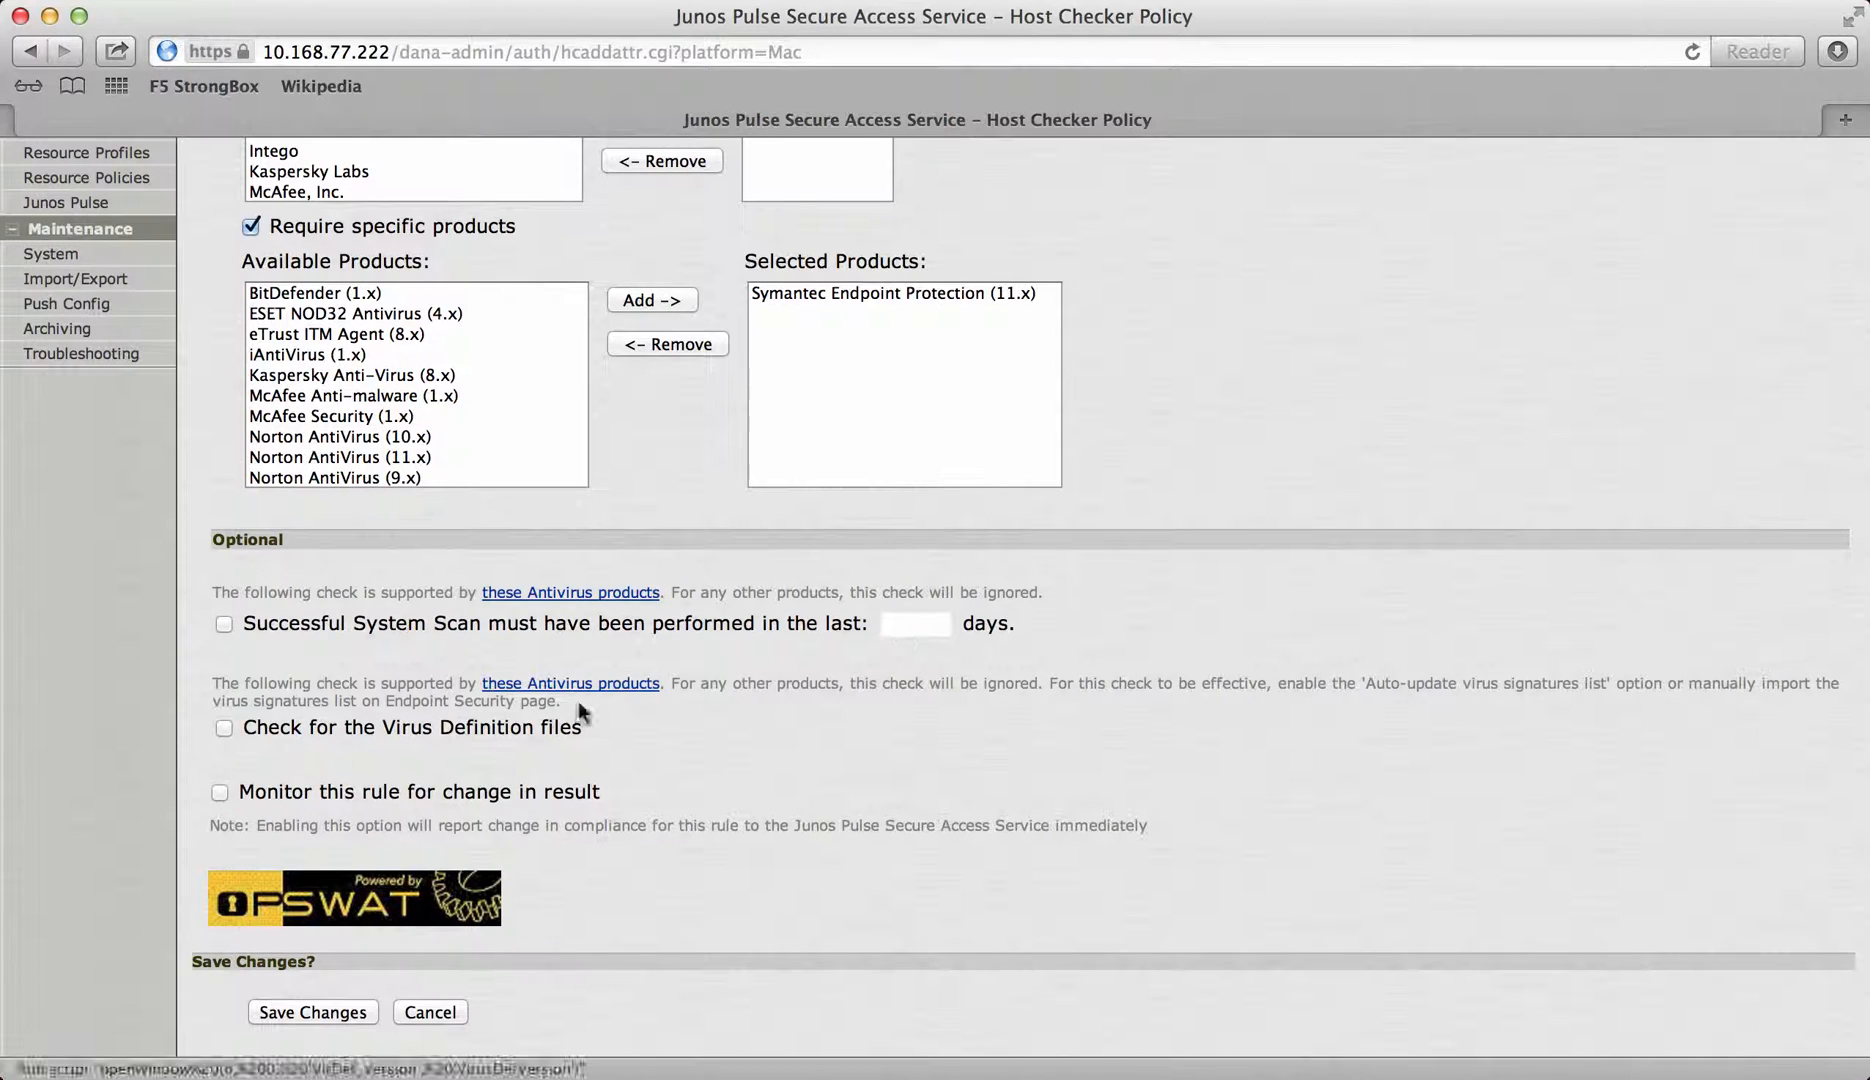
pyautogui.moveTo(568, 736)
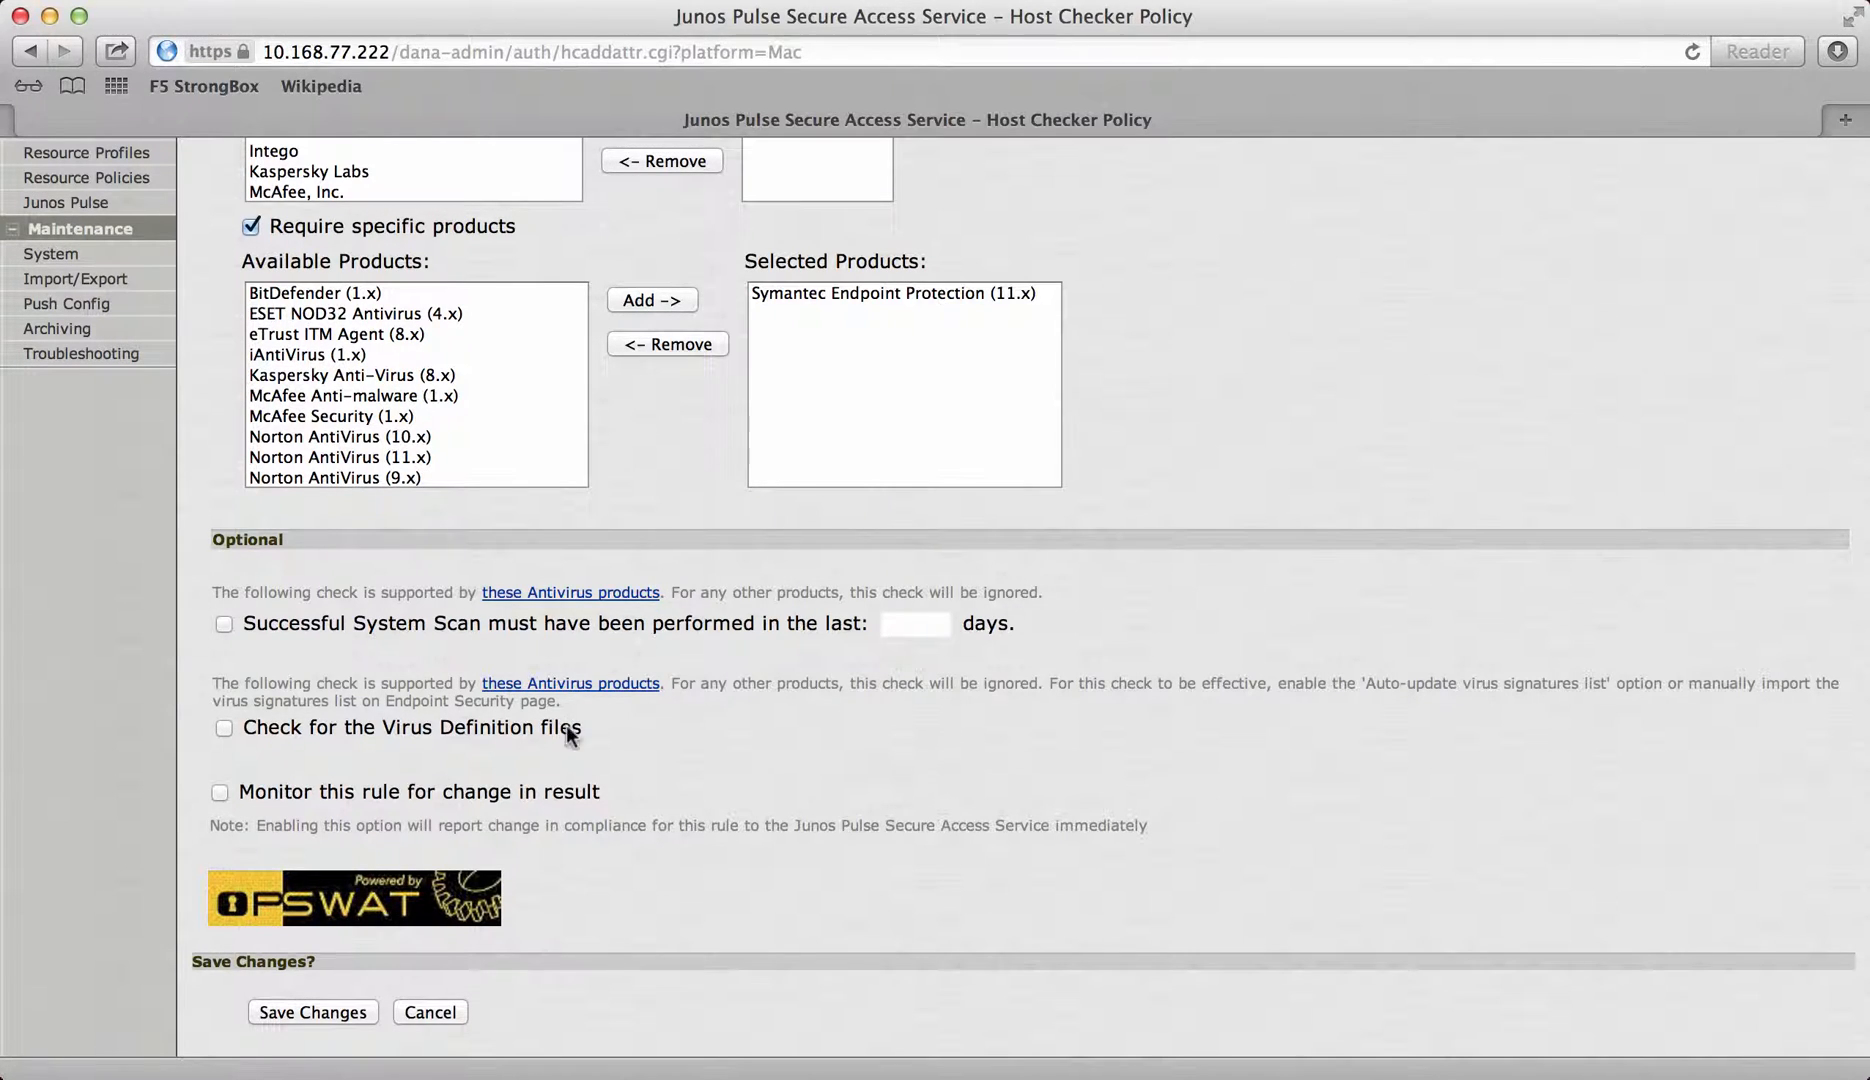
# Enable the virus definition files check requiring definitions no older than 10 updates
pyautogui.click(224, 728)
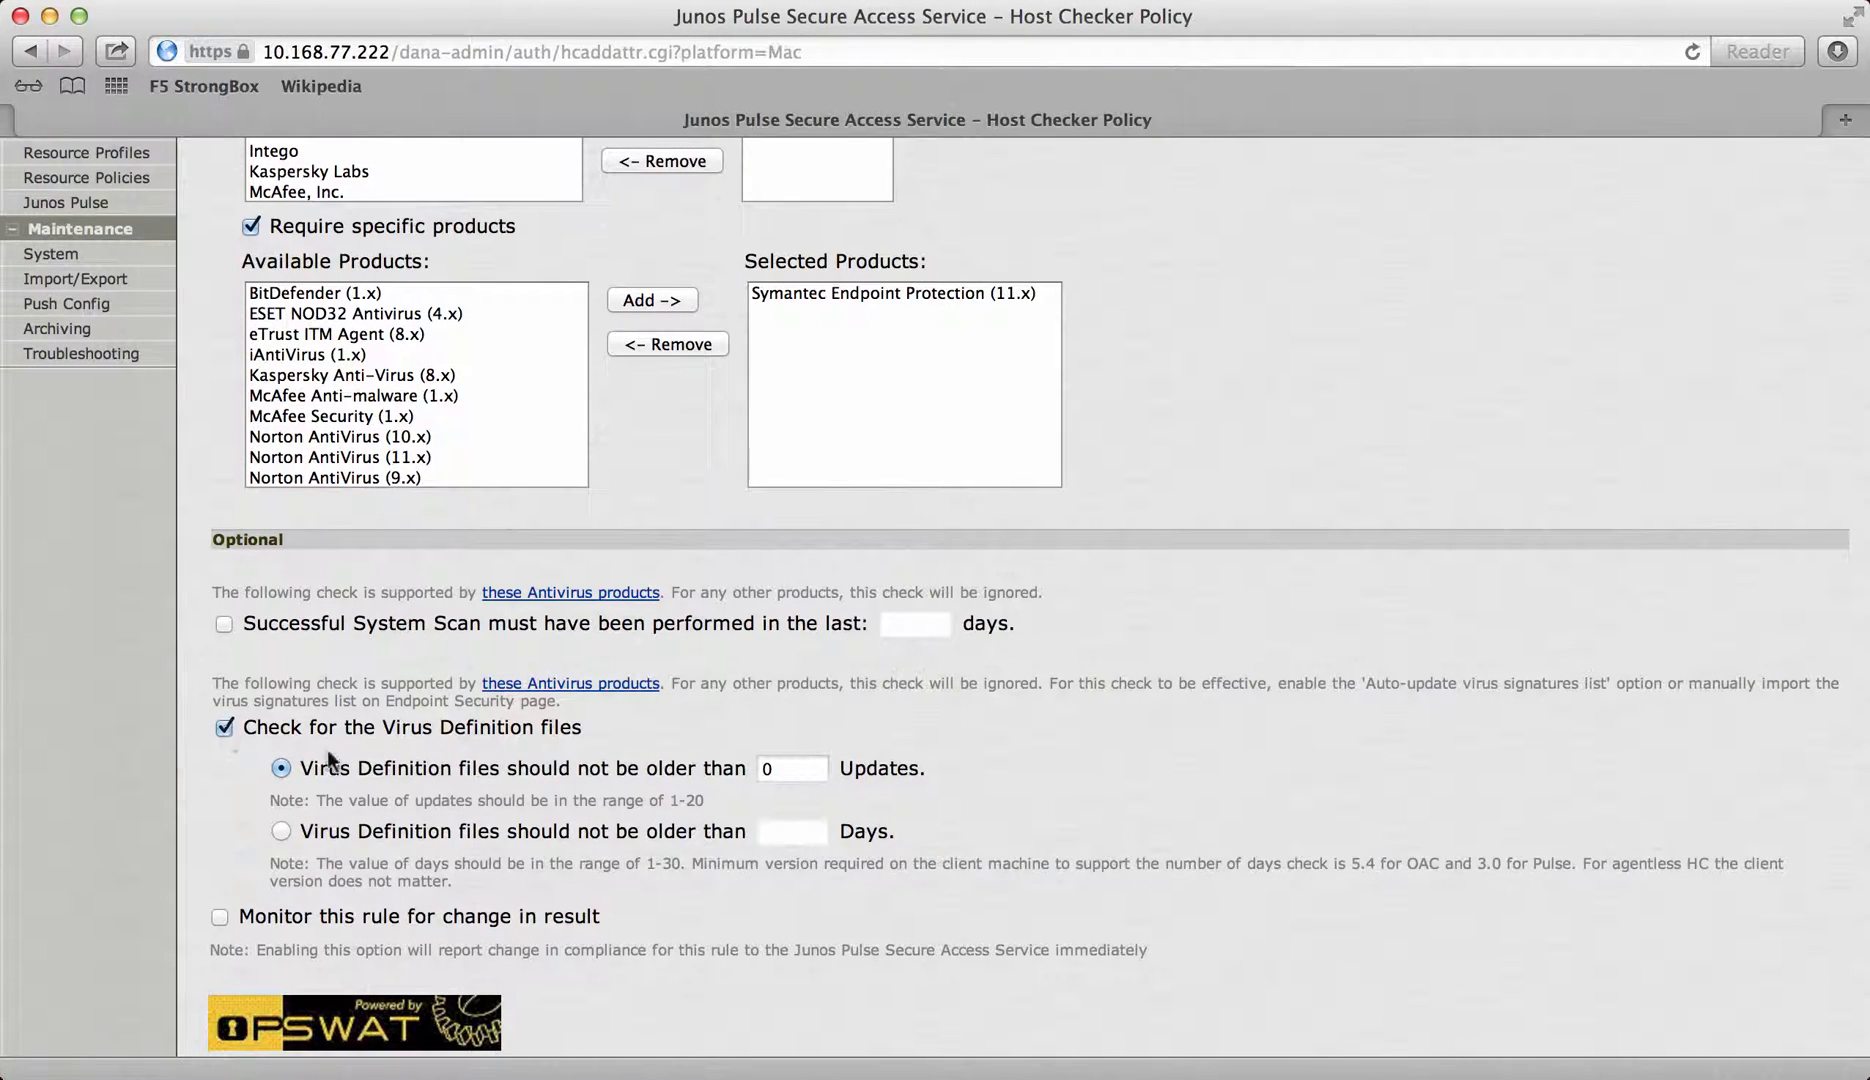
pyautogui.click(790, 768)
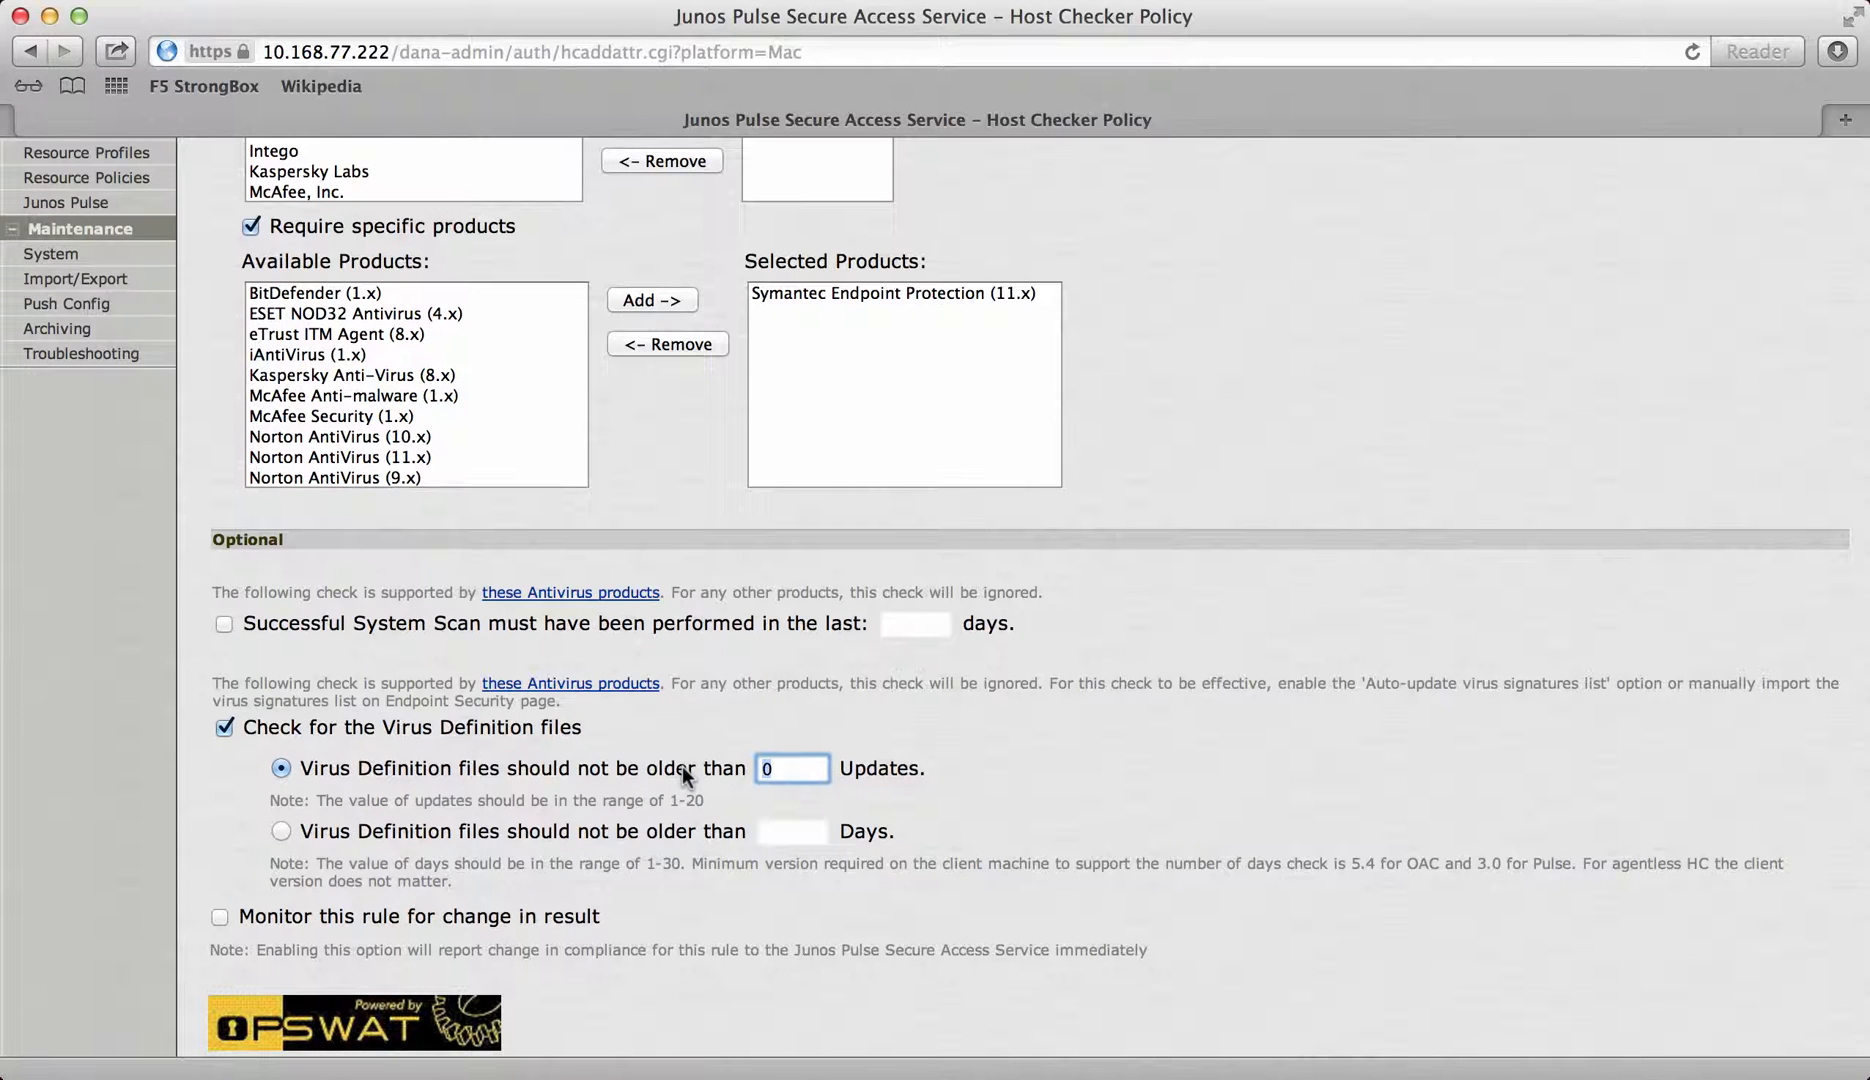
pyautogui.write('10')
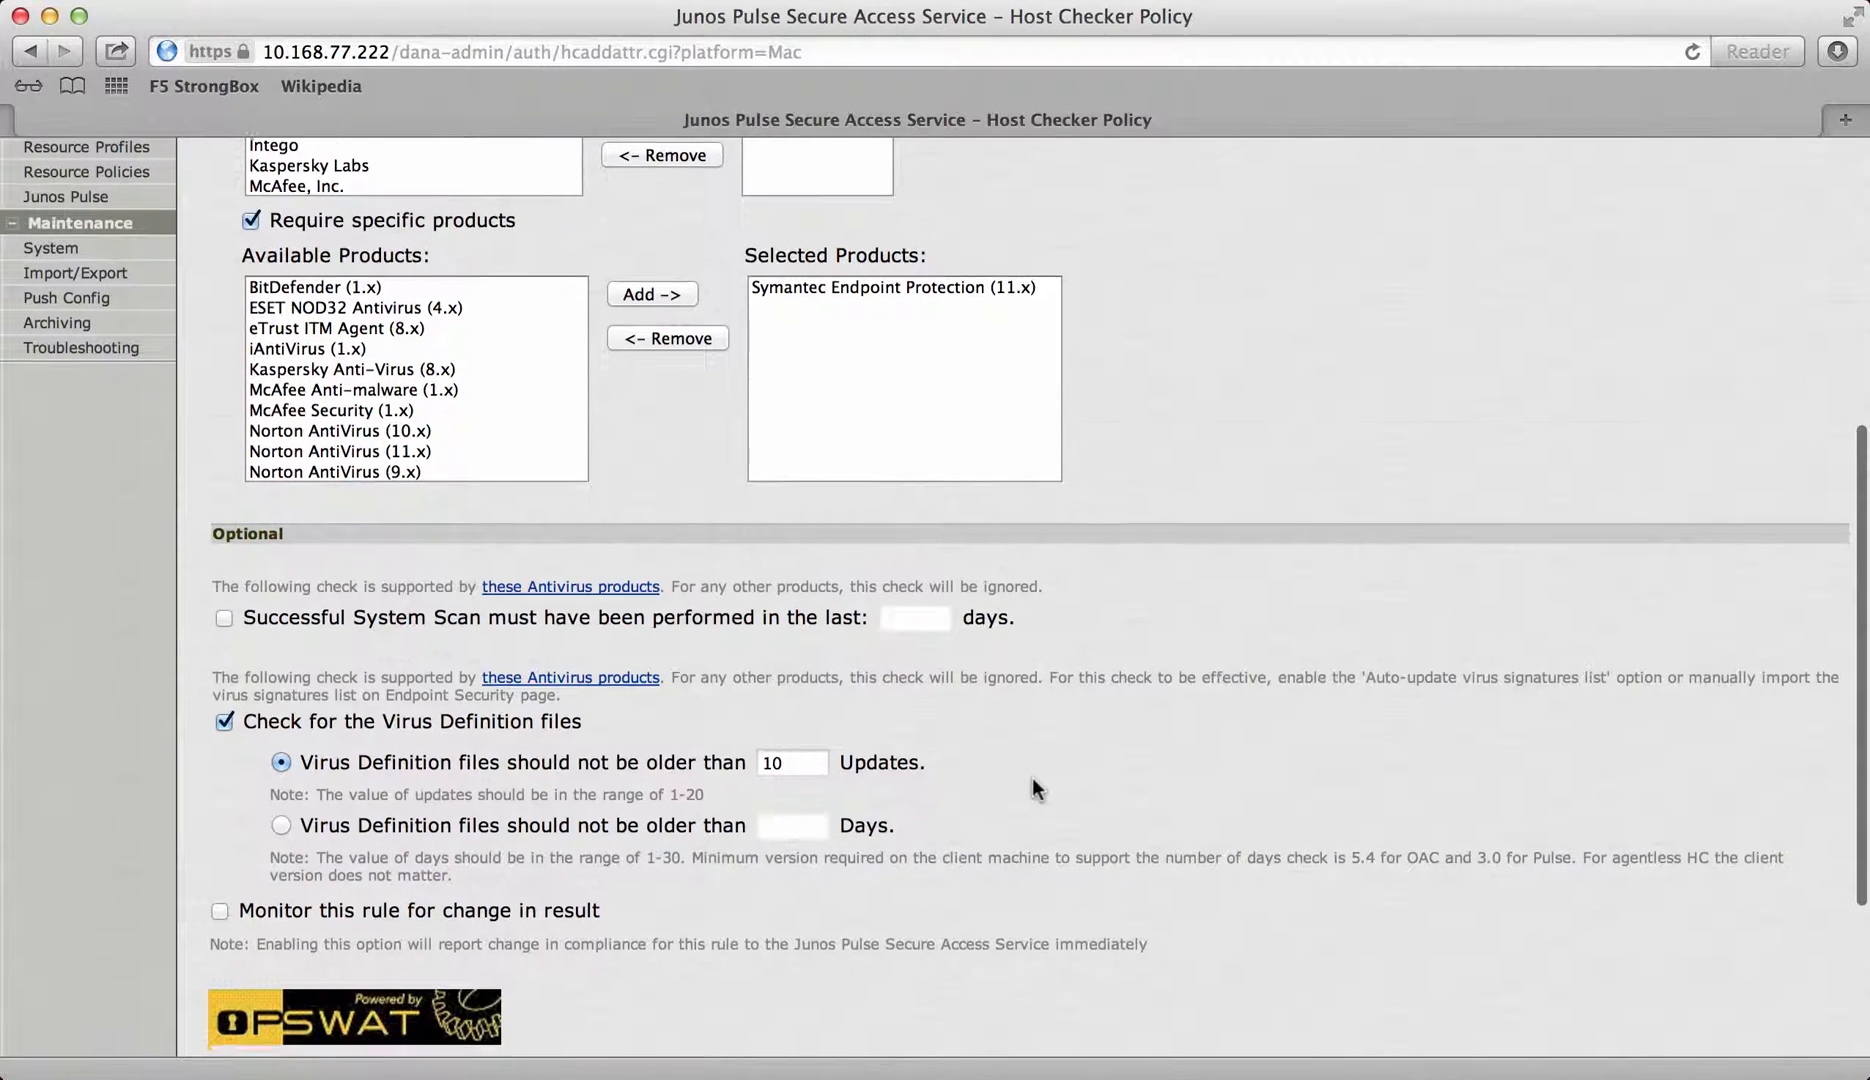
pyautogui.scroll(-3)
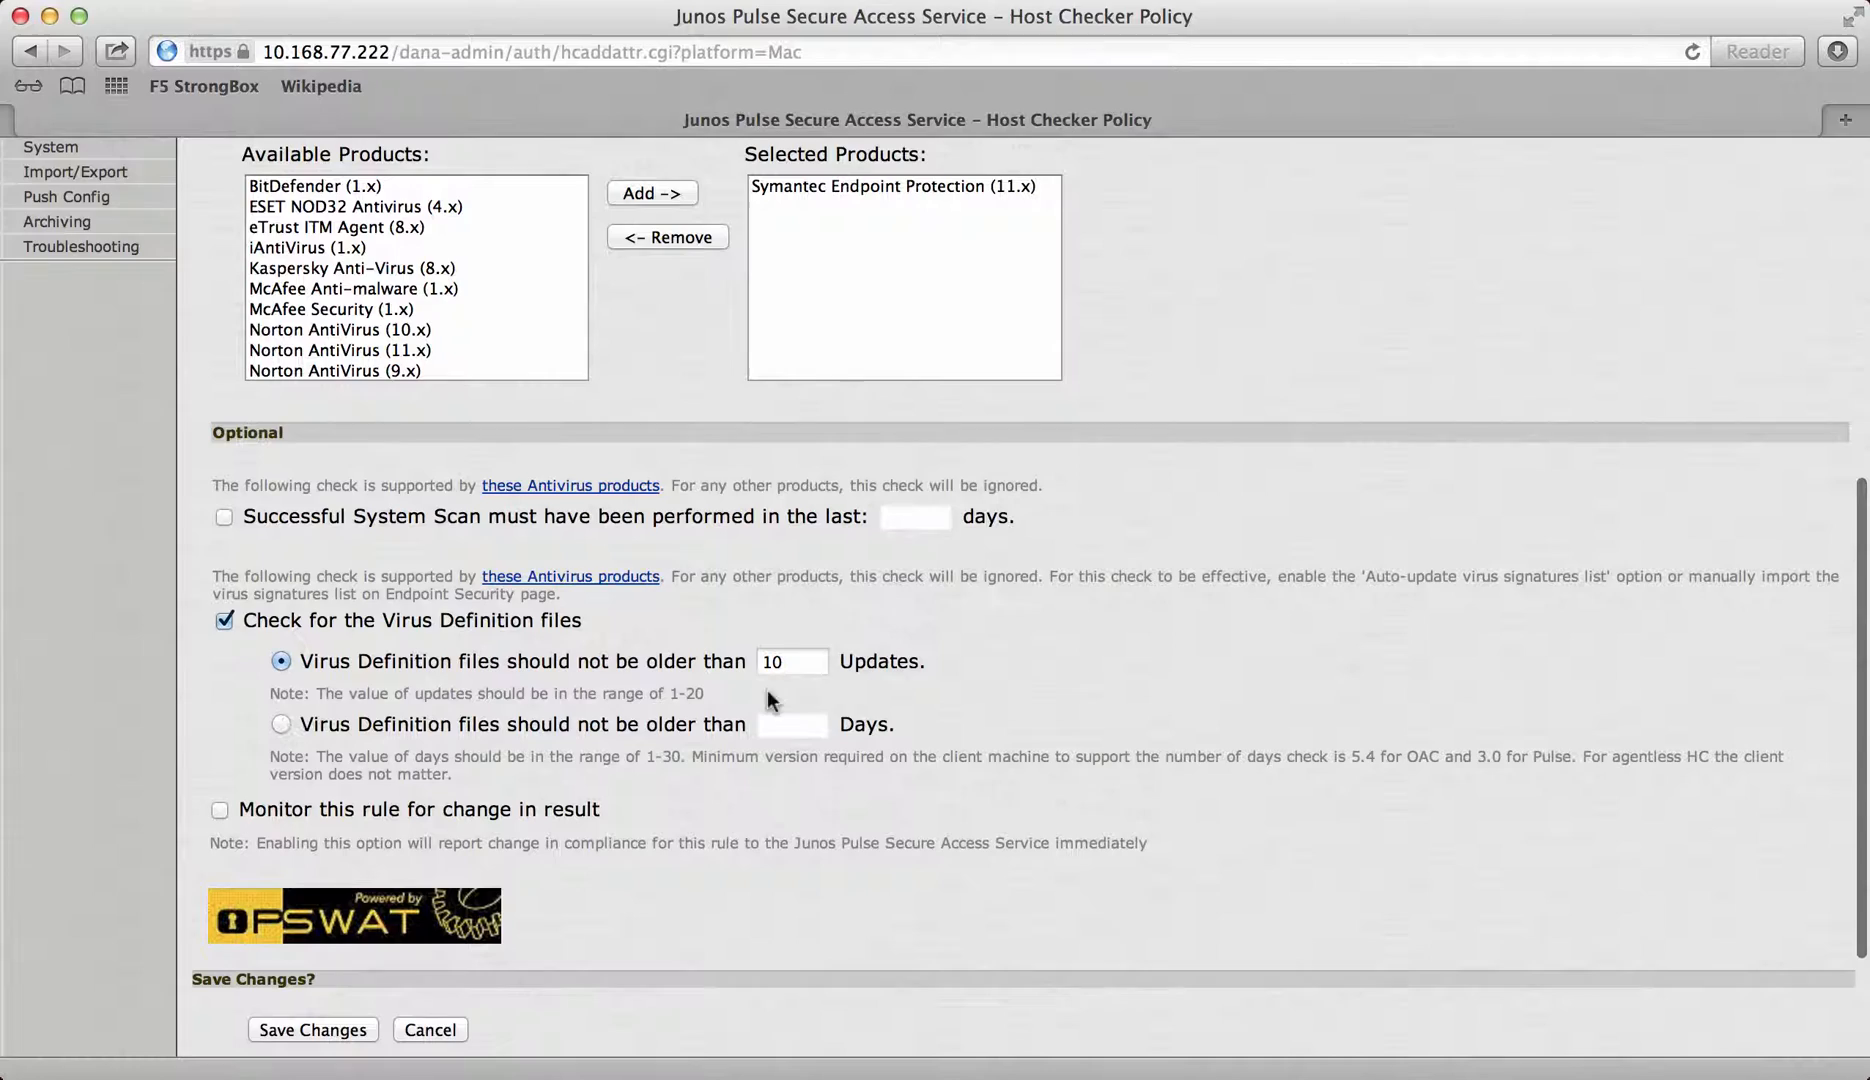
pyautogui.scroll(3)
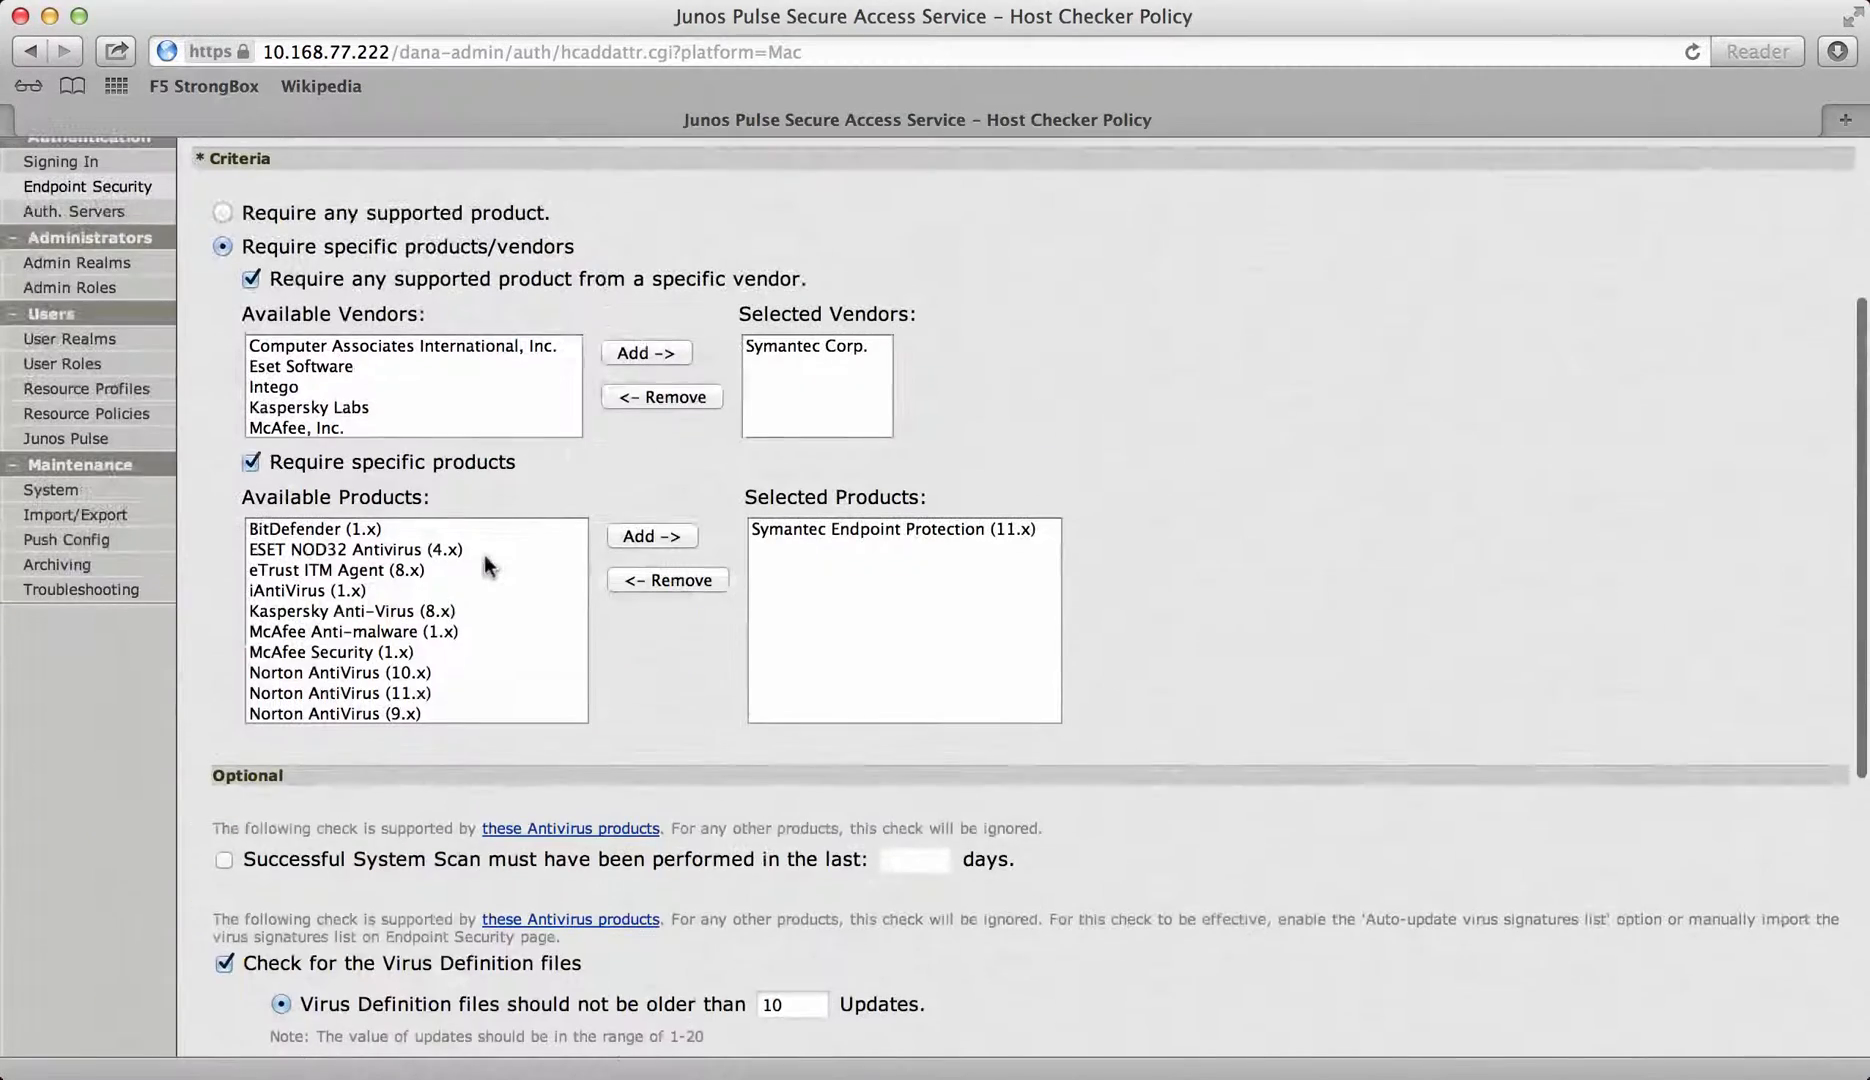
pyautogui.scroll(-3)
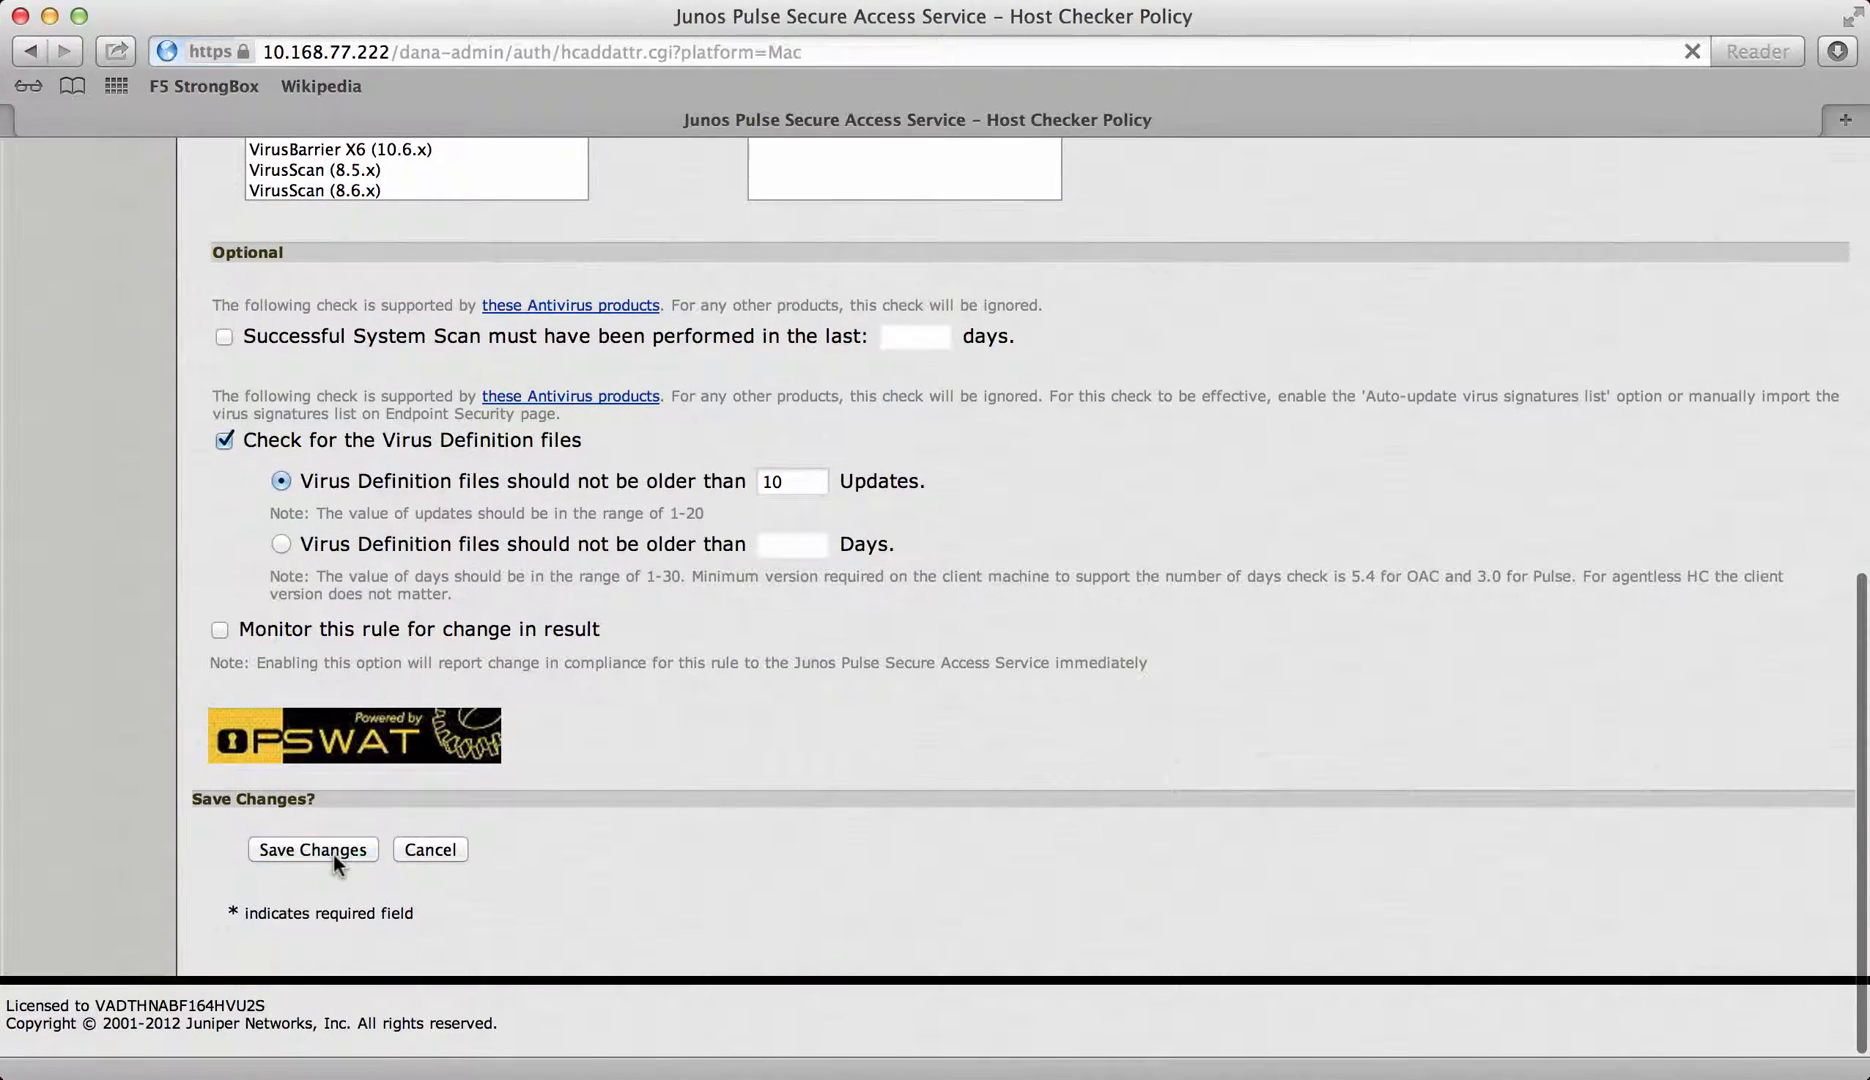
# Save the sep rule and review it in the Demo policy's Mac rule list
pyautogui.click(312, 848)
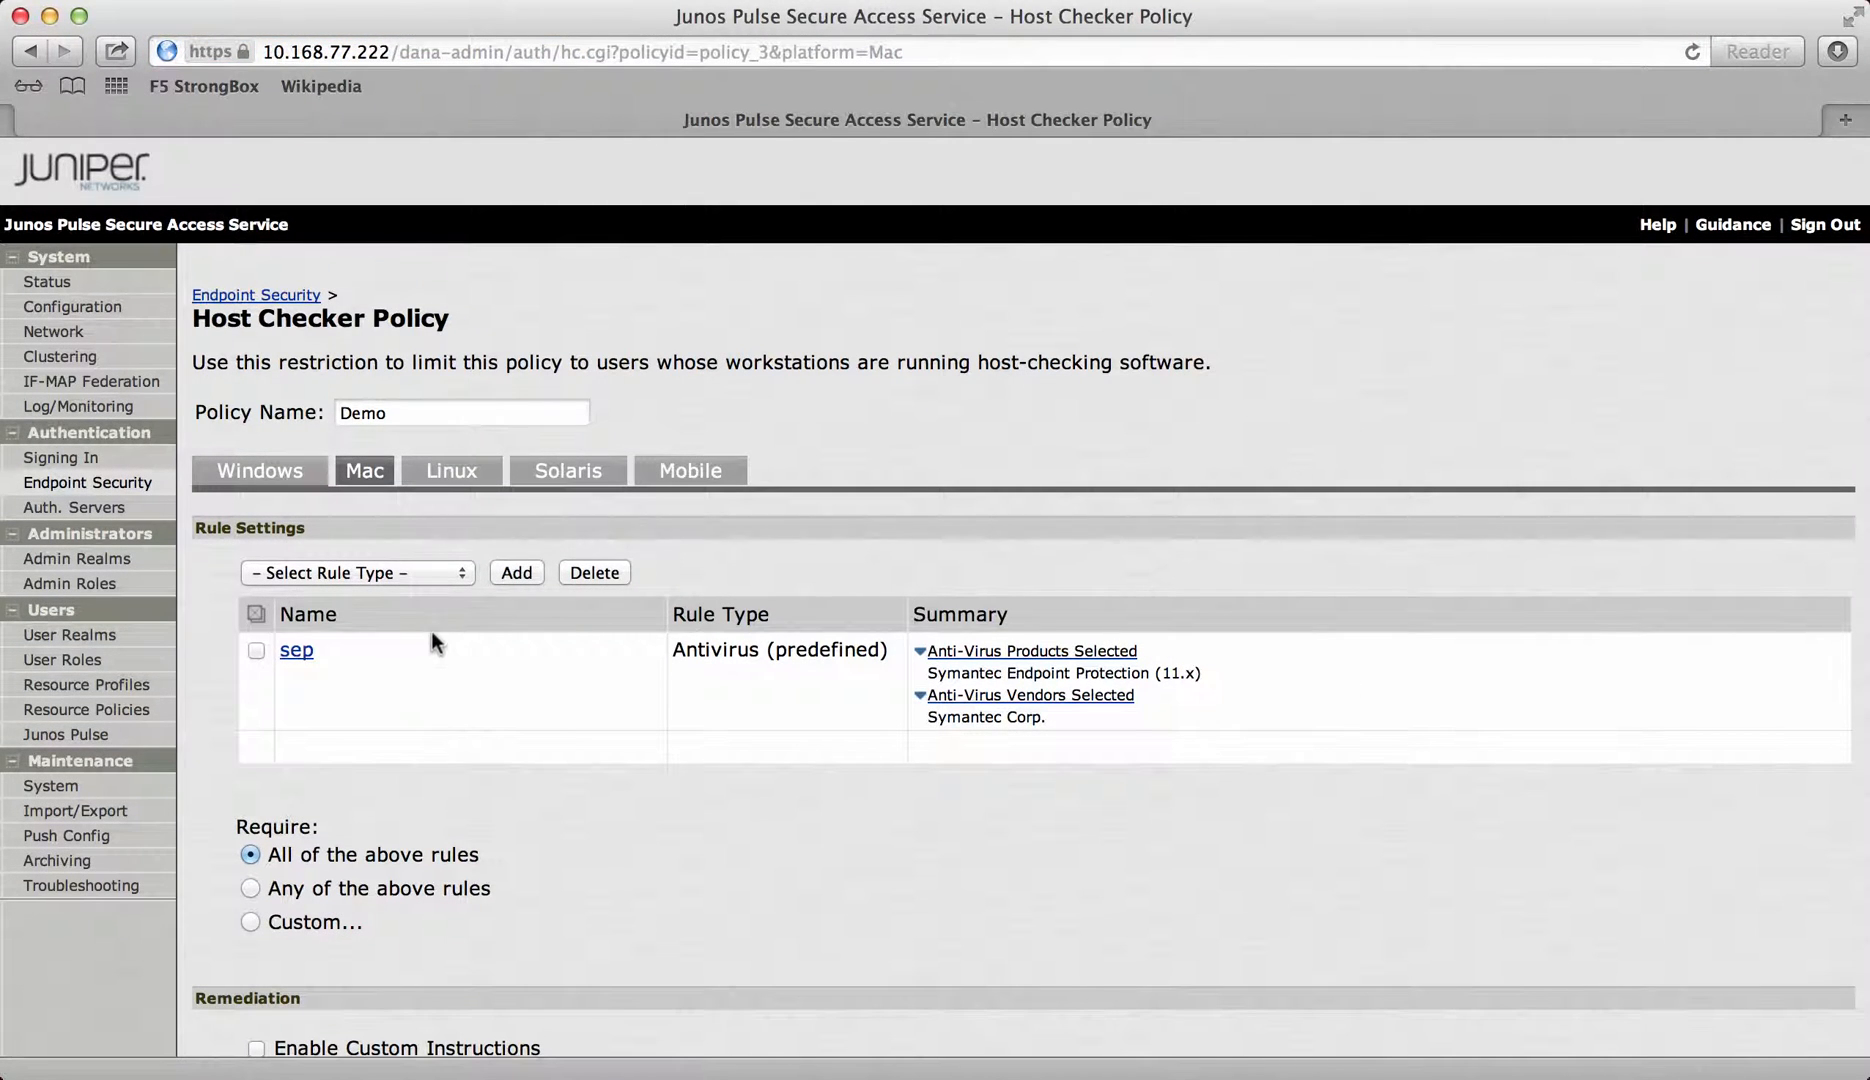
pyautogui.moveTo(386, 676)
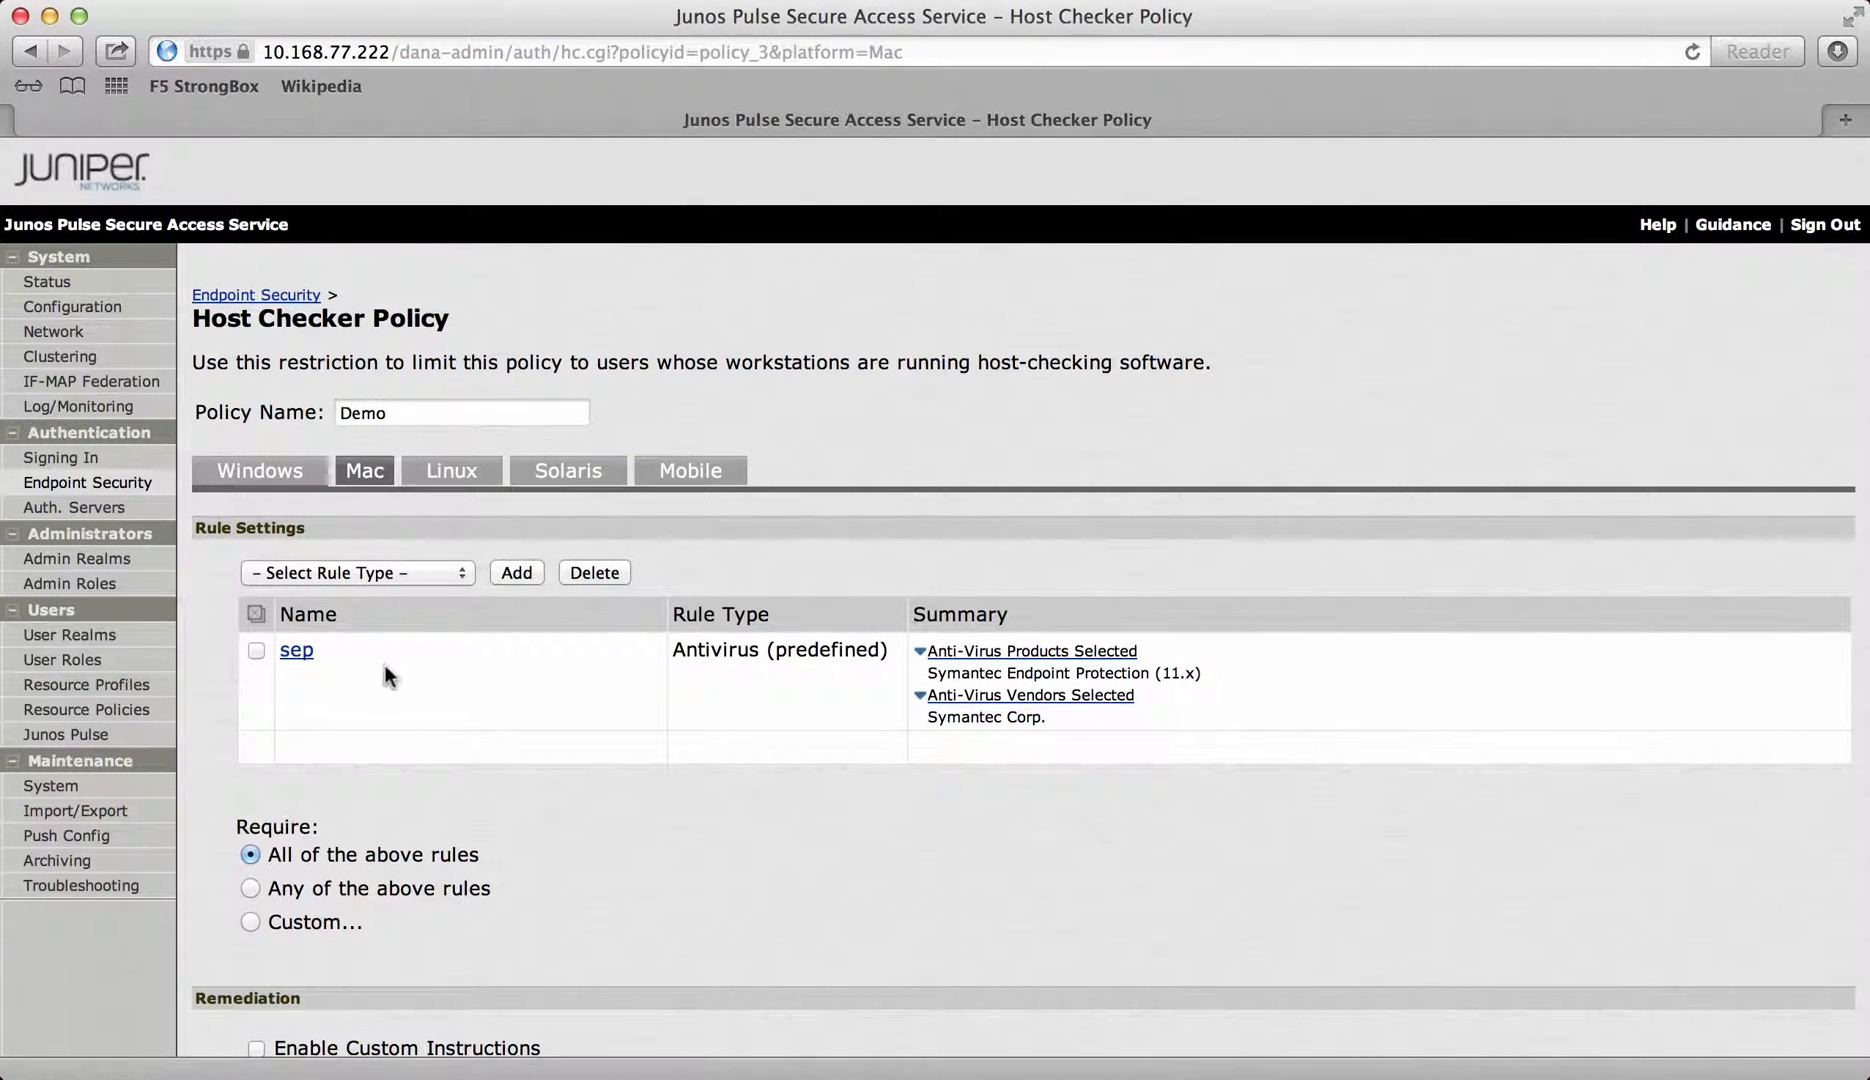
pyautogui.scroll(-3)
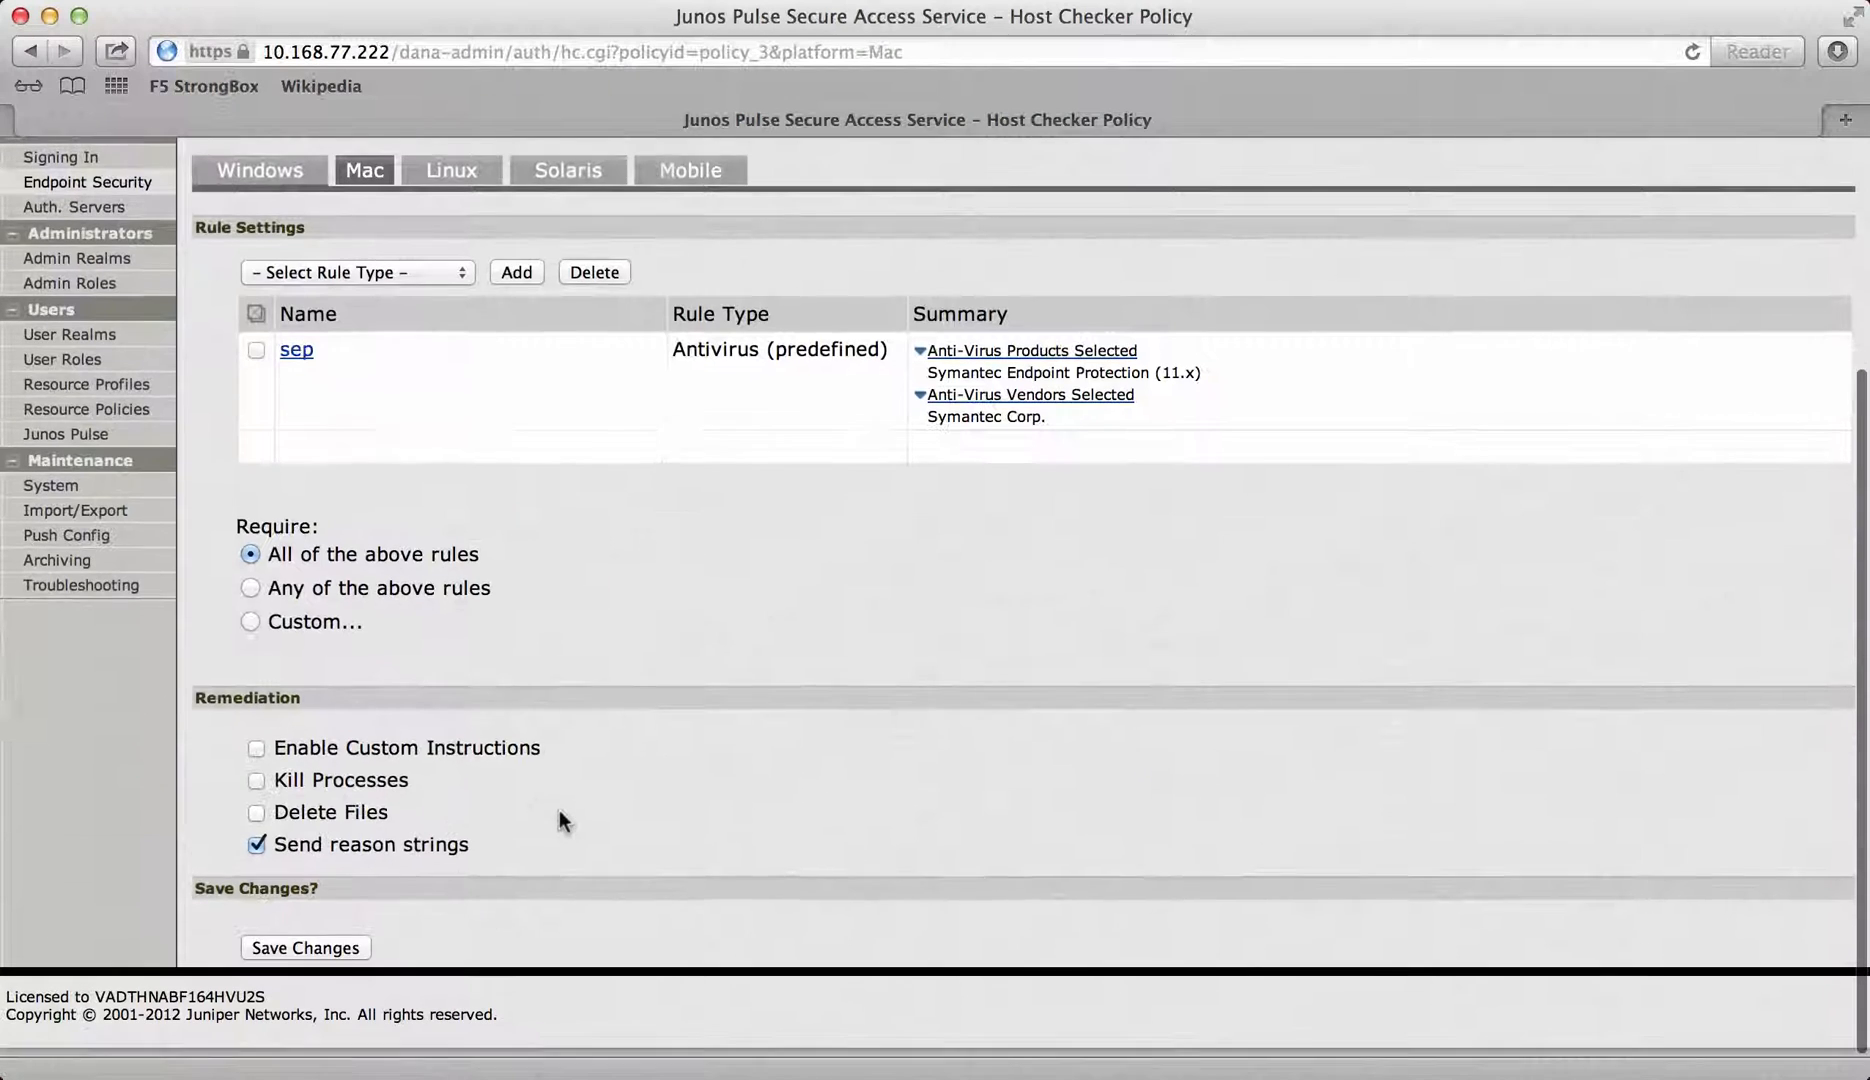
pyautogui.scroll(3)
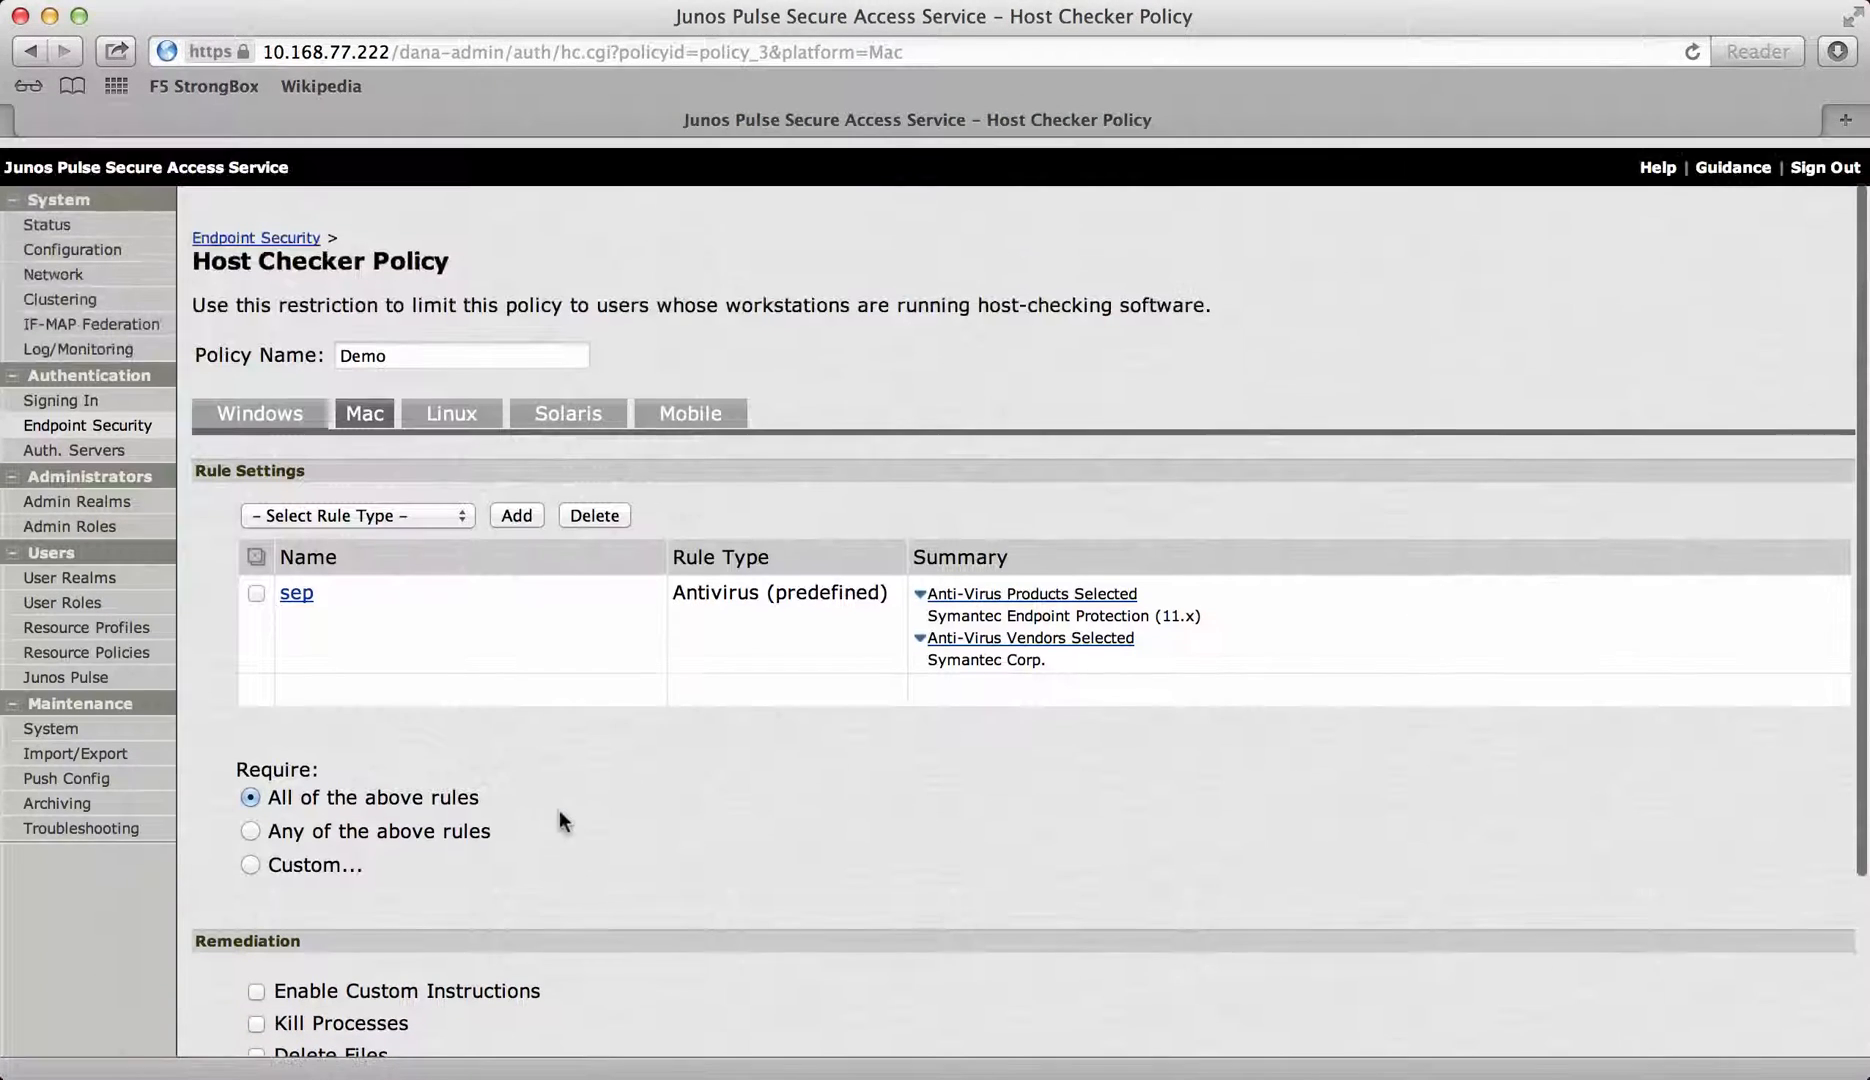
pyautogui.moveTo(530, 822)
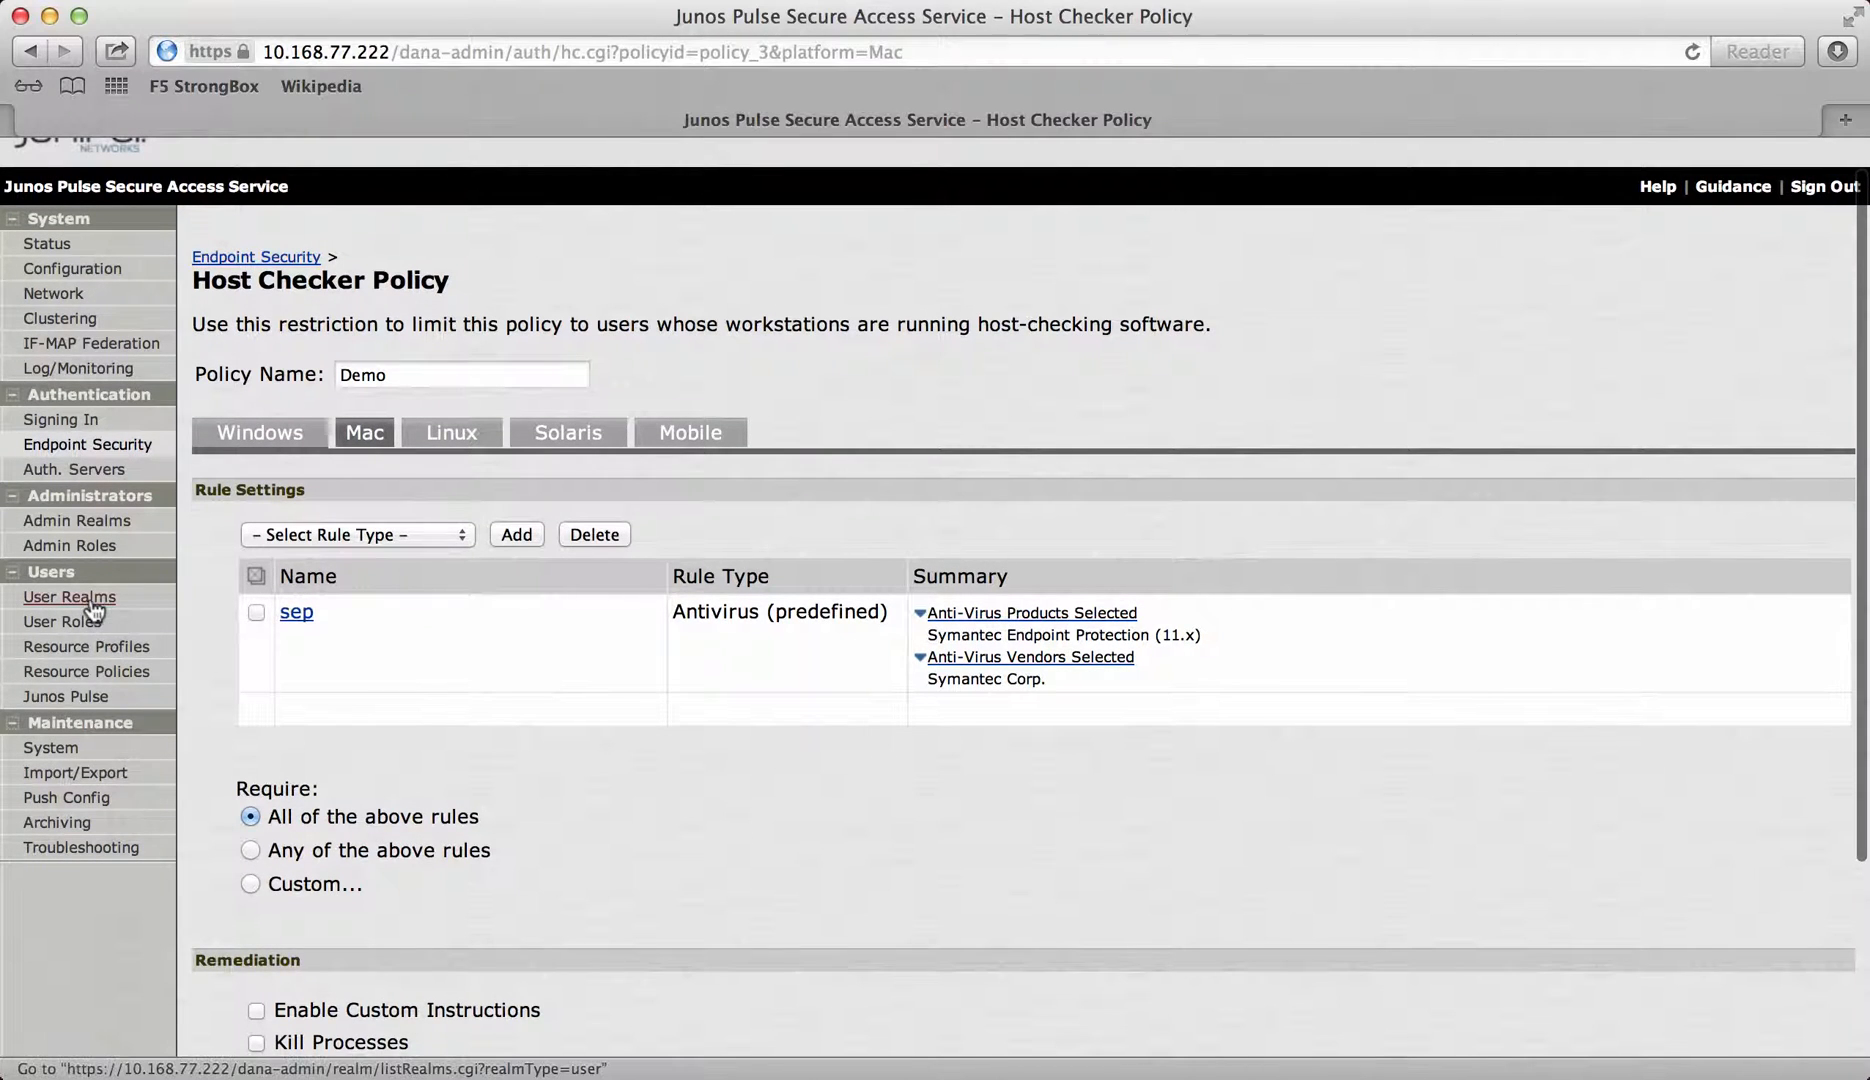
# Open the Users realm's Authentication Policy Host Checker page listing Demo among available policies
pyautogui.click(70, 598)
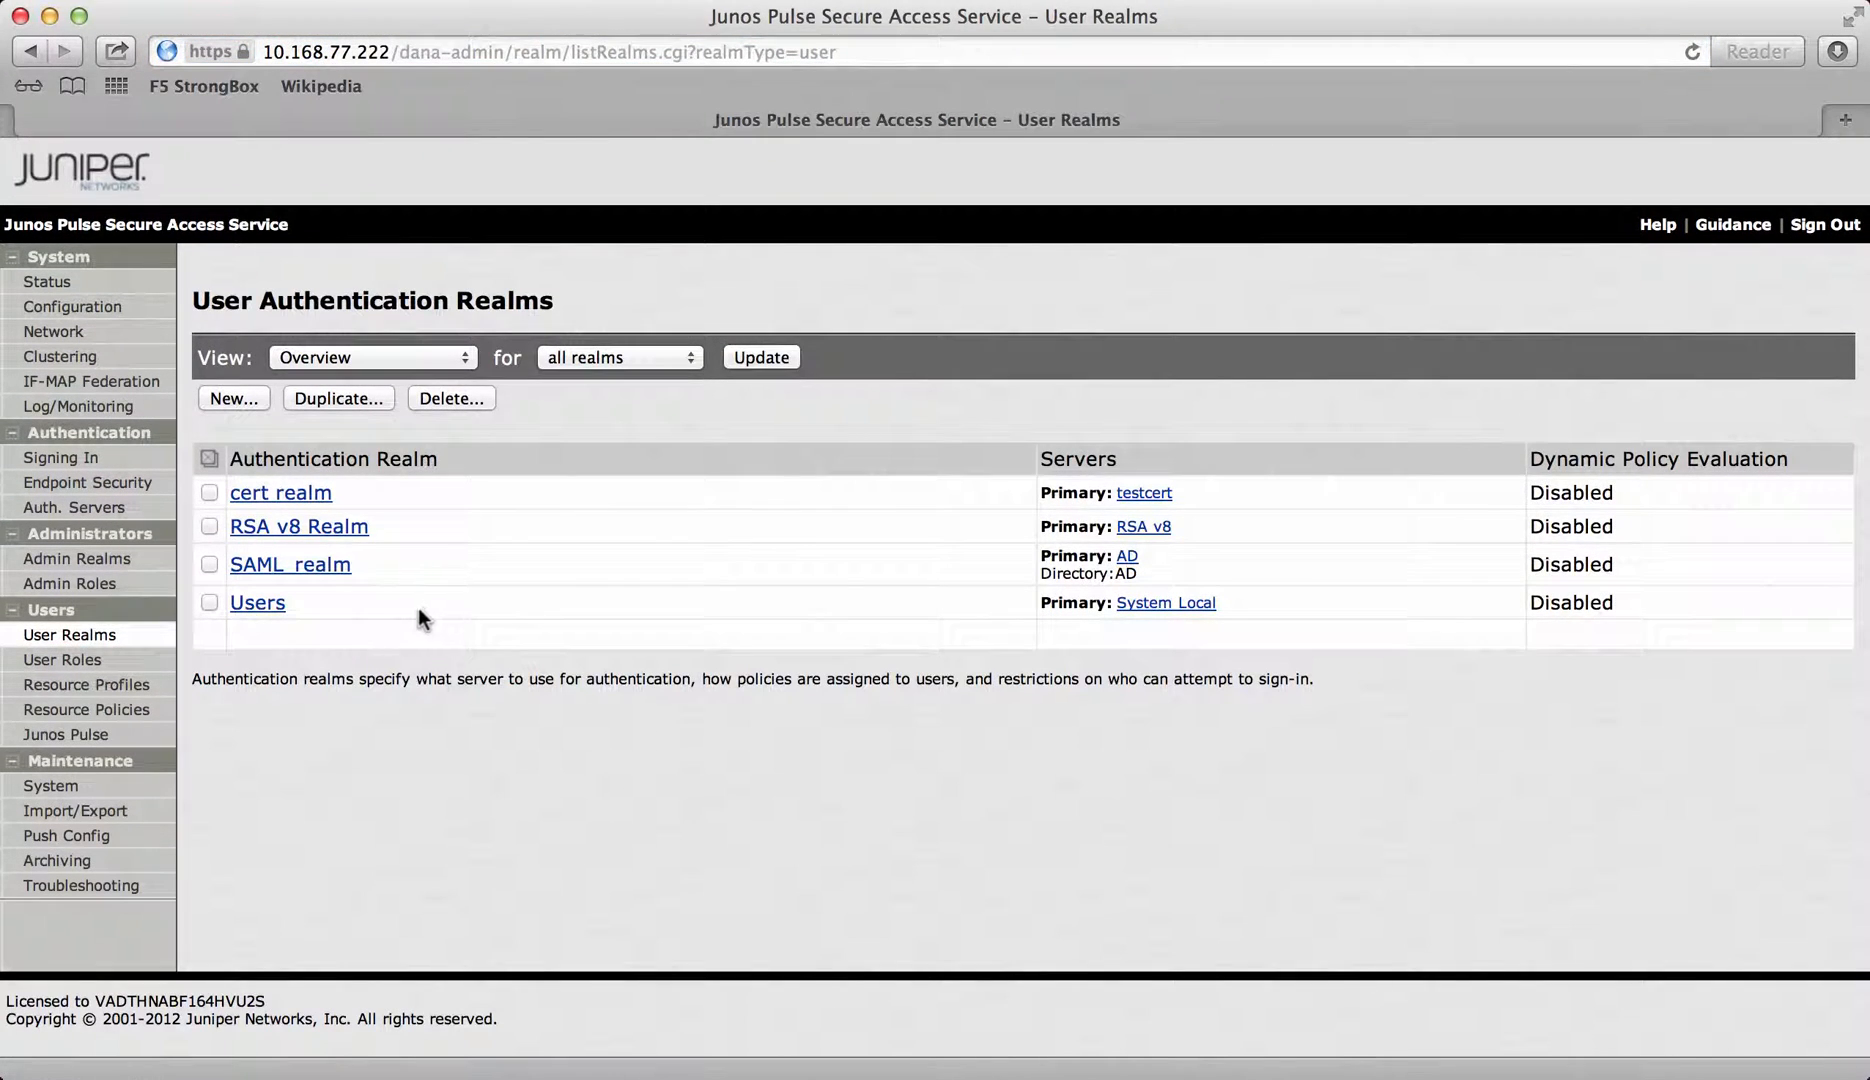
pyautogui.moveTo(432, 640)
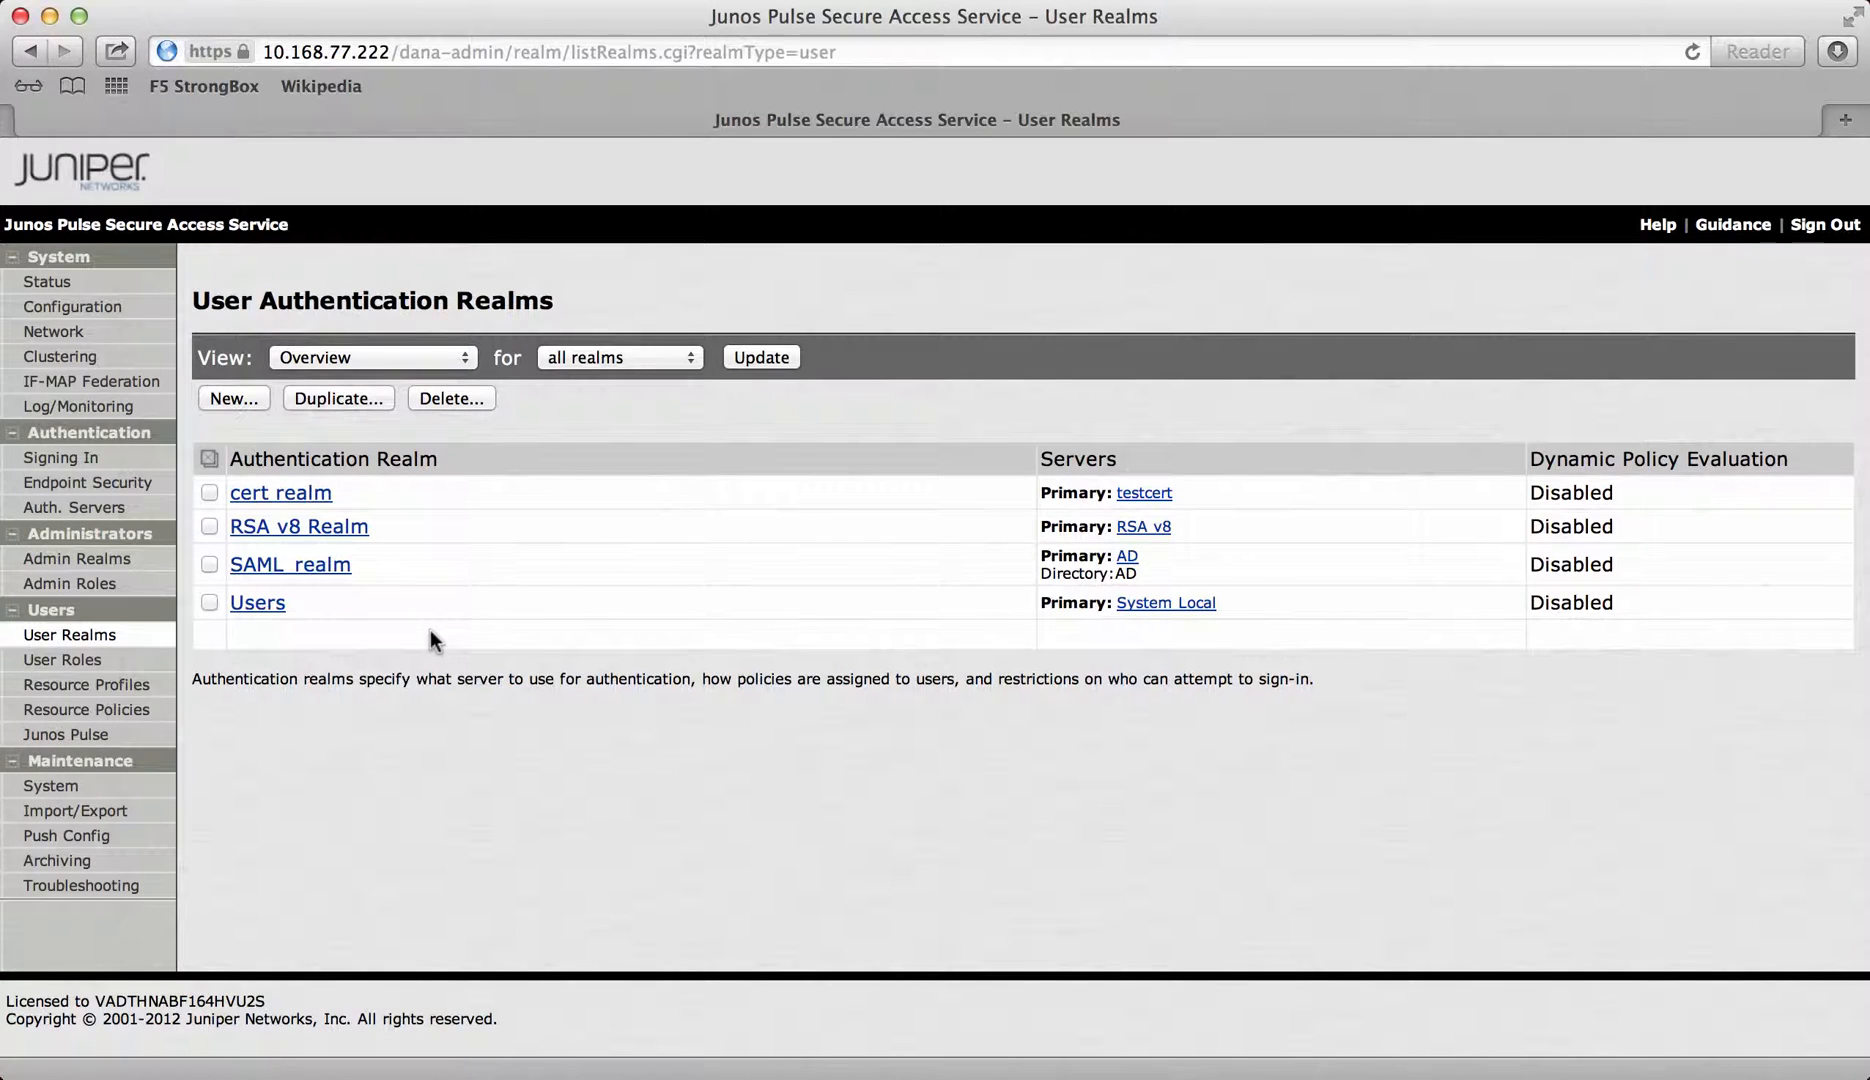
pyautogui.click(256, 602)
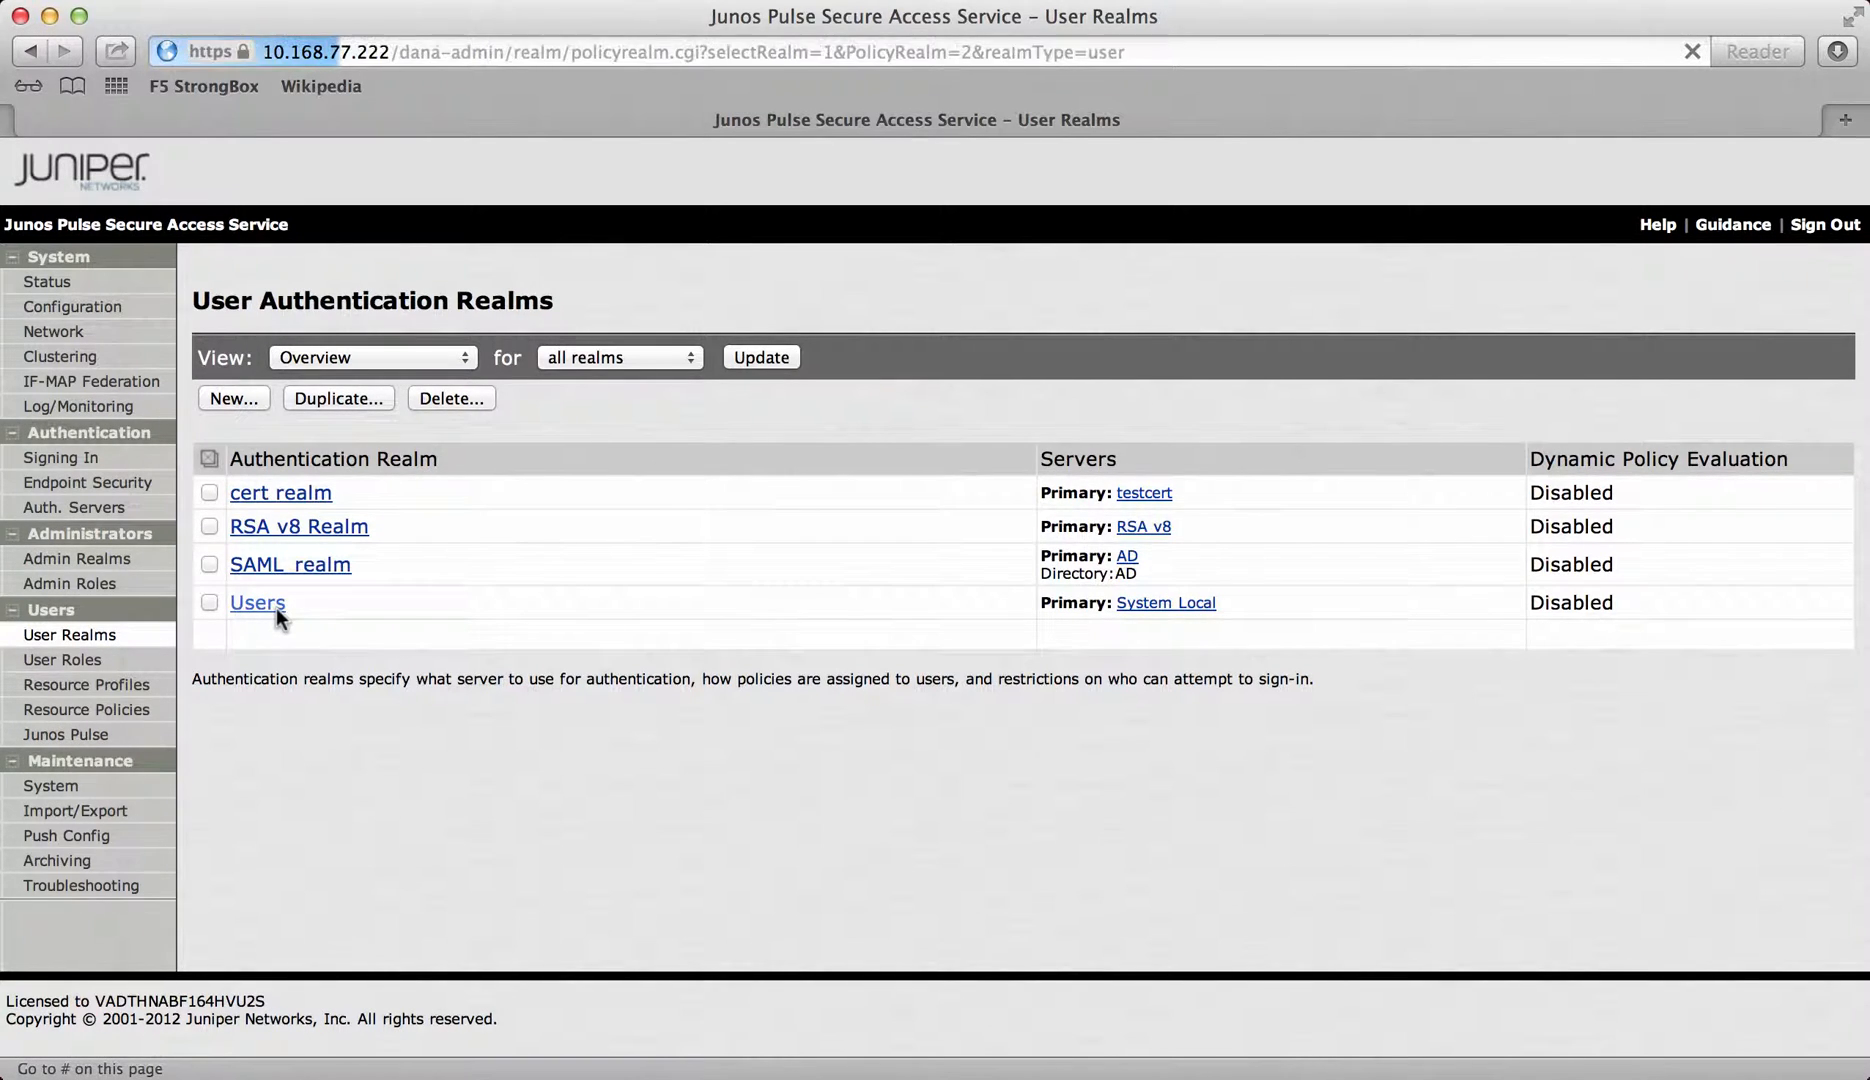
pyautogui.click(258, 602)
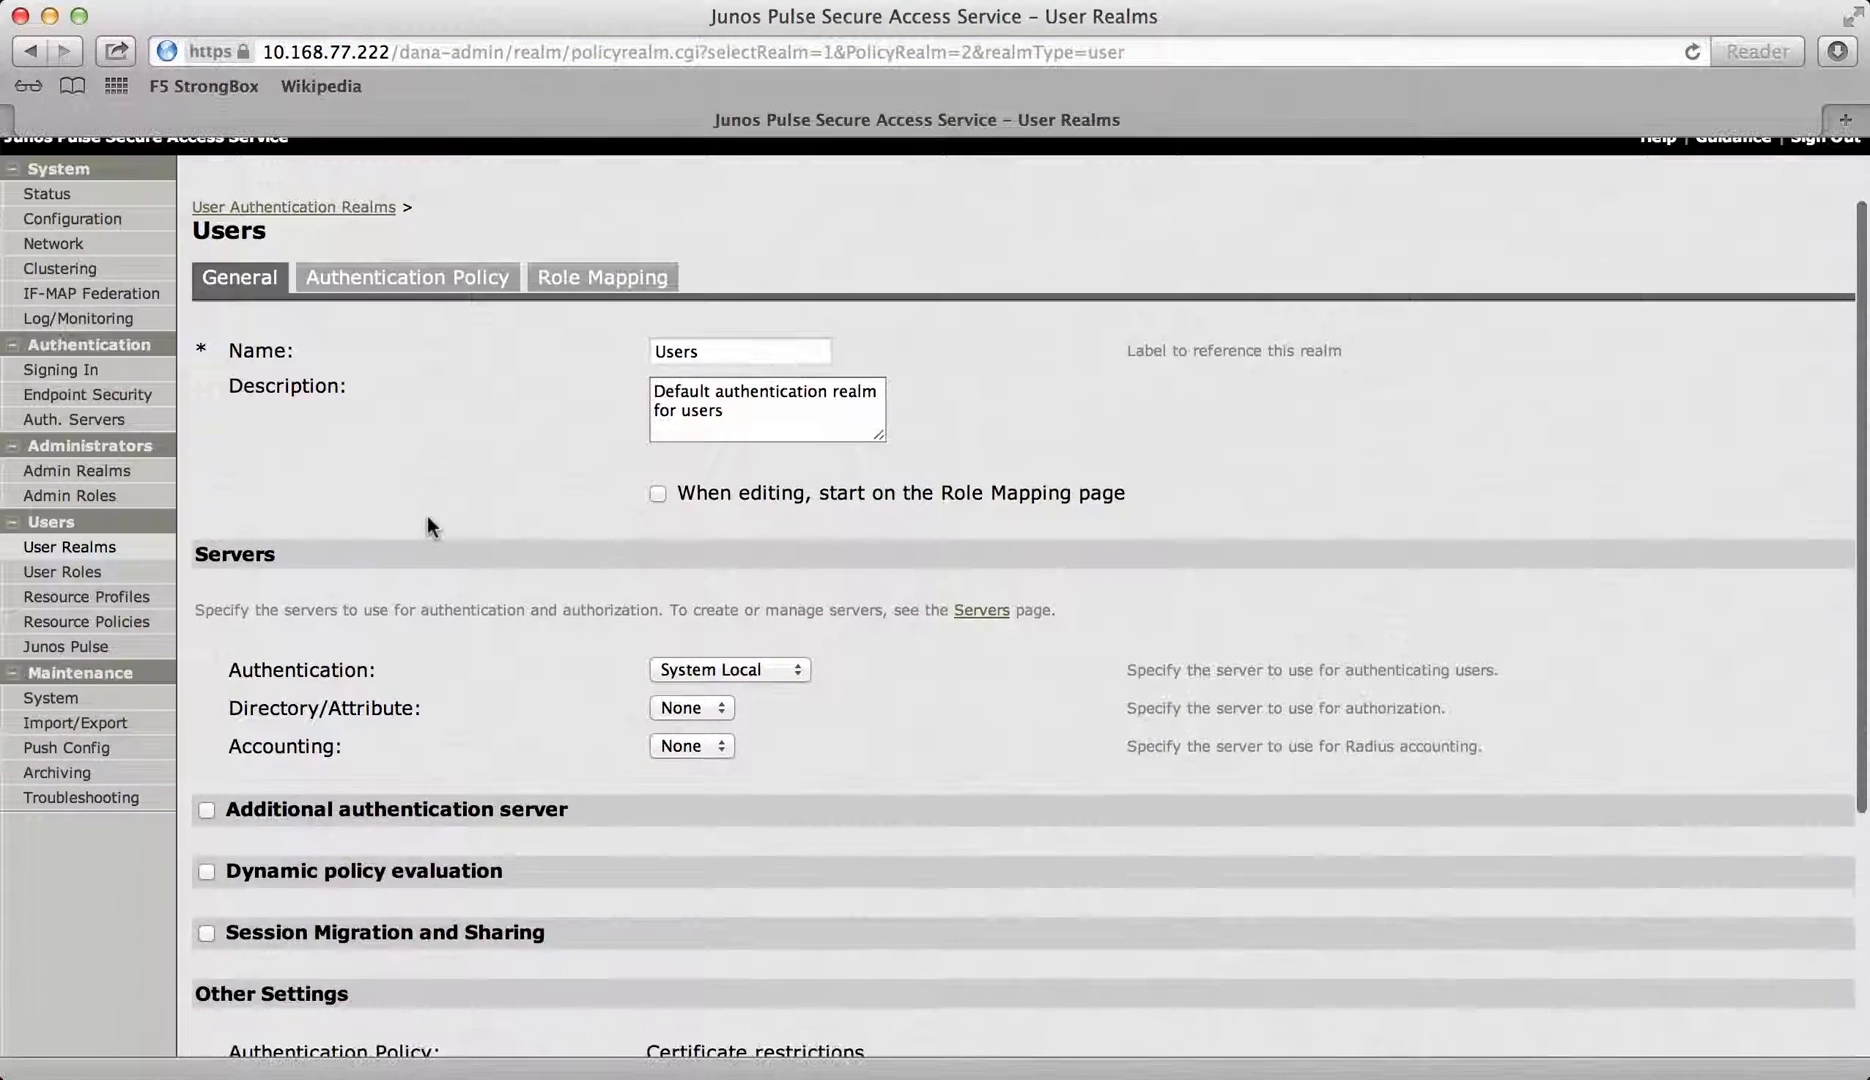
pyautogui.click(406, 276)
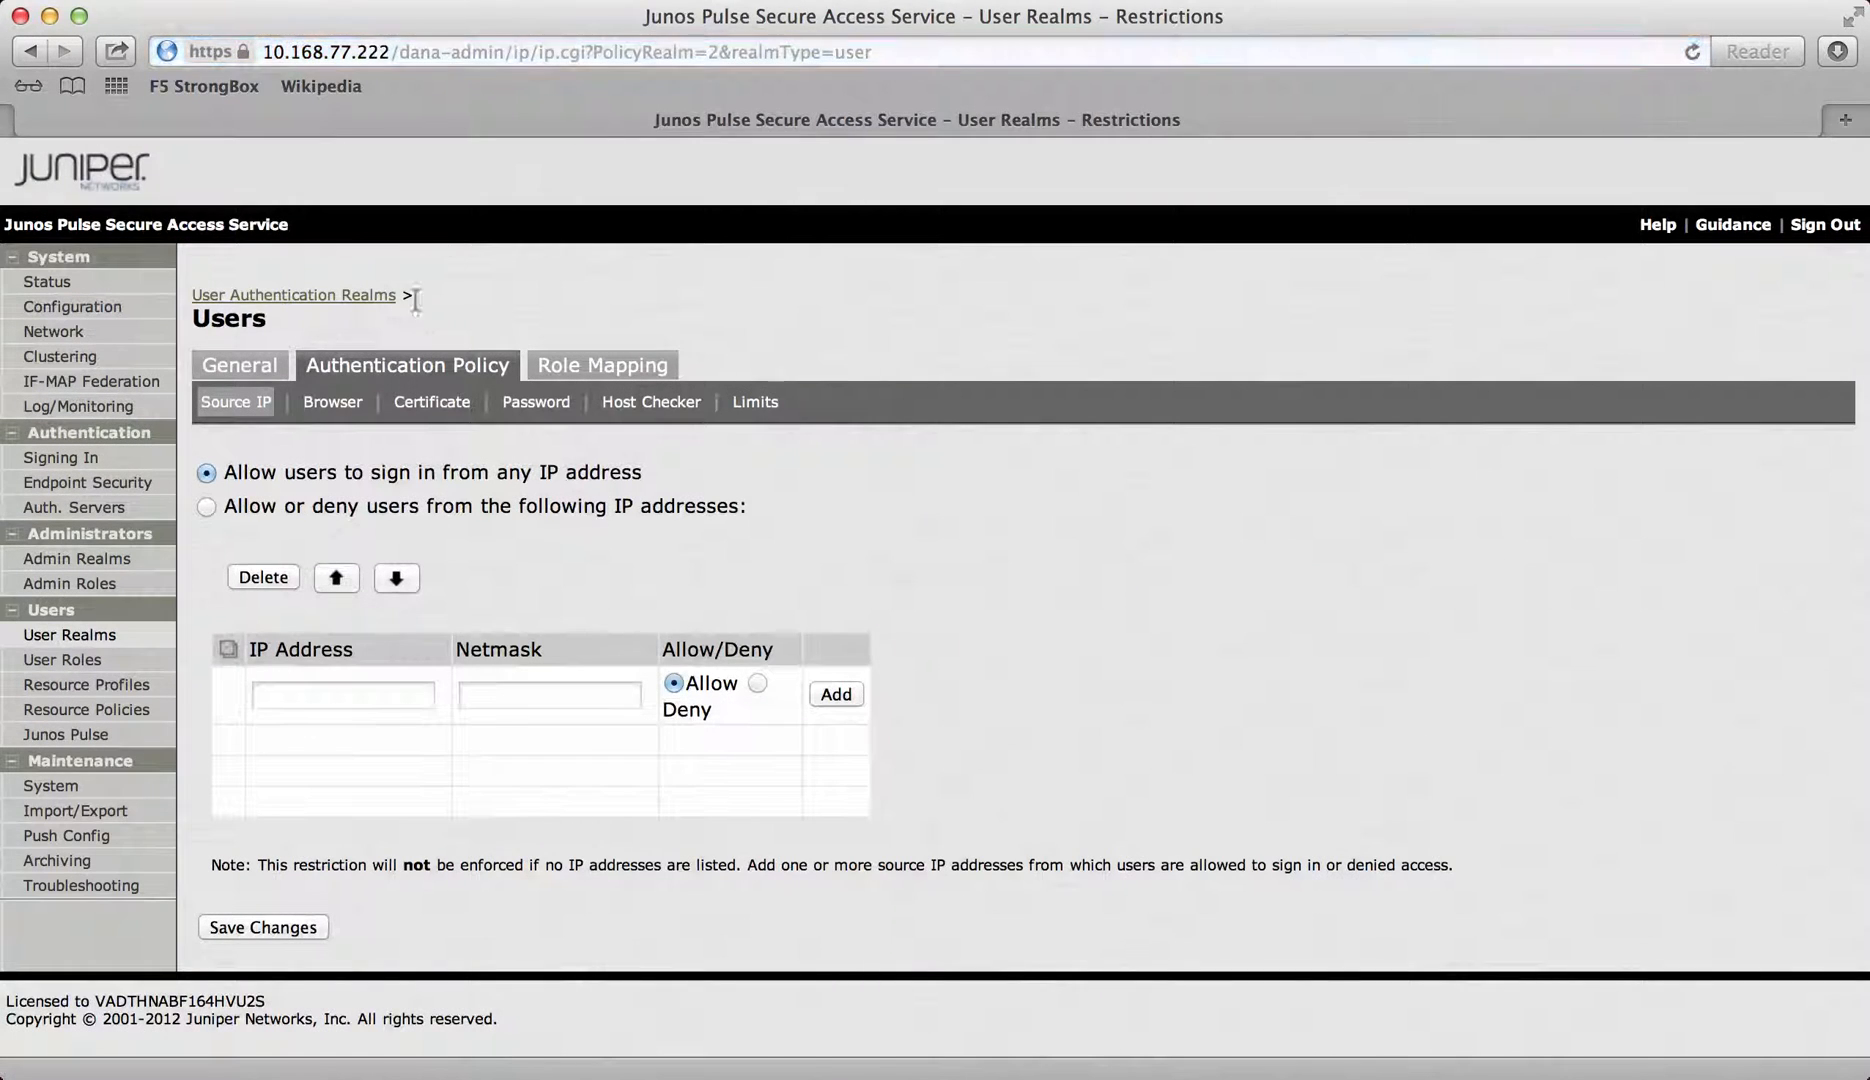
pyautogui.click(650, 402)
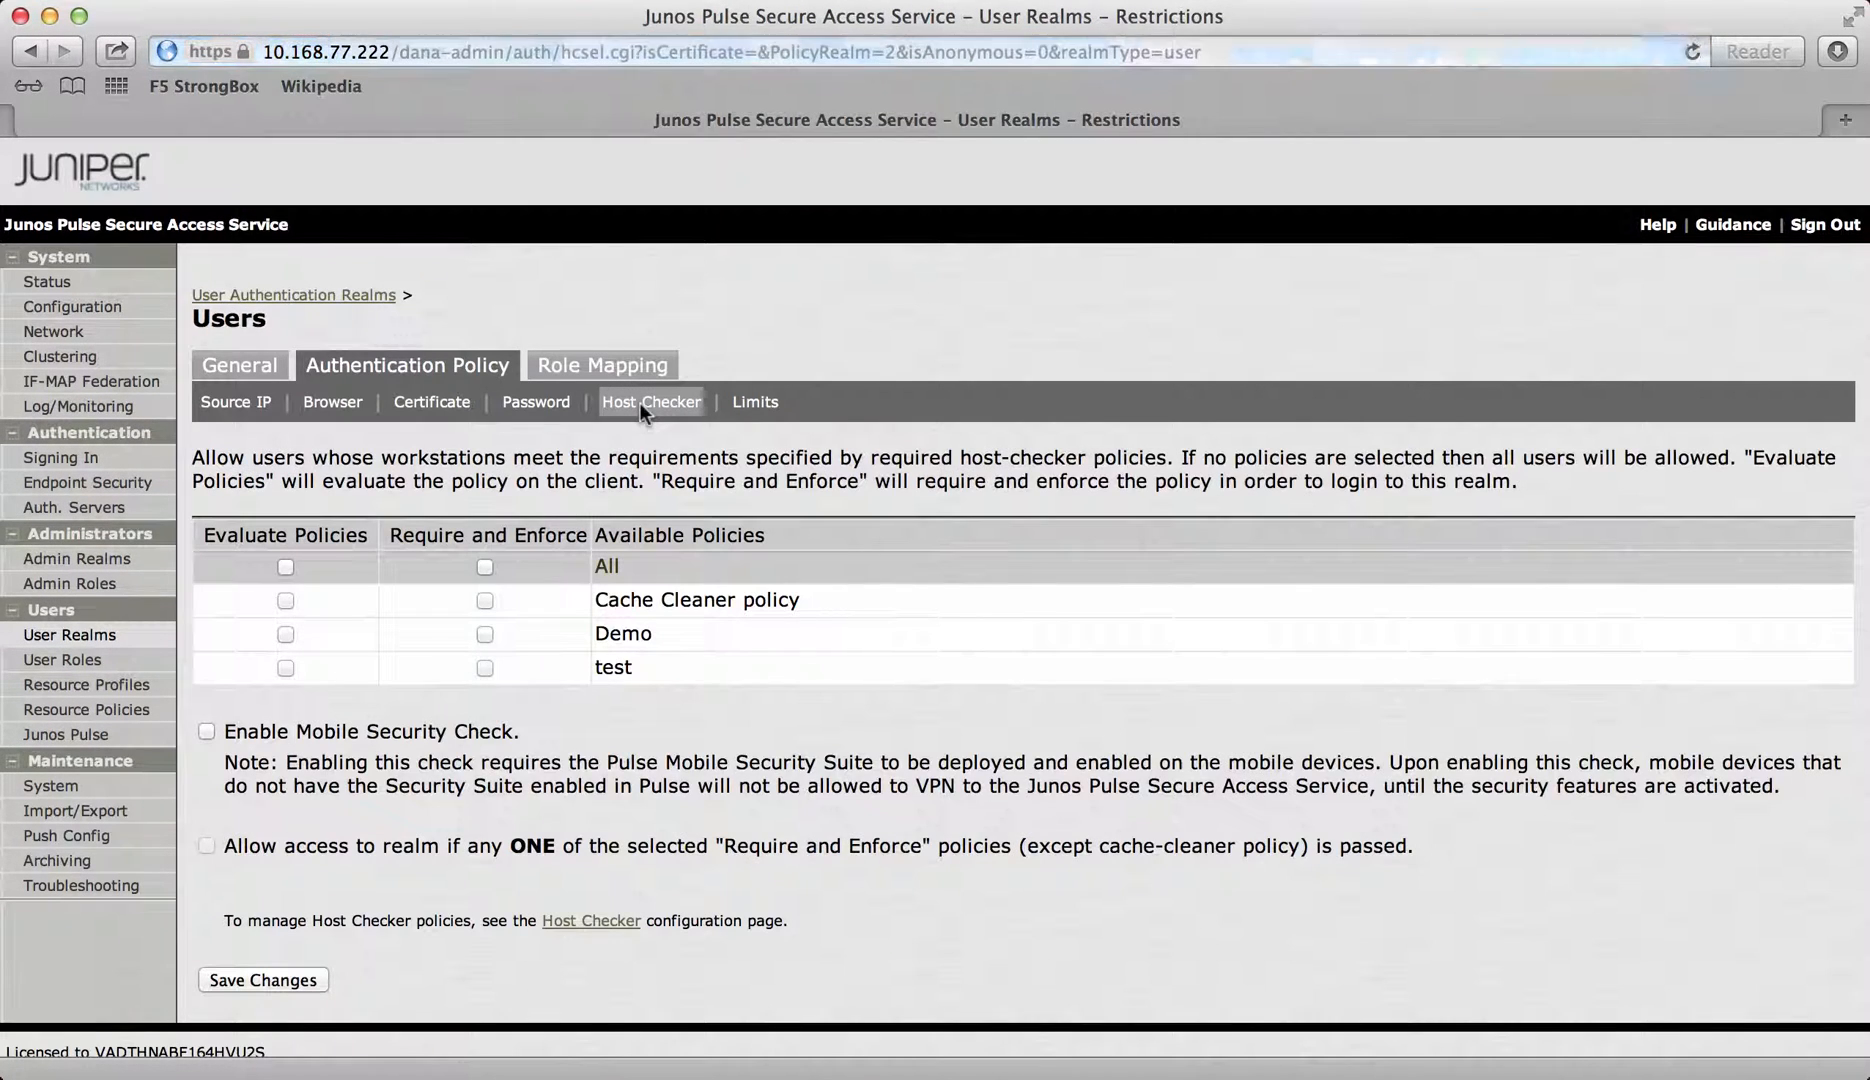
pyautogui.moveTo(510, 636)
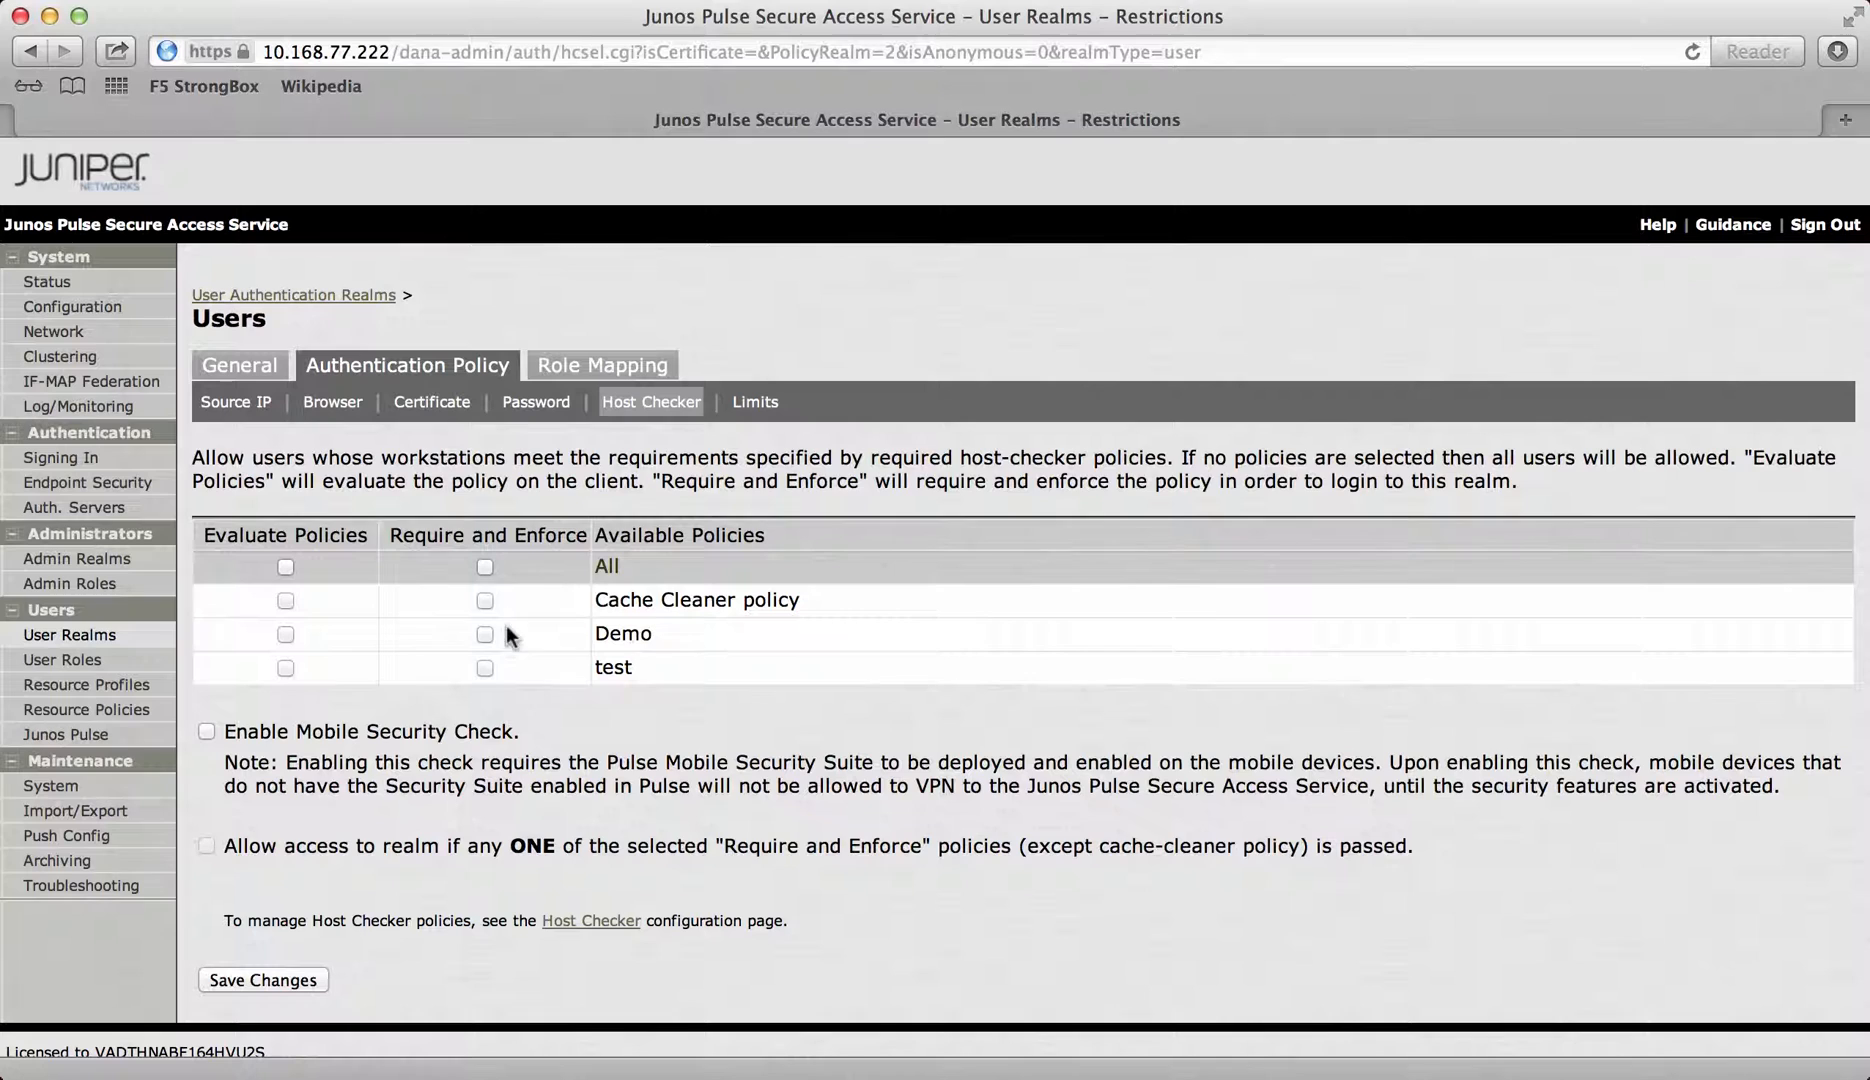
pyautogui.moveTo(360, 630)
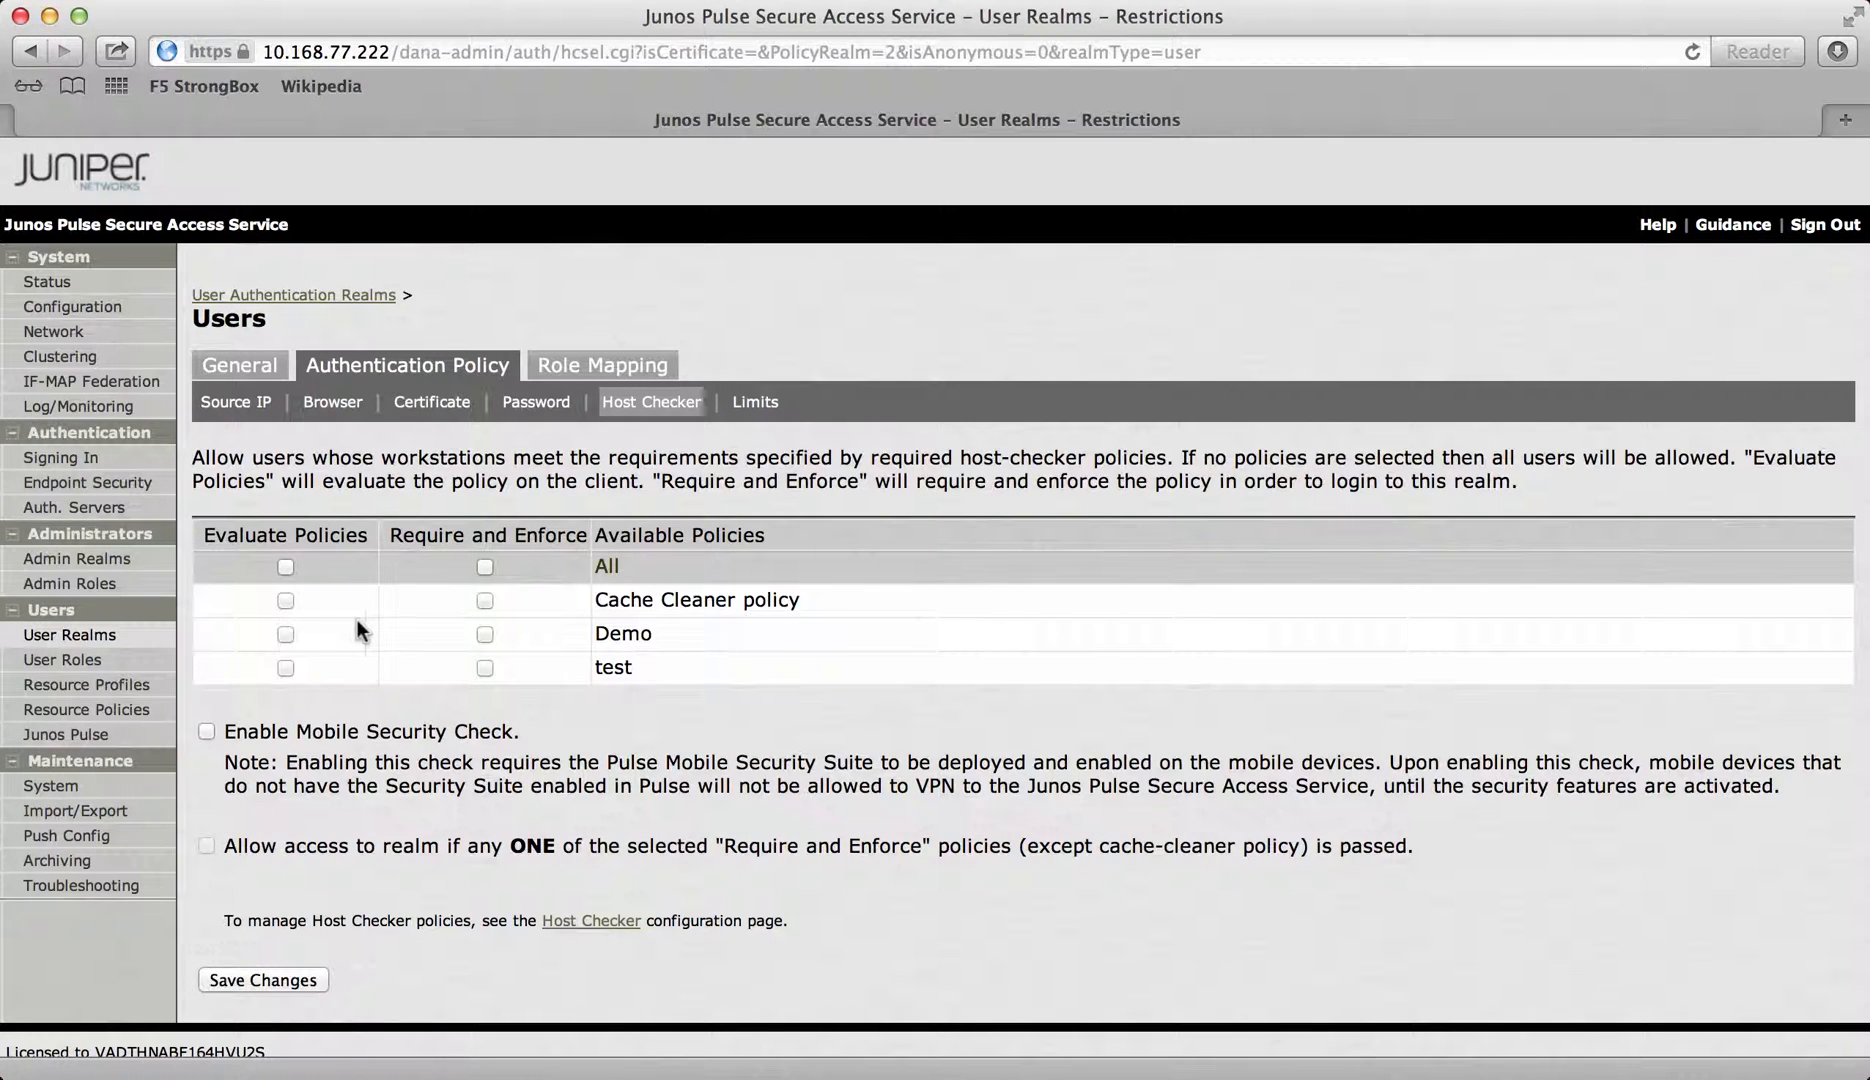
# Navigate to the Users role's Host Checker restrictions under User Roles > Users > Restrictions
pyautogui.click(62, 660)
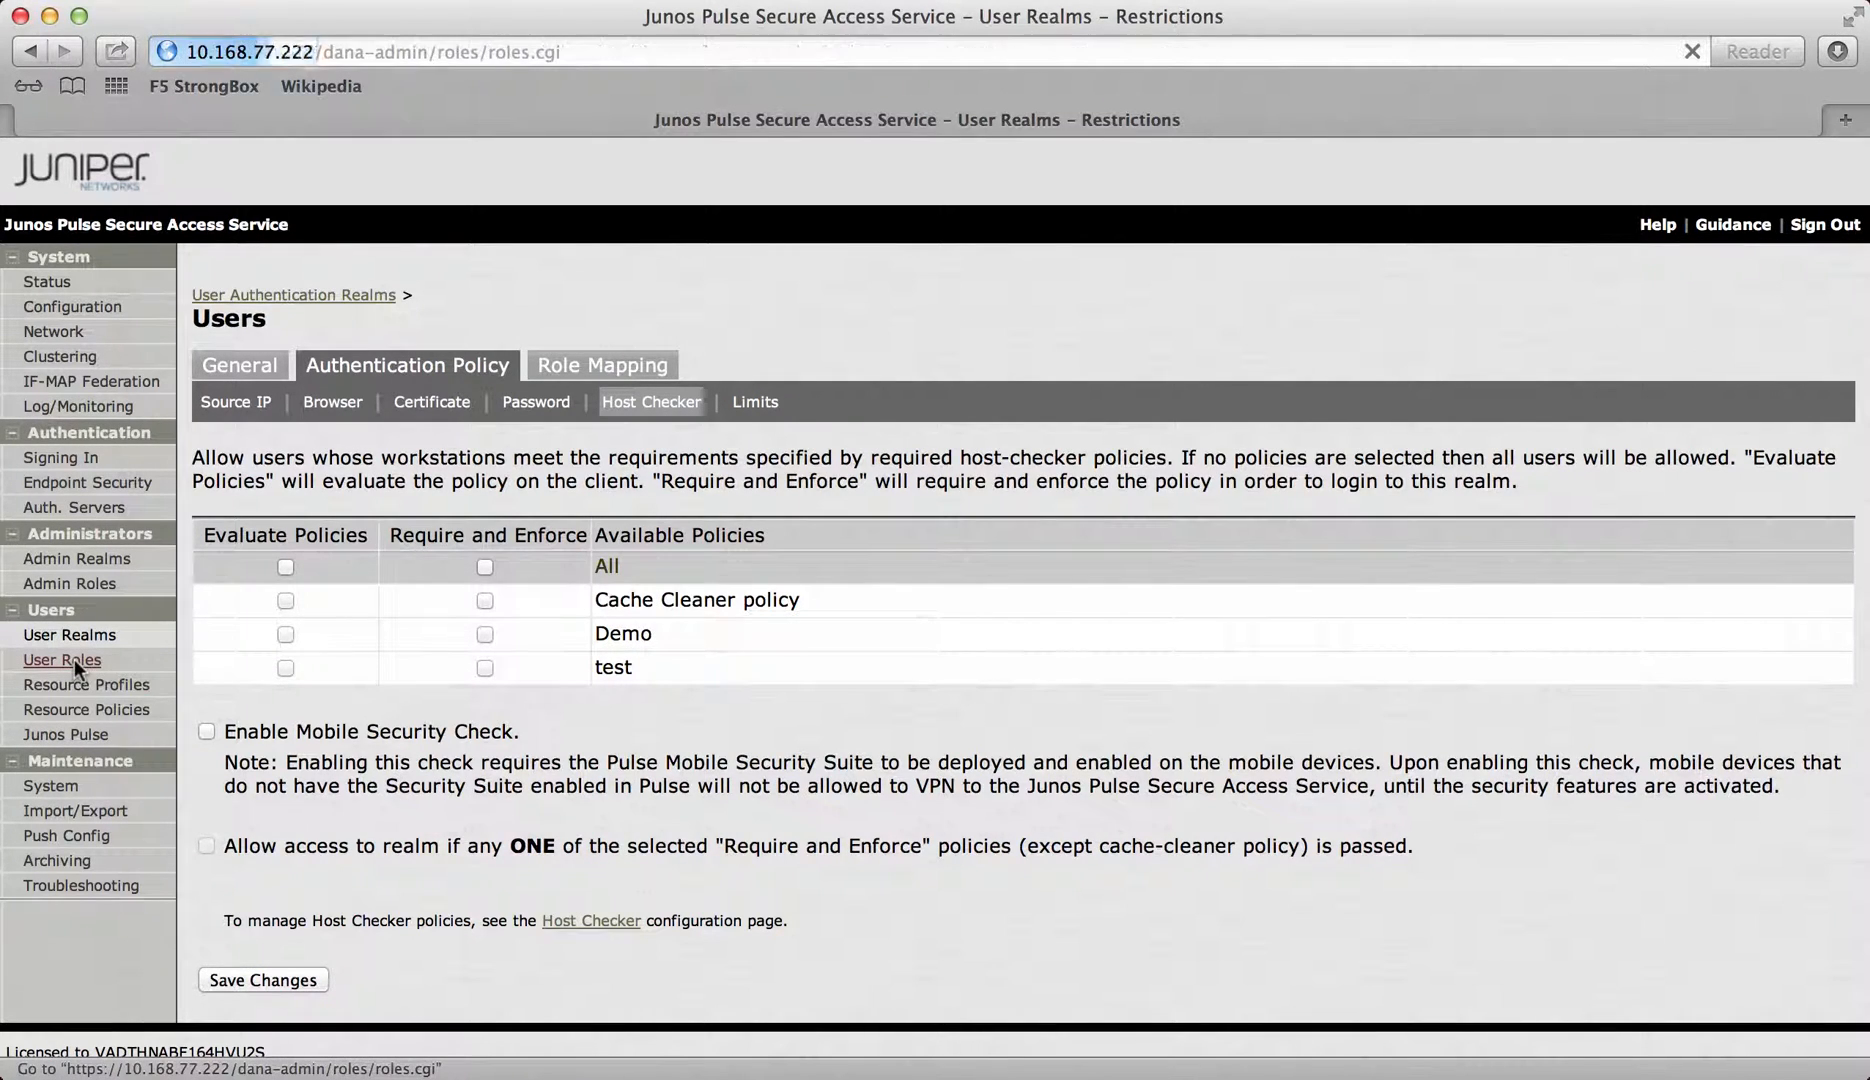
pyautogui.click(62, 660)
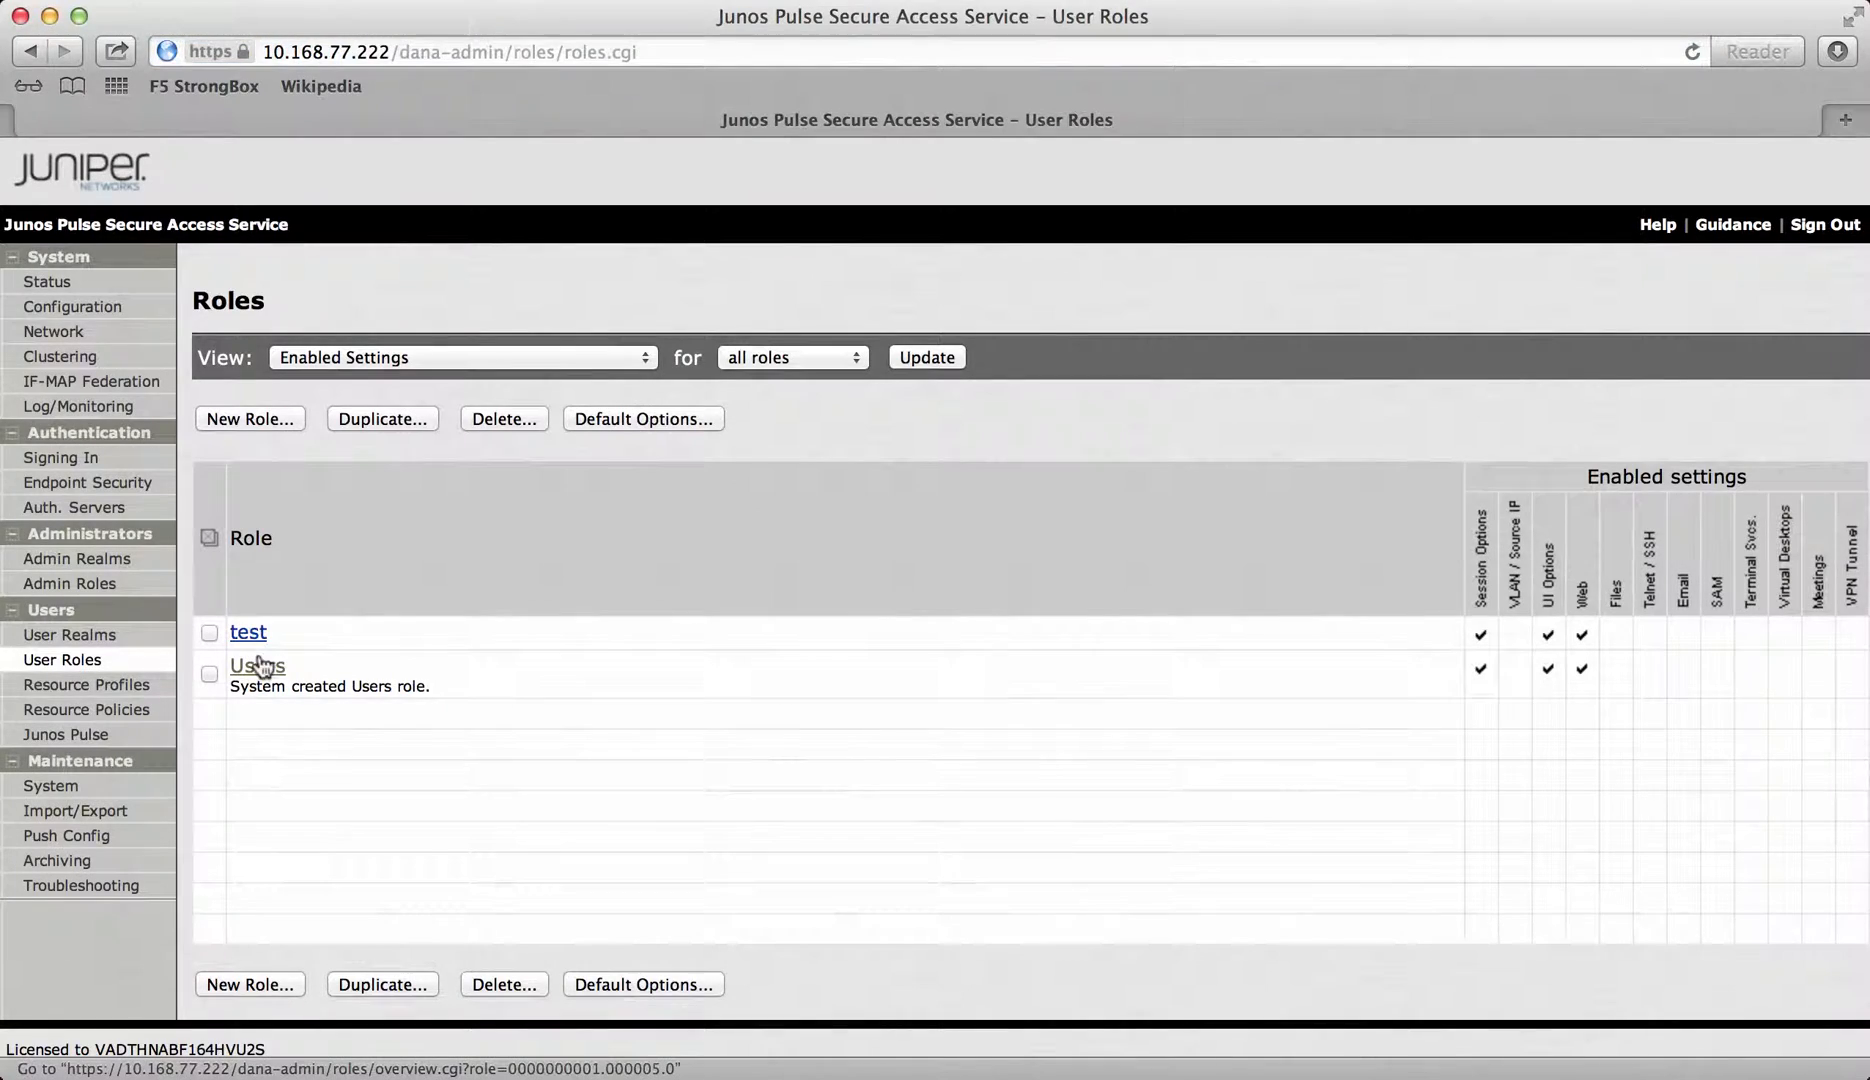
pyautogui.click(258, 666)
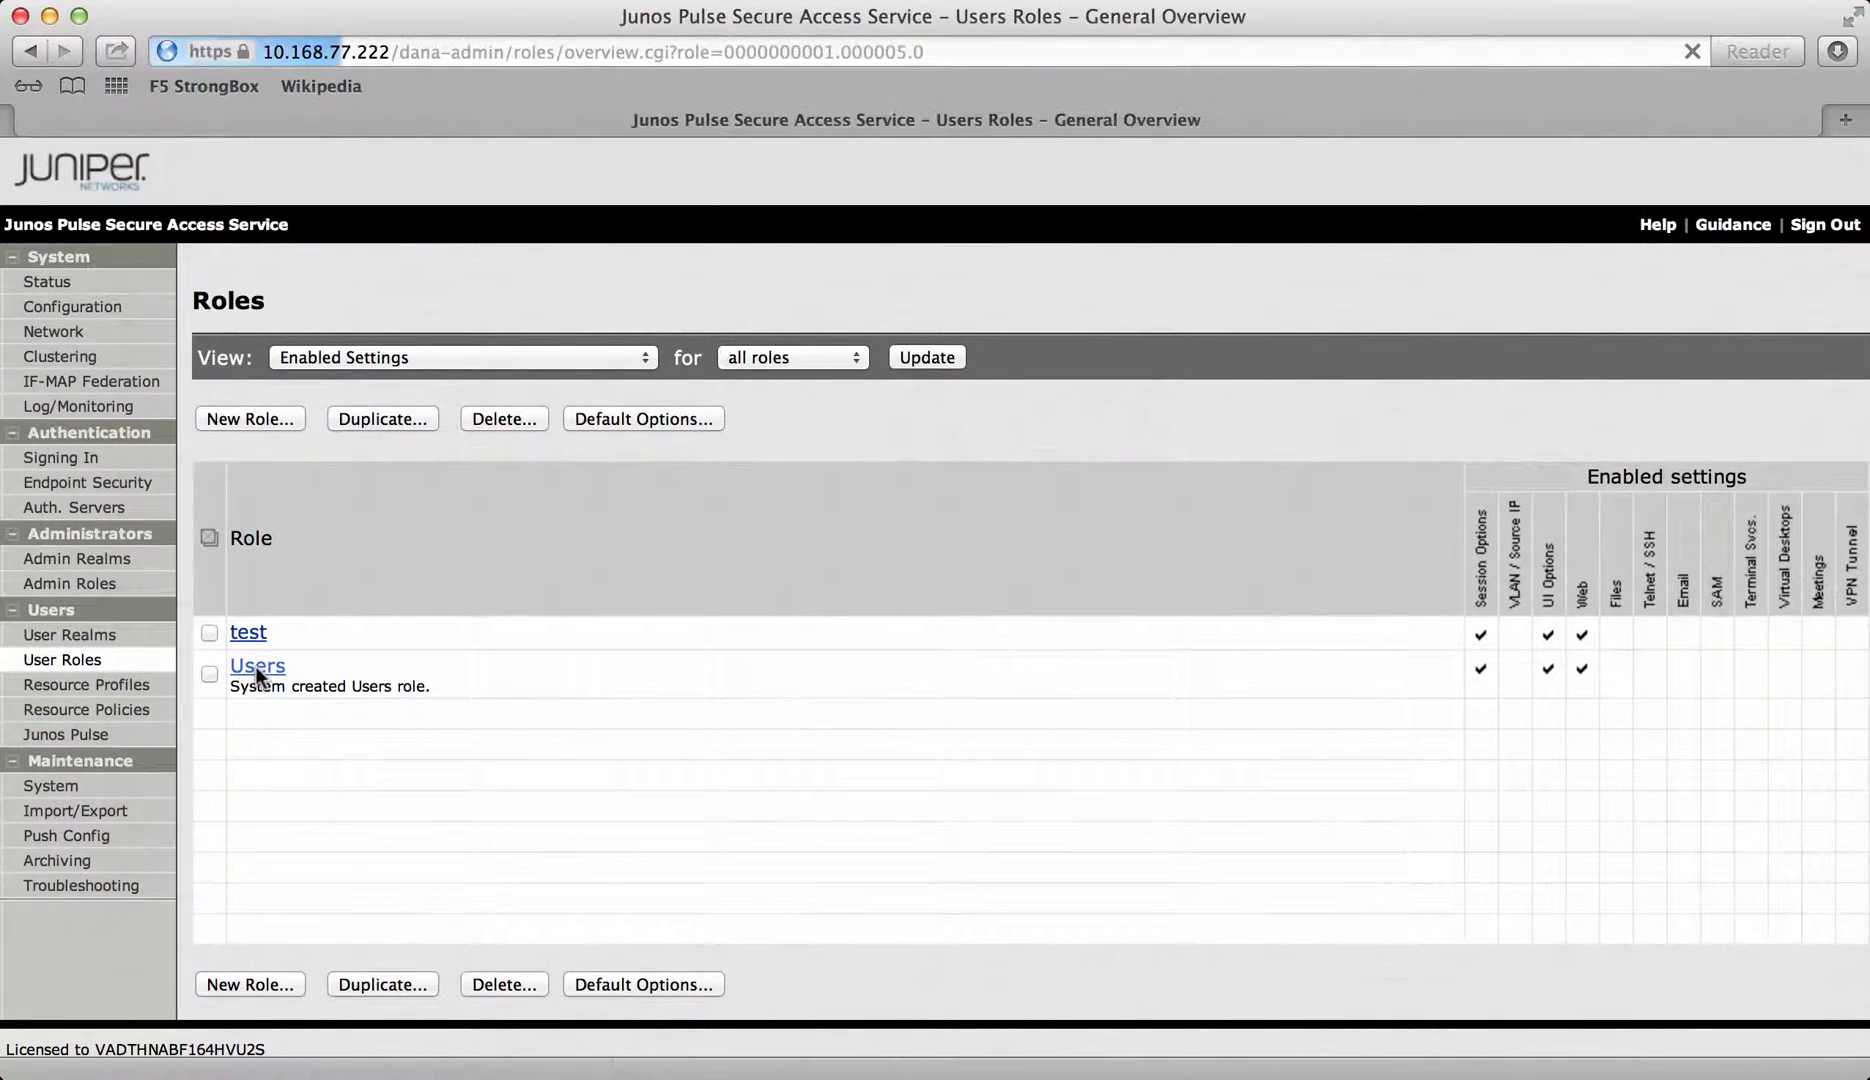
pyautogui.click(256, 666)
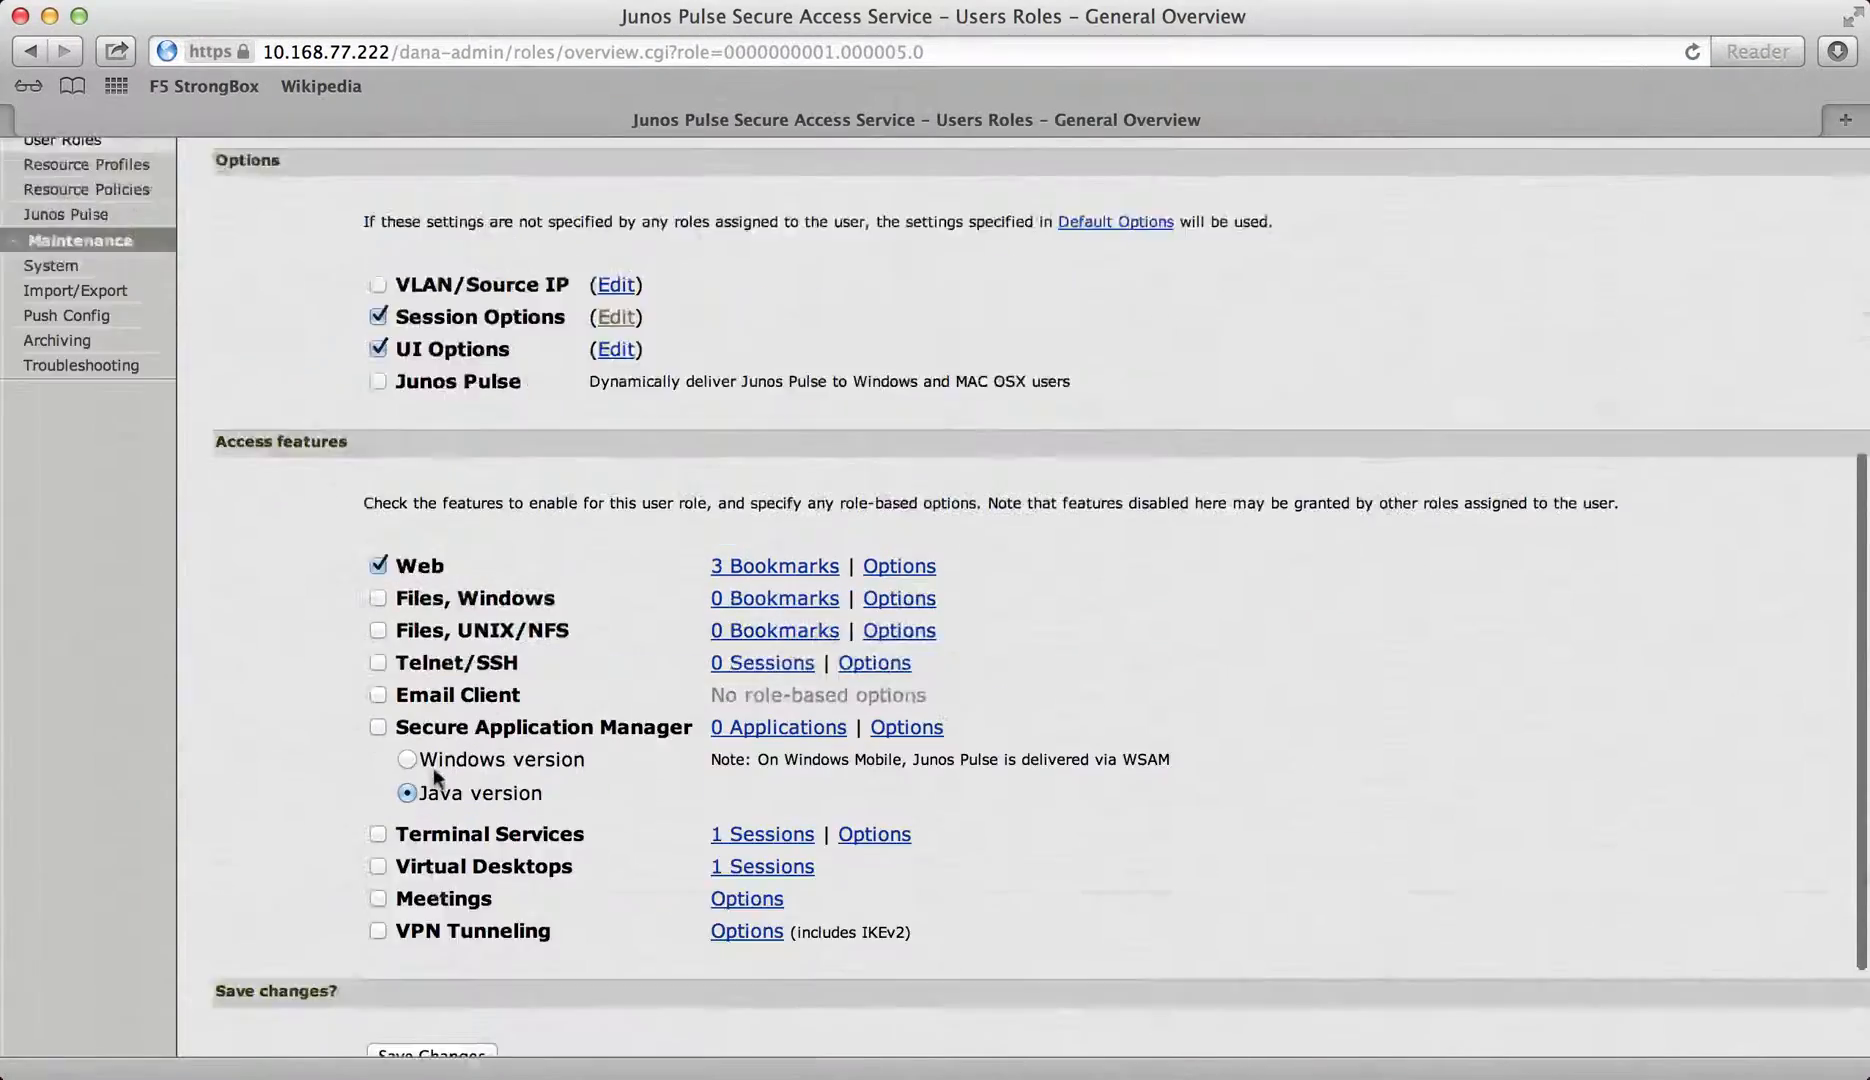
pyautogui.scroll(3)
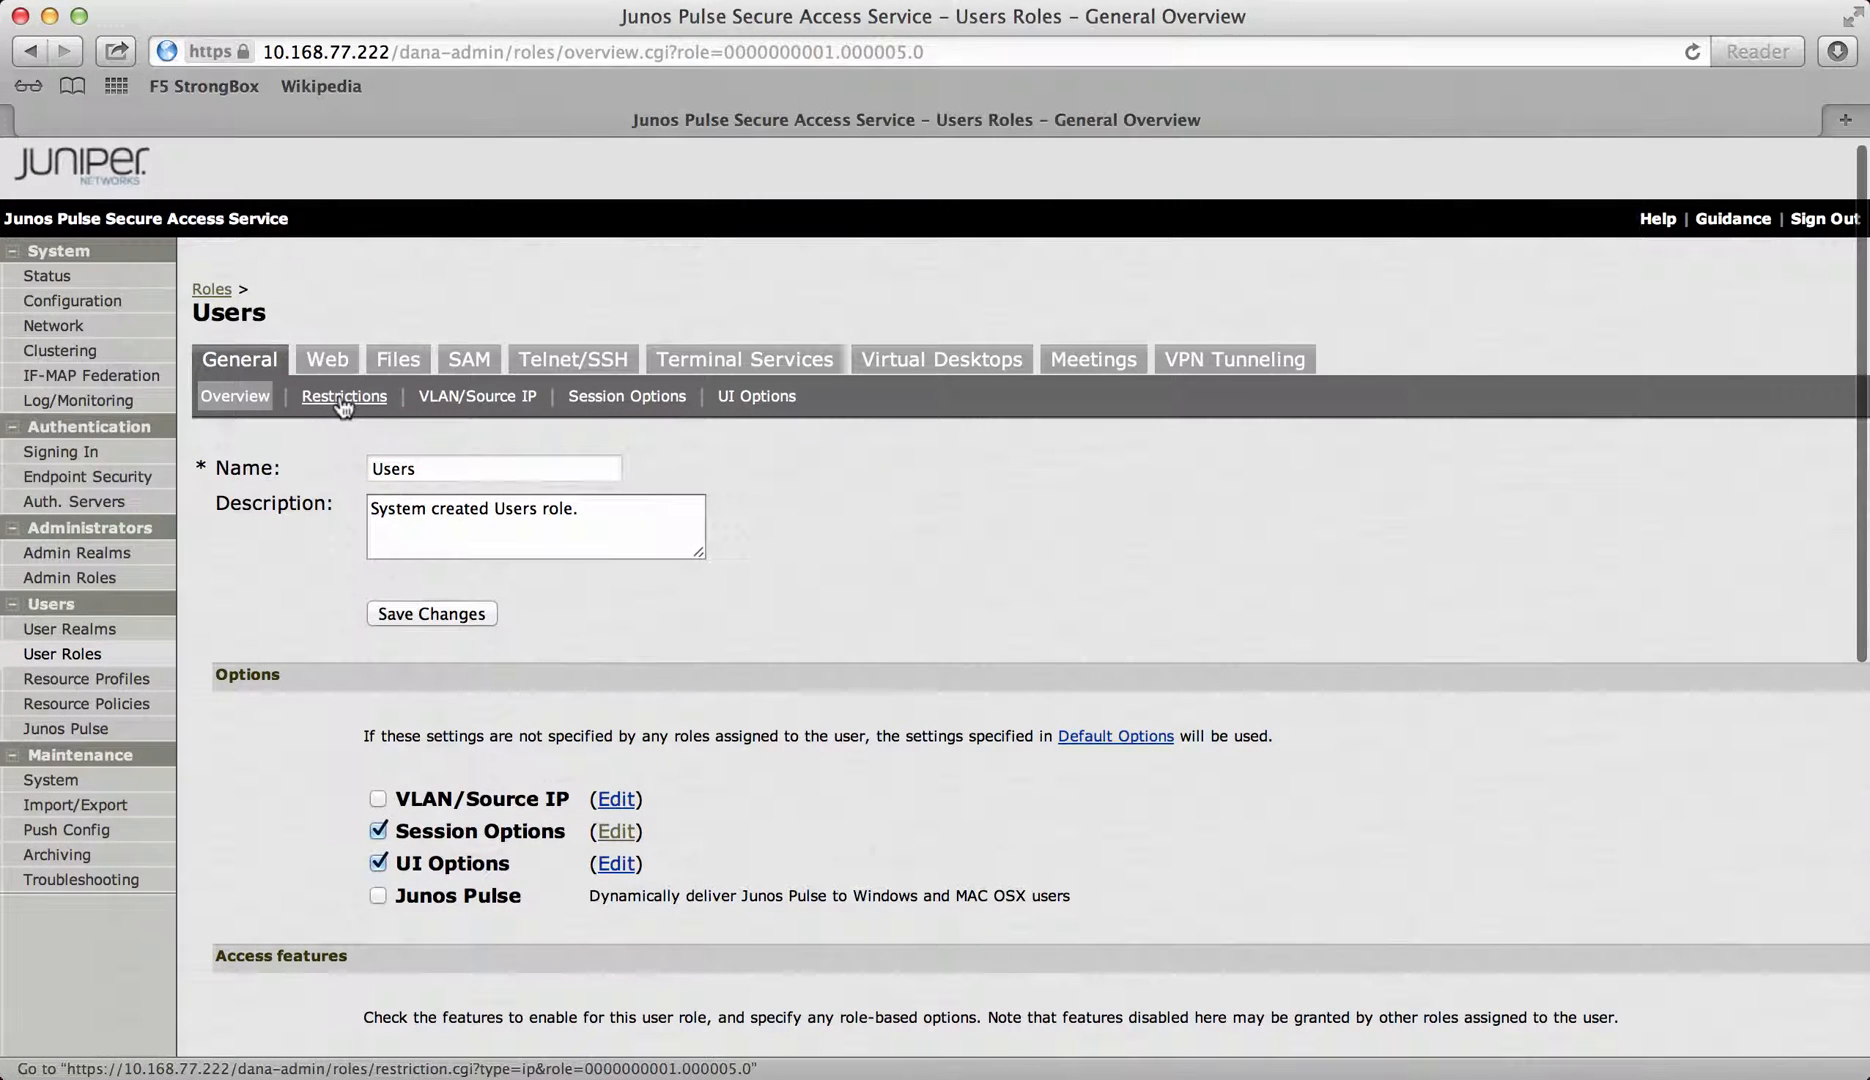
pyautogui.click(344, 396)
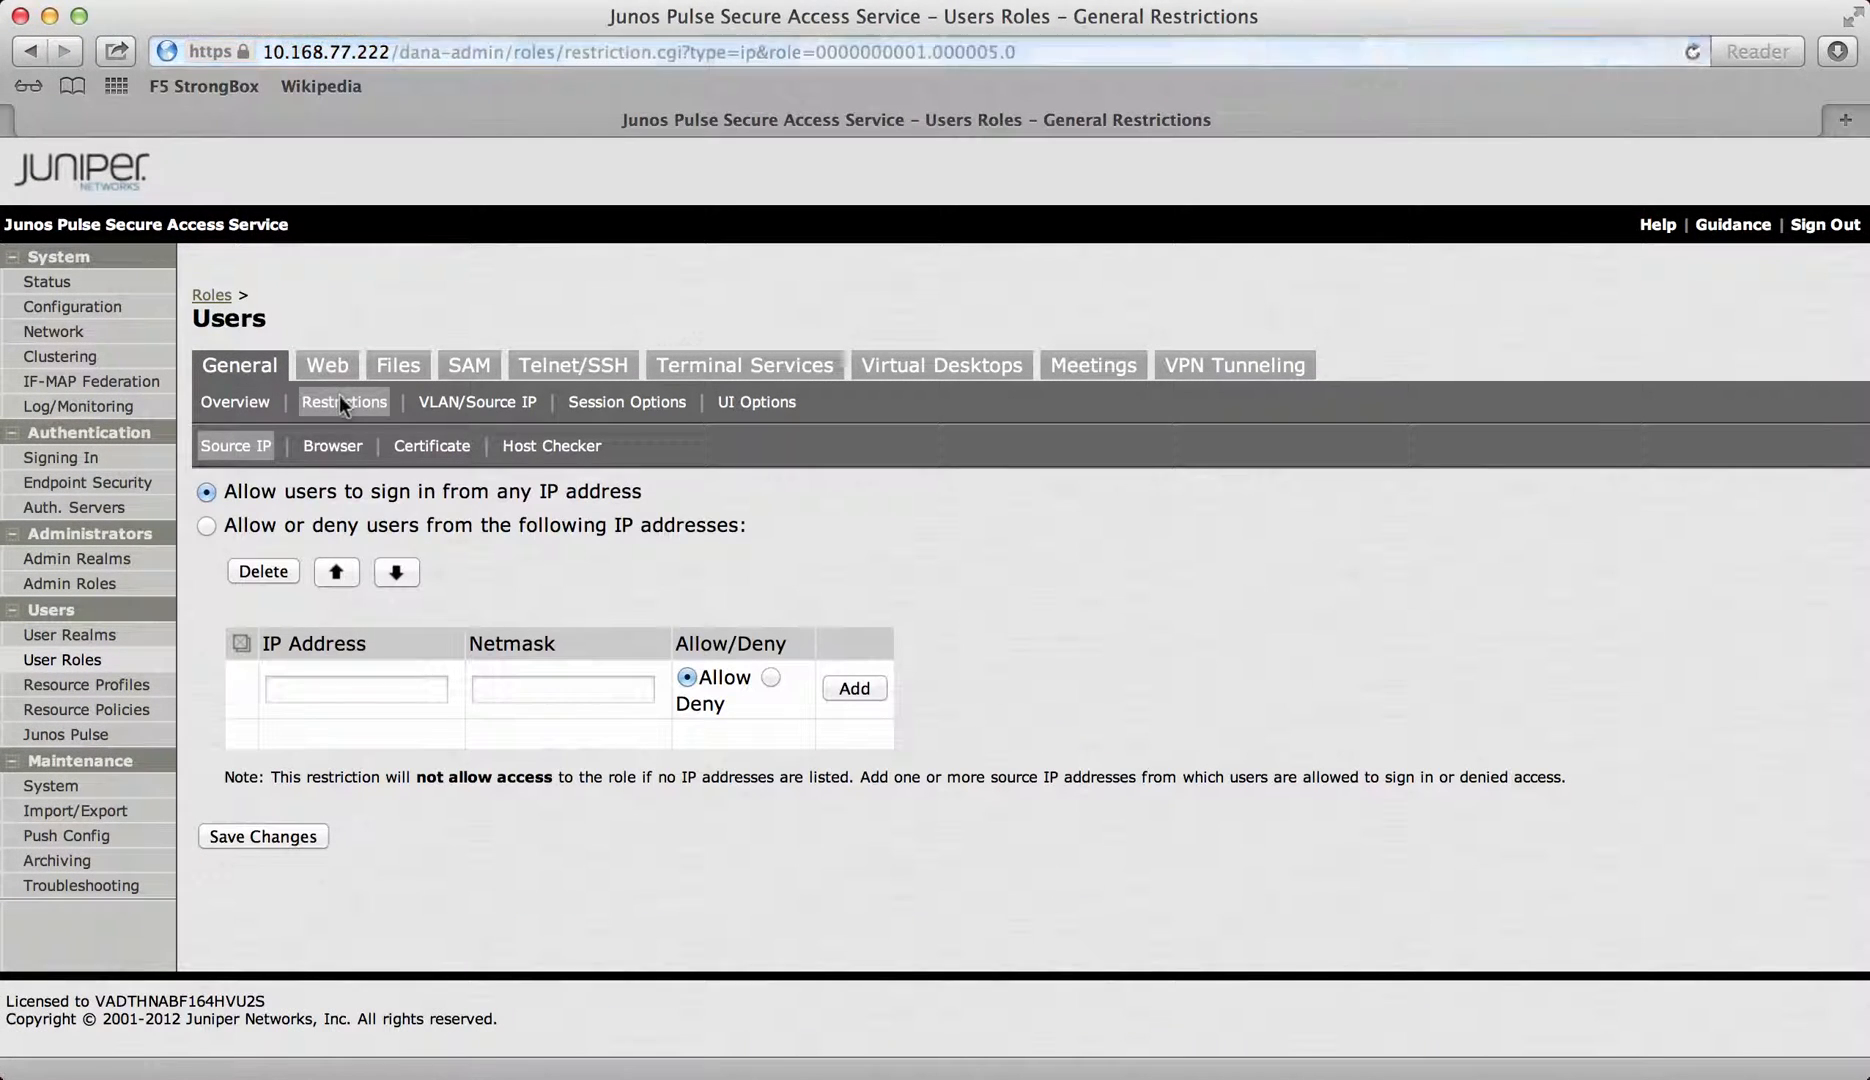
pyautogui.click(550, 446)
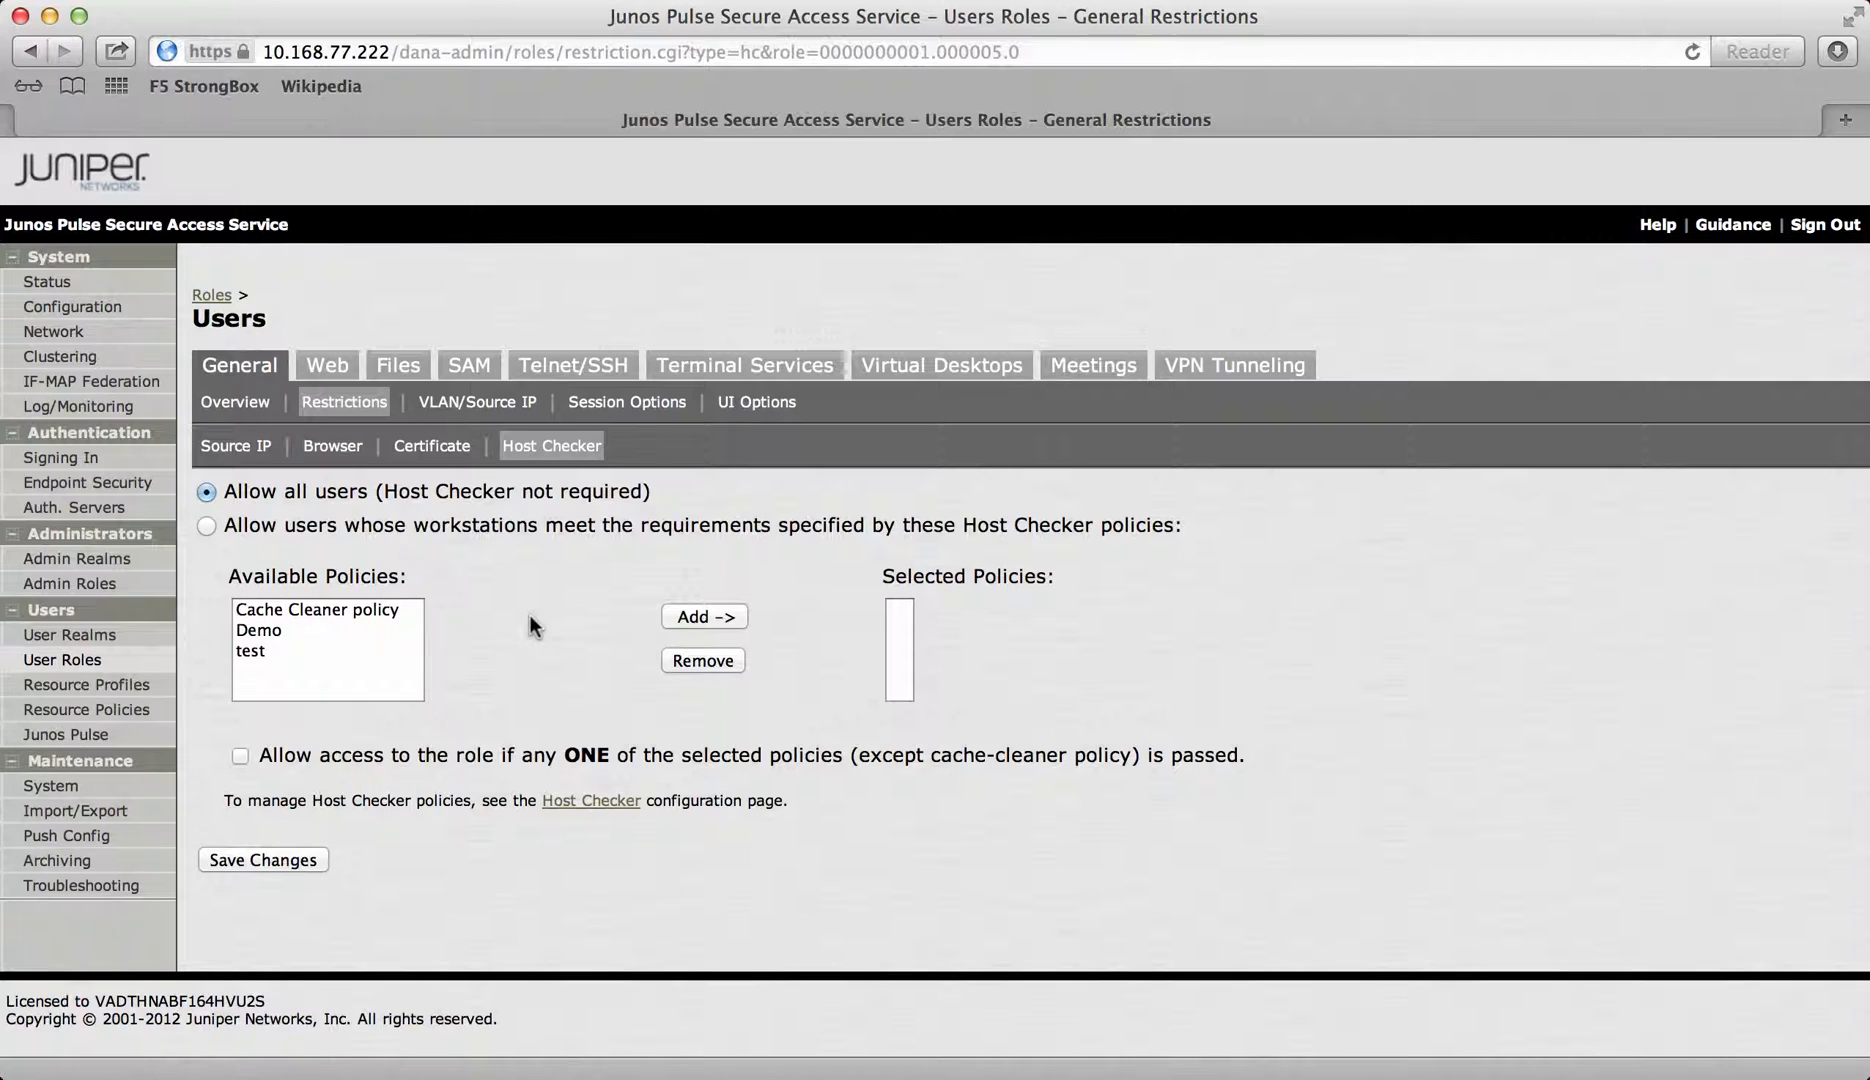
pyautogui.moveTo(264, 650)
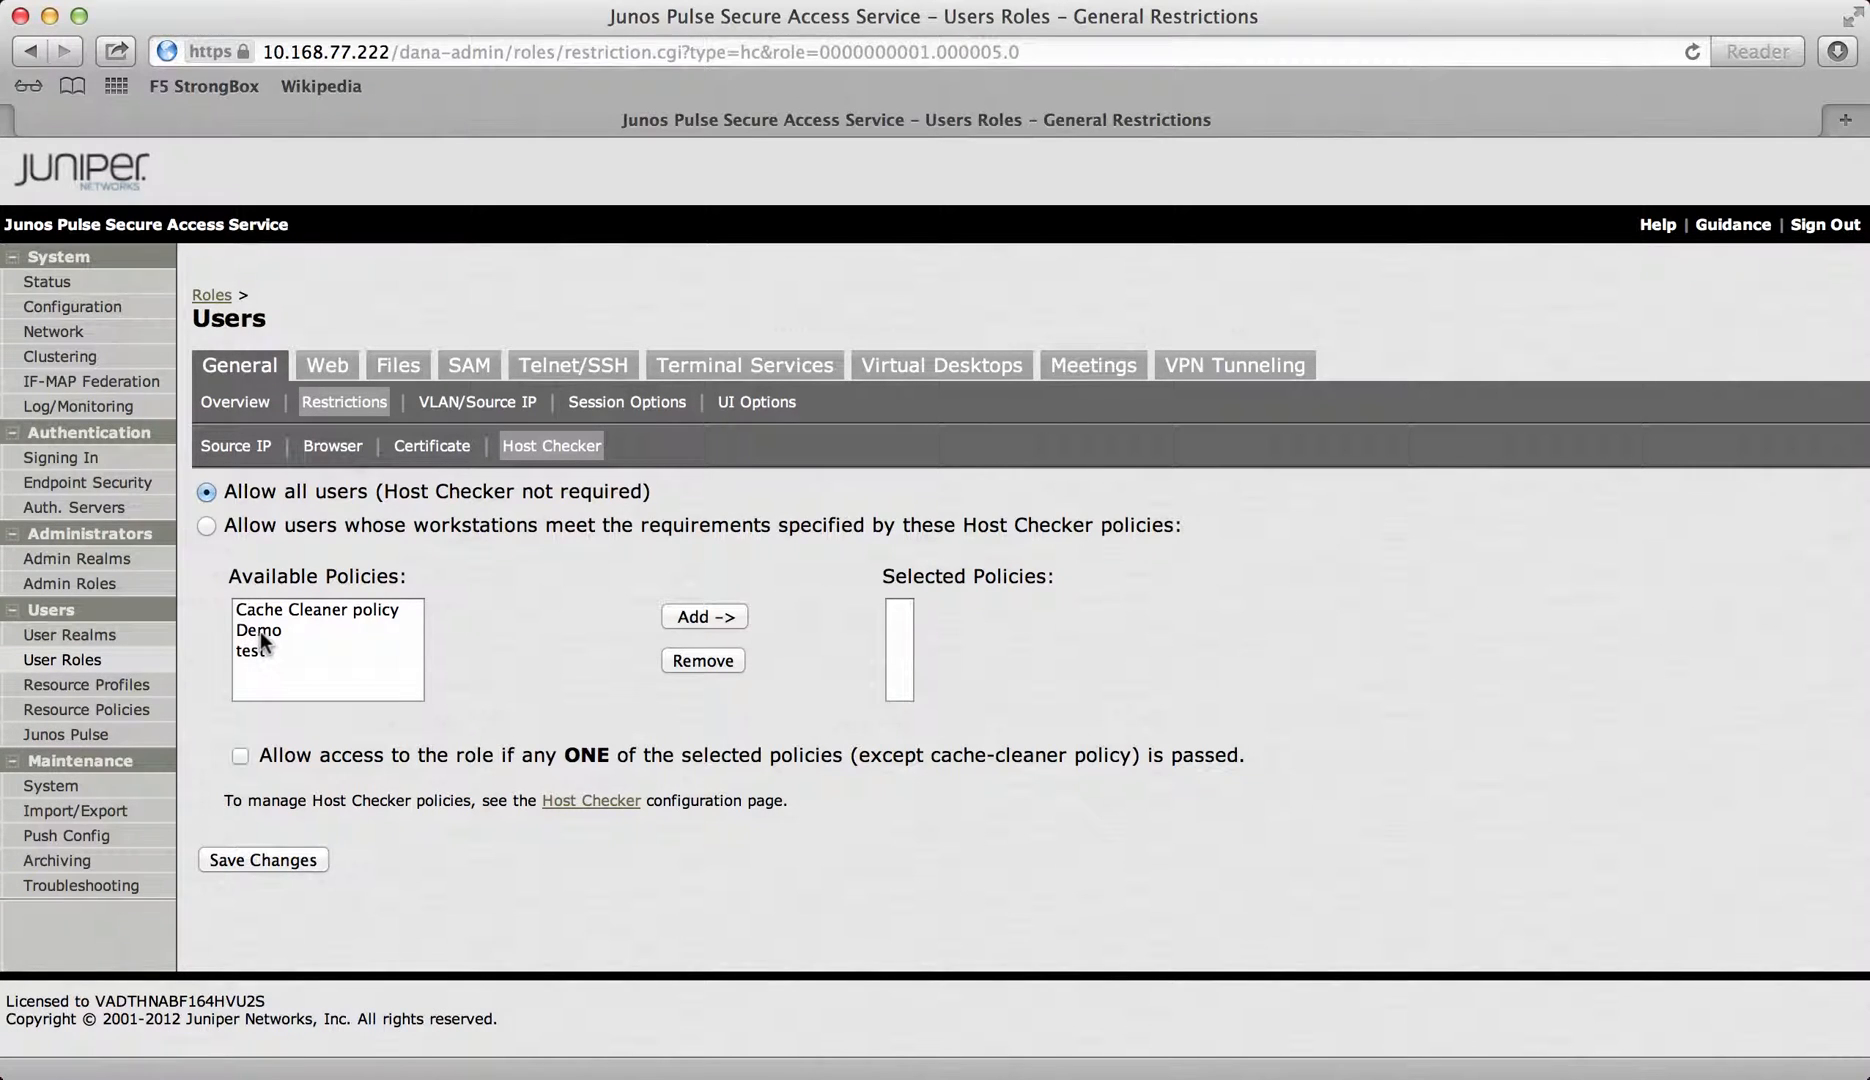
pyautogui.moveTo(206, 534)
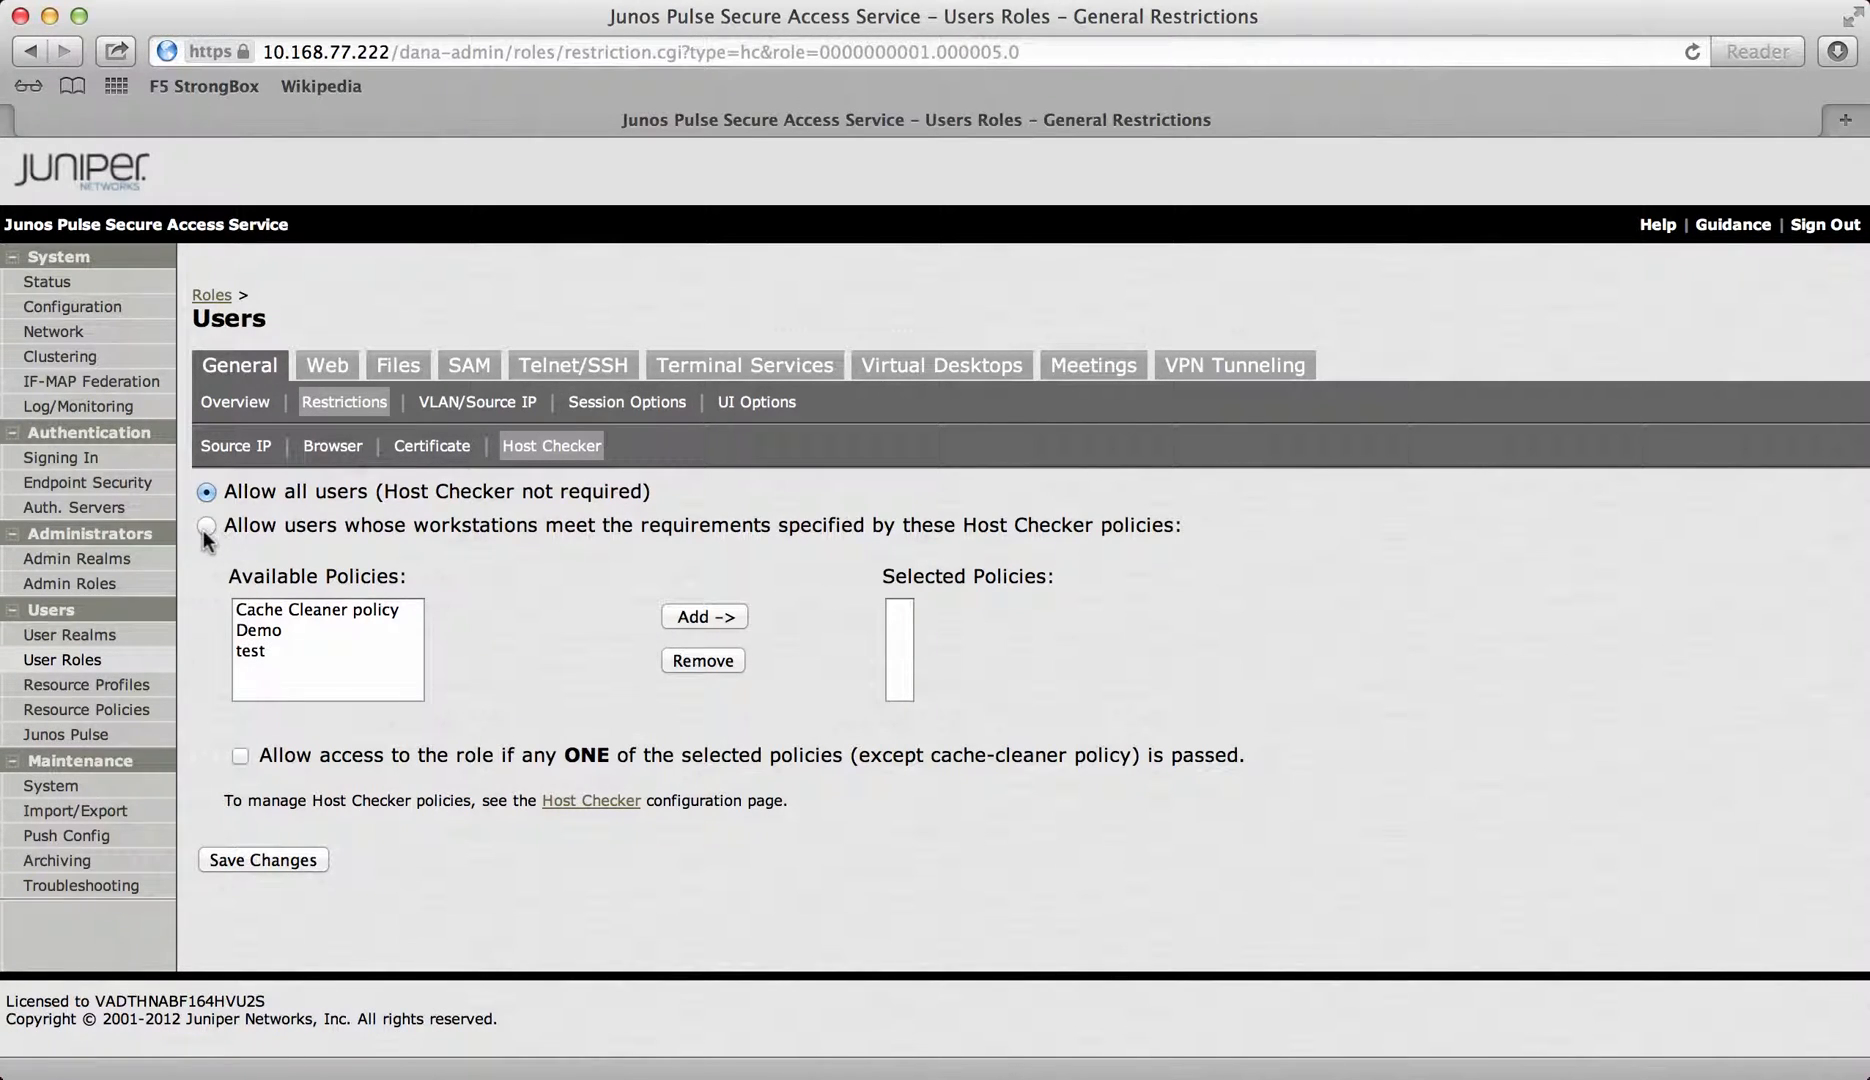
# Require workstations to meet the Demo Host Checker policy and save the restriction
pyautogui.click(206, 524)
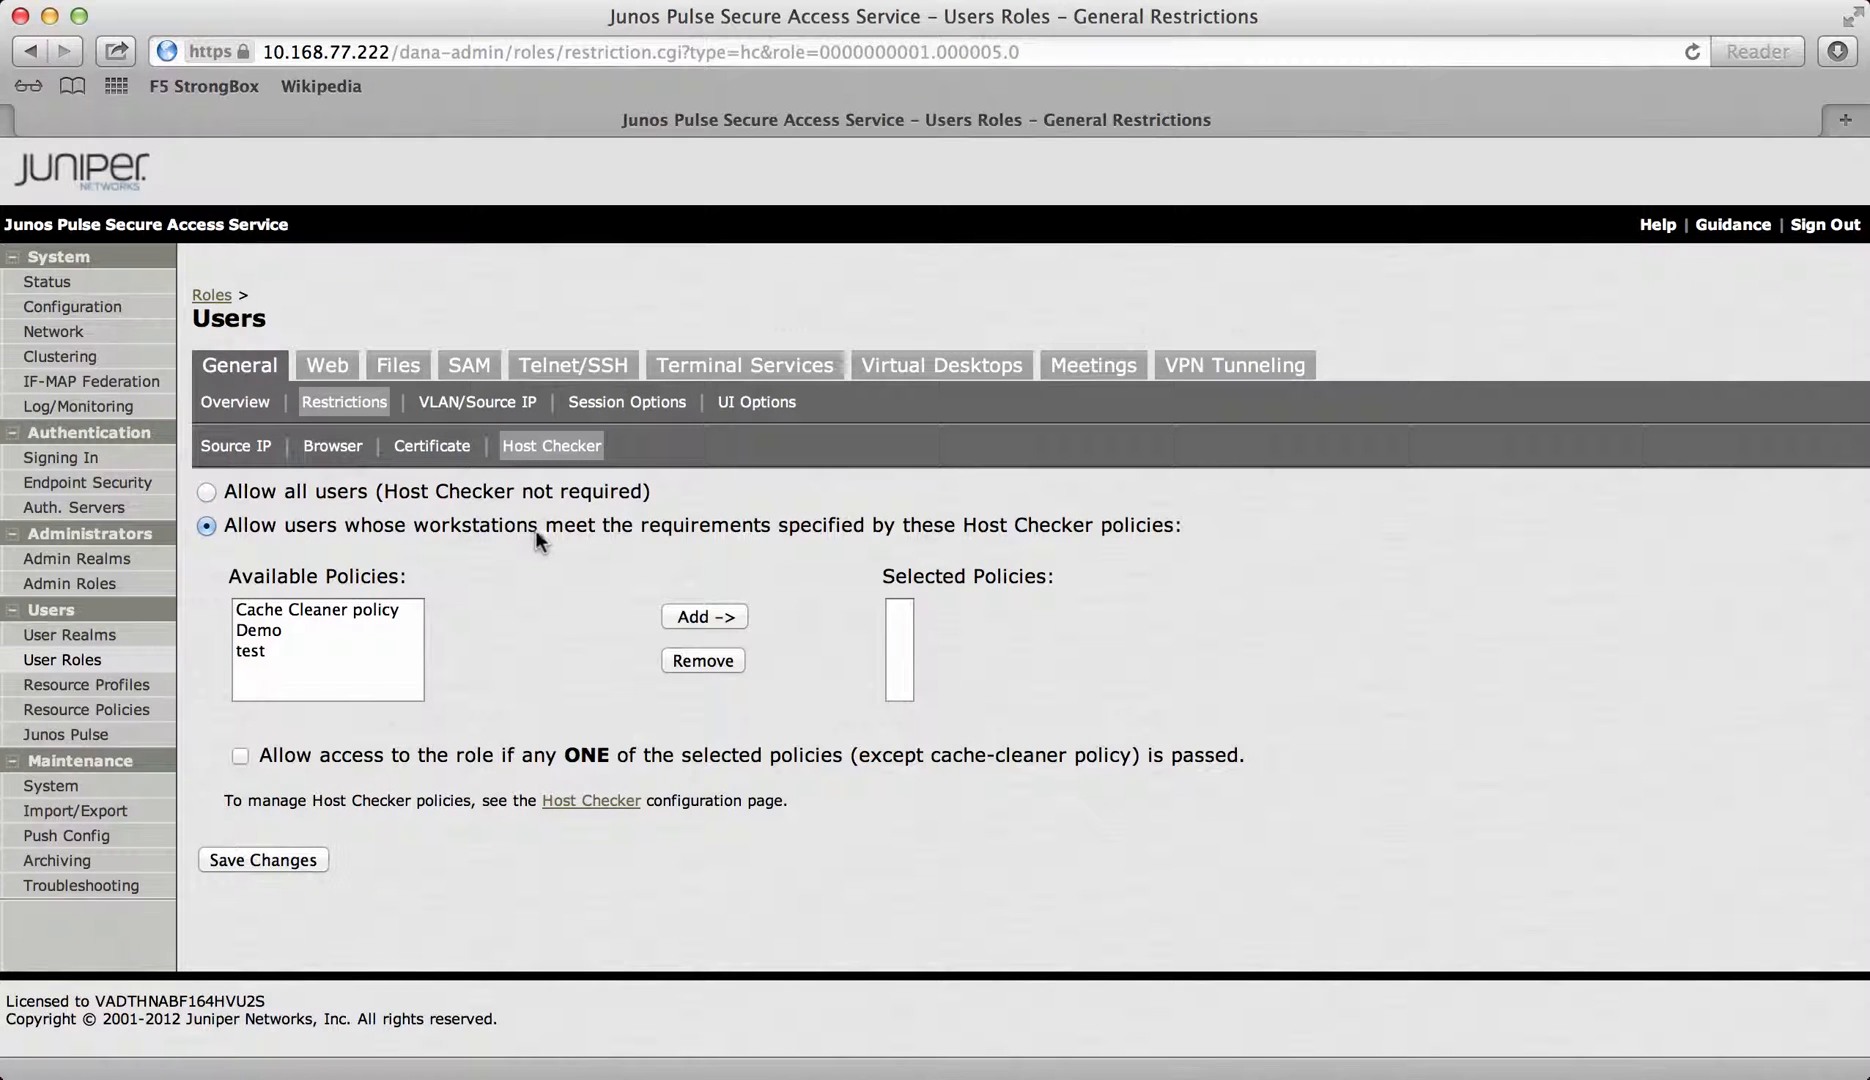
pyautogui.moveTo(250, 678)
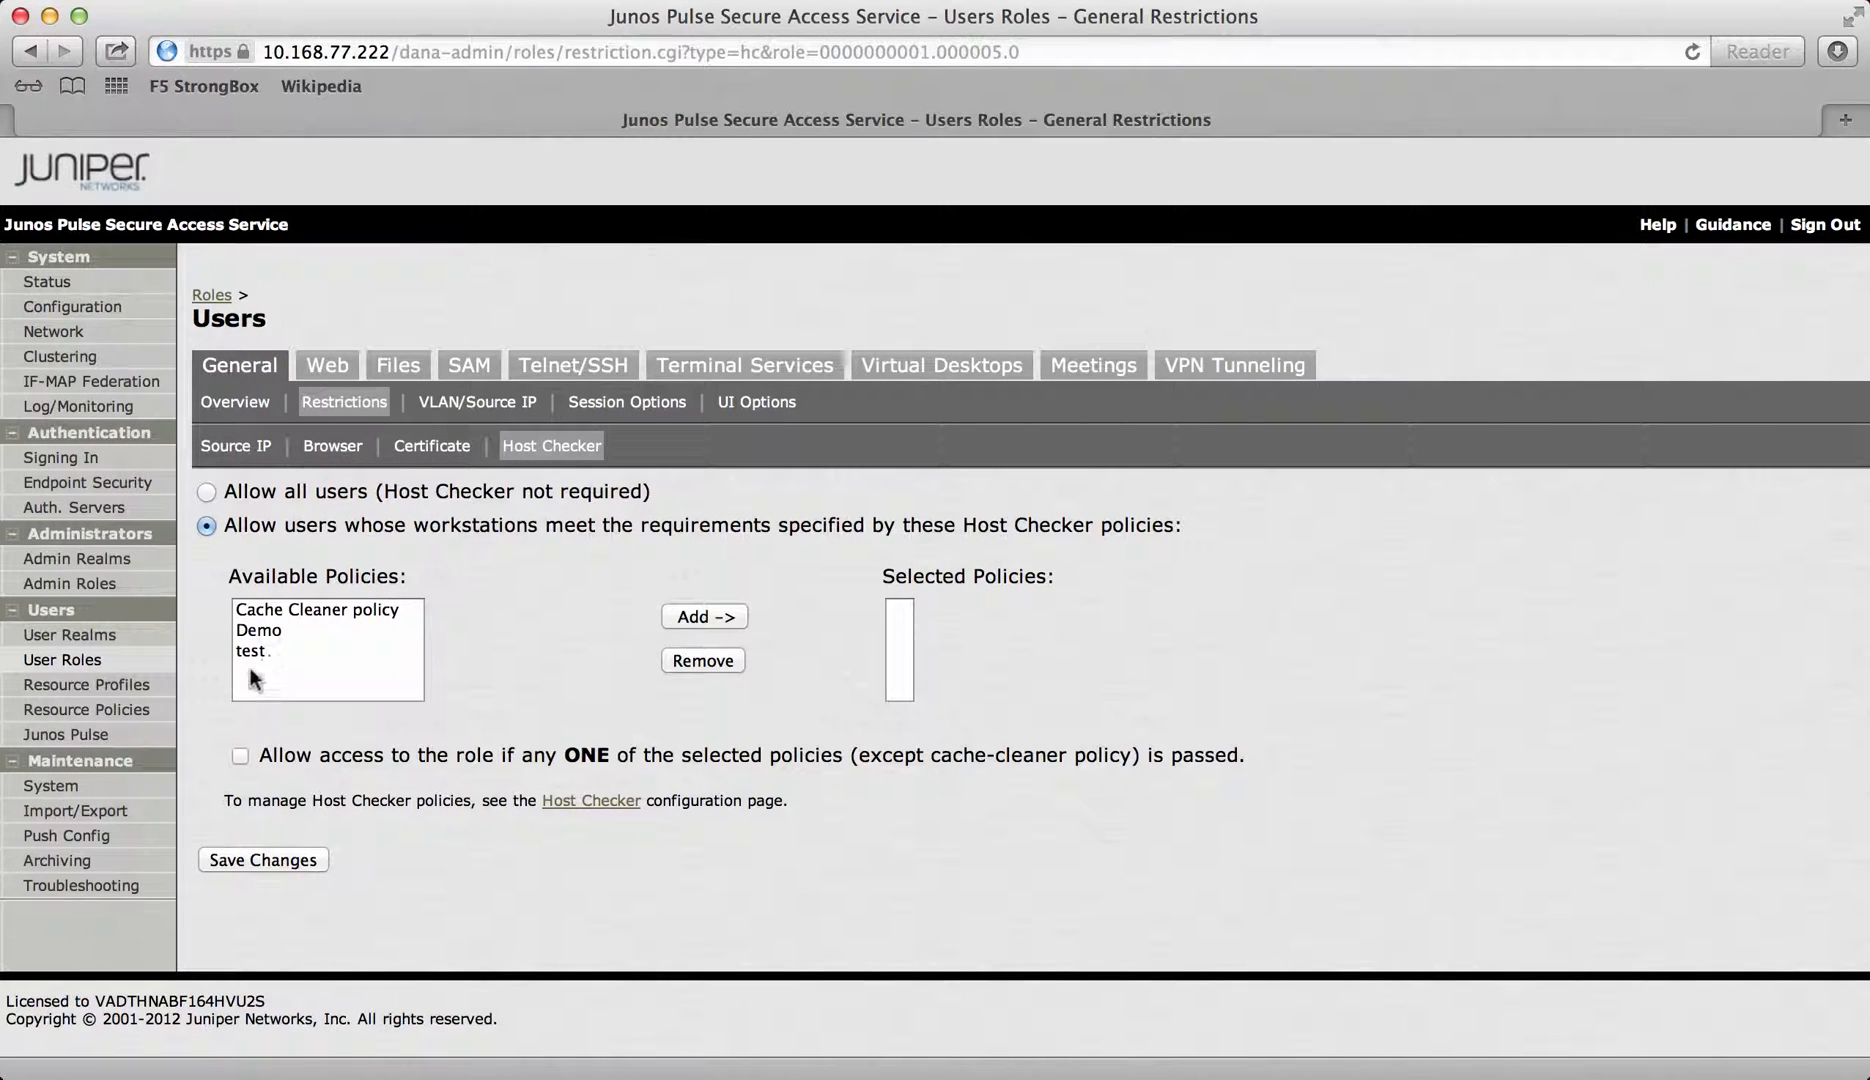
pyautogui.click(702, 616)
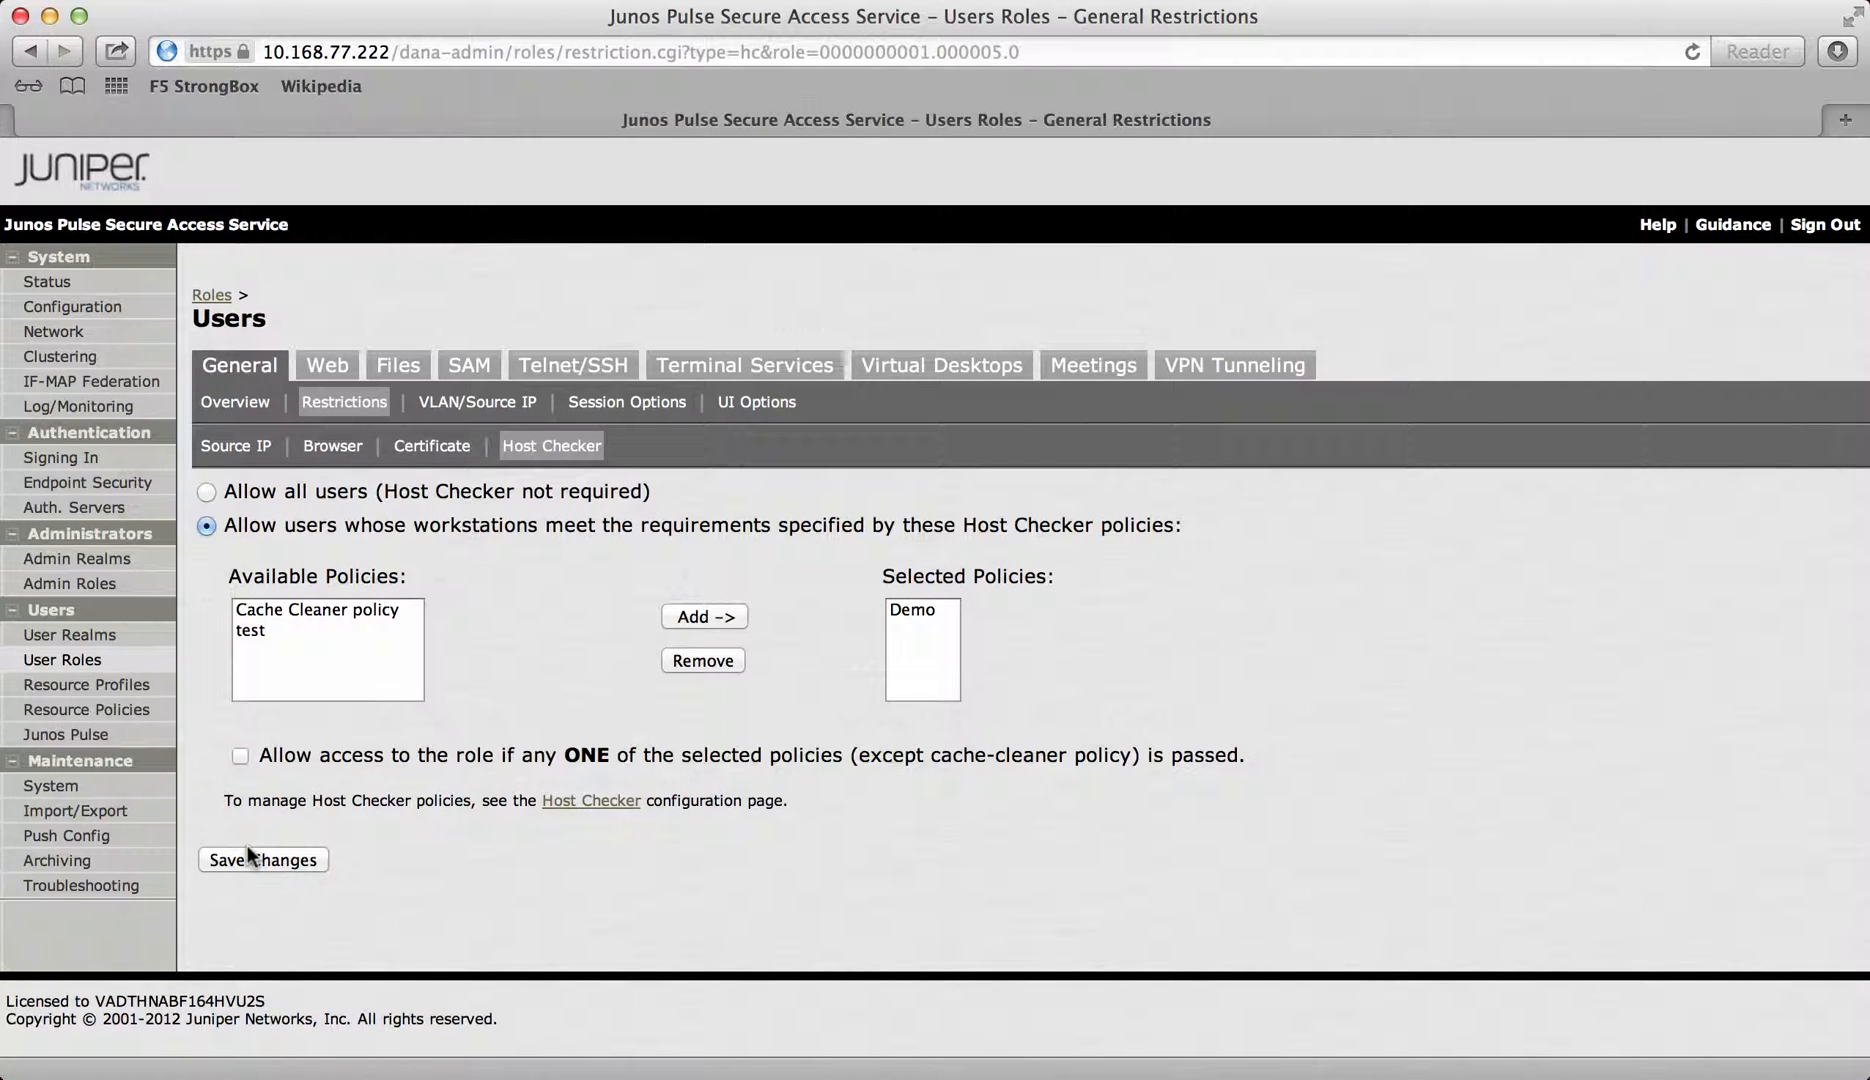
pyautogui.click(262, 860)
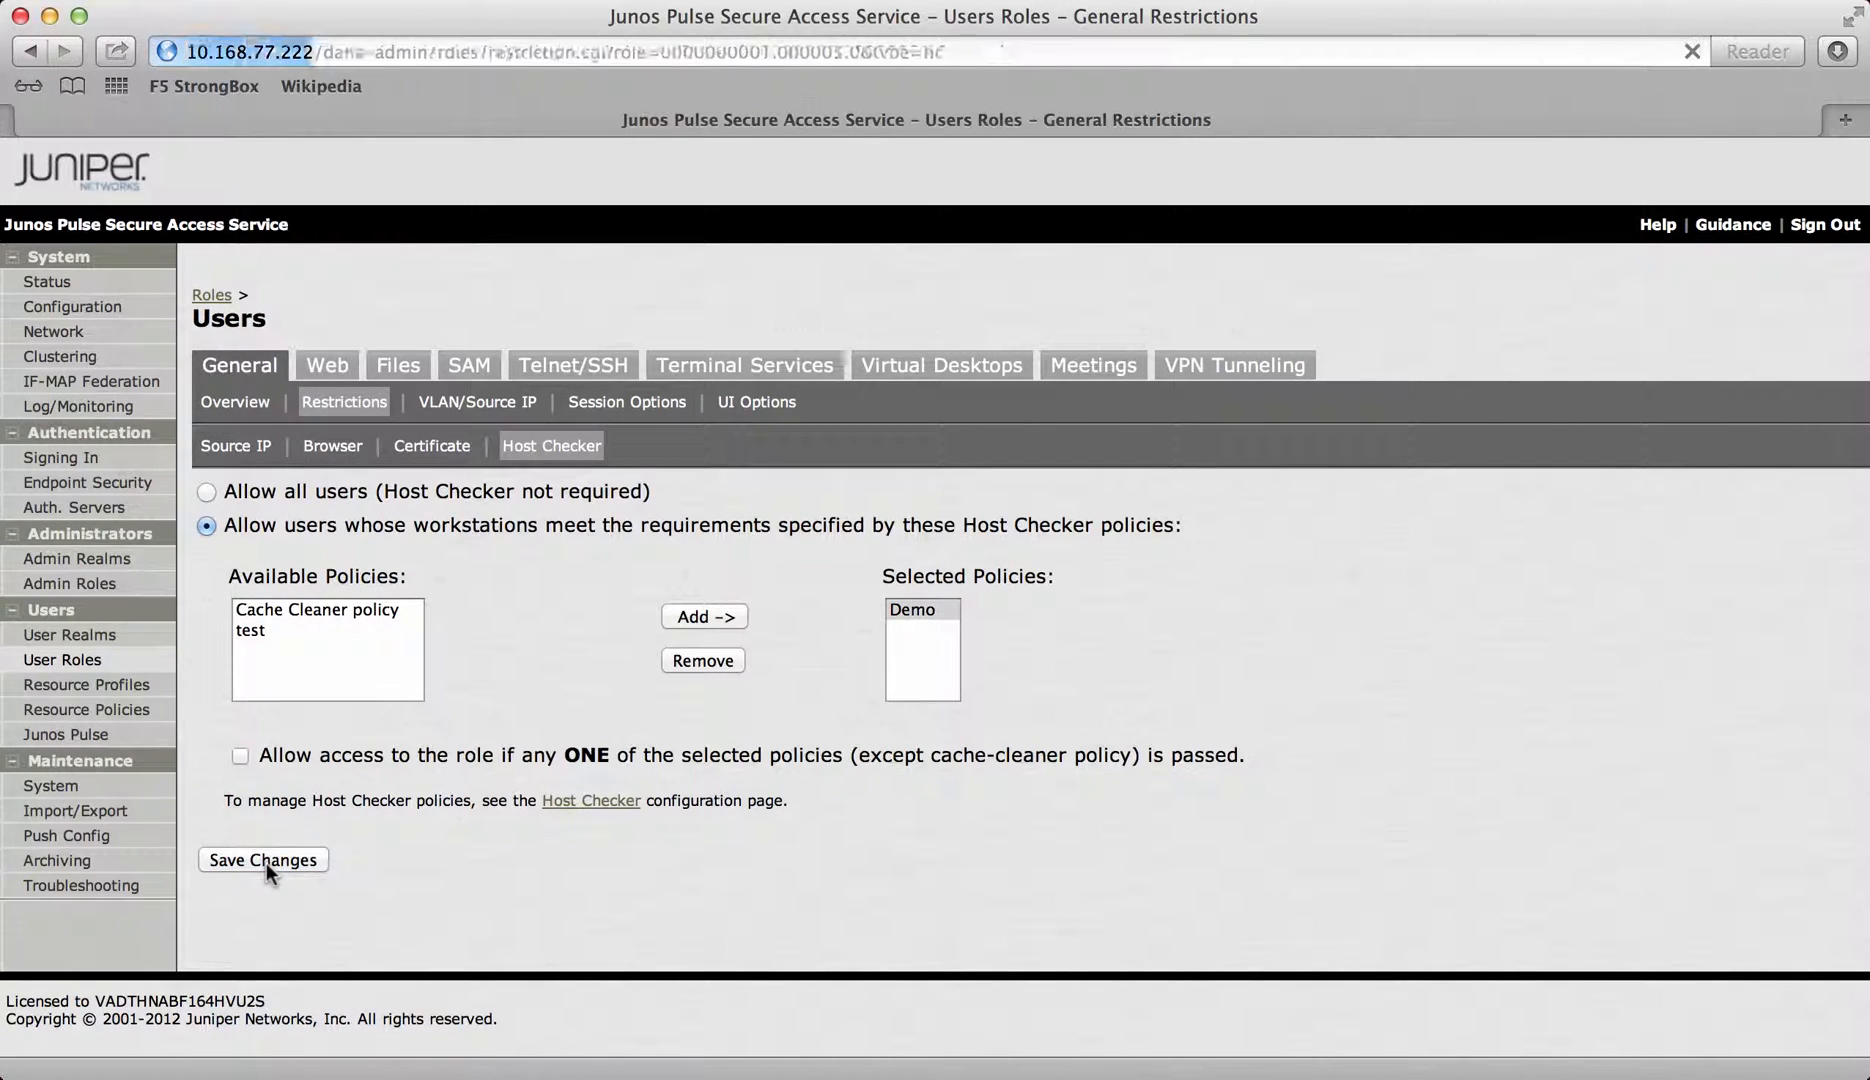
pyautogui.click(262, 860)
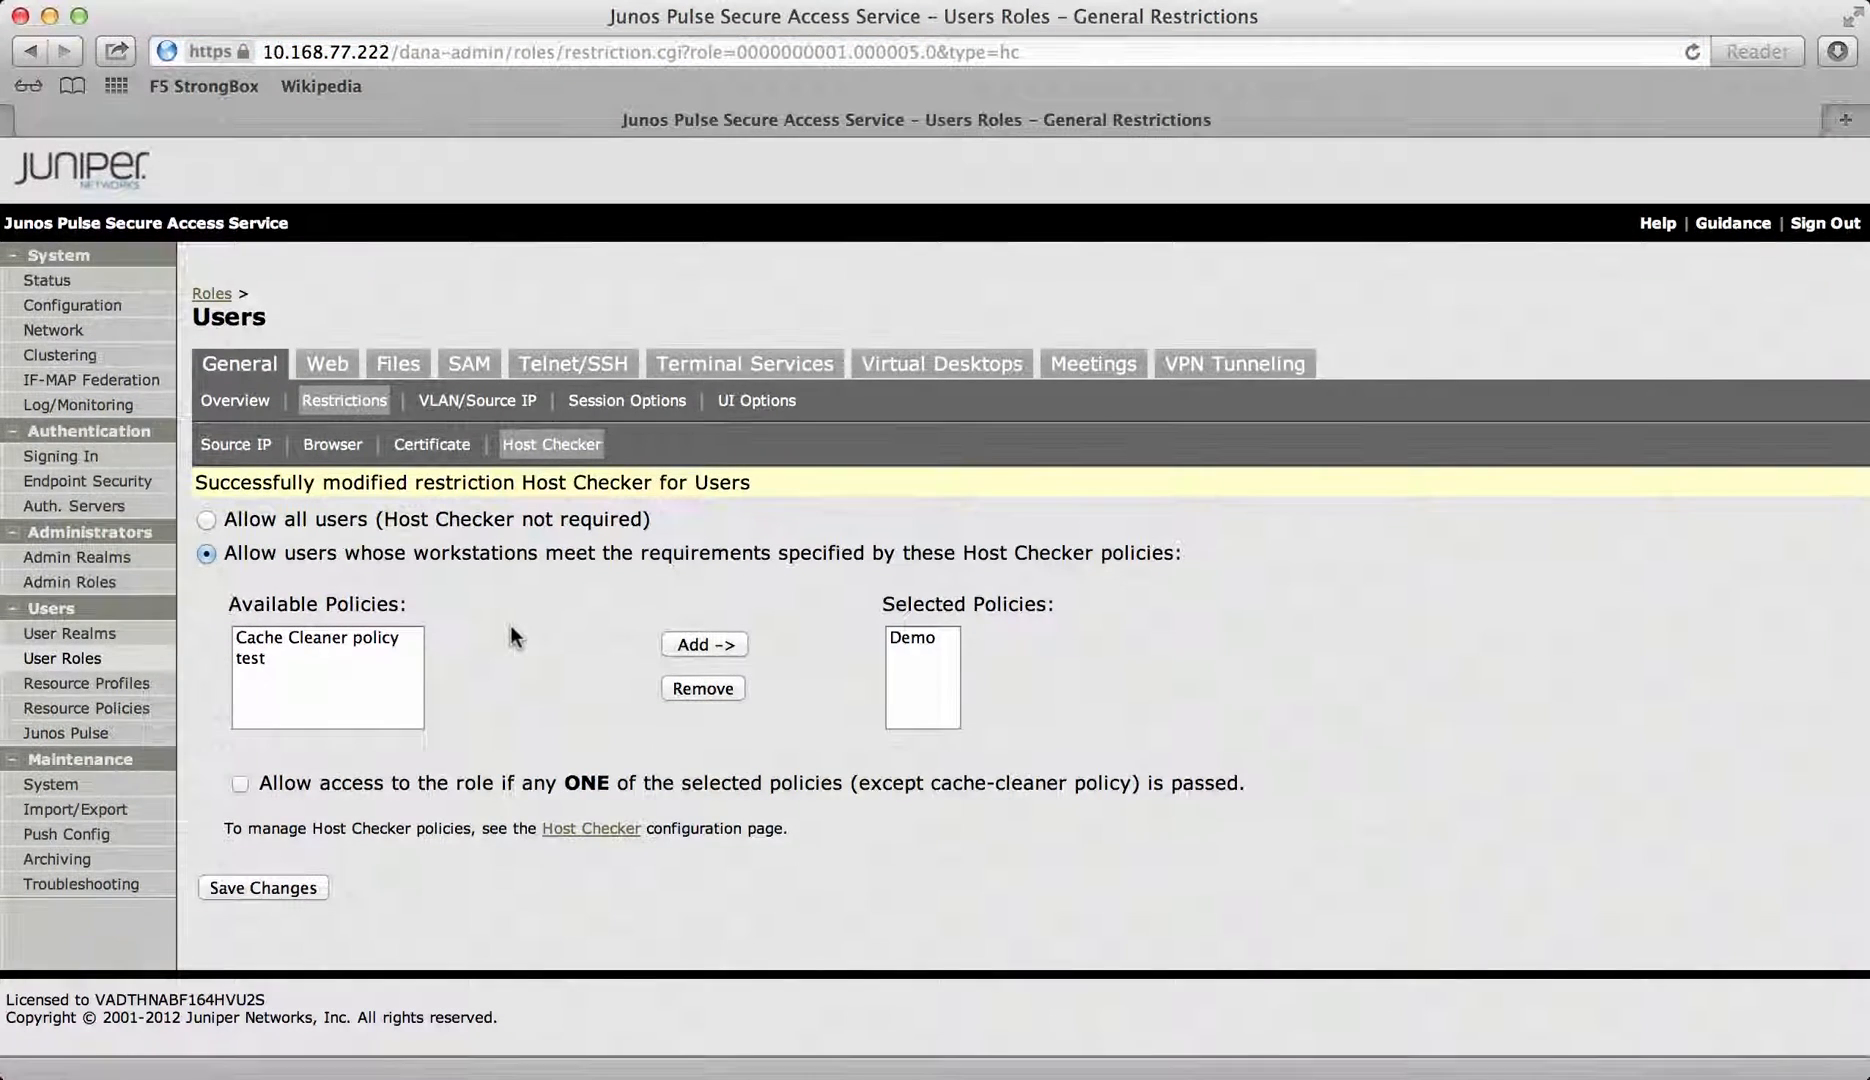
# Reopen the Users role's Restrictions > Host Checker page showing Demo as a required policy
pyautogui.click(62, 660)
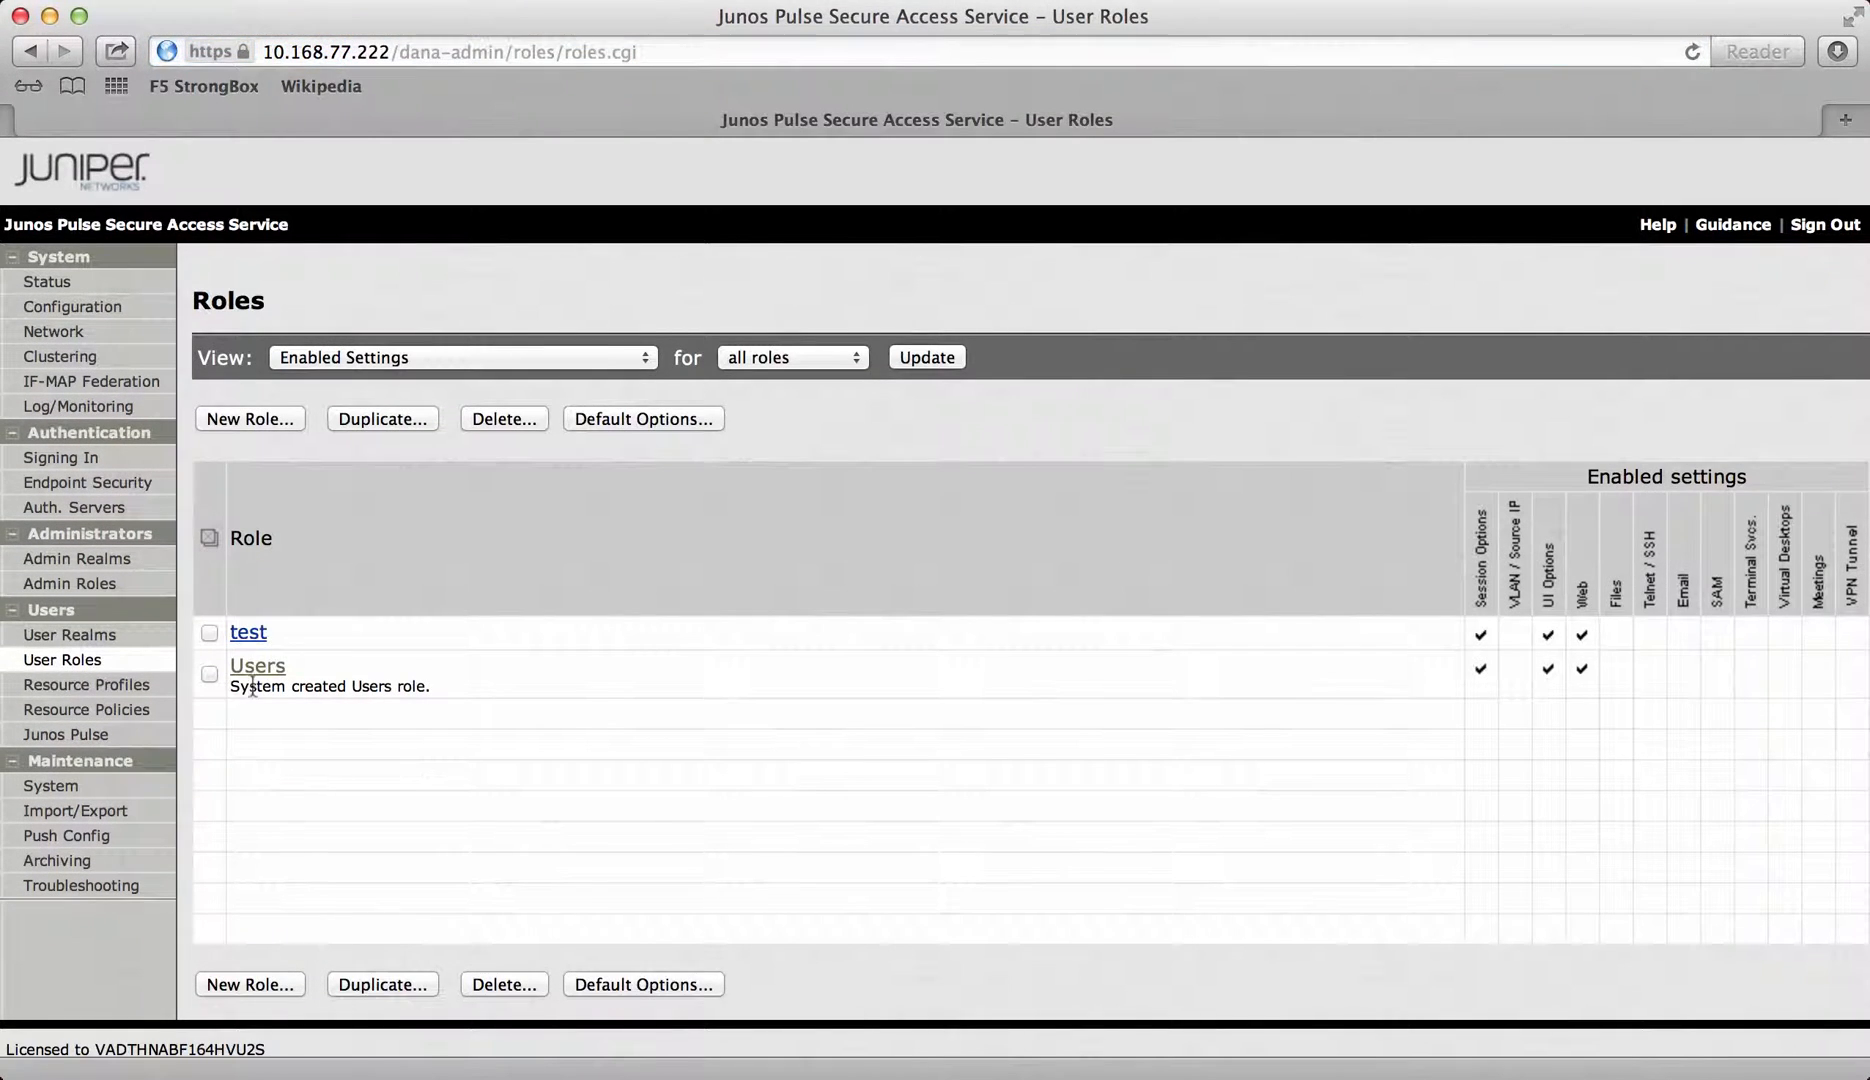
pyautogui.click(256, 666)
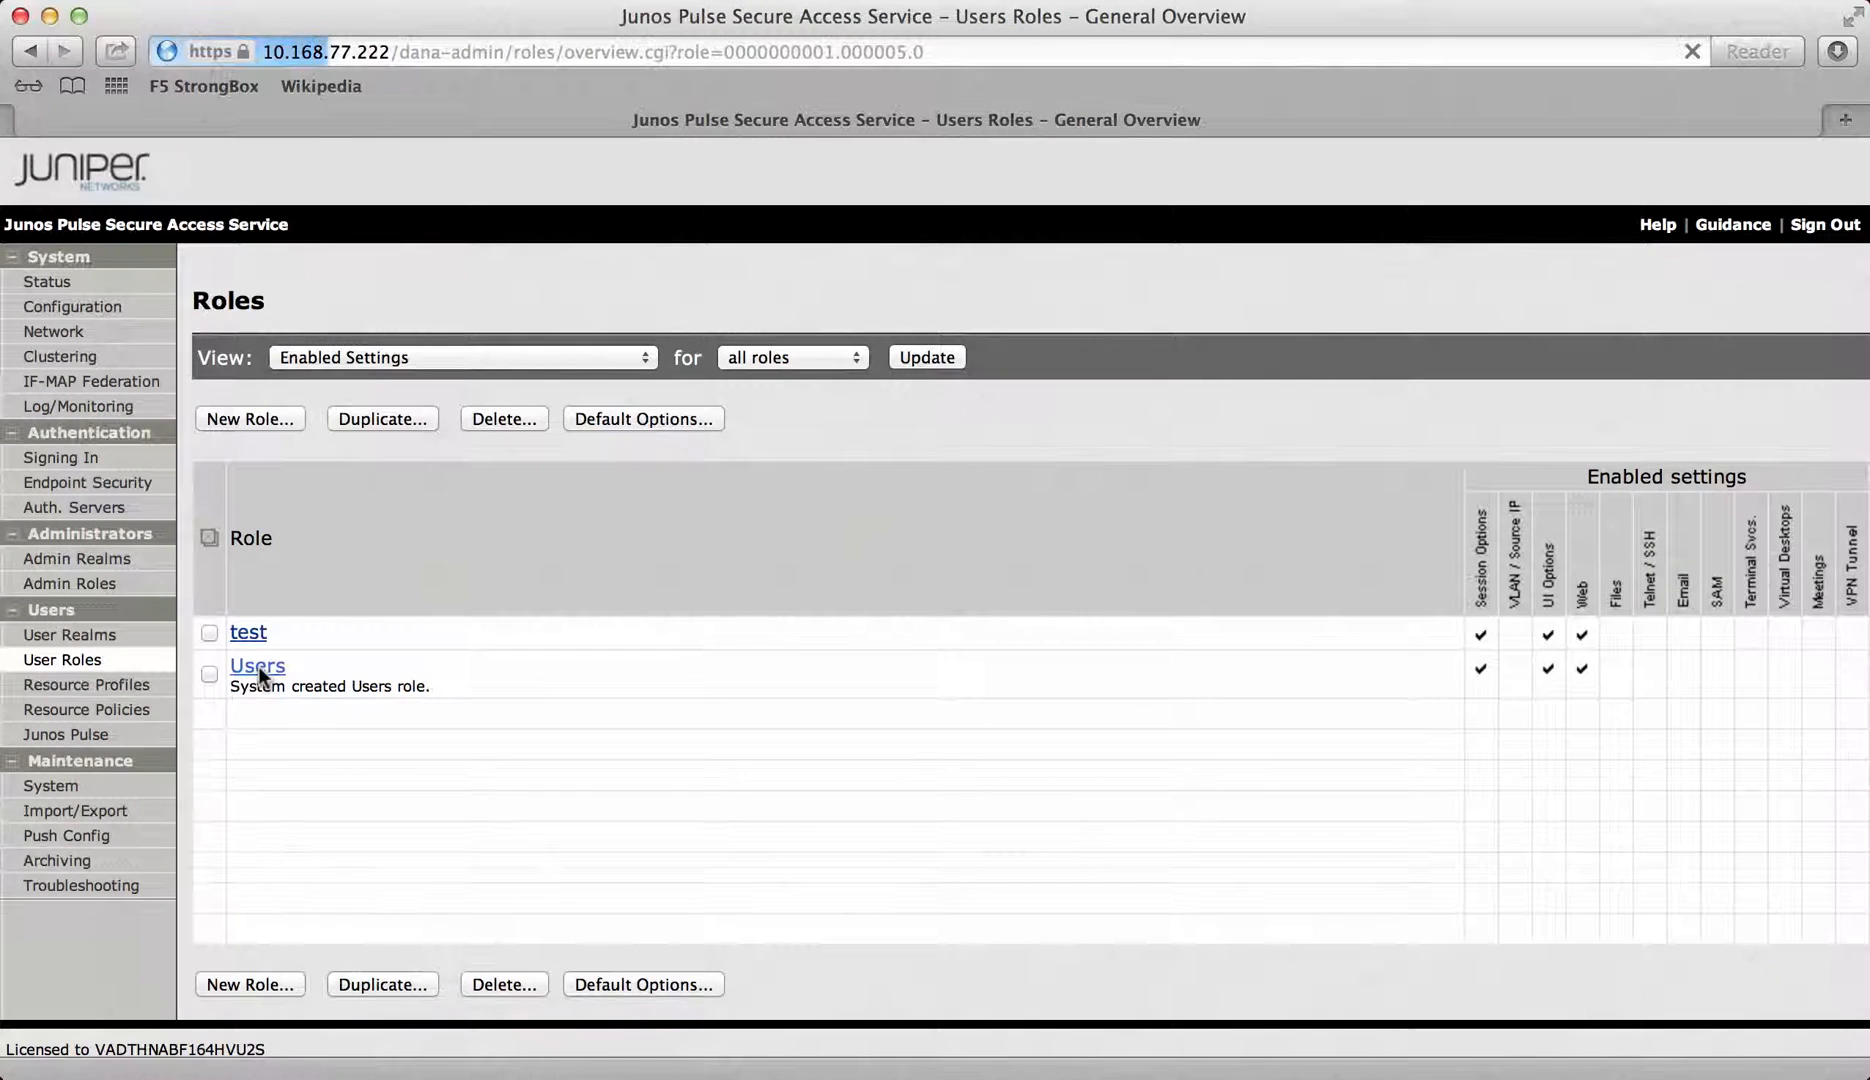
pyautogui.click(256, 666)
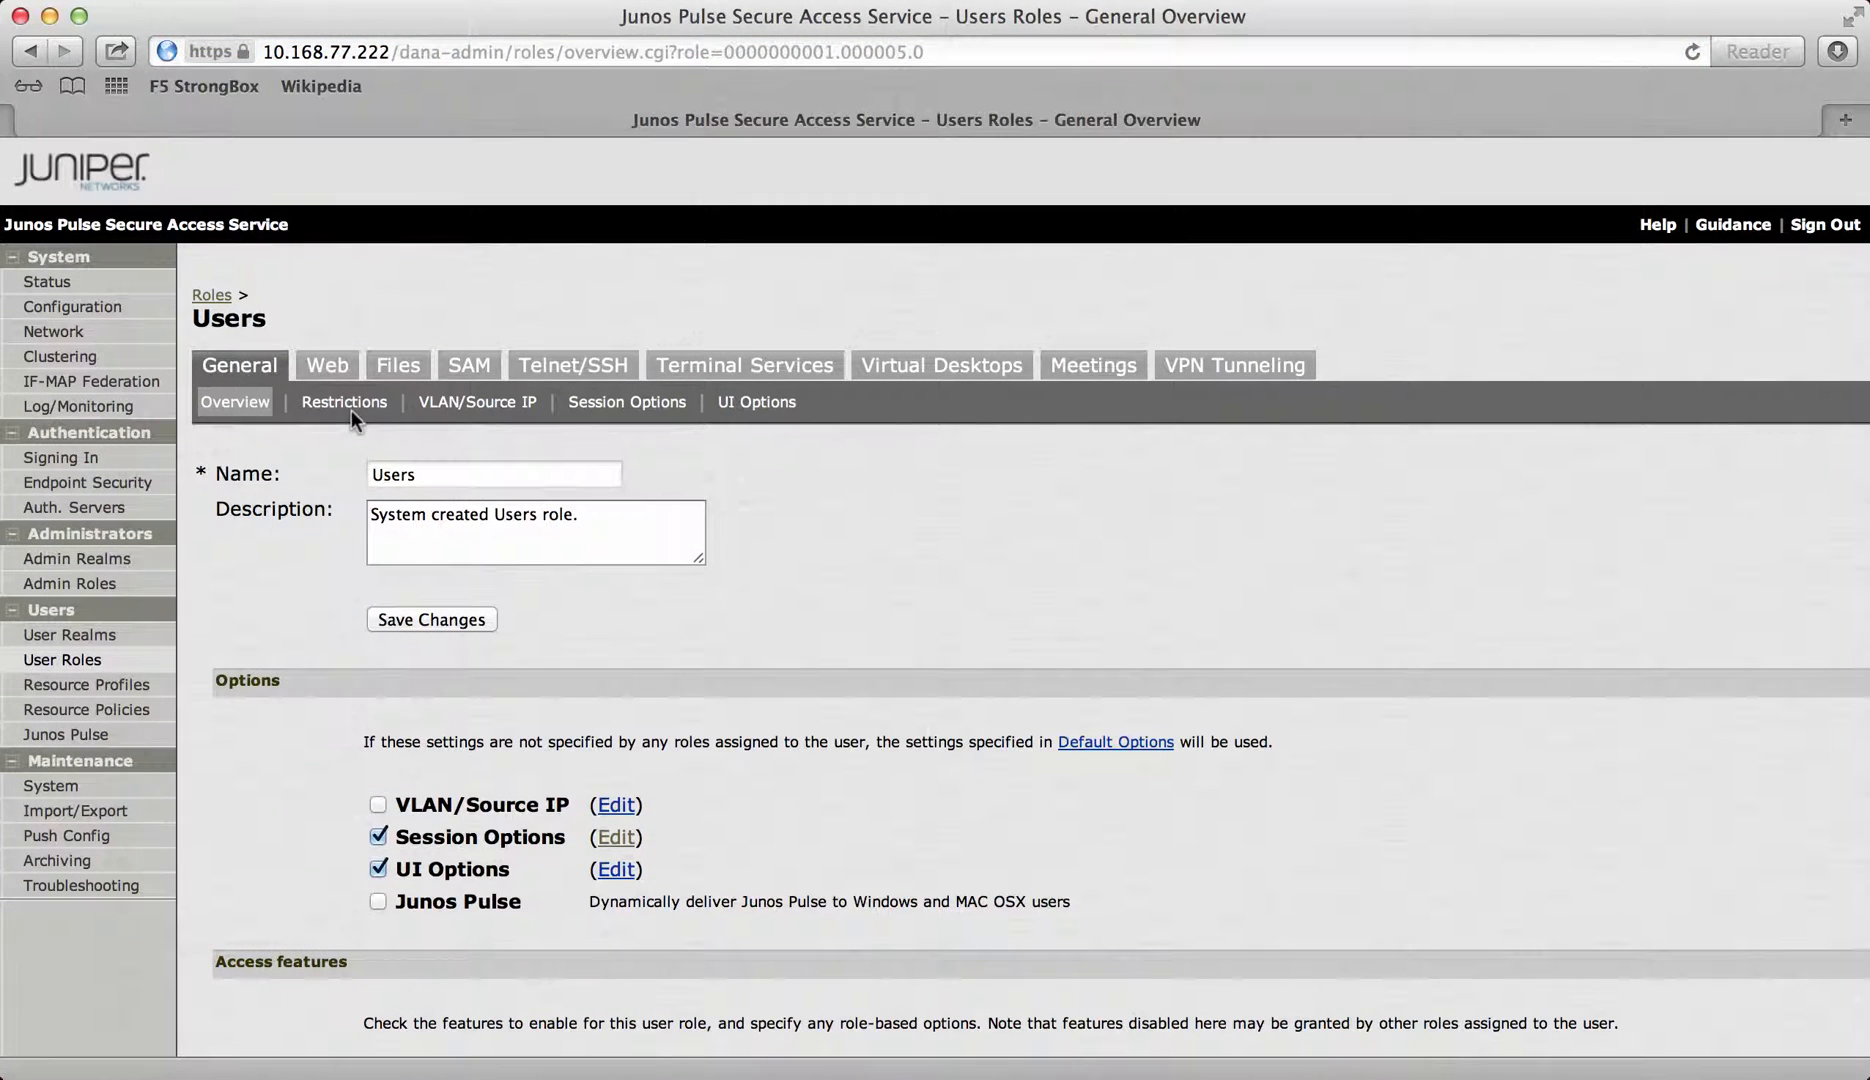
pyautogui.click(344, 402)
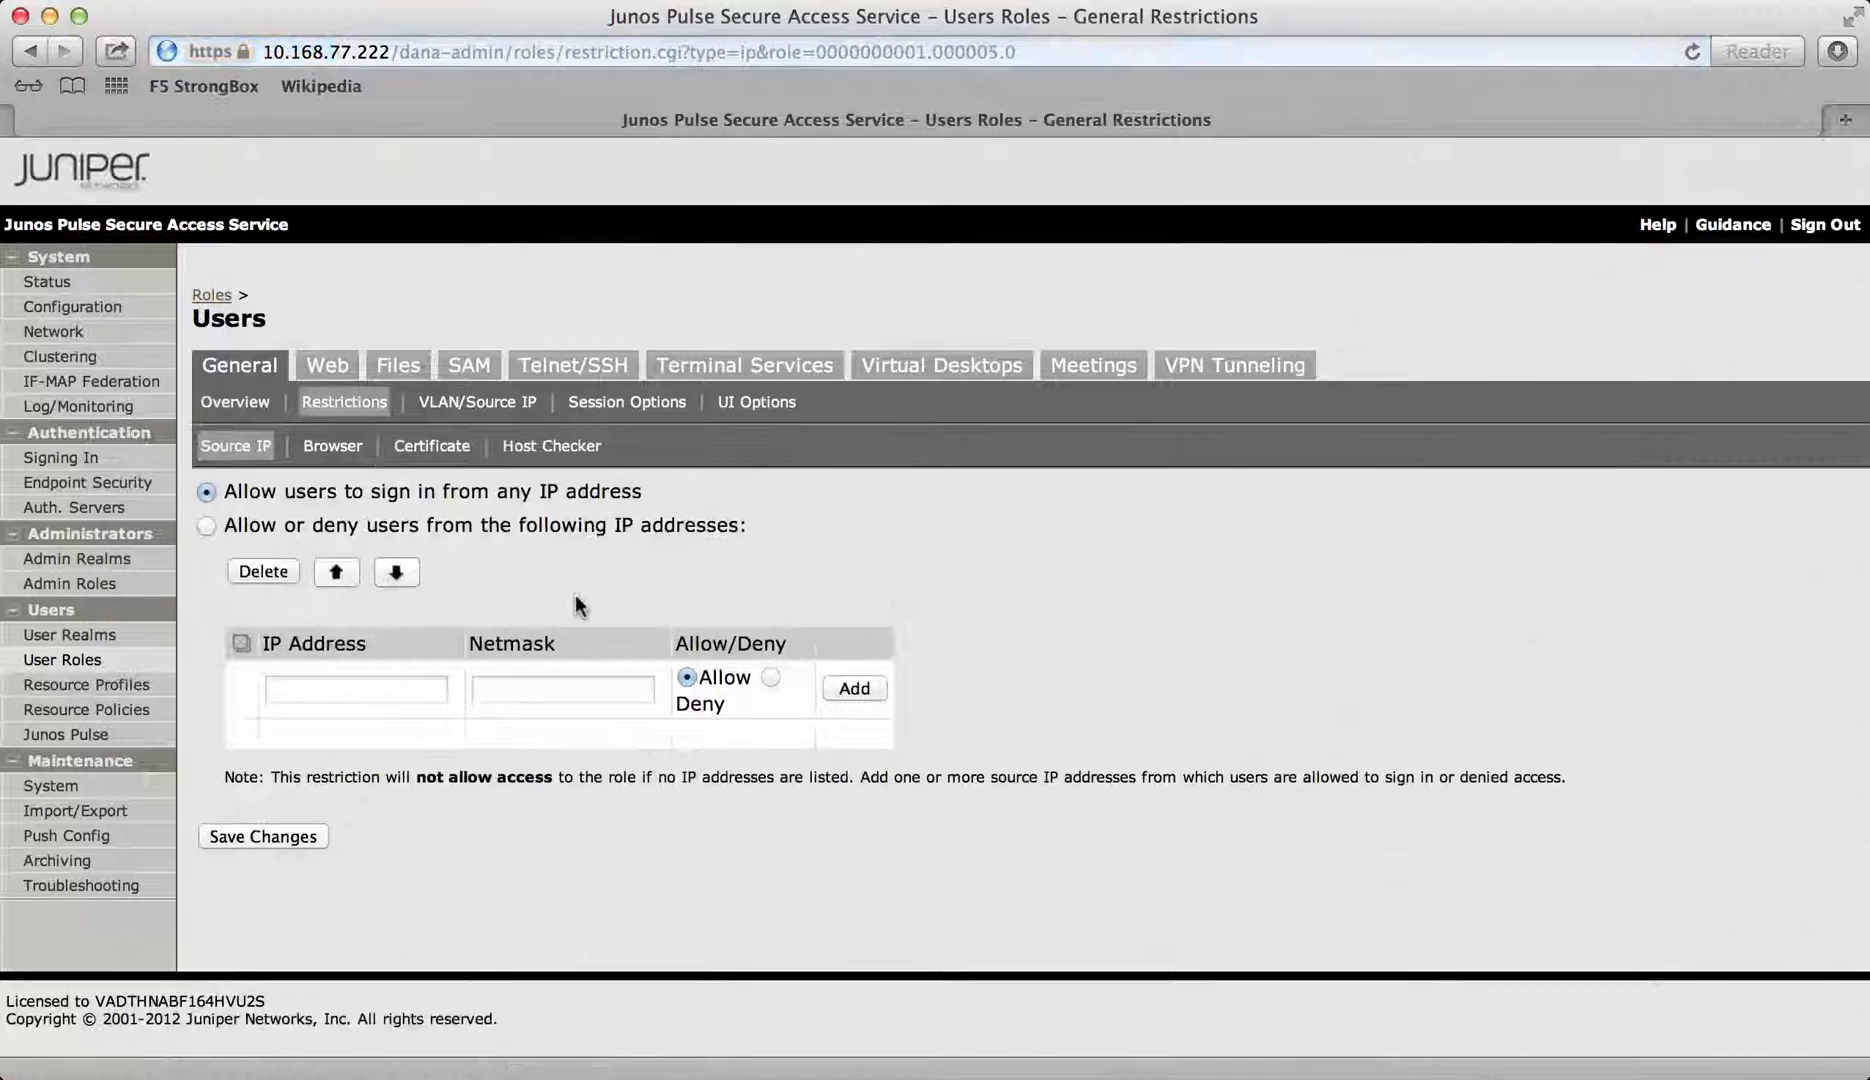
pyautogui.click(550, 444)
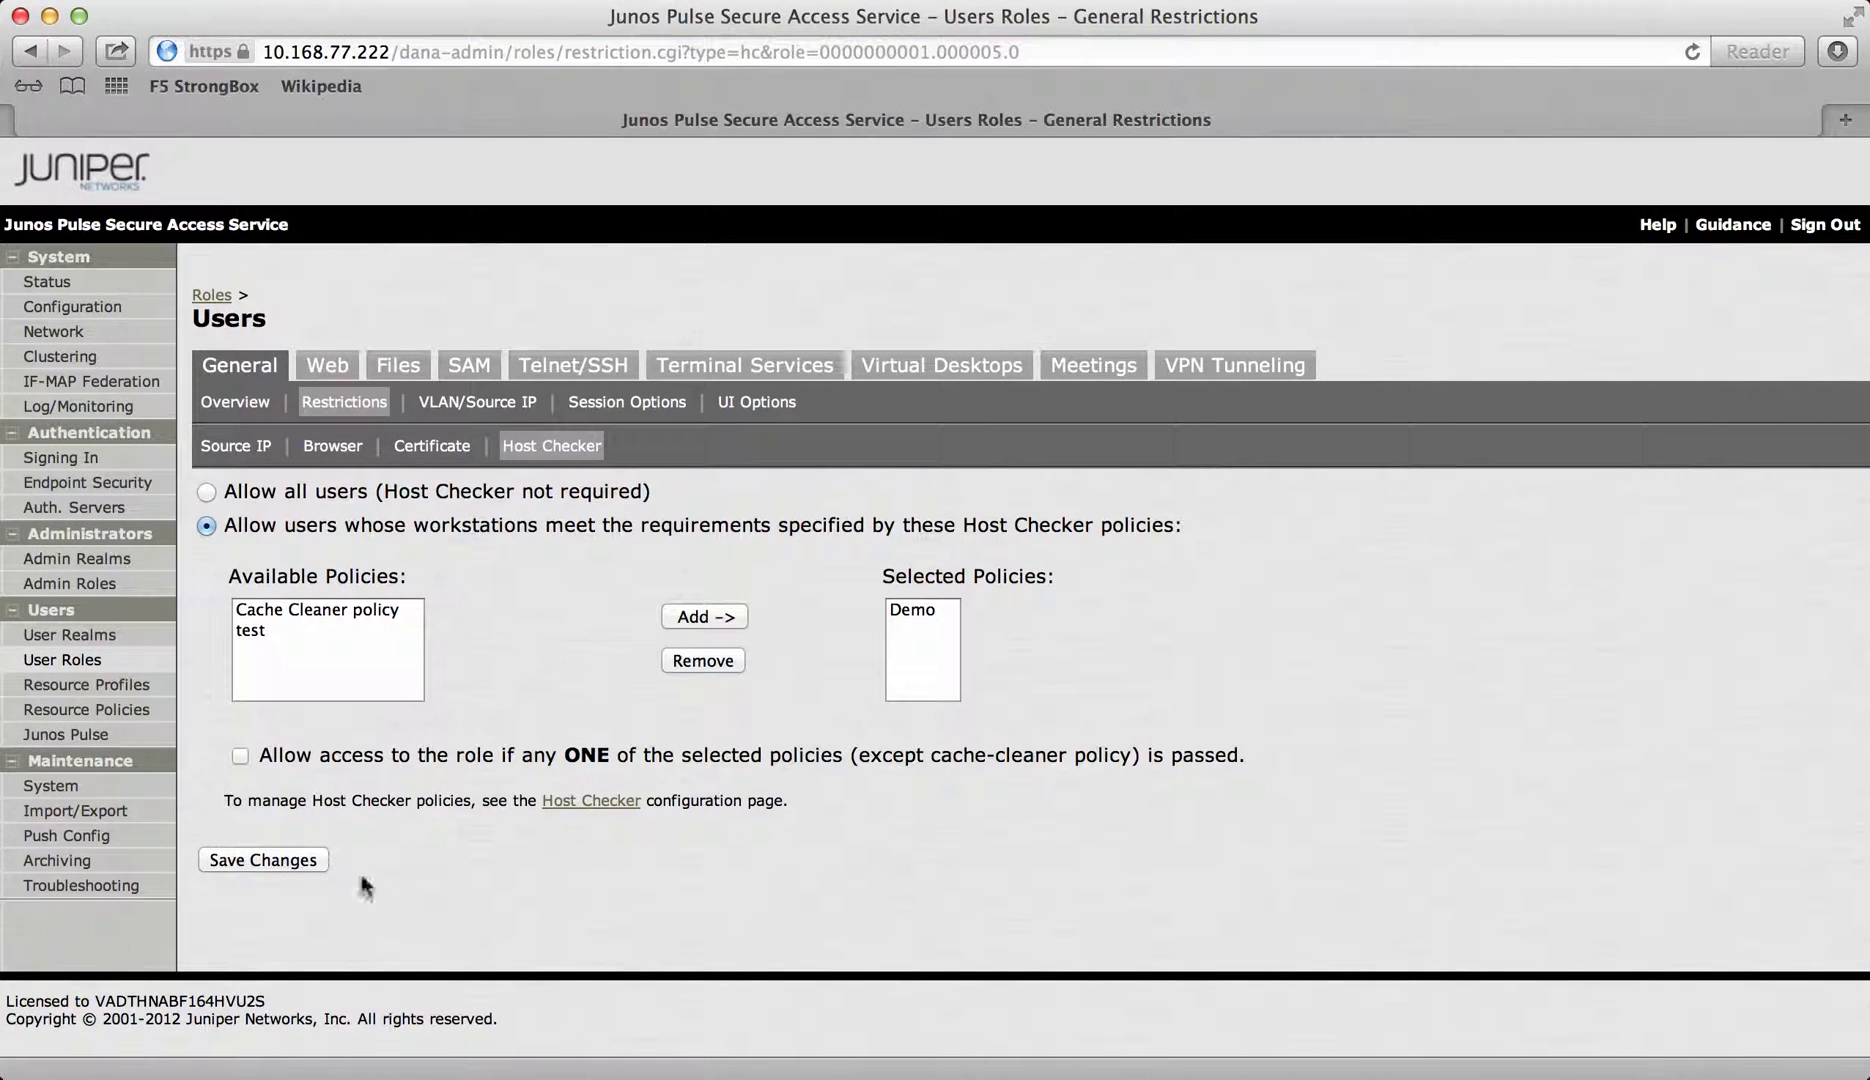
pyautogui.moveTo(444, 874)
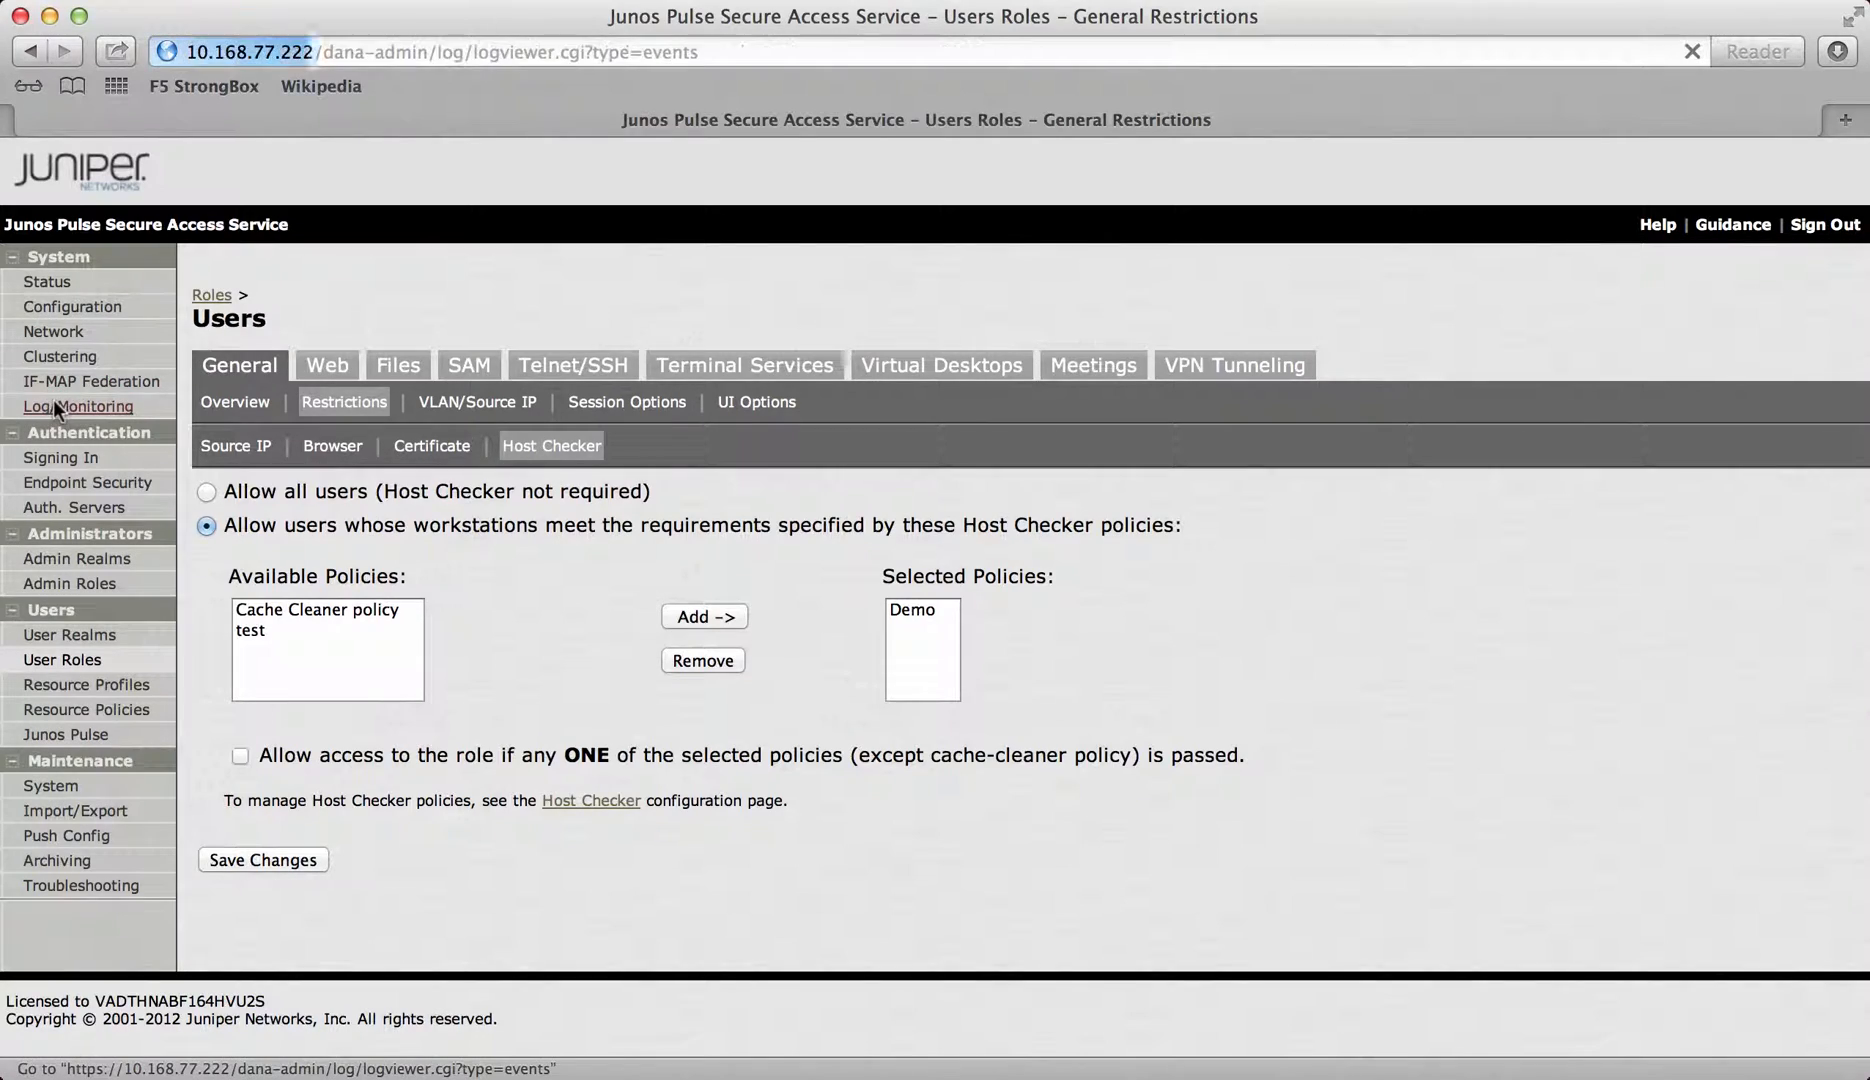
# Clear the User Access log under Log/Monitoring and confirm, leaving it with no messages
pyautogui.click(78, 406)
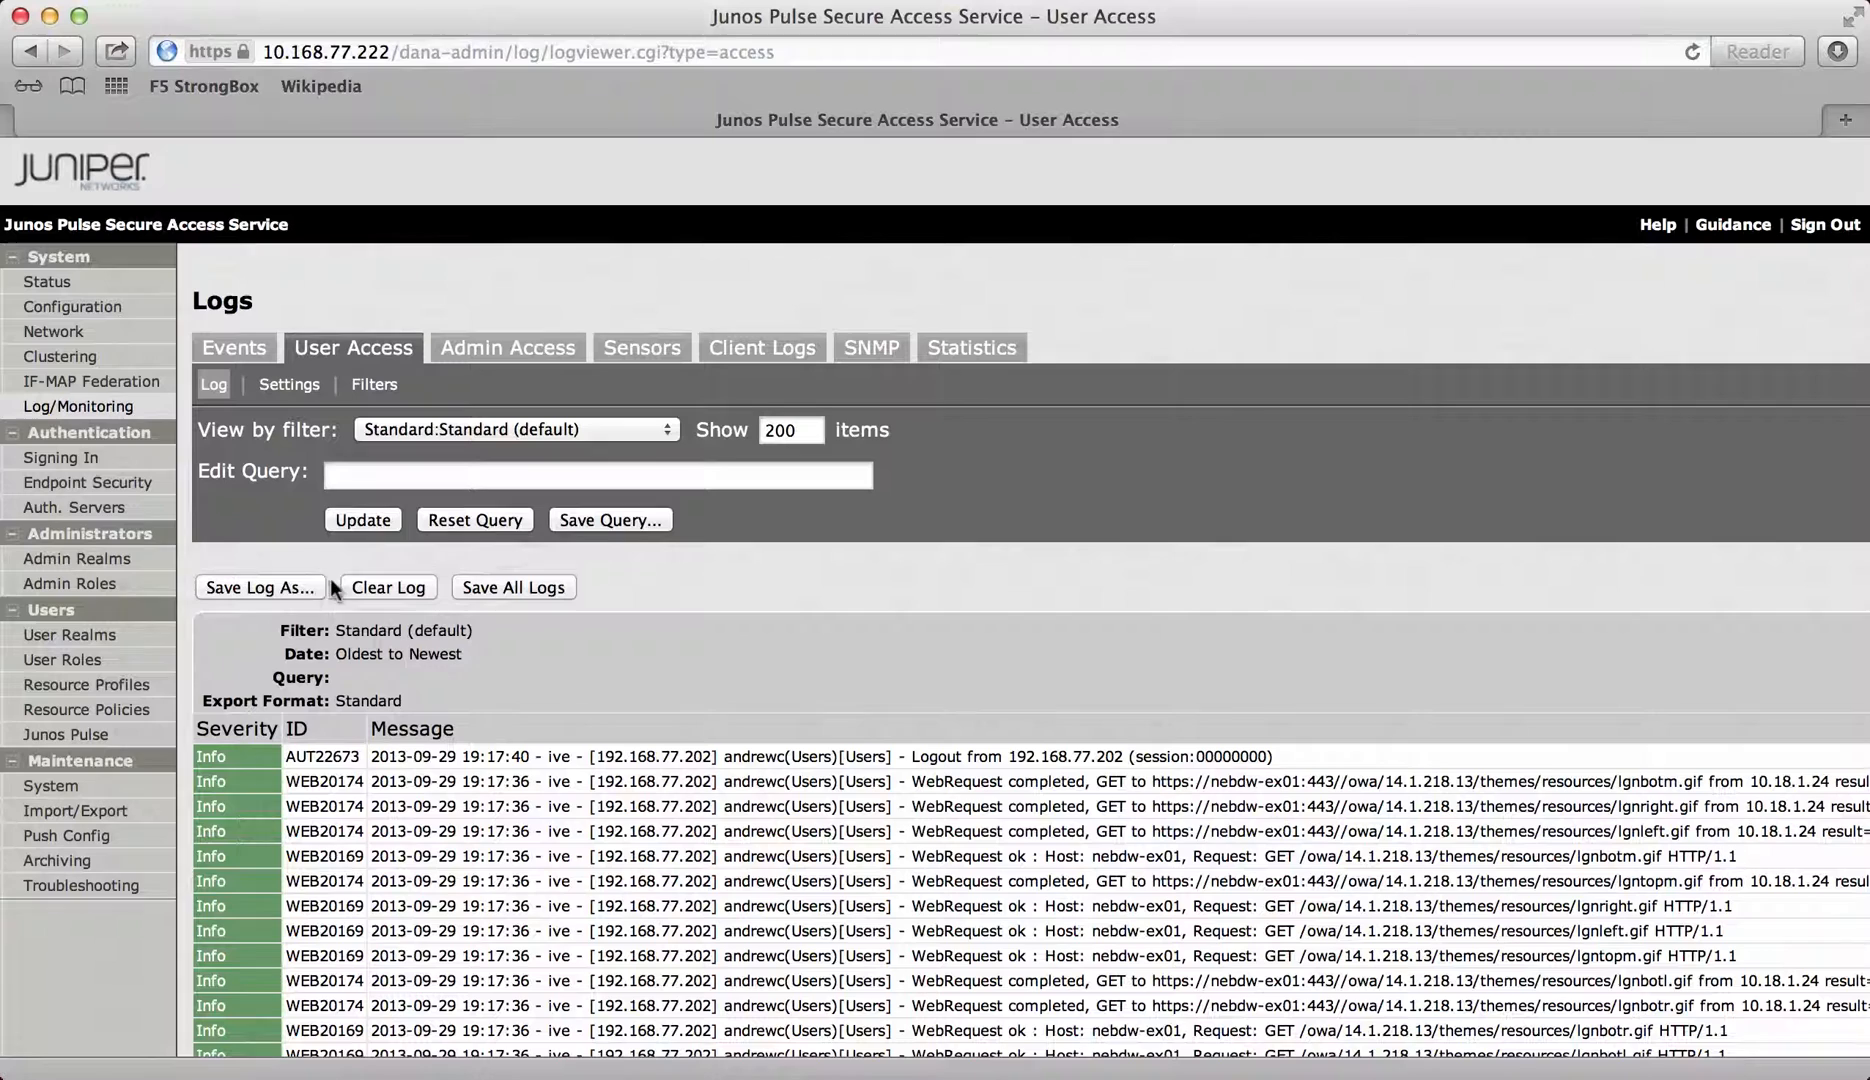
pyautogui.click(388, 586)
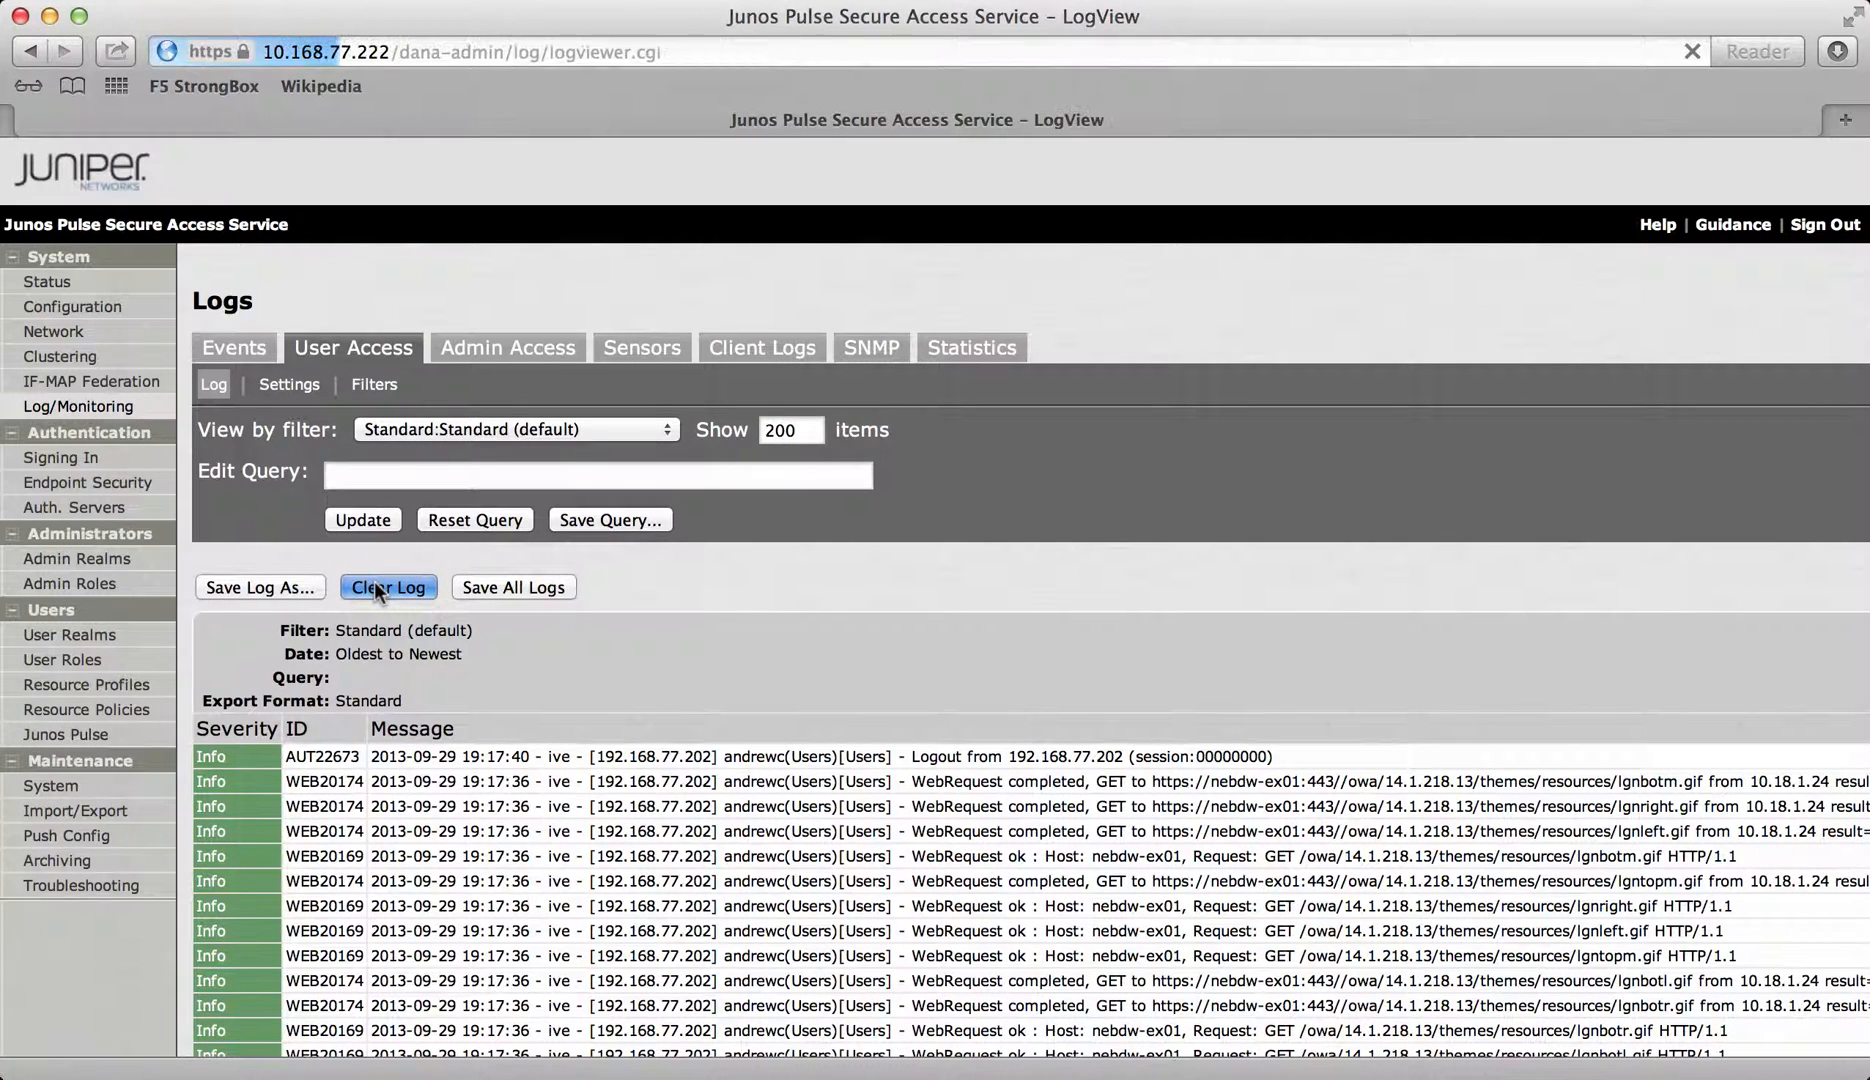
pyautogui.click(388, 586)
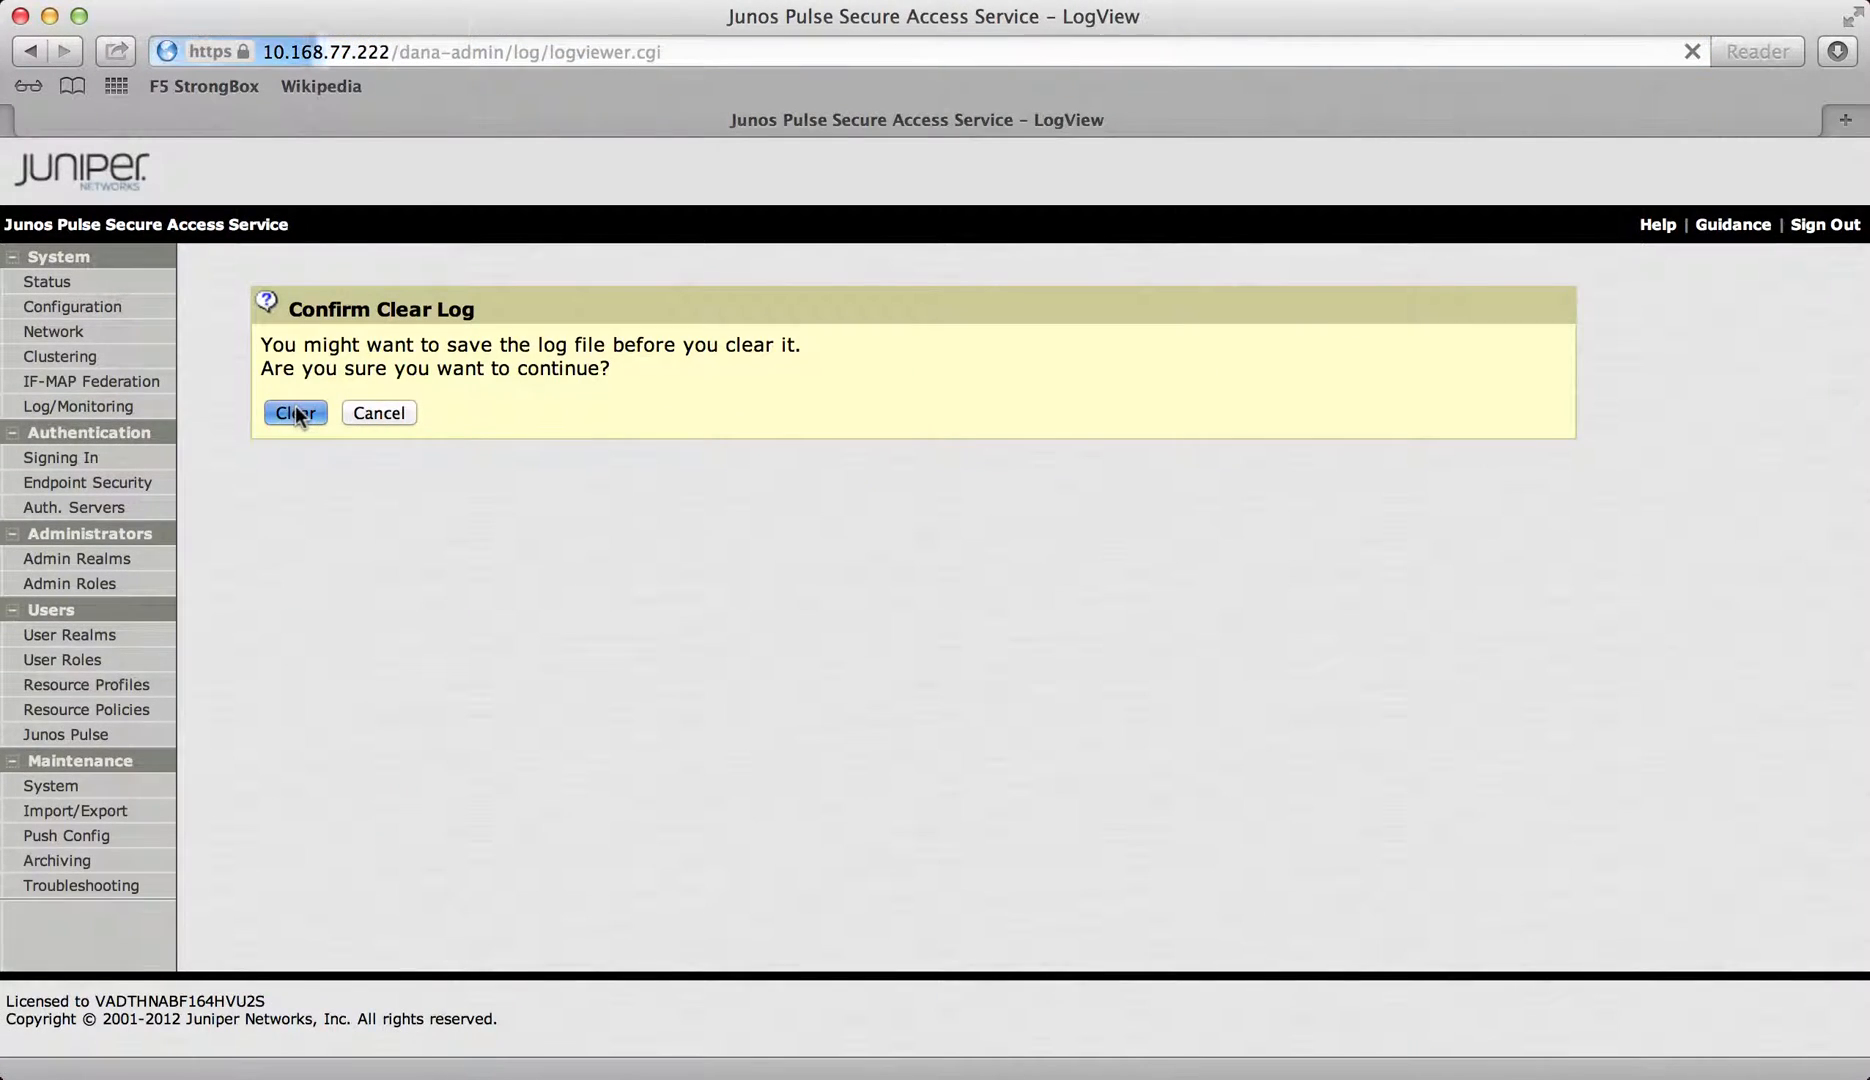
pyautogui.click(294, 412)
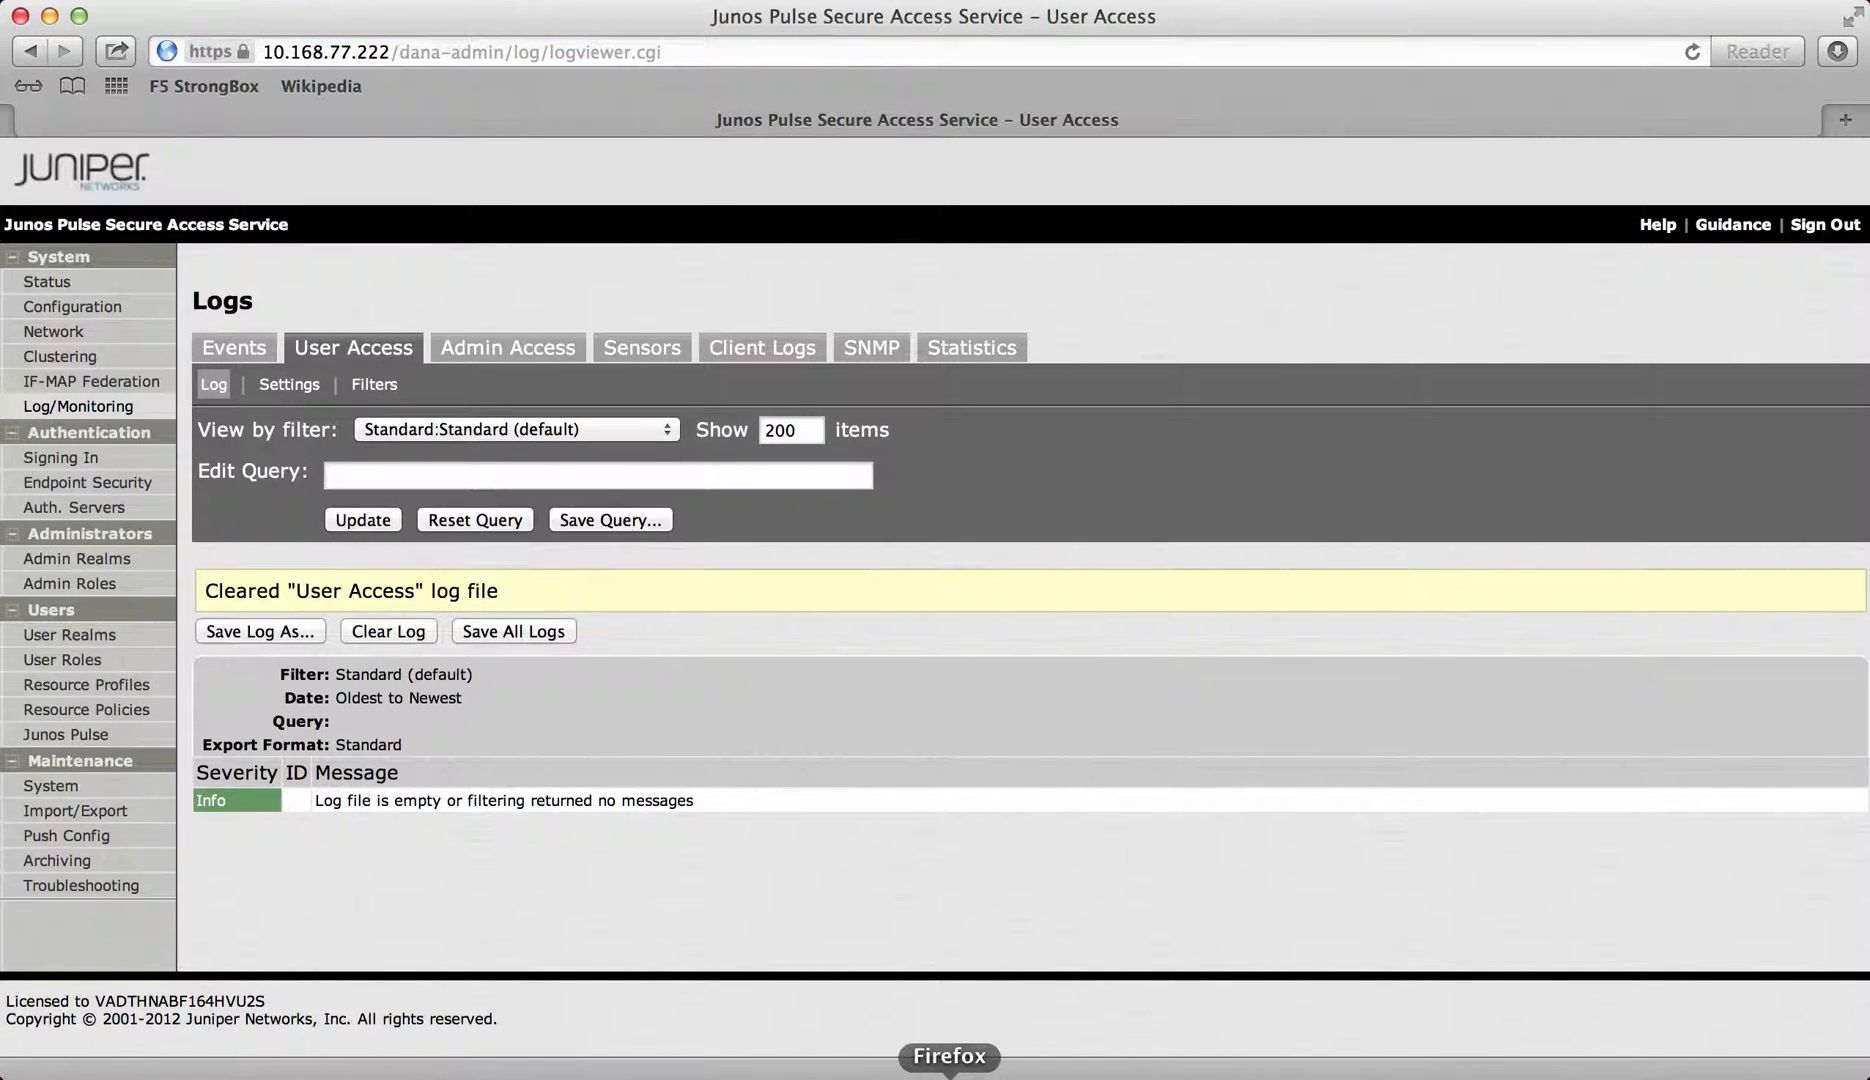
pyautogui.click(1824, 224)
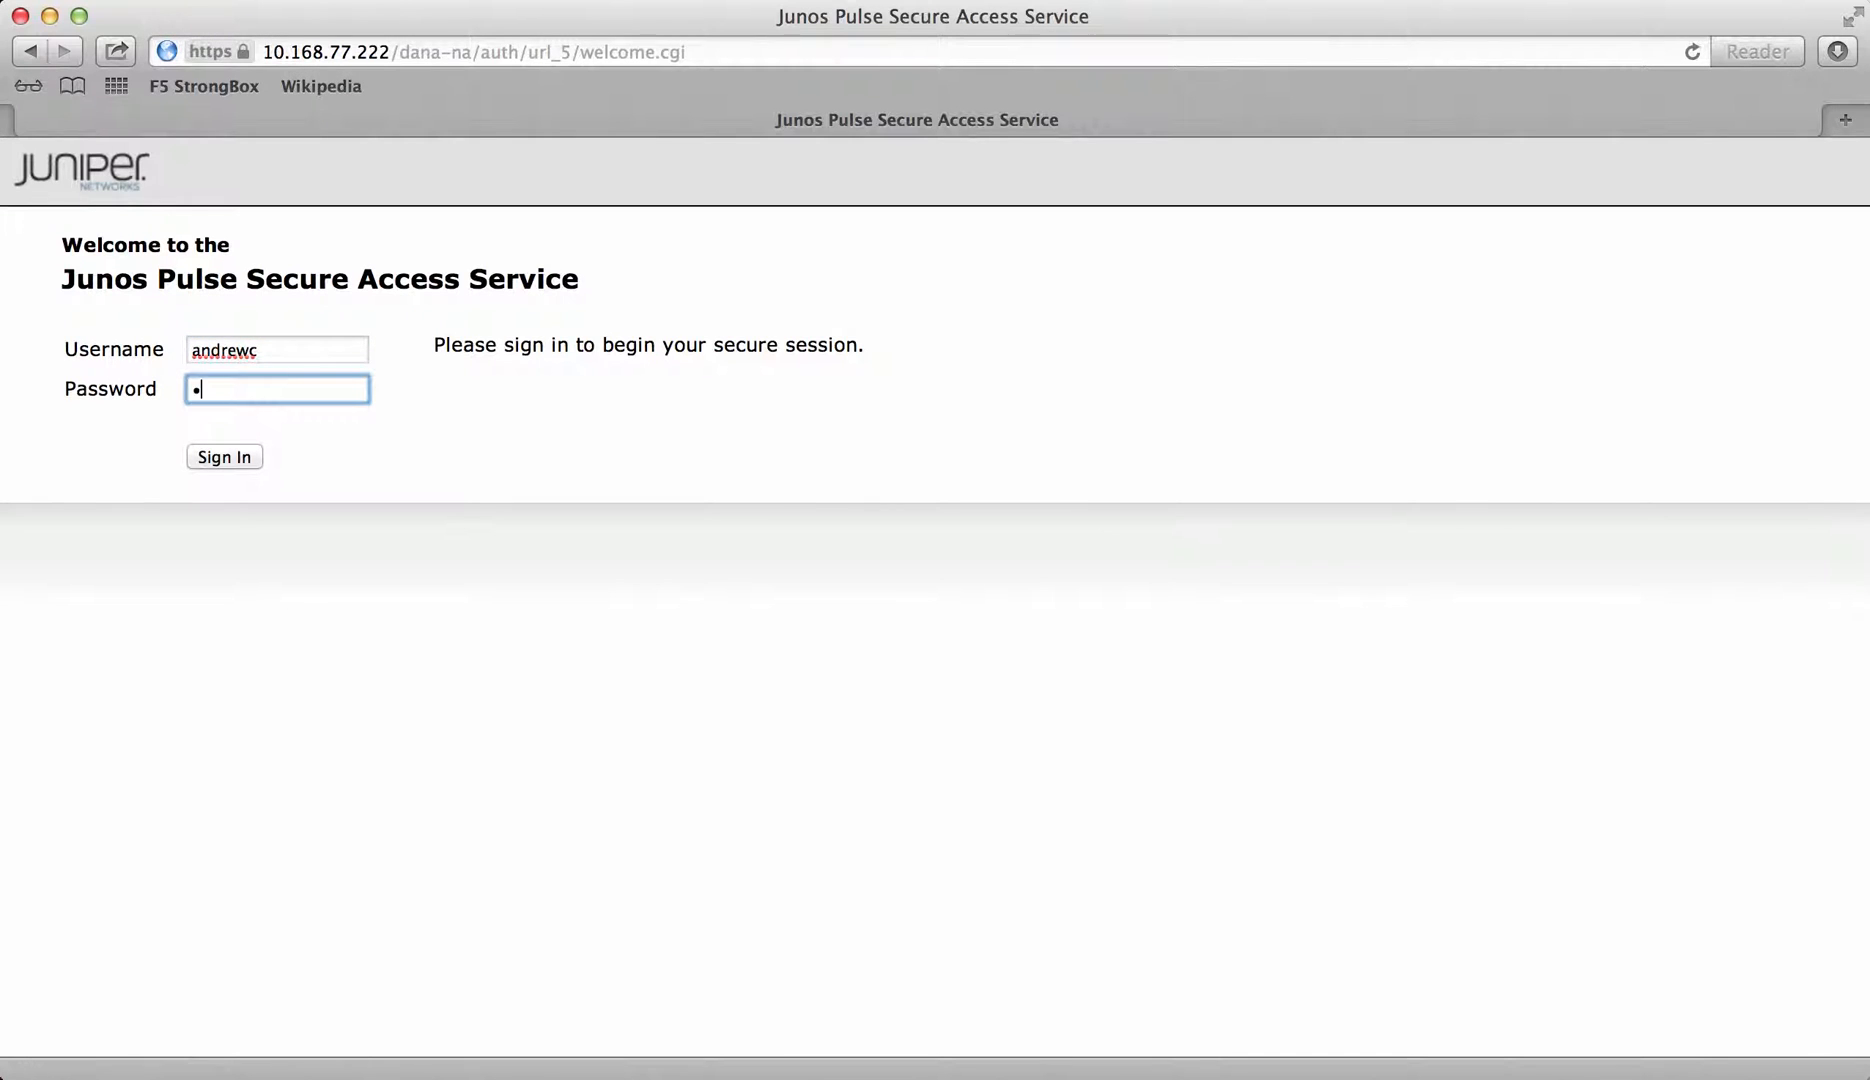
# Sign in as the end user with the password and open the owa web bookmark
pyautogui.write('password')
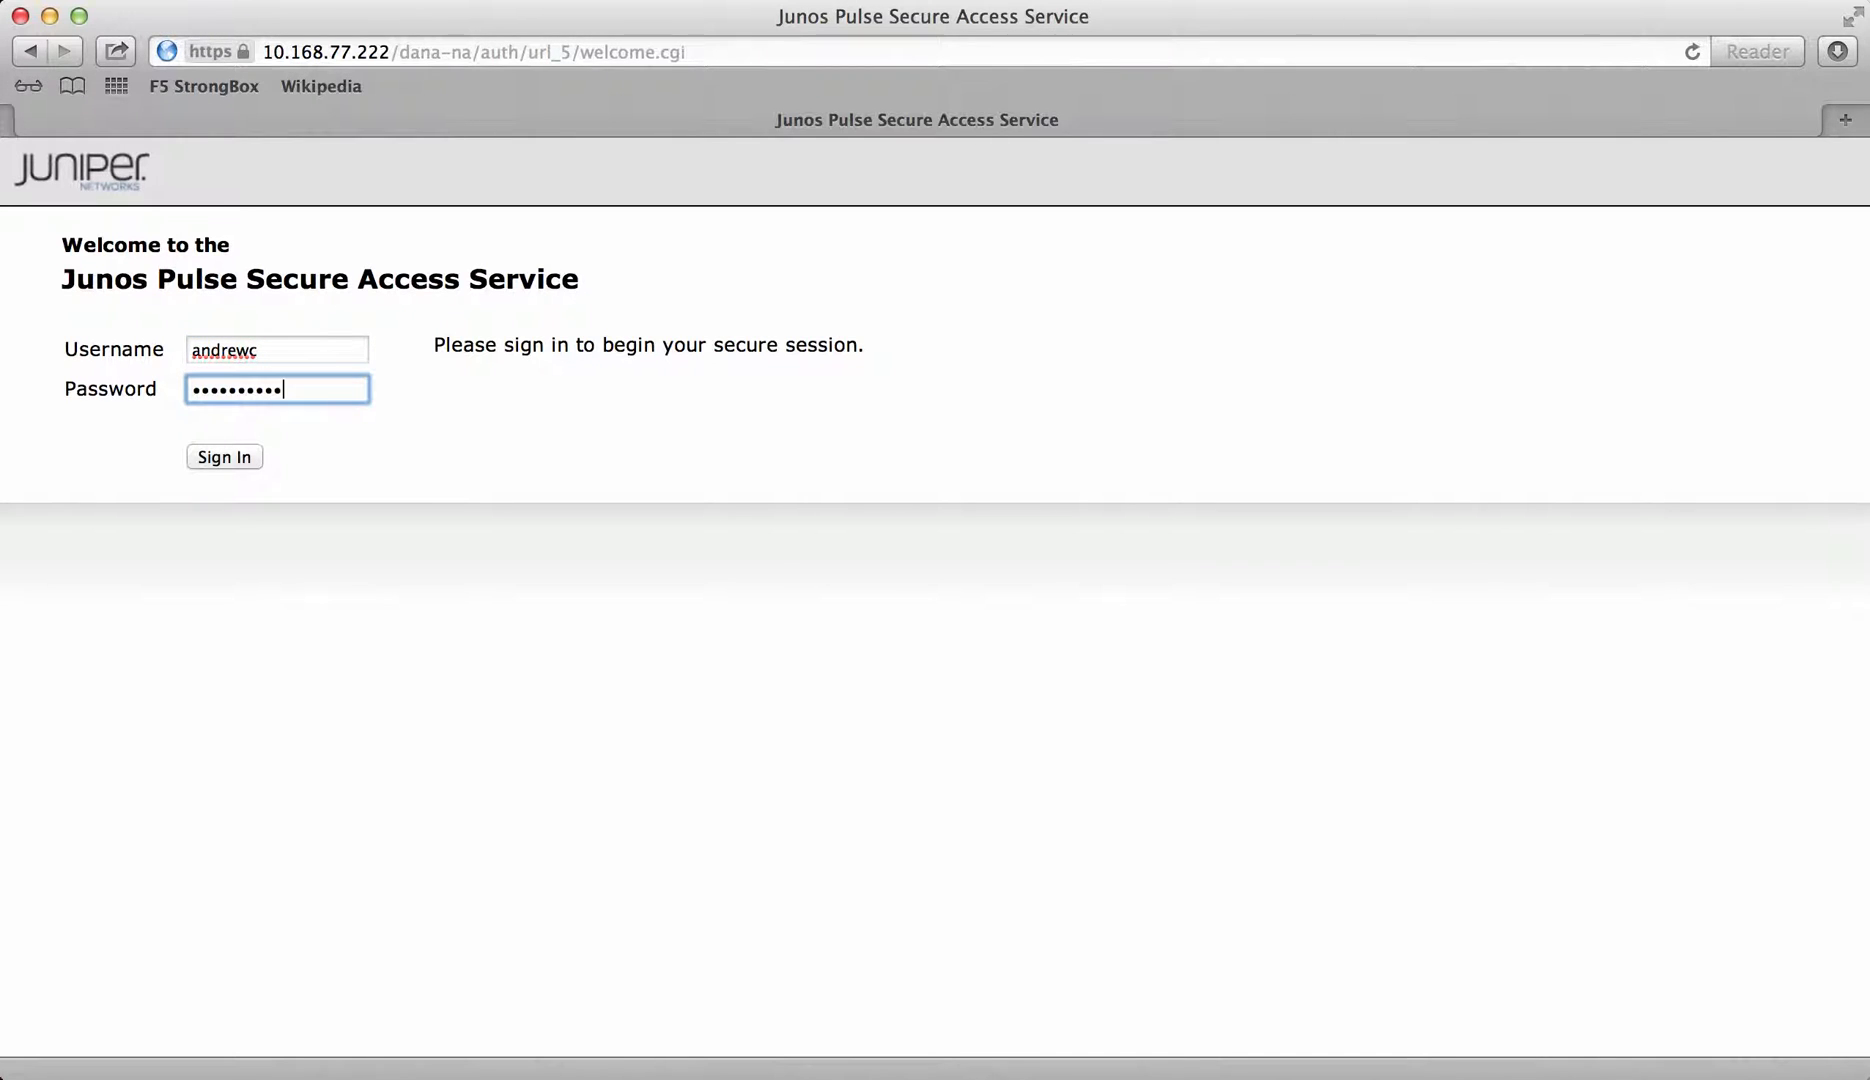
pyautogui.click(224, 456)
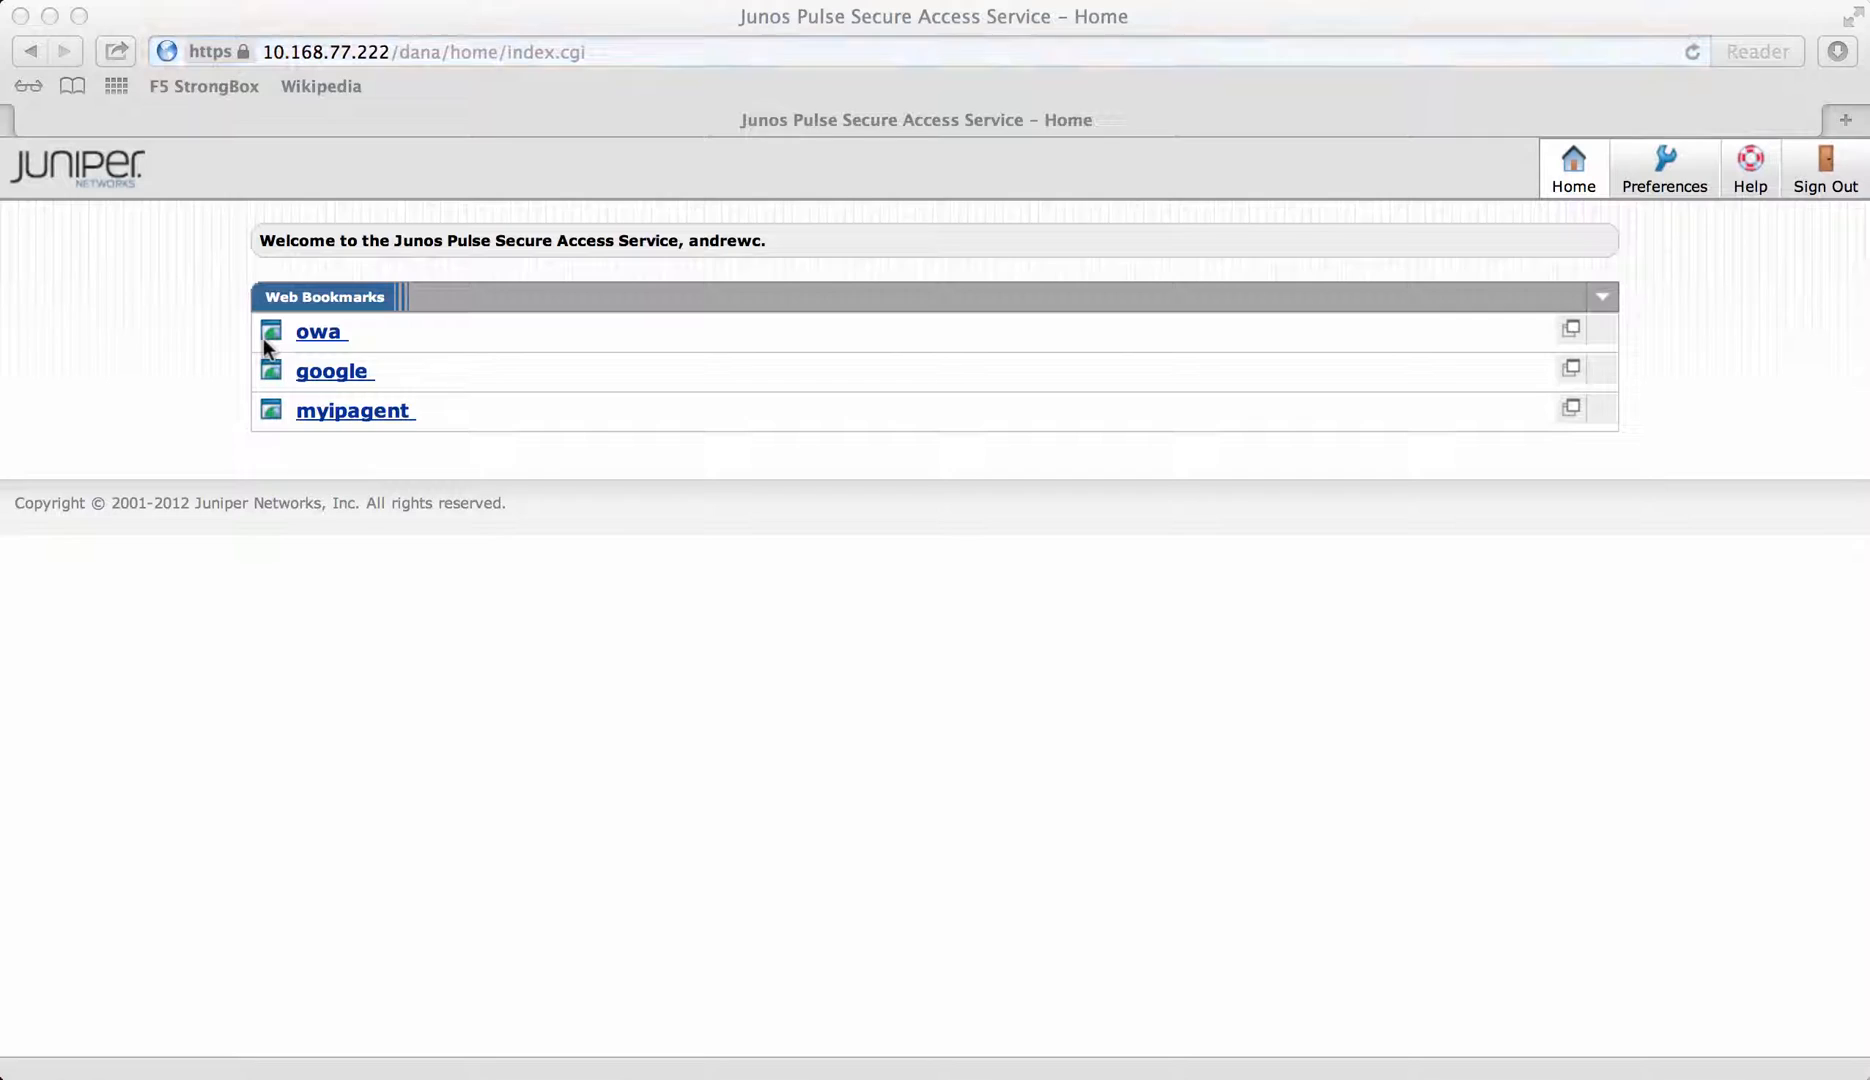
pyautogui.moveTo(374, 334)
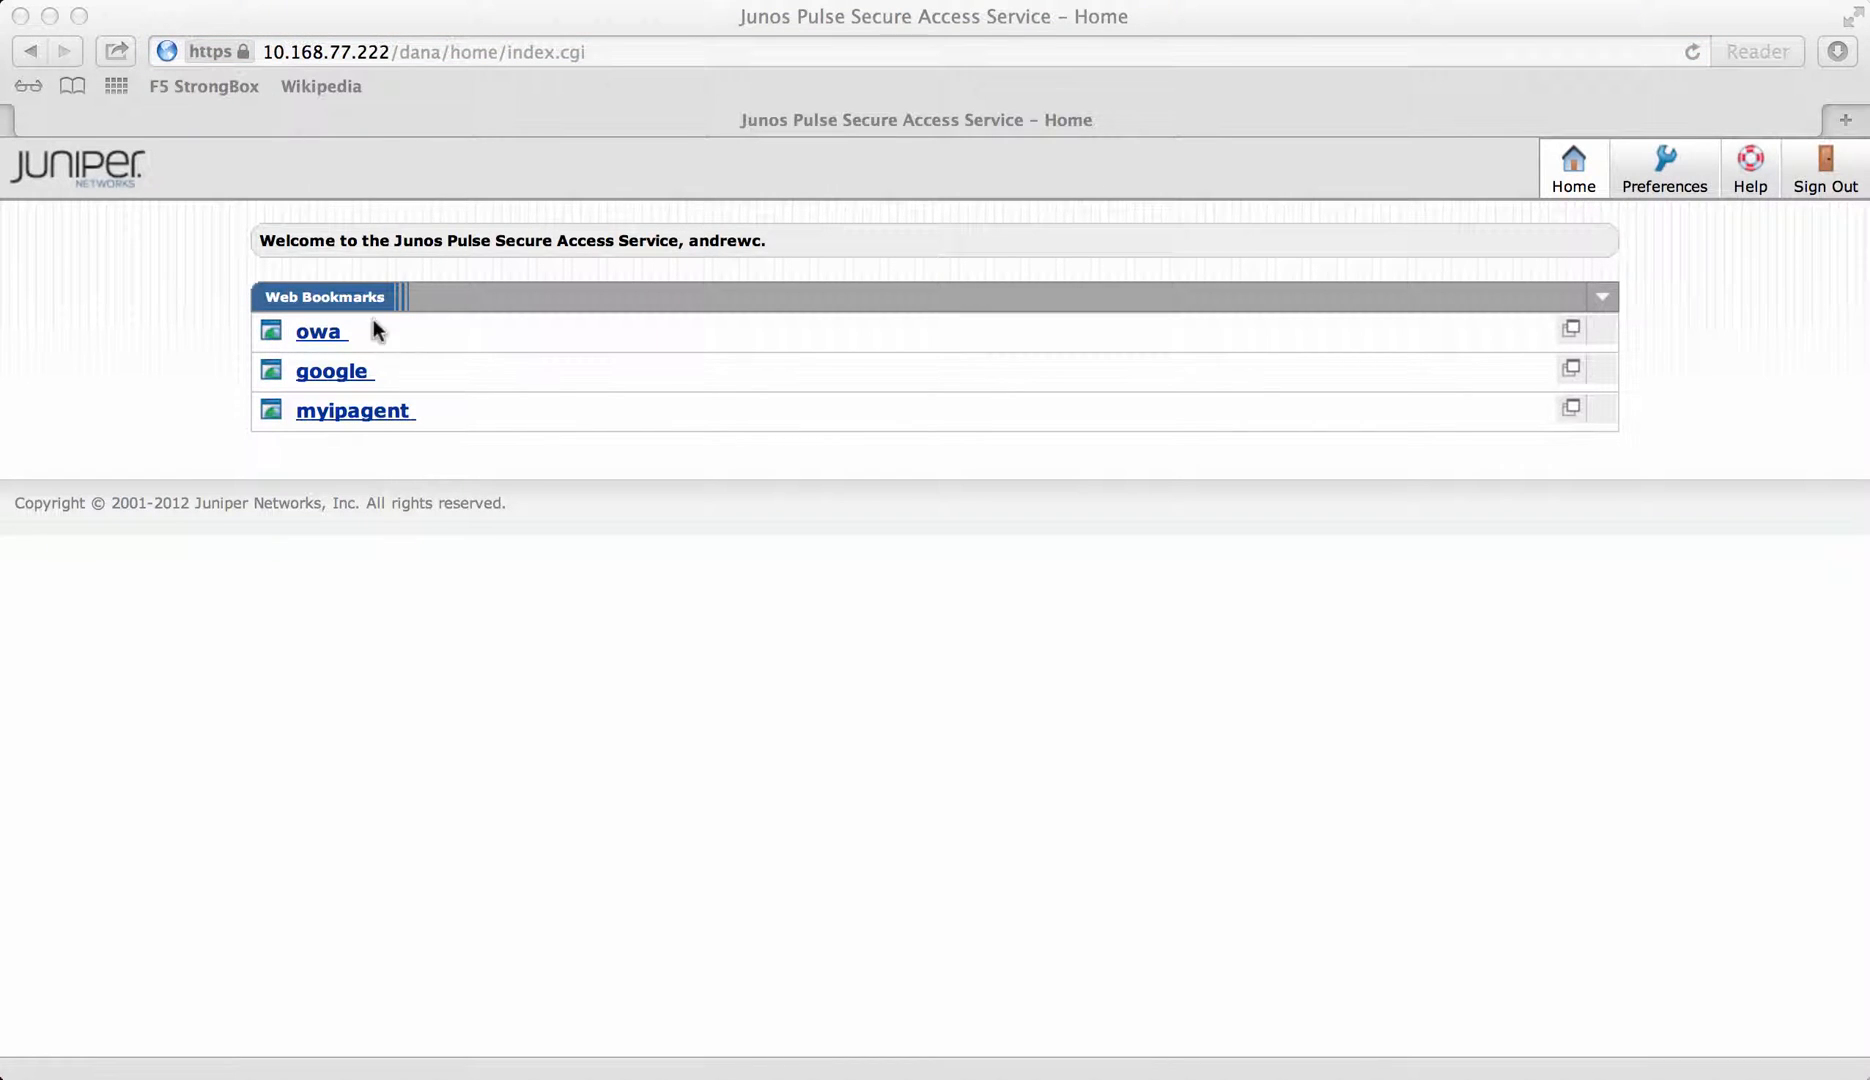
pyautogui.moveTo(382, 344)
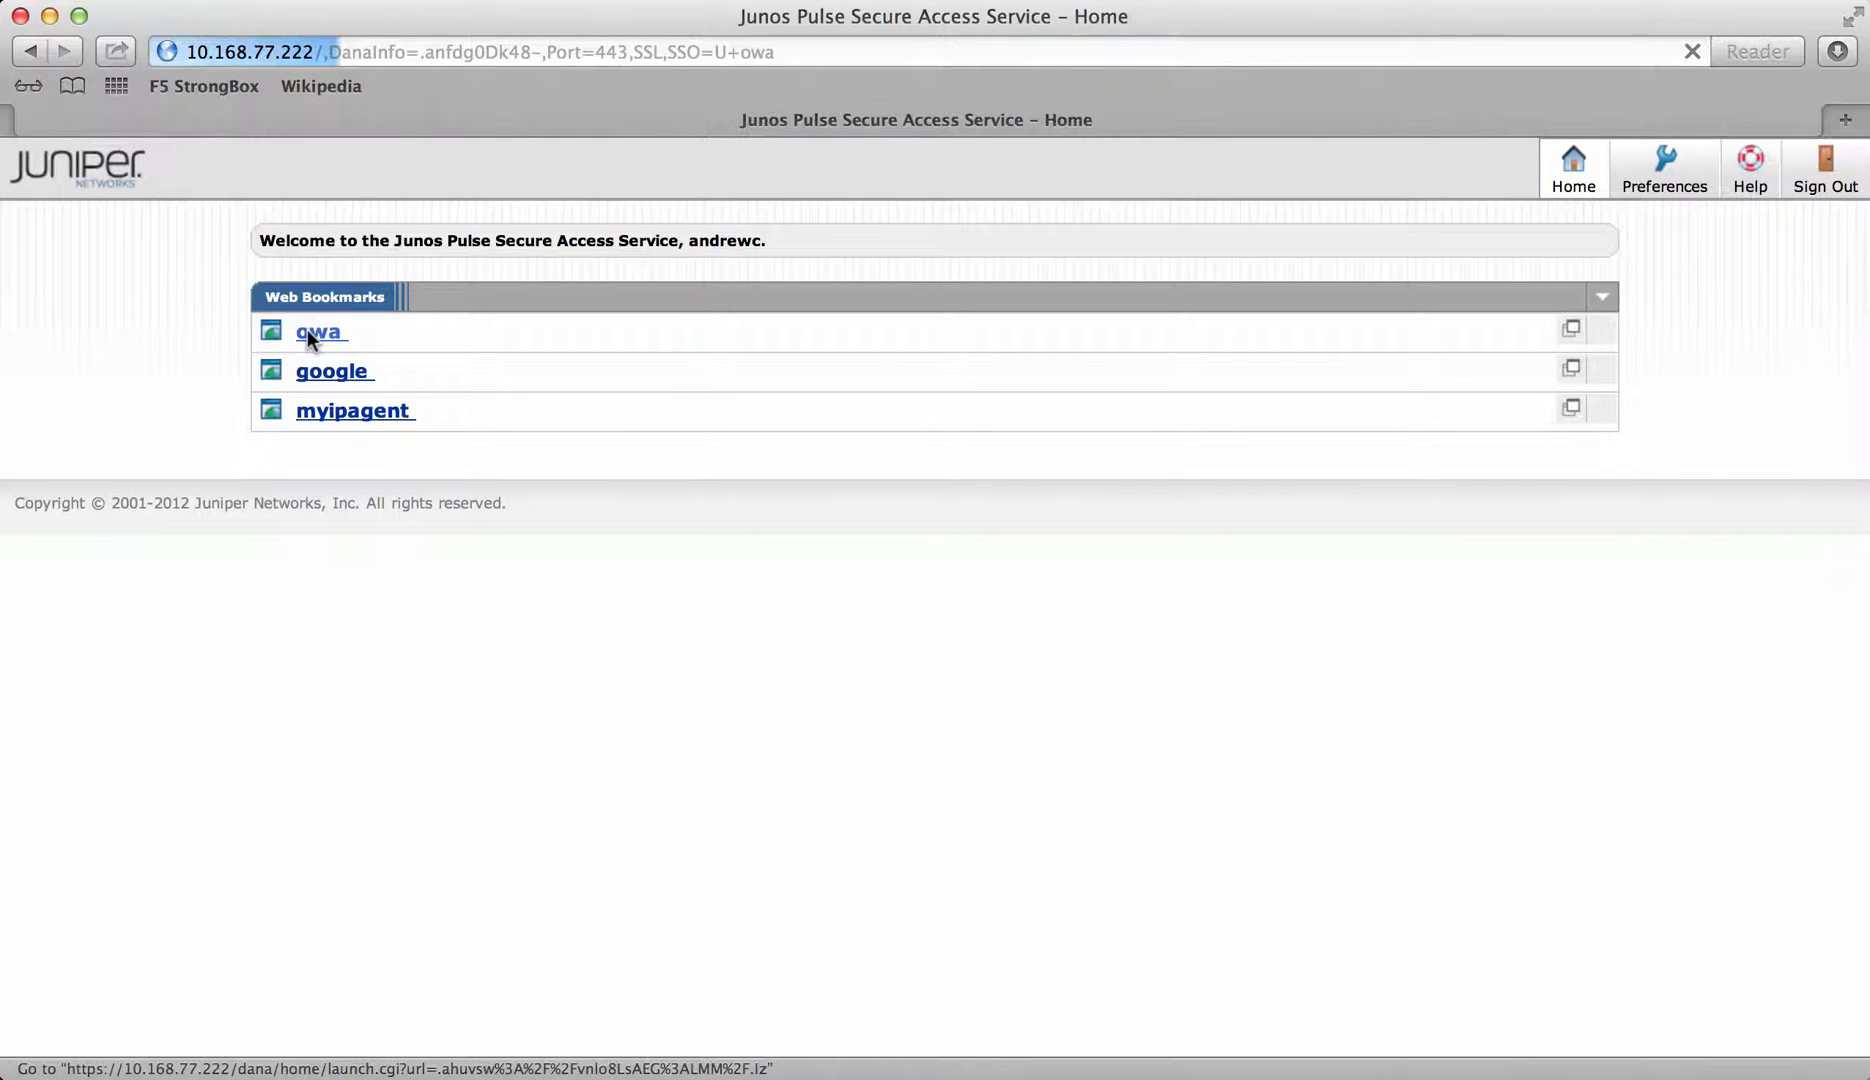
pyautogui.click(320, 332)
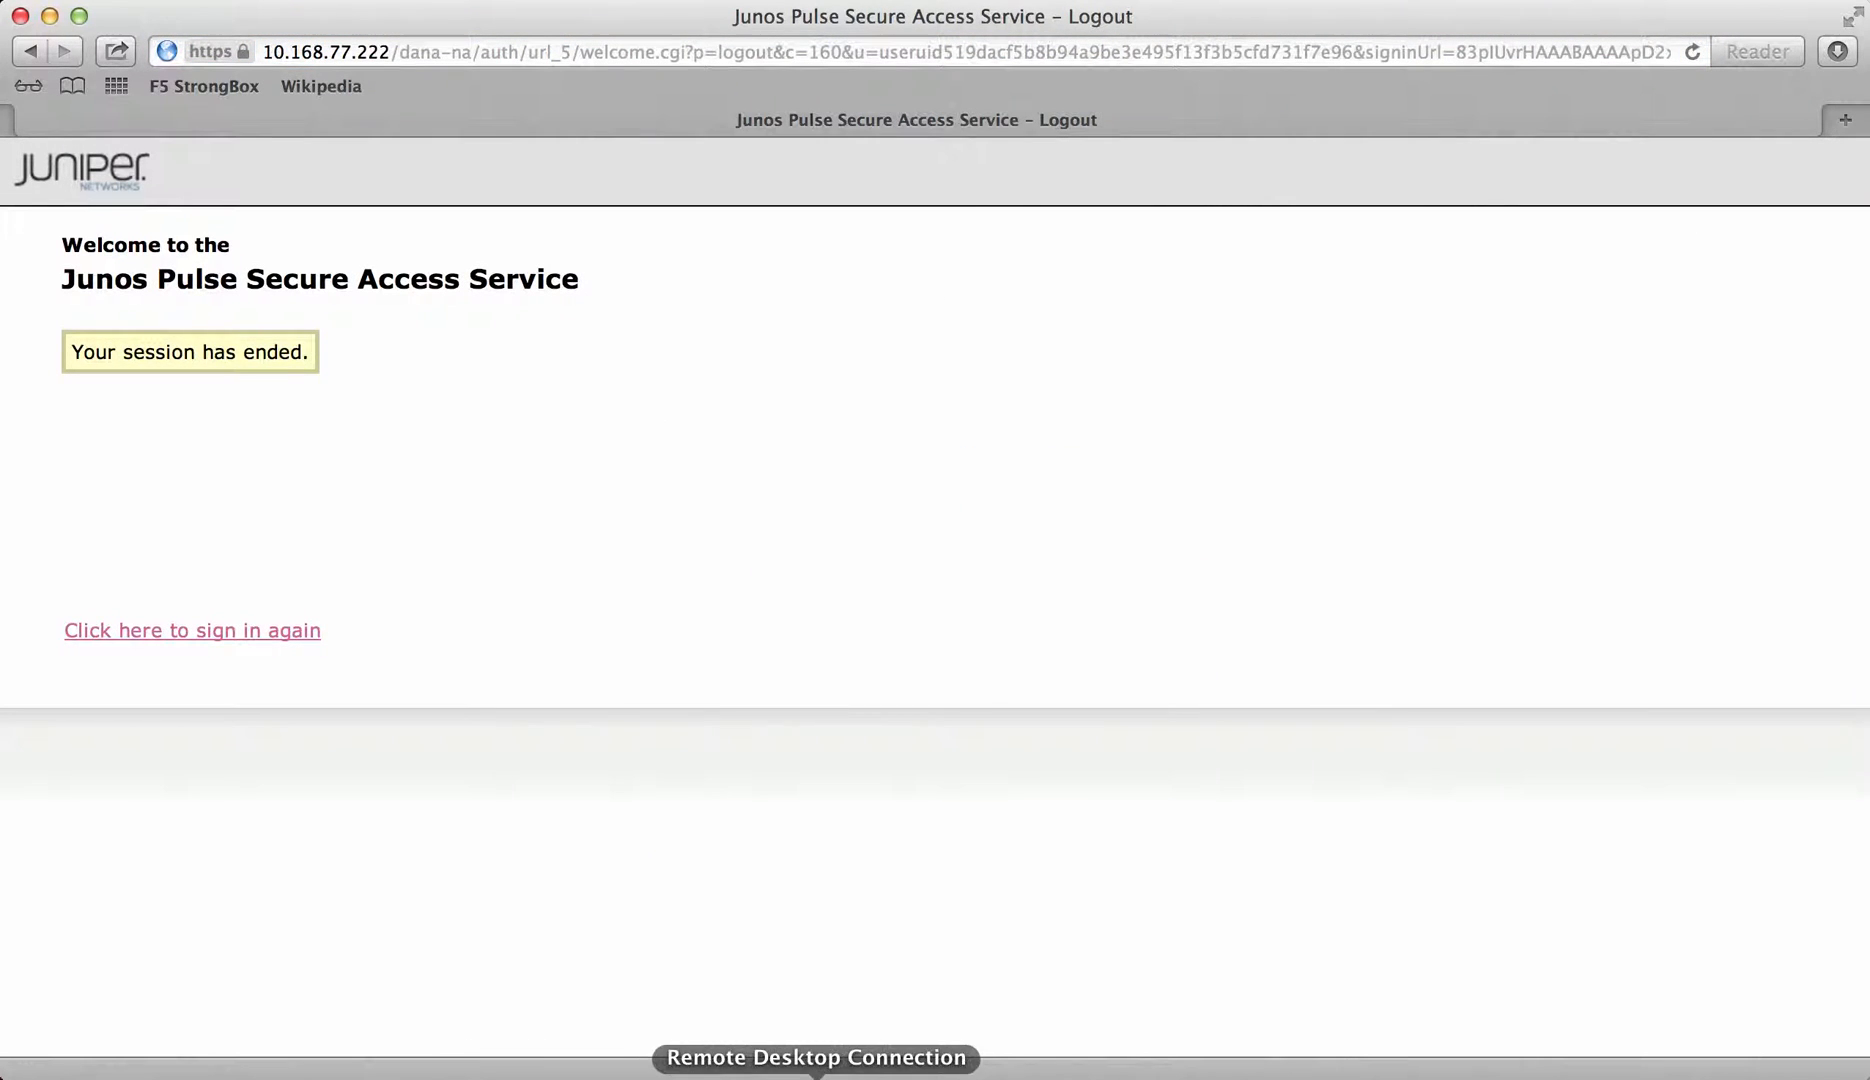
pyautogui.moveTo(202, 1058)
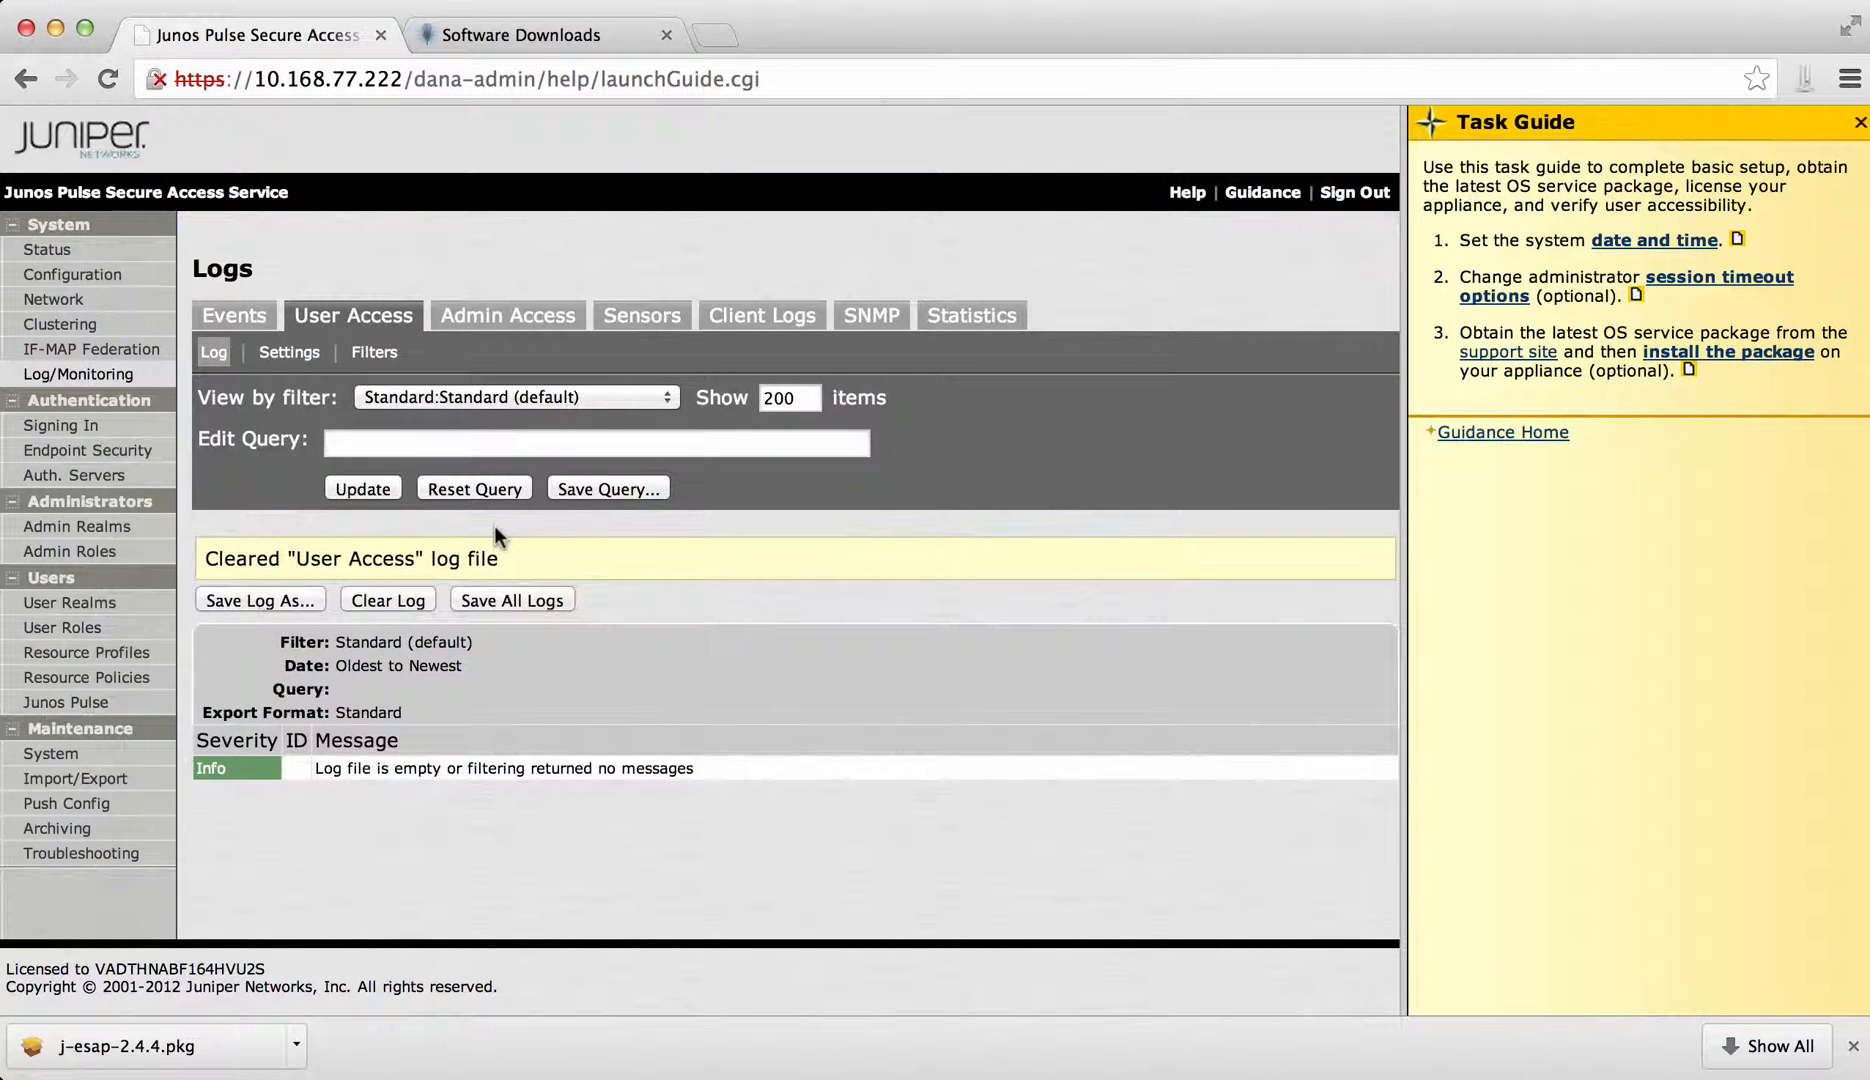
# Update the User Access log and scroll through the new owa request and logout entries
pyautogui.click(362, 488)
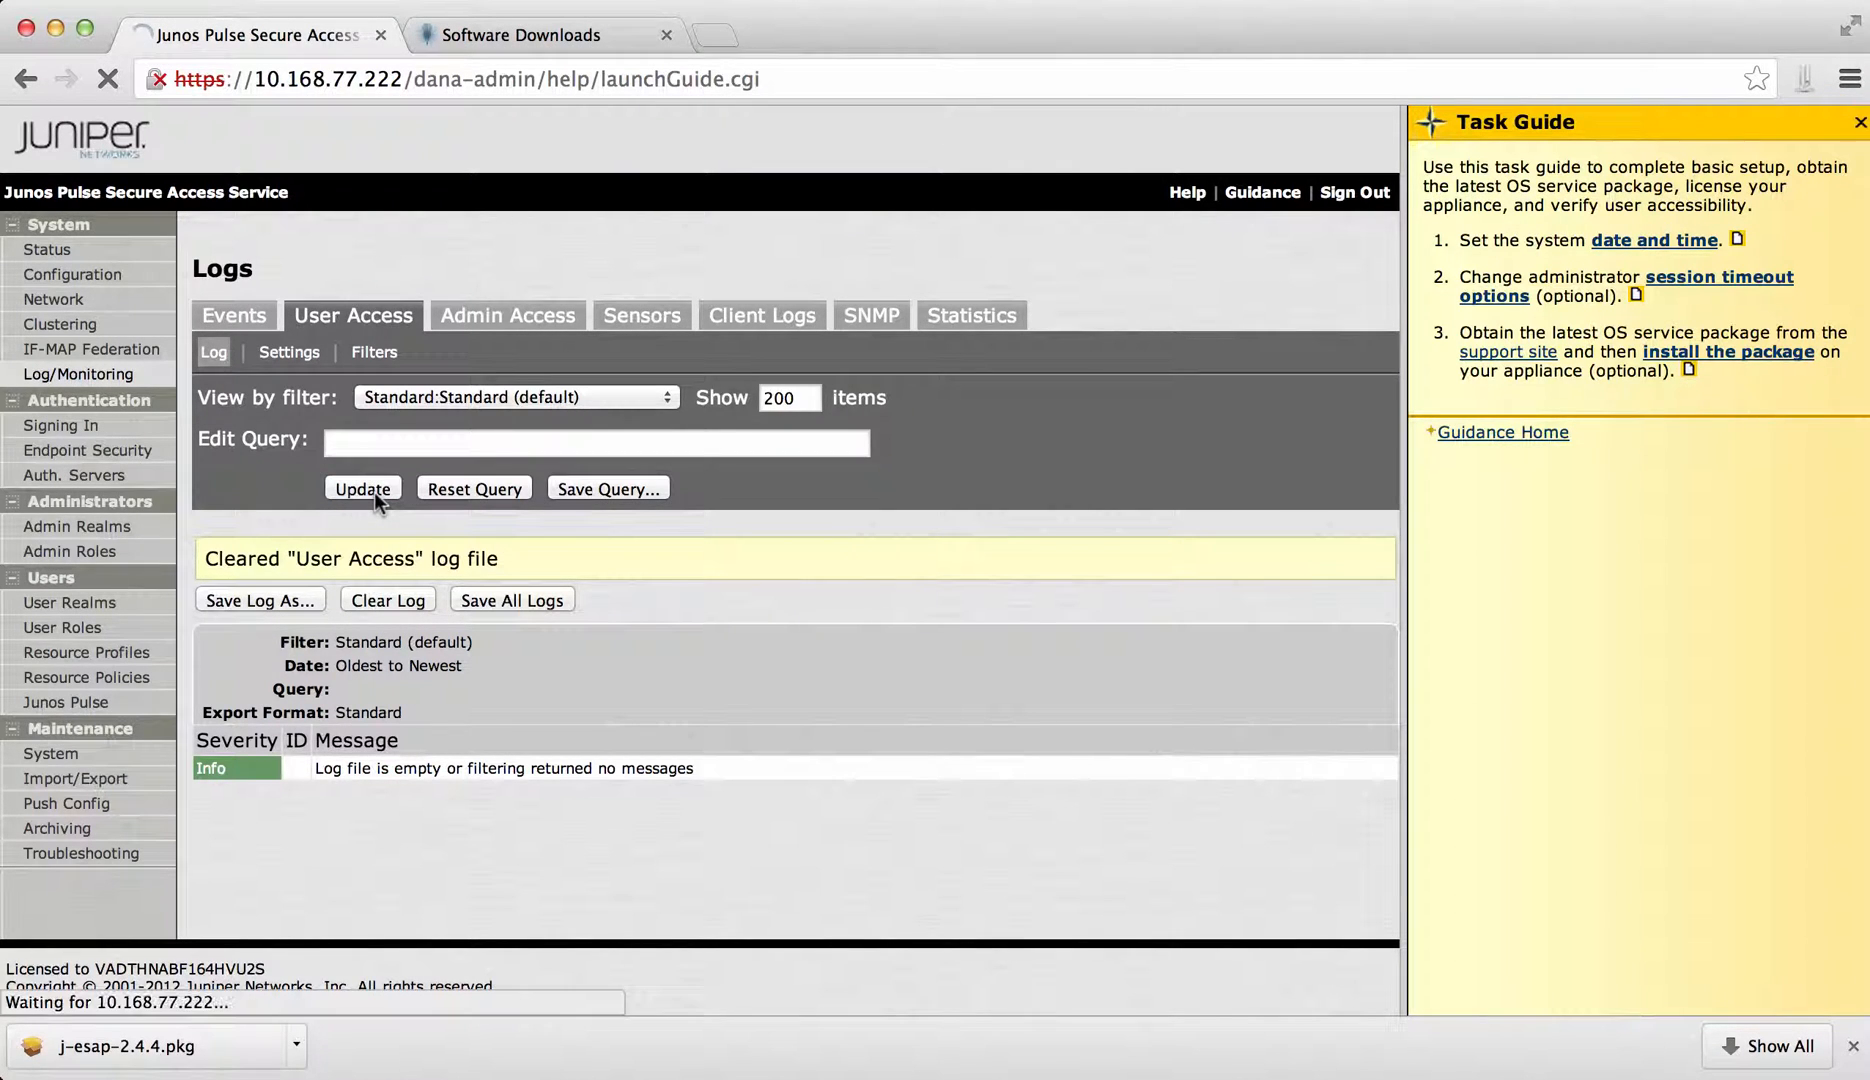
pyautogui.click(362, 488)
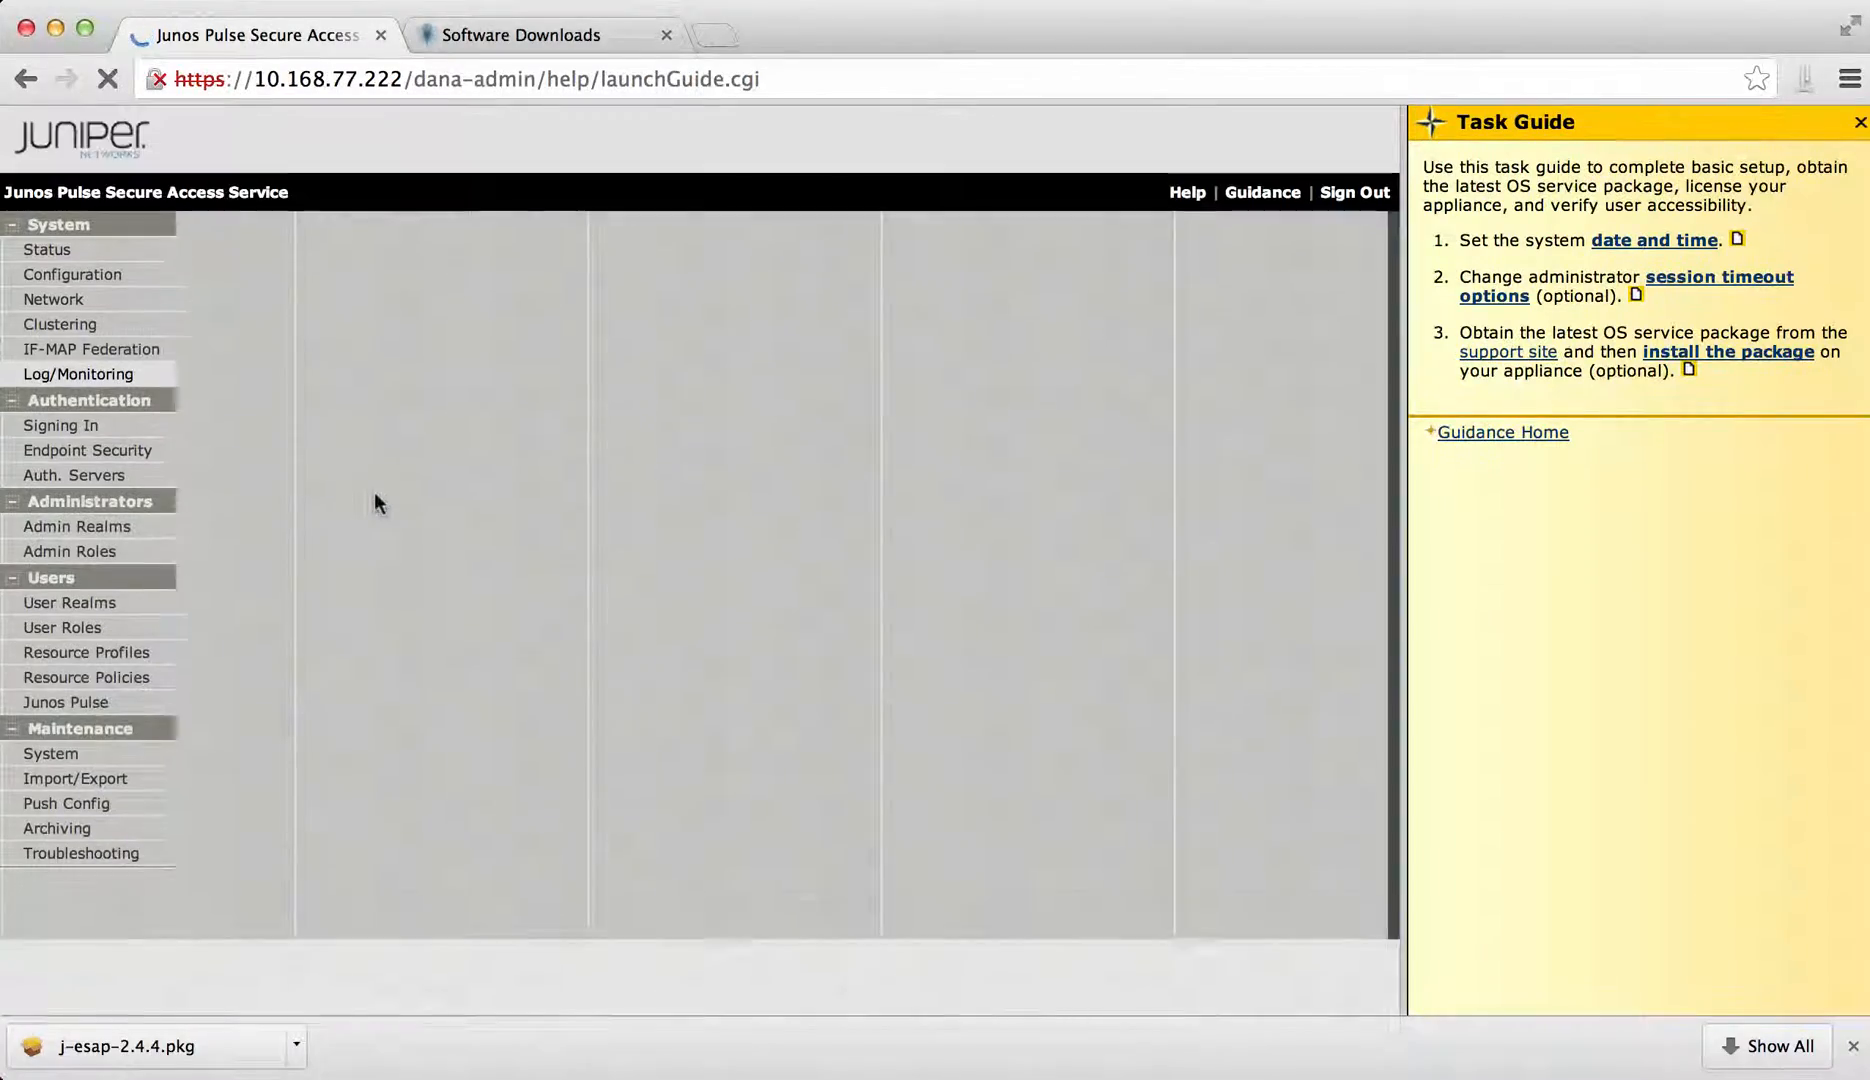
pyautogui.click(78, 374)
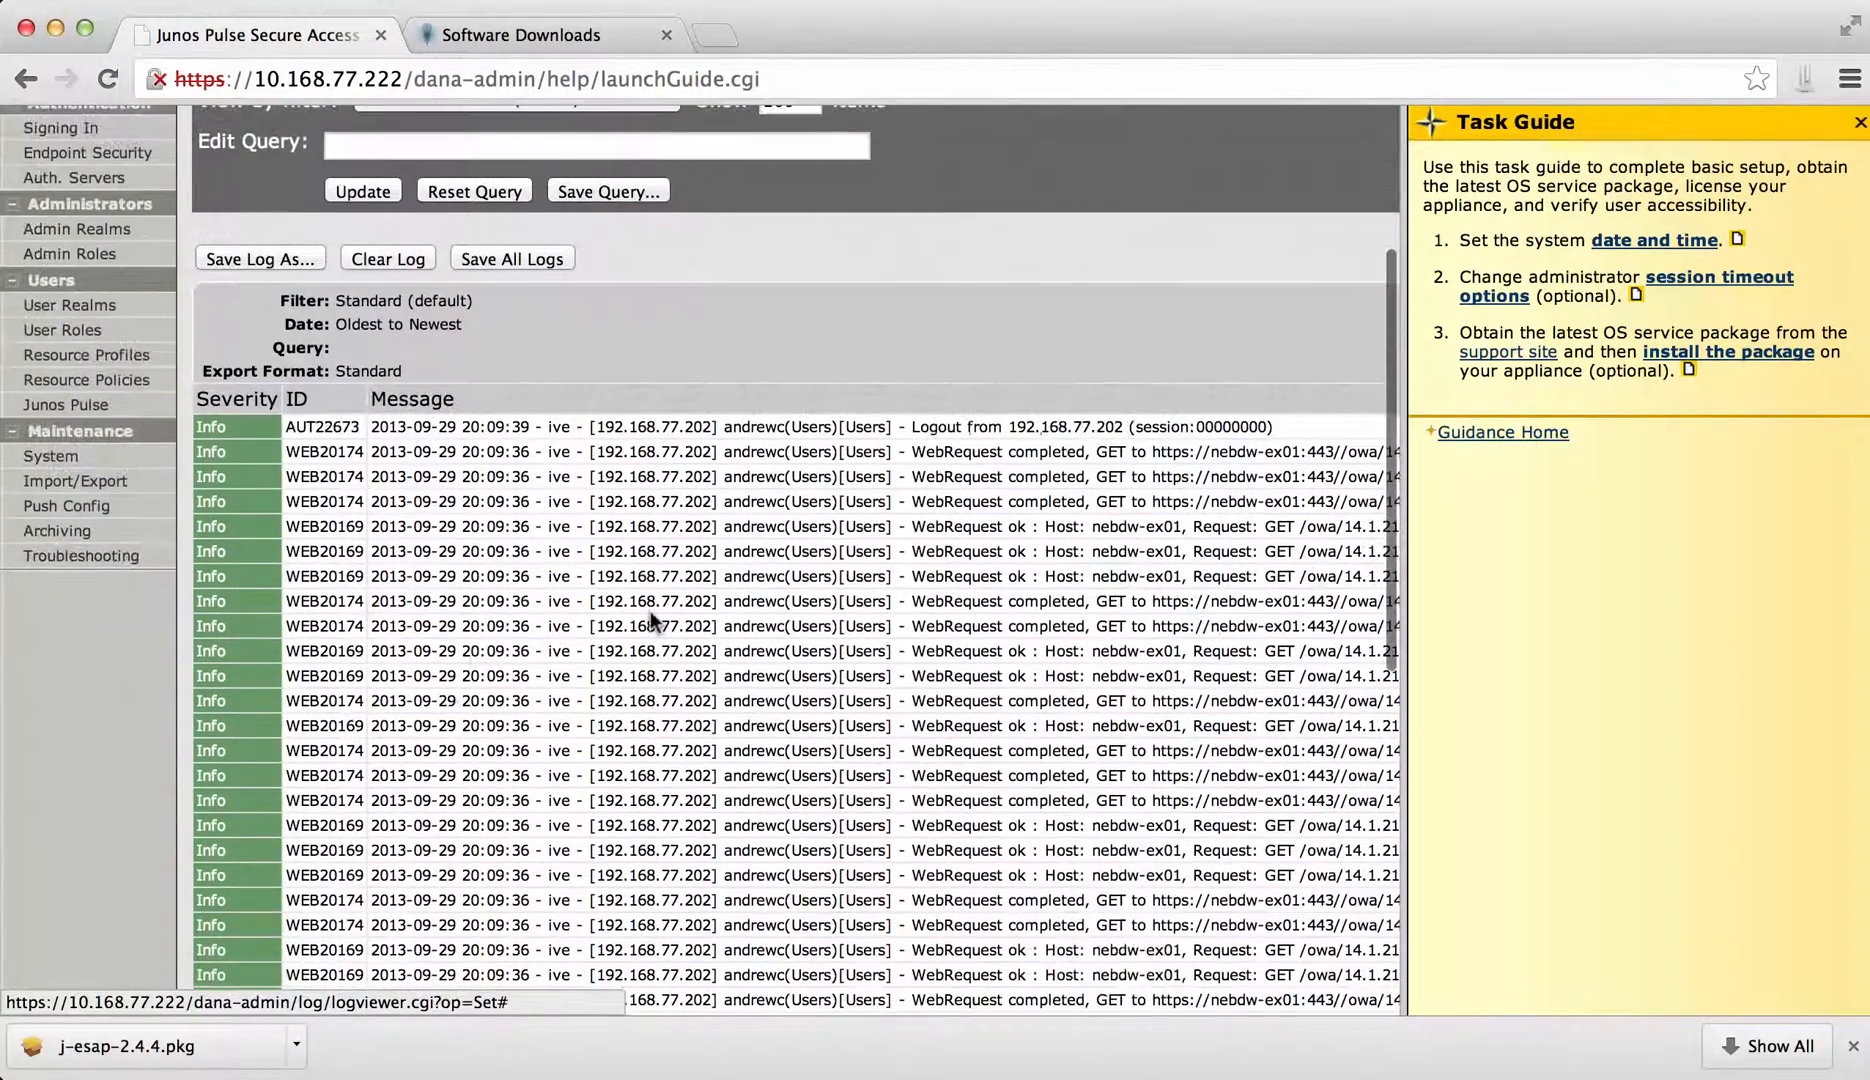
pyautogui.scroll(-3)
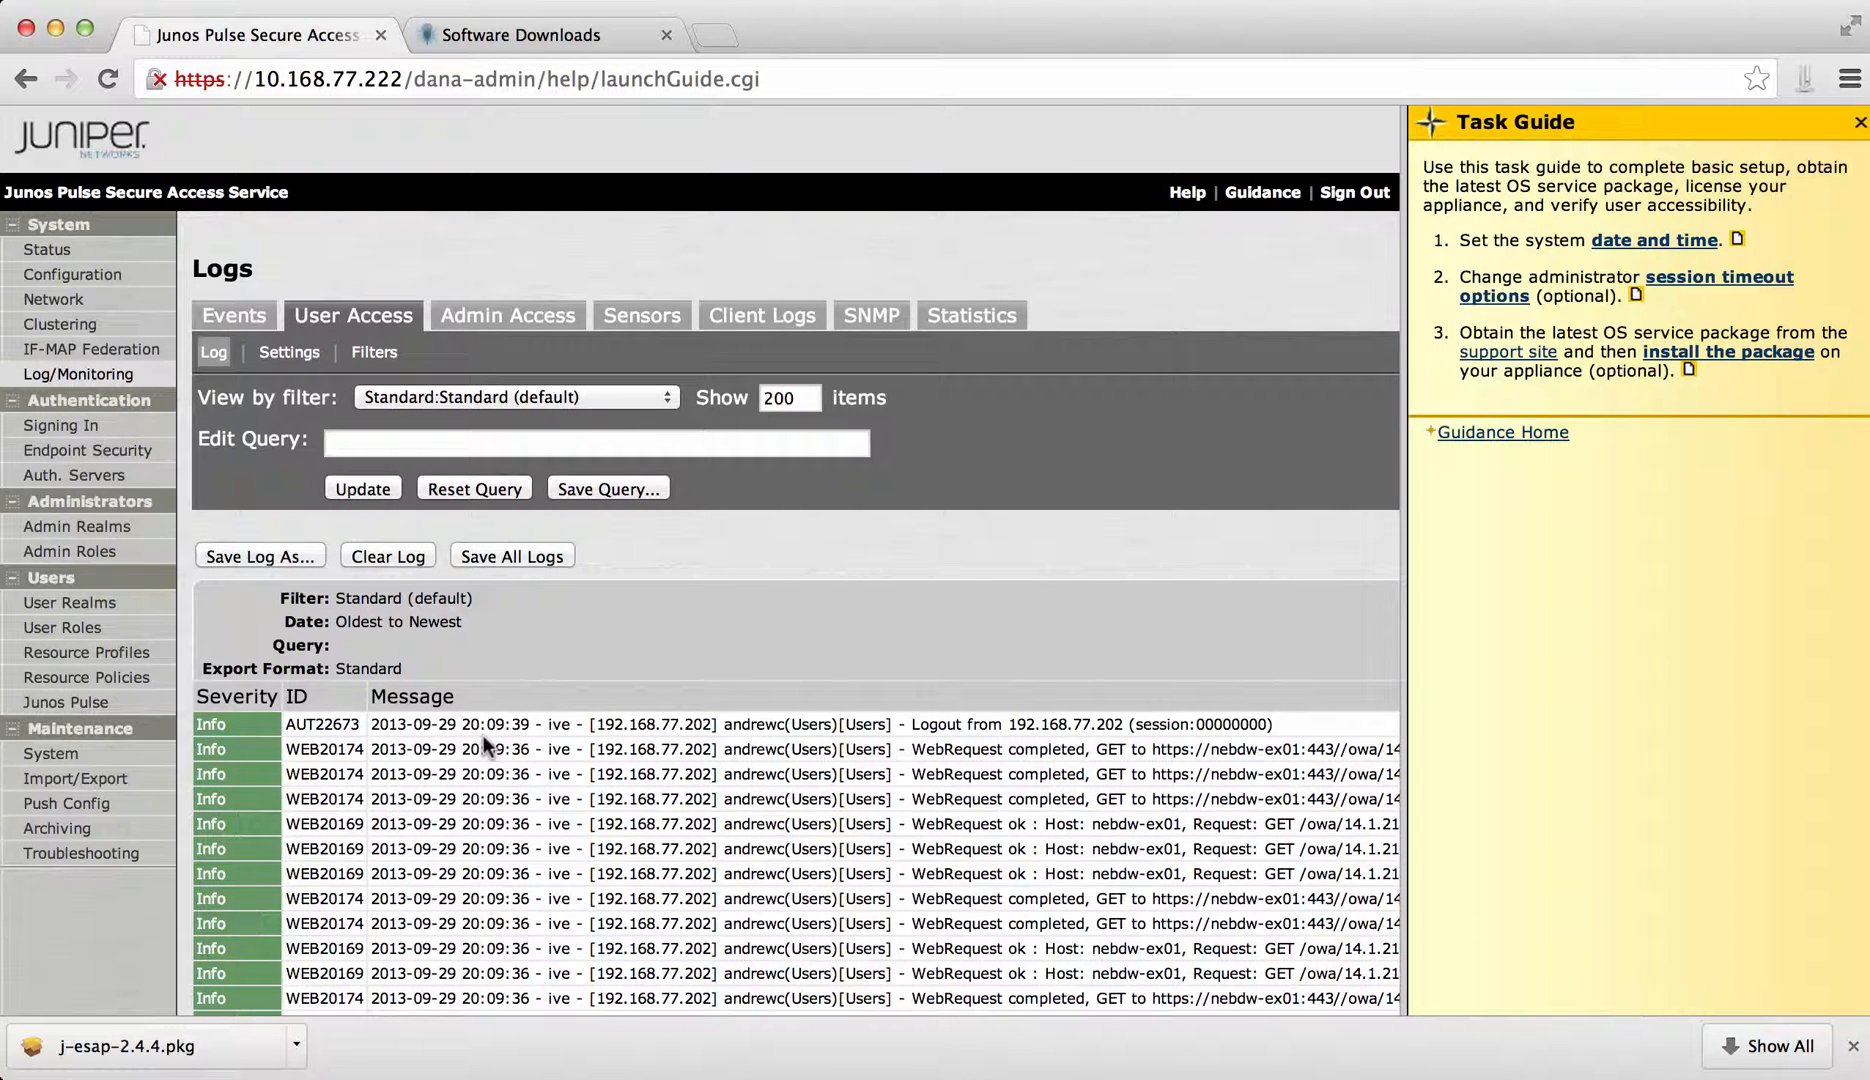
pyautogui.moveTo(62, 628)
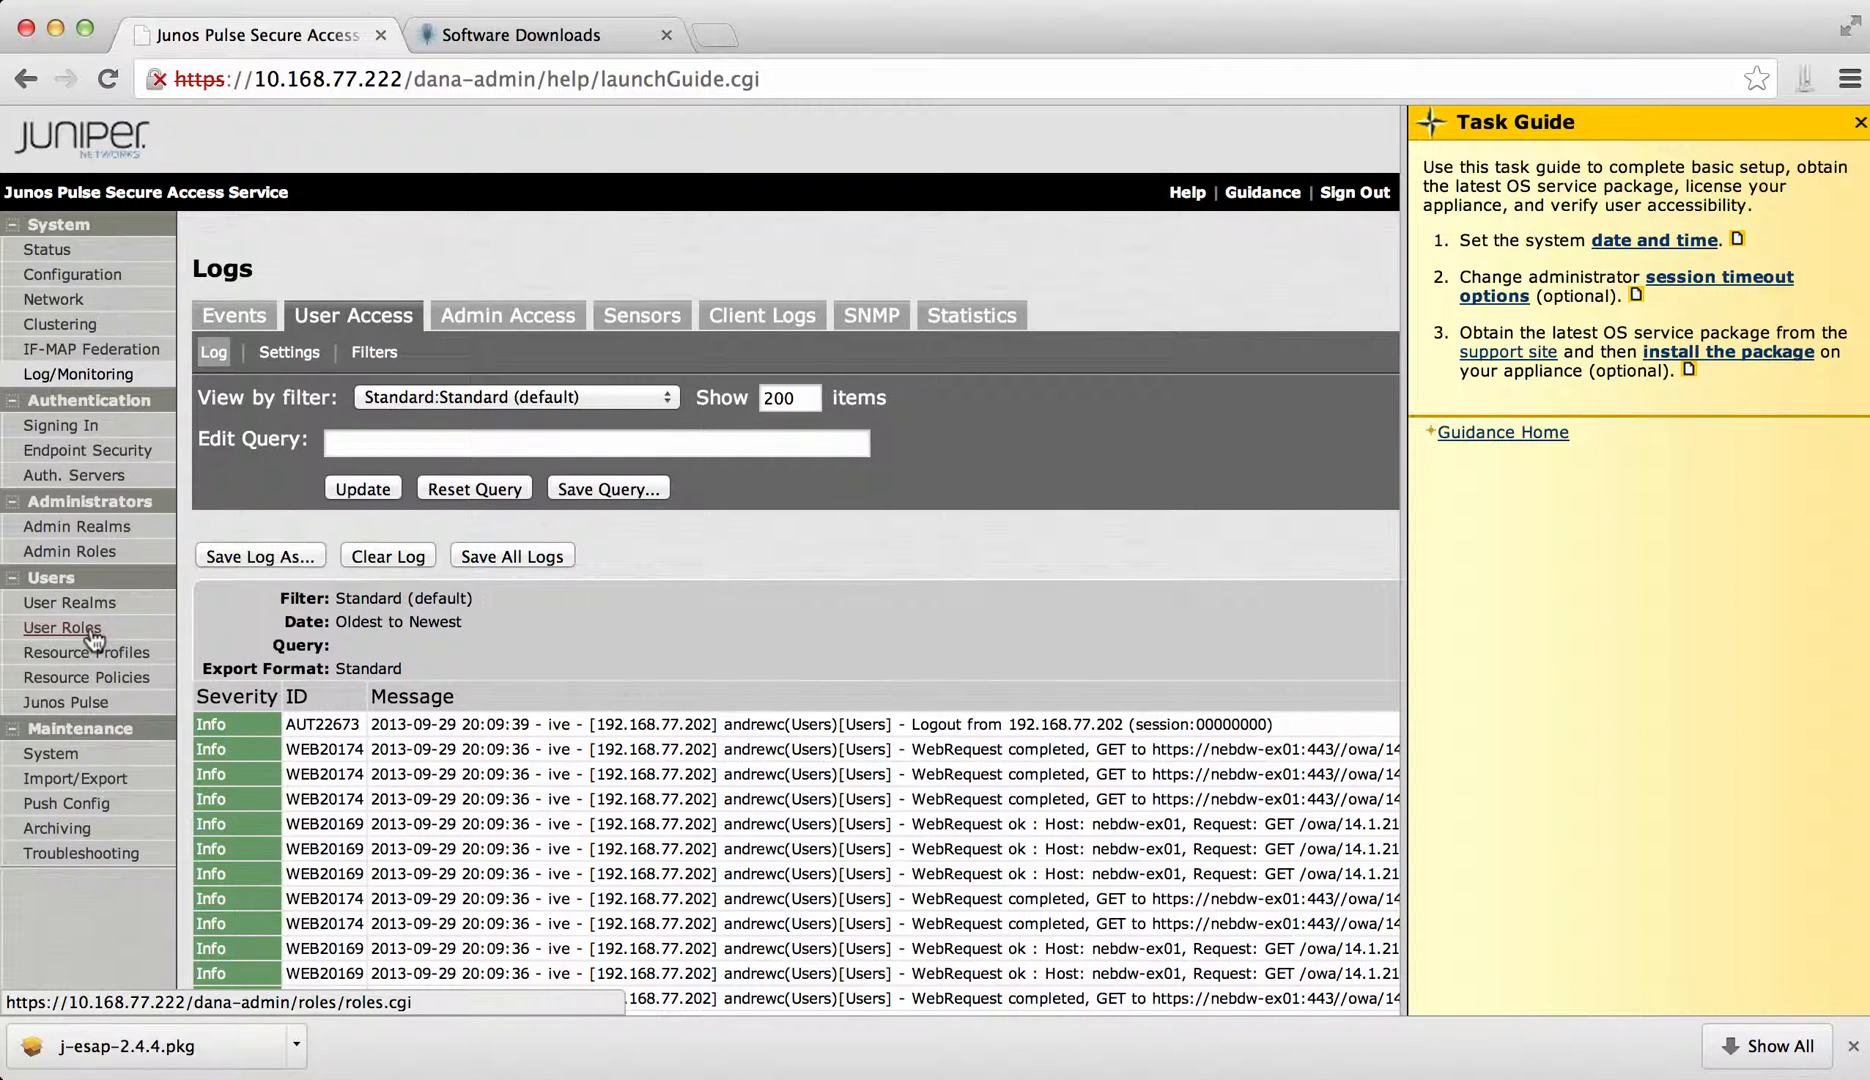
# Go to Endpoint Security > Host Checker and scroll down to the Policies list showing Demo
pyautogui.click(86, 450)
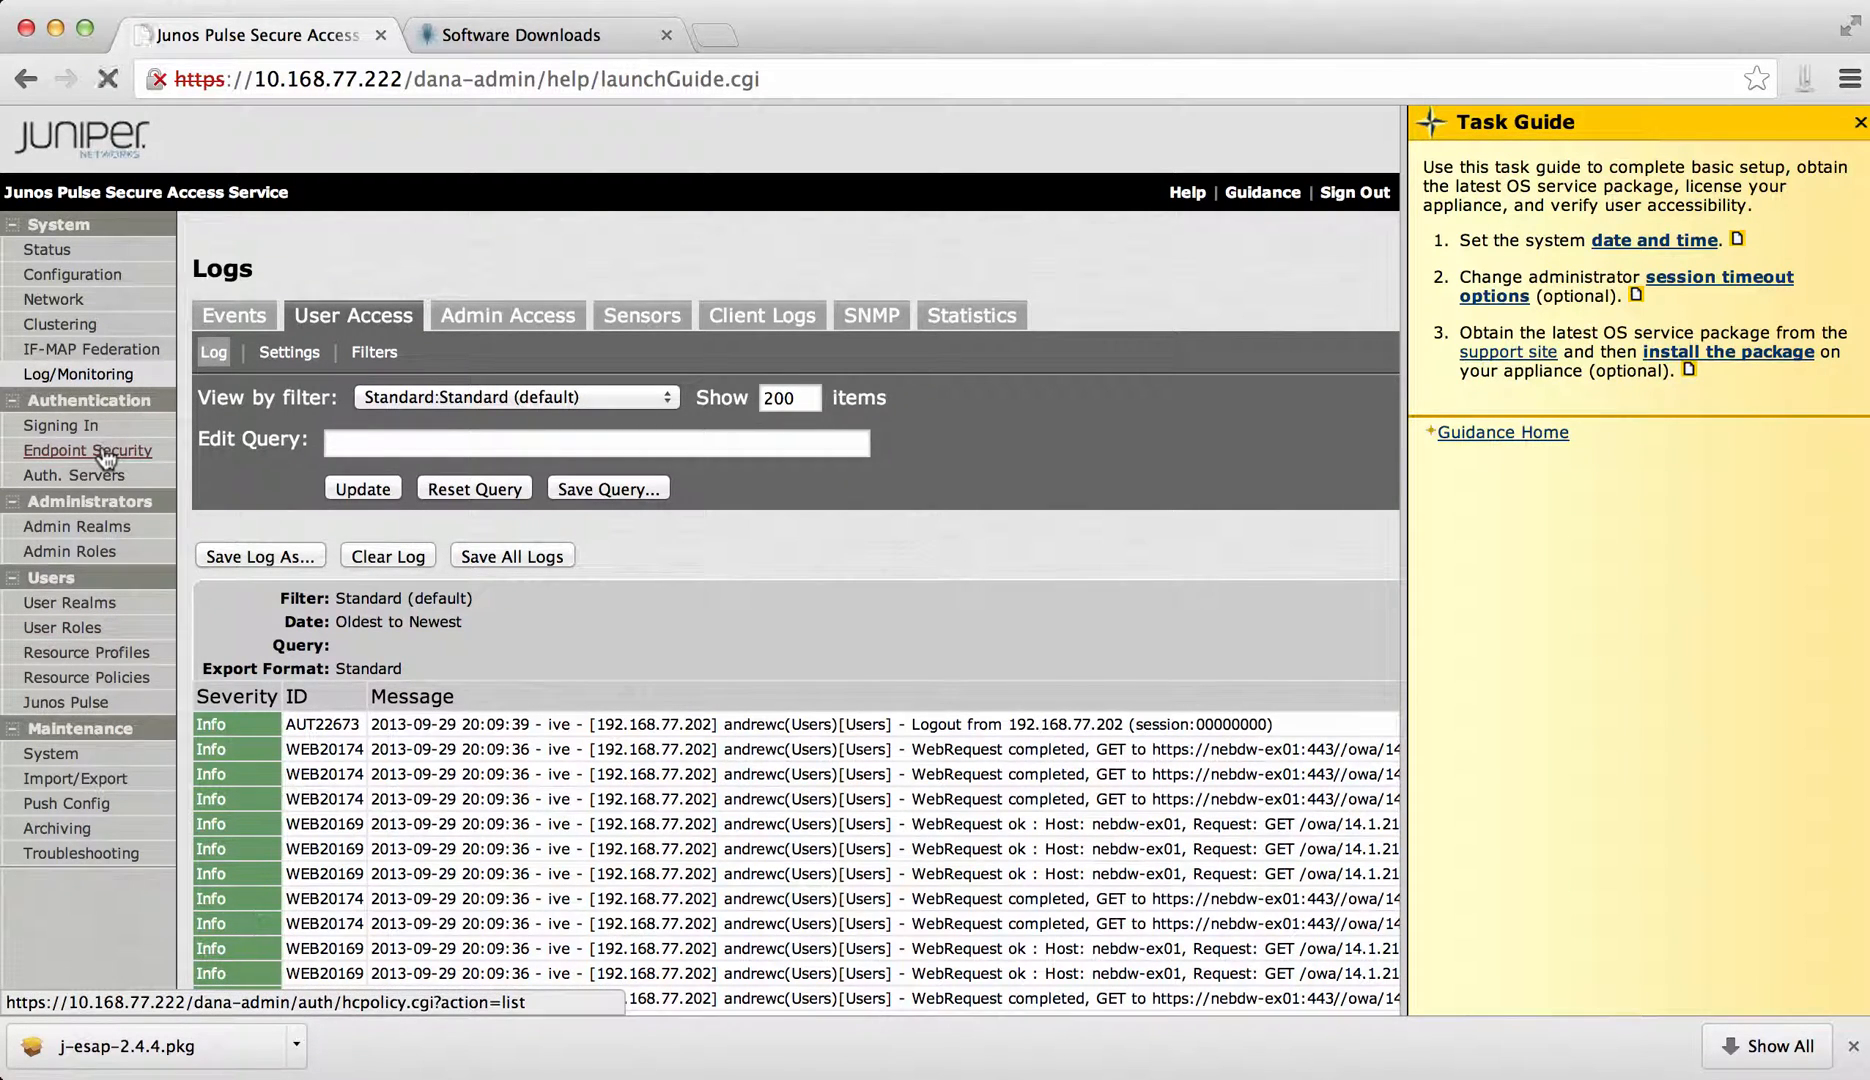
pyautogui.click(86, 450)
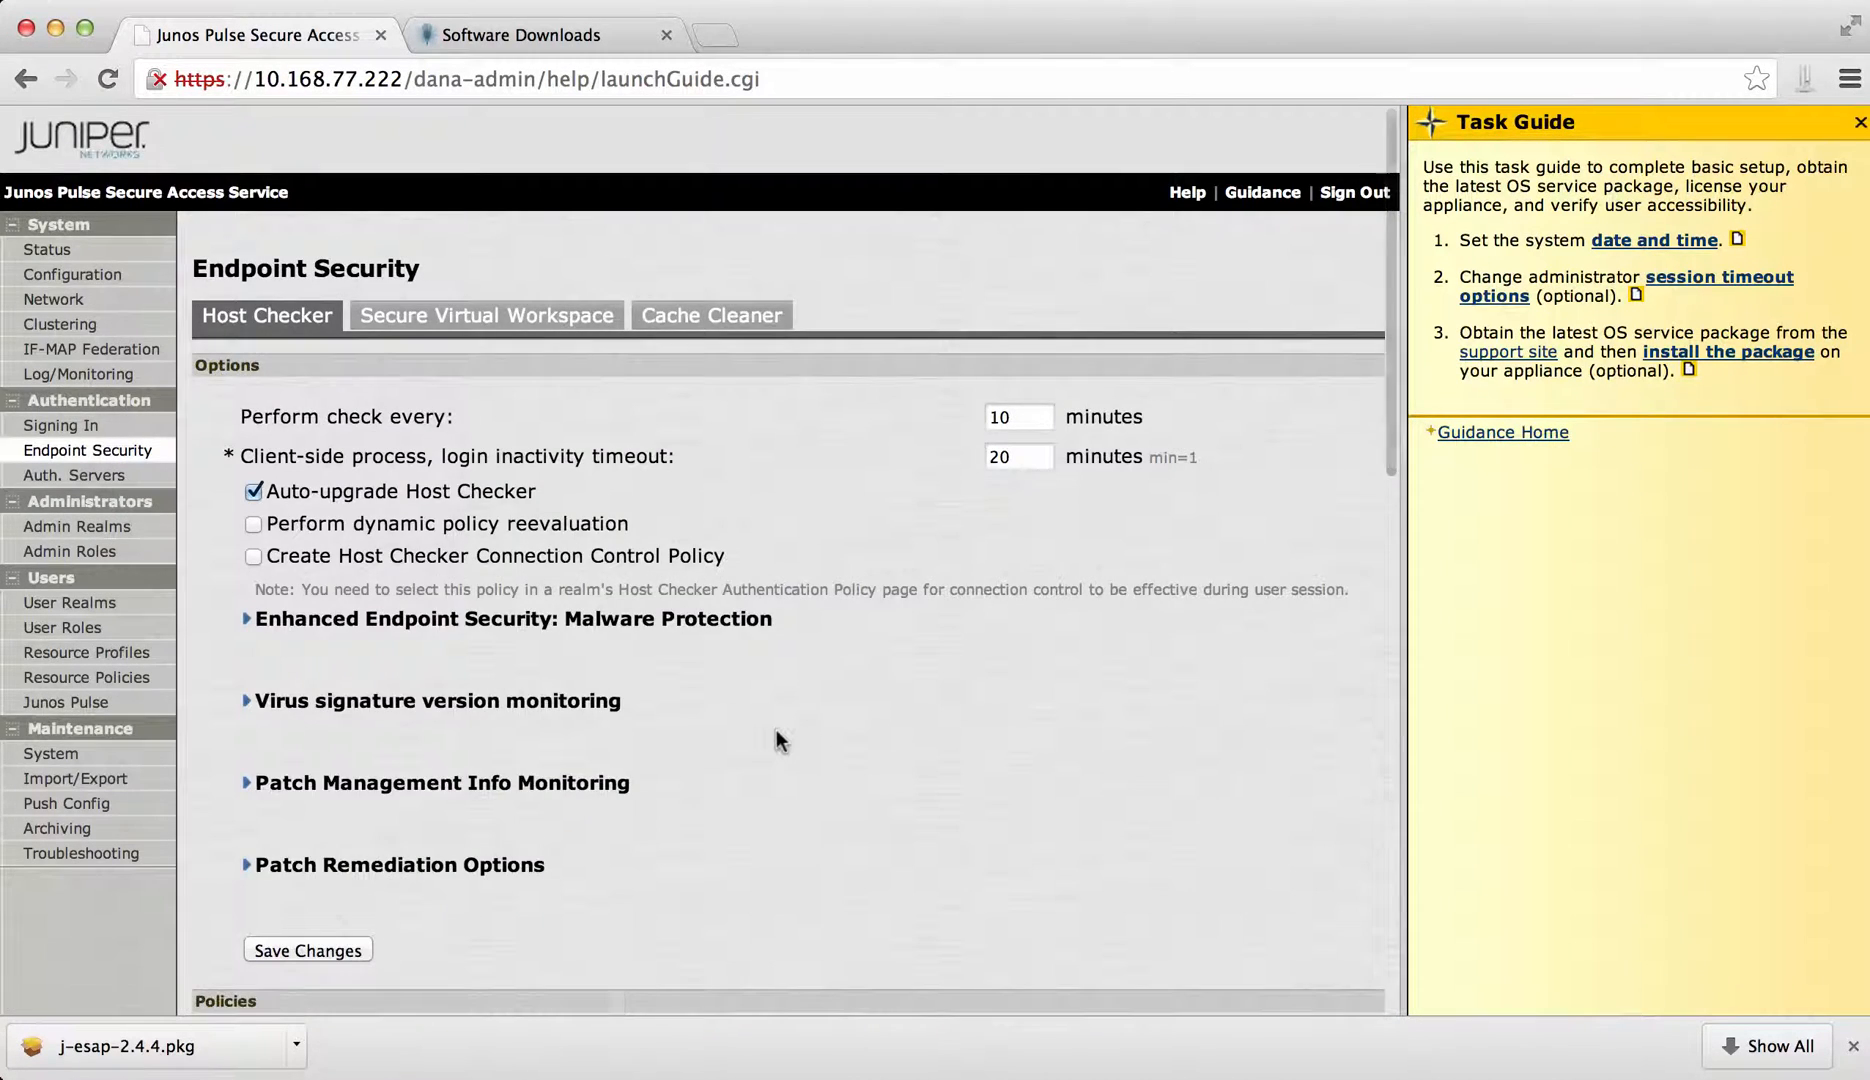
pyautogui.scroll(-3)
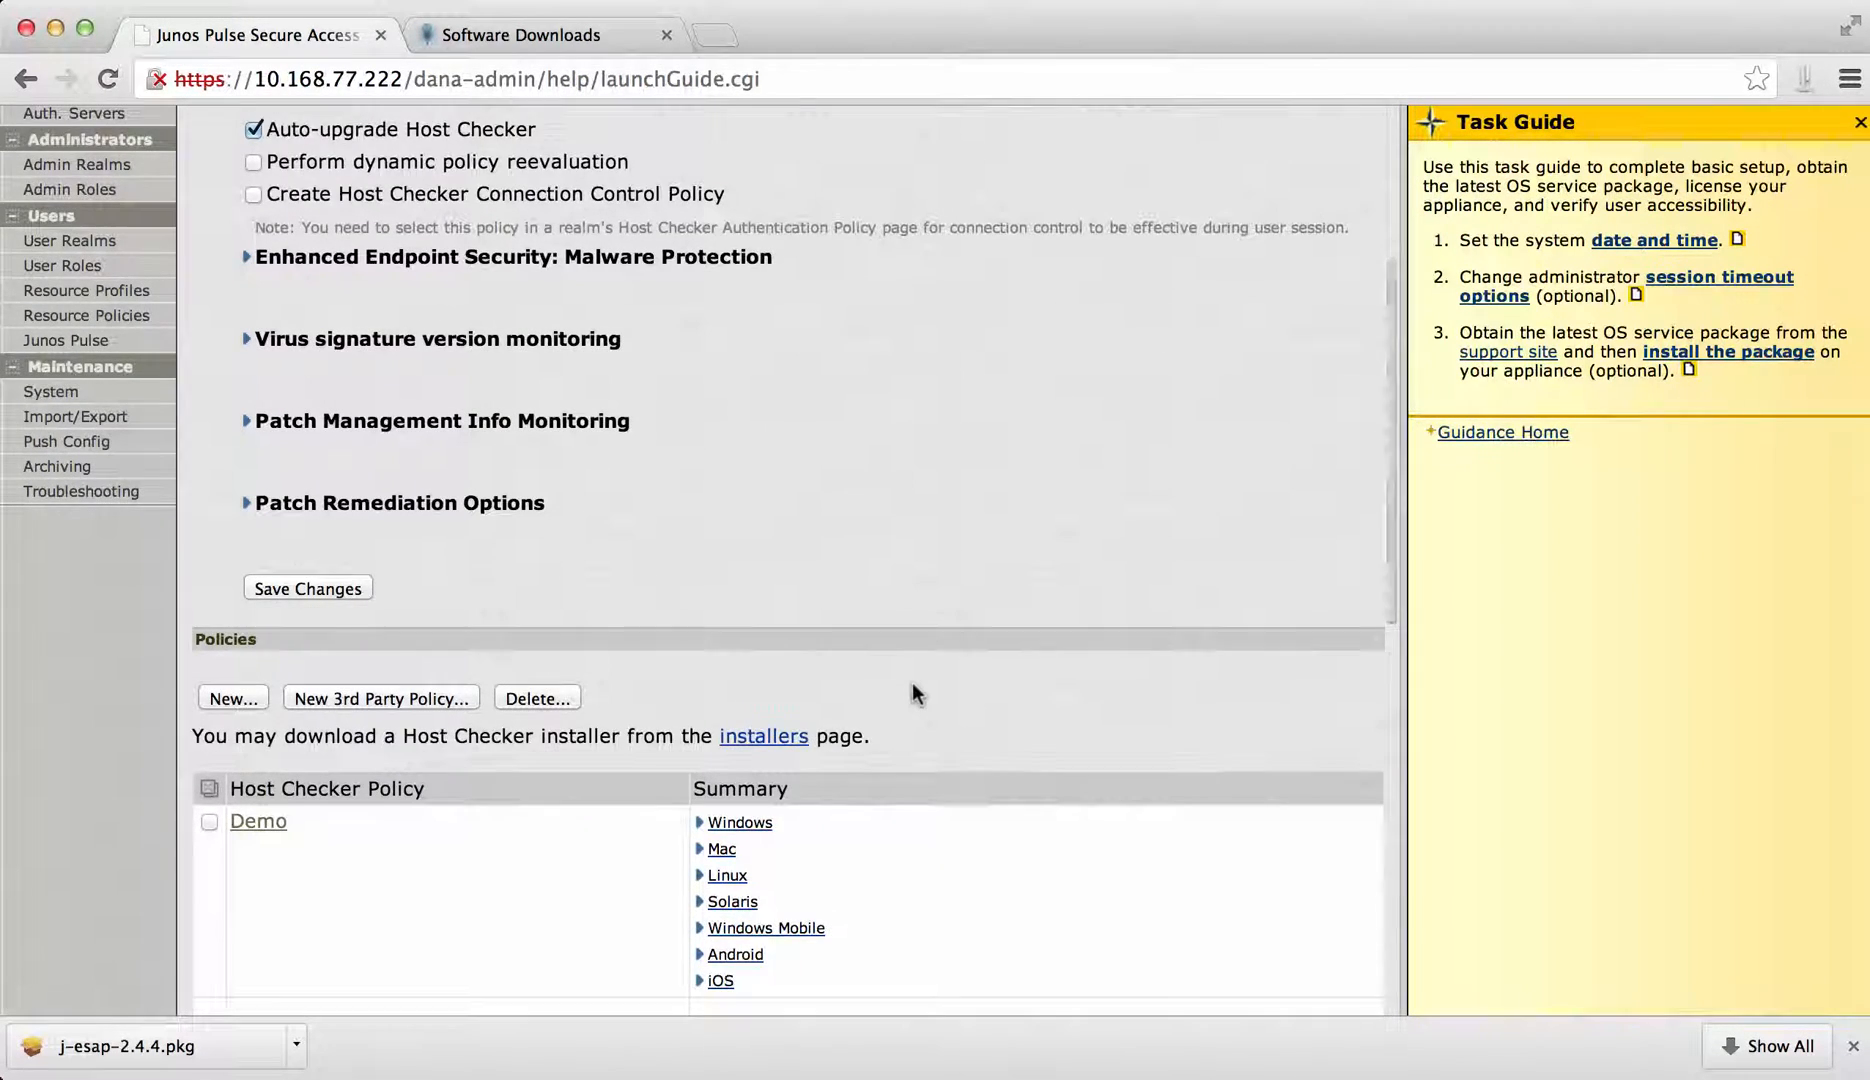
pyautogui.scroll(-3)
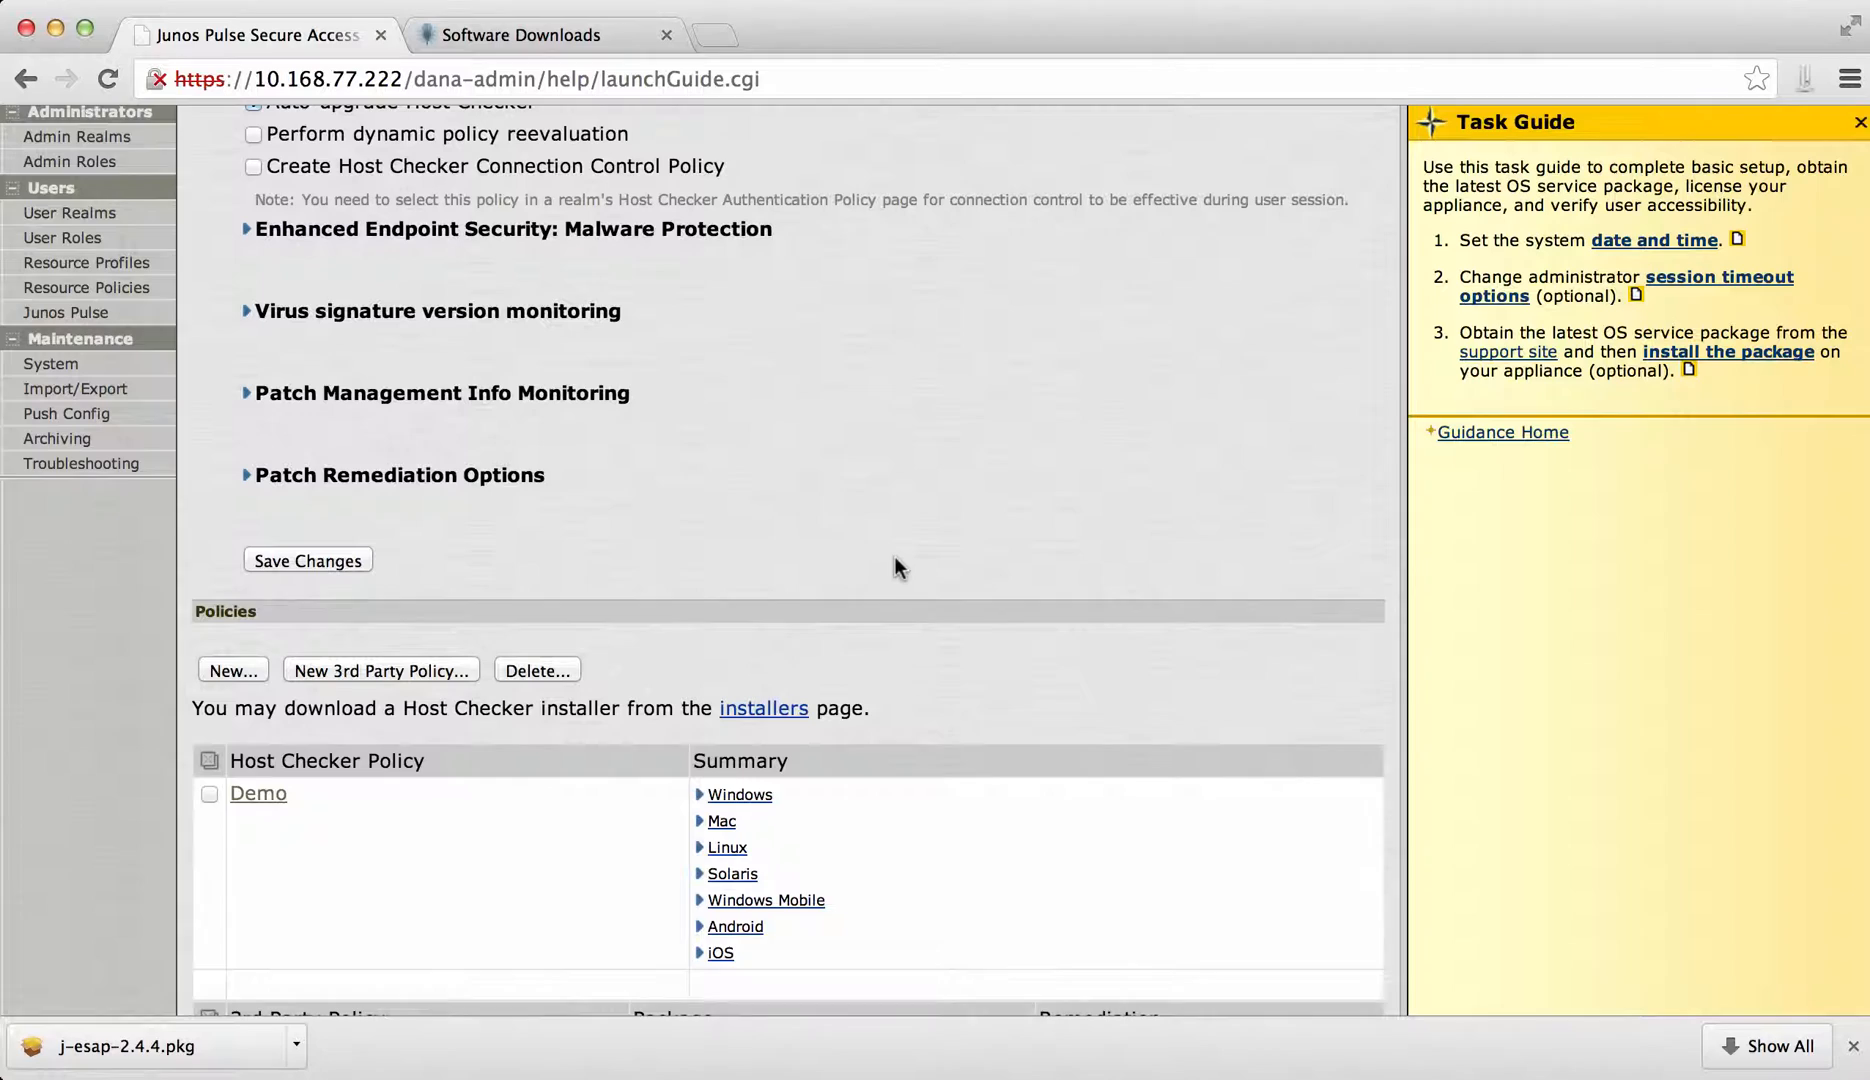
pyautogui.scroll(-3)
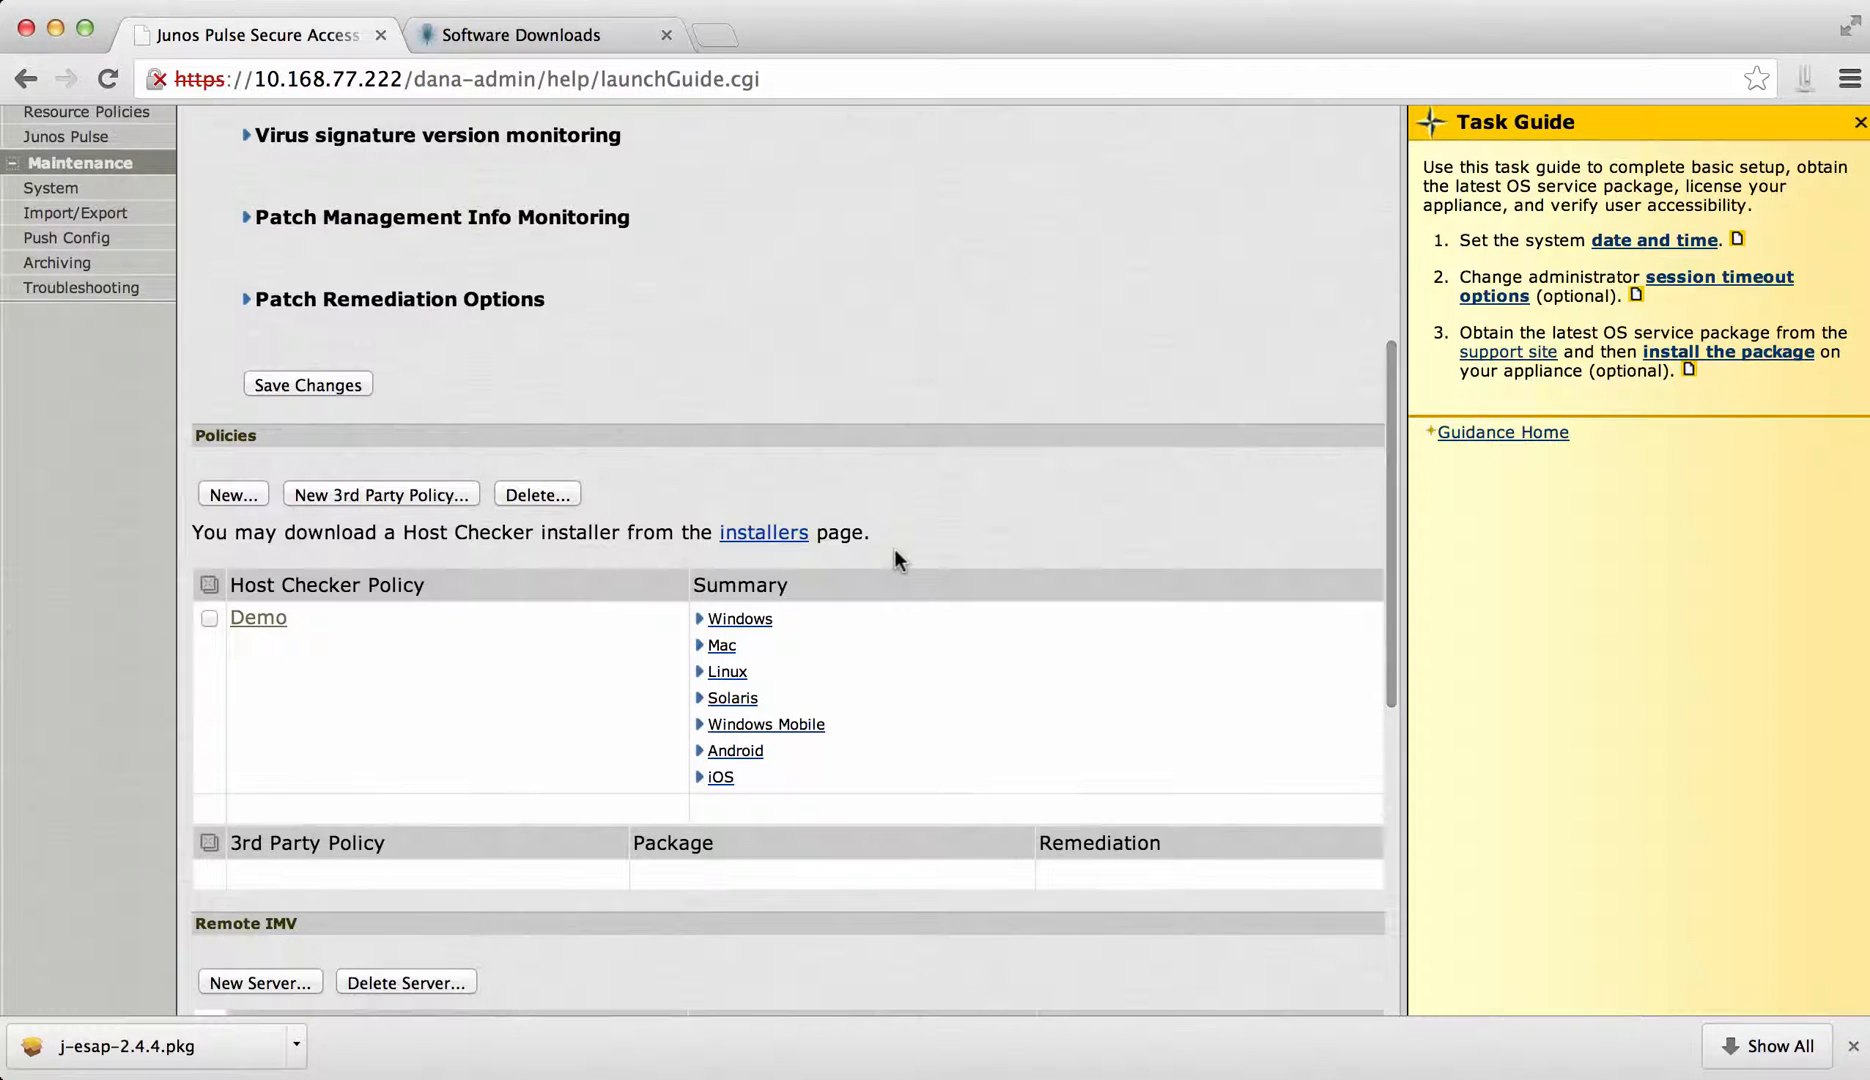